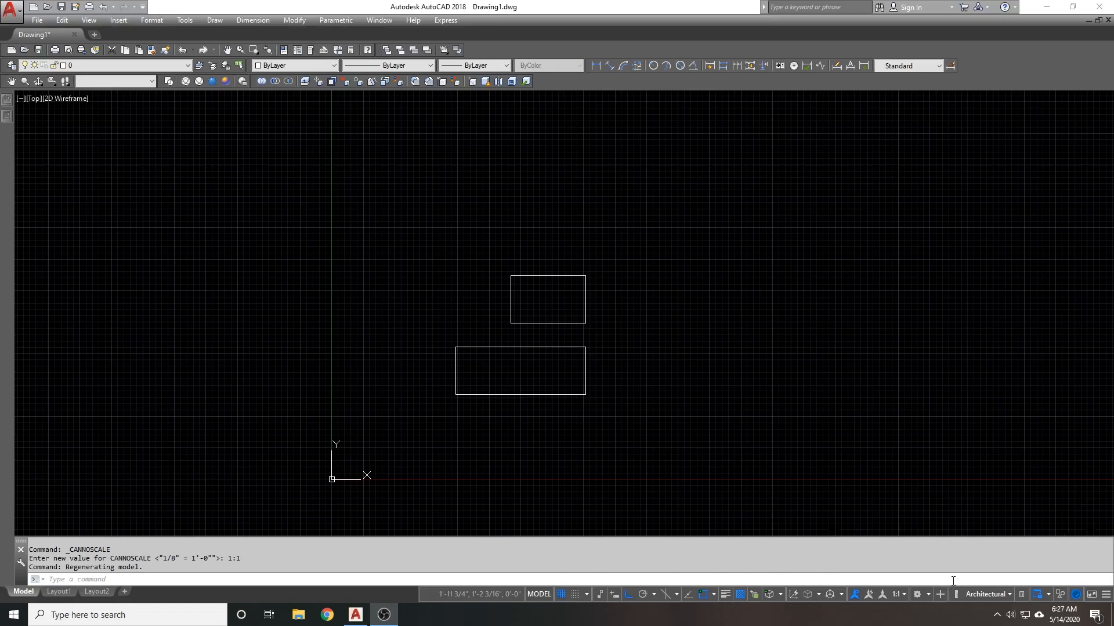
mouse_move(925, 605)
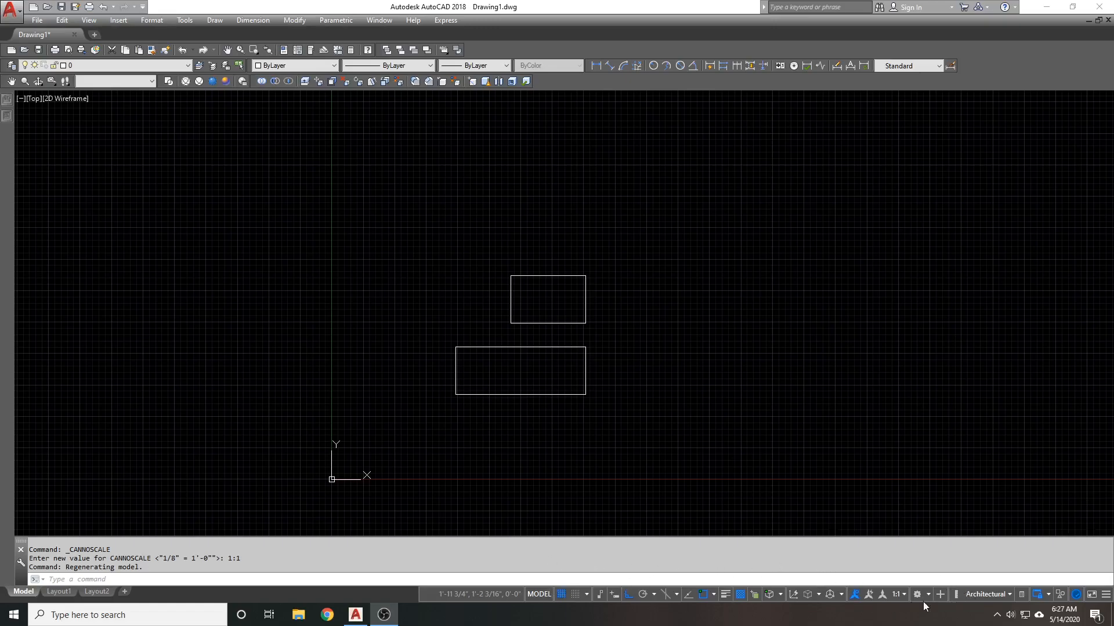
mouse_move(1076, 492)
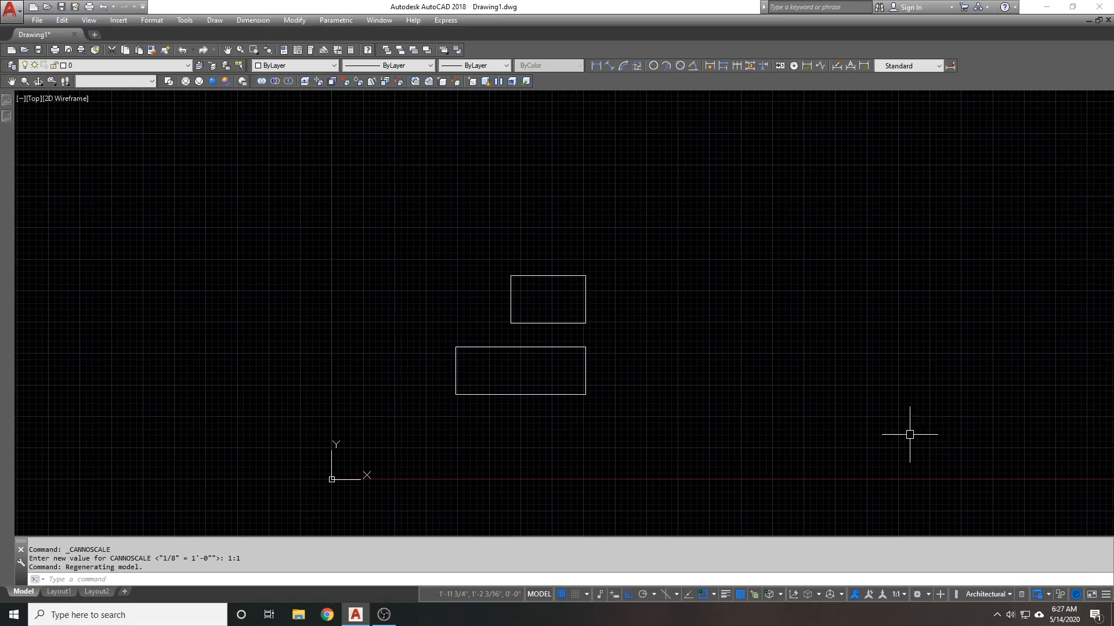
mouse_move(912, 494)
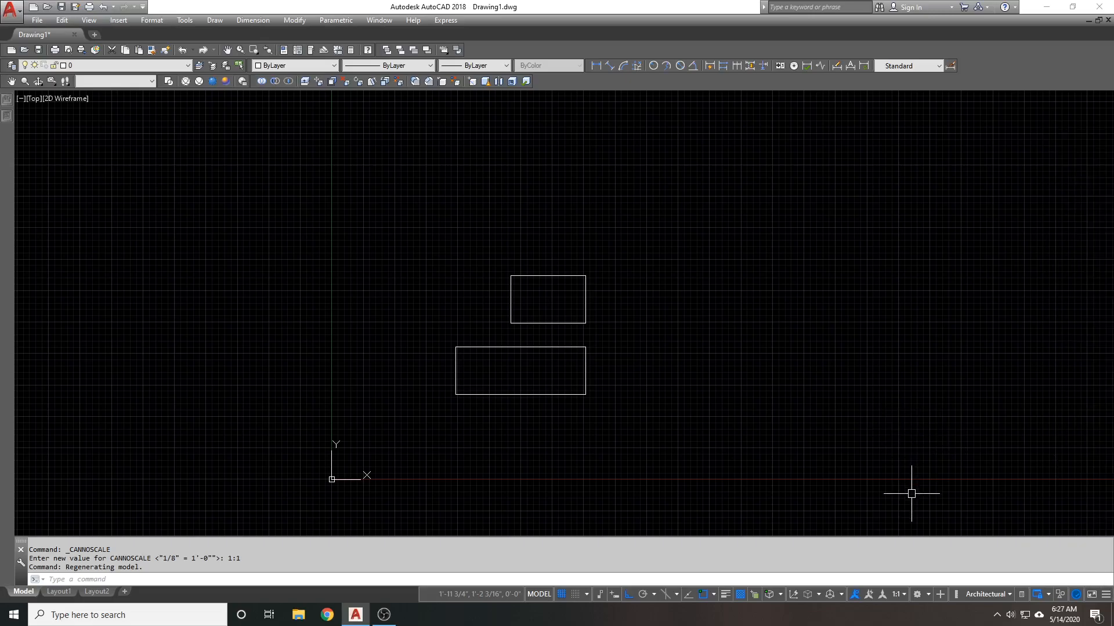
mouse_move(936, 497)
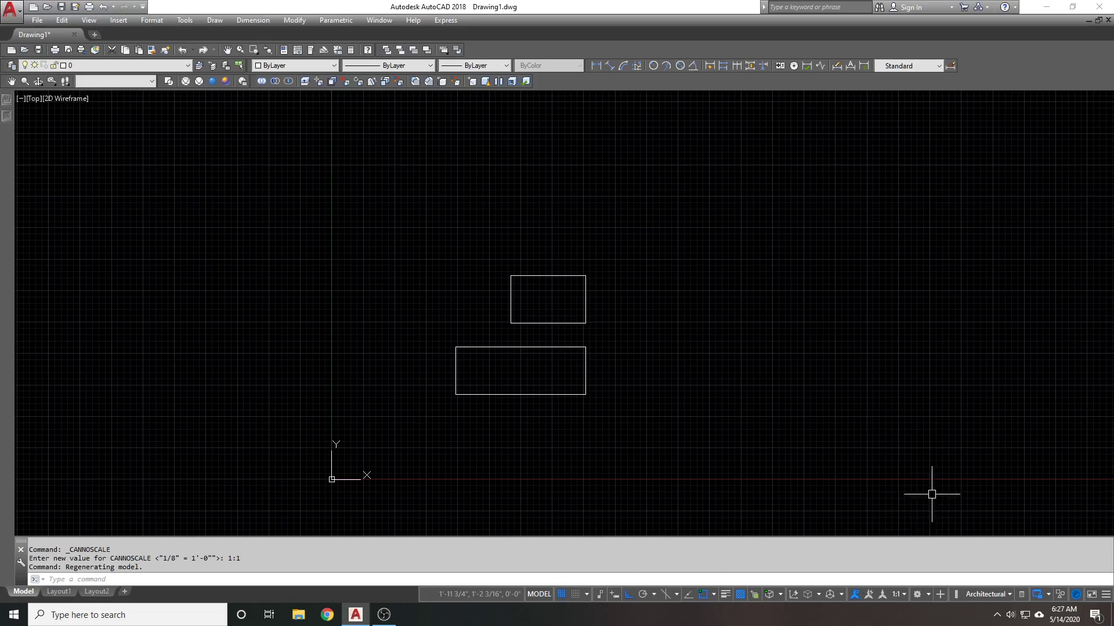
mouse_move(747, 590)
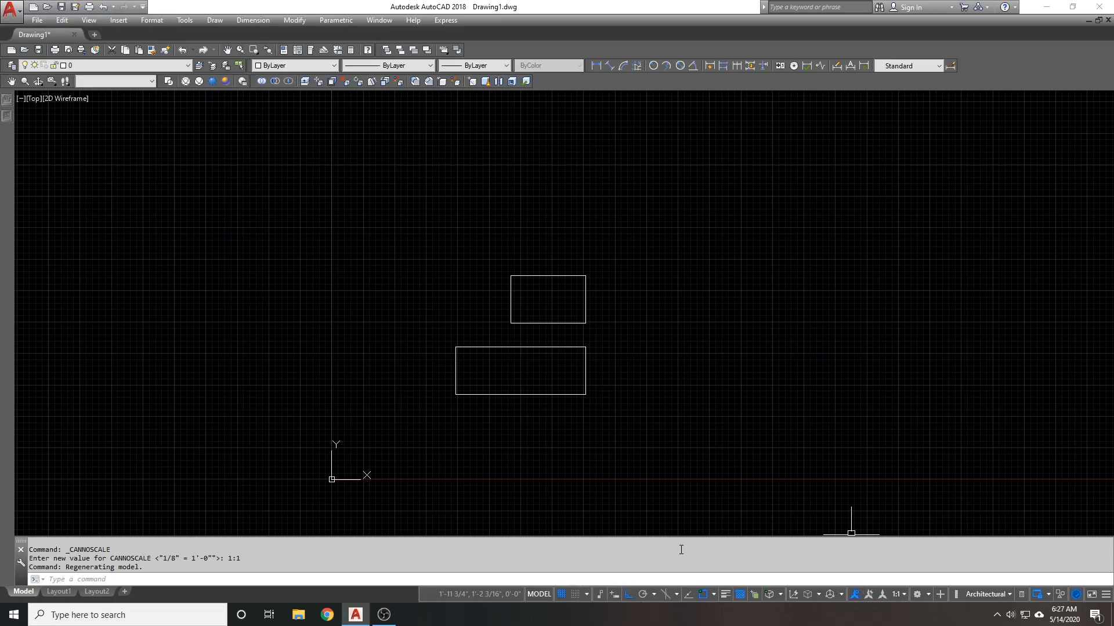
mouse_move(659, 531)
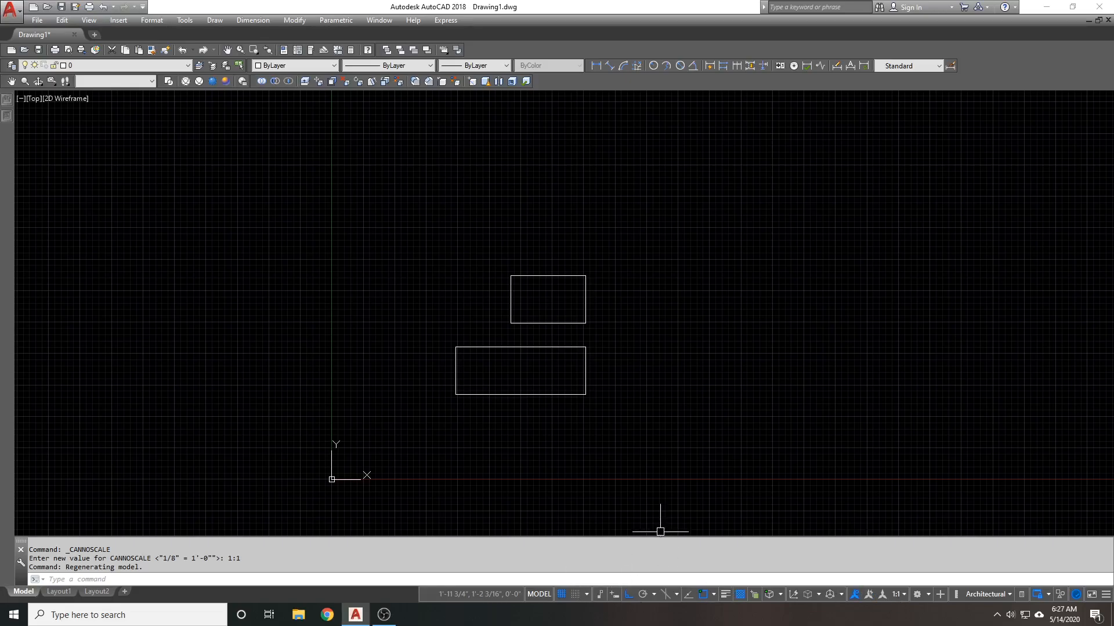
mouse_move(660, 527)
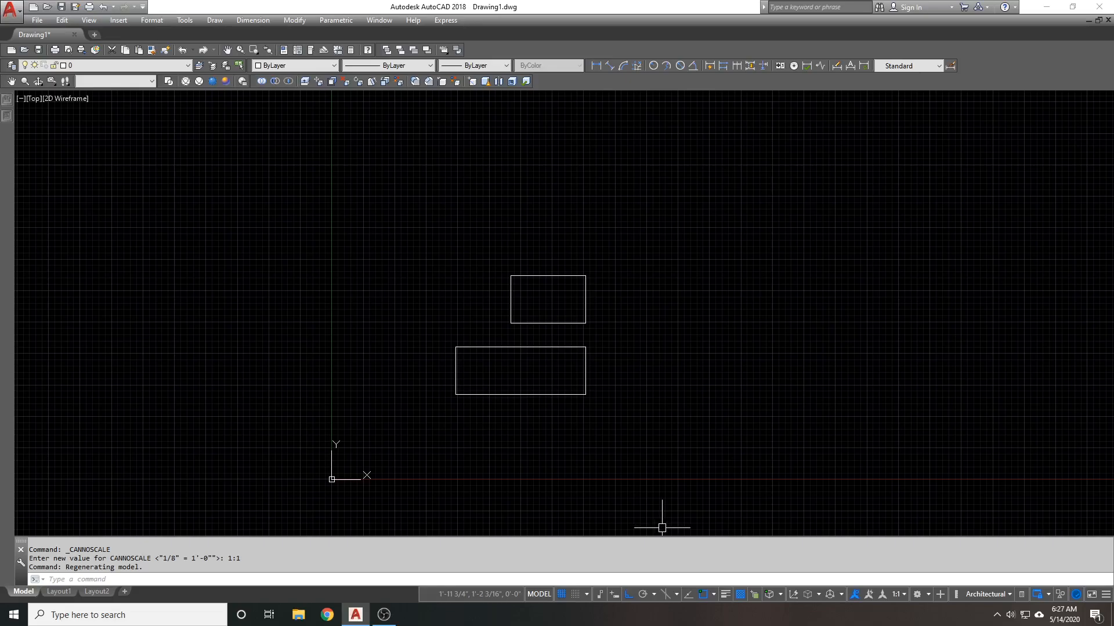
mouse_move(942, 553)
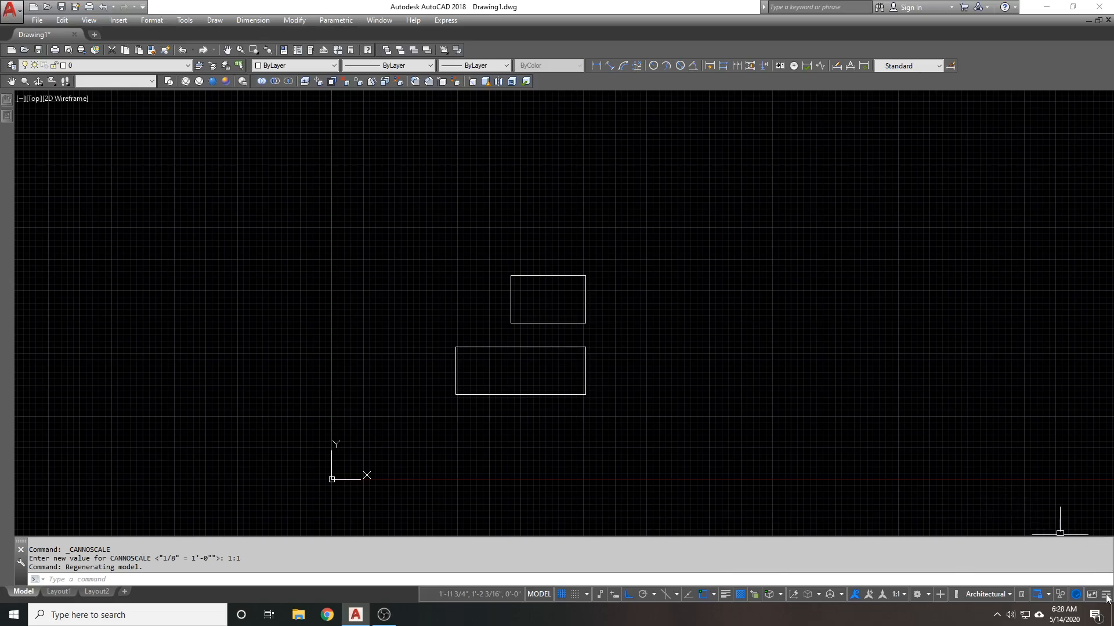
- Turn the live coordinate readout back on and move to the Layout1 sheet
click(1103, 594)
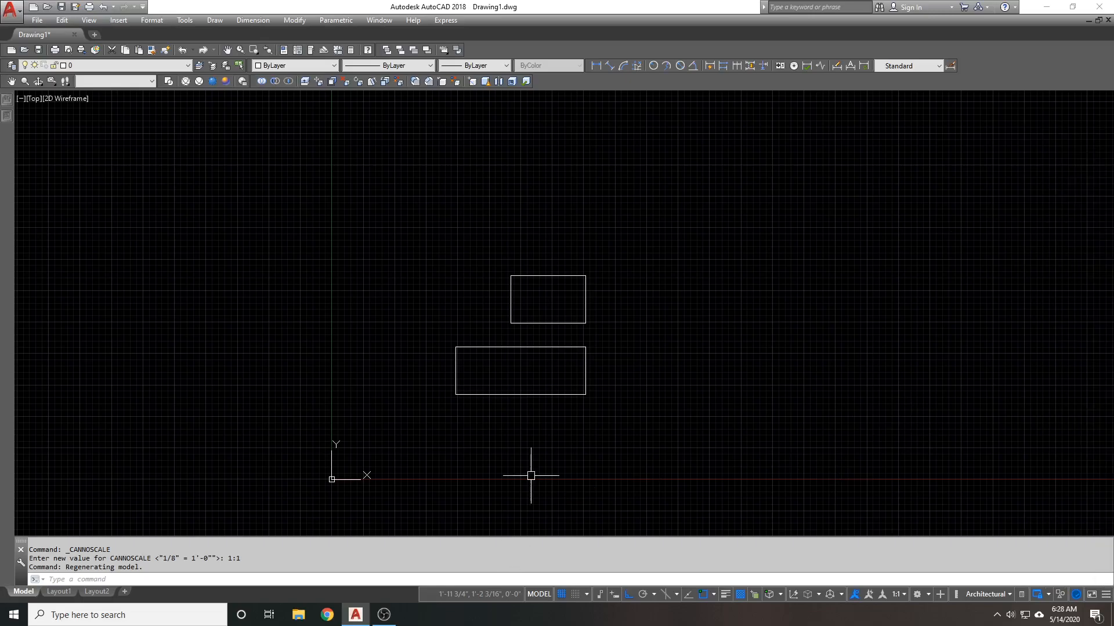
mouse_move(623, 455)
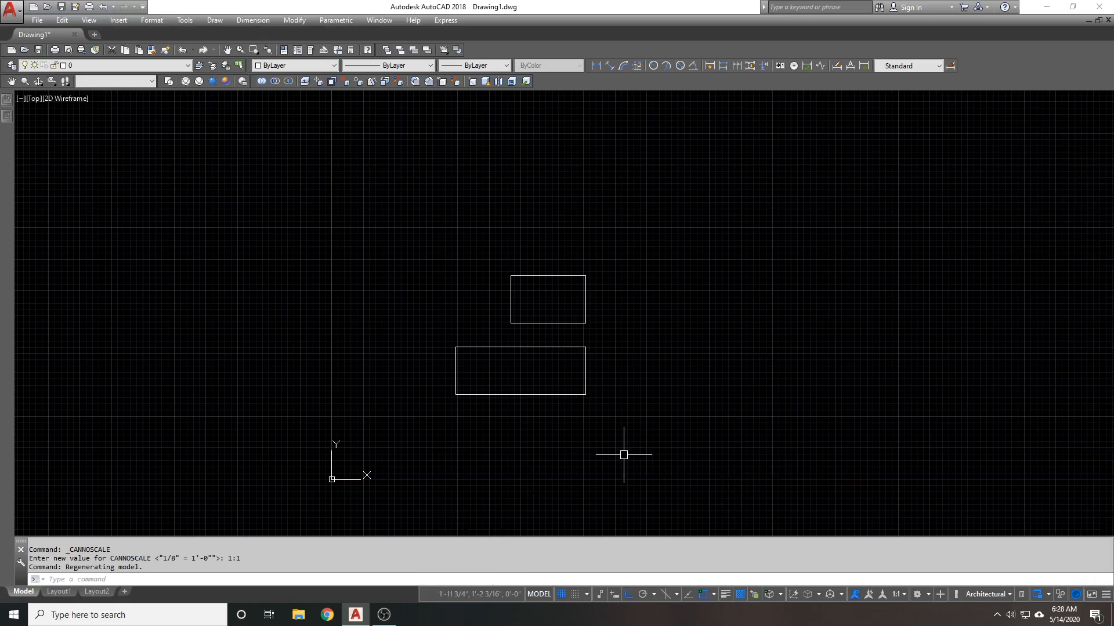
mouse_move(476, 594)
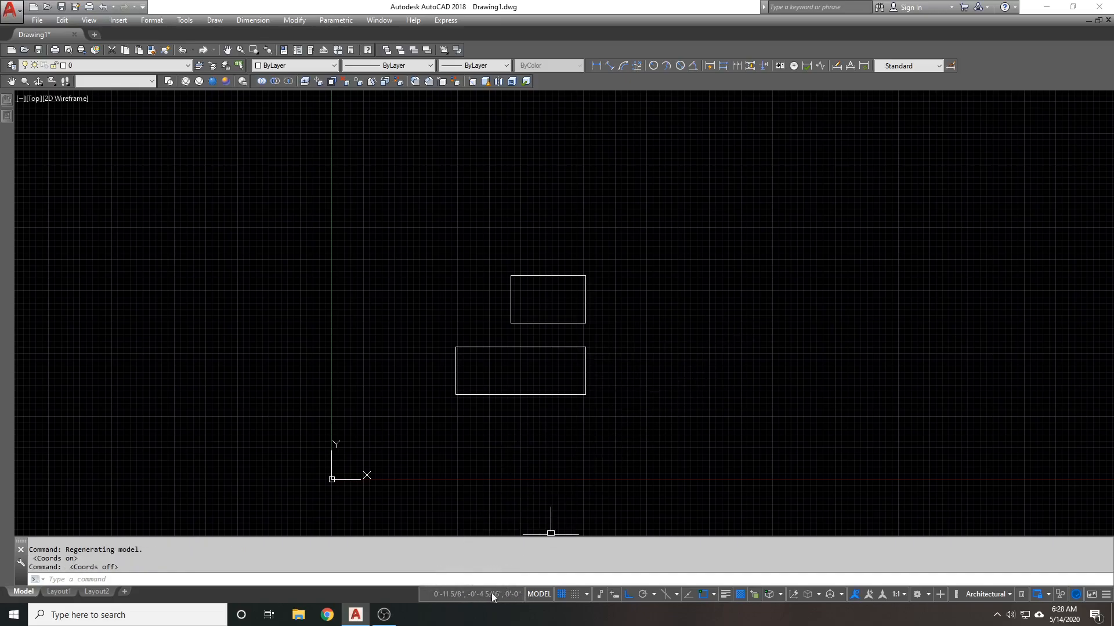
mouse_move(645, 290)
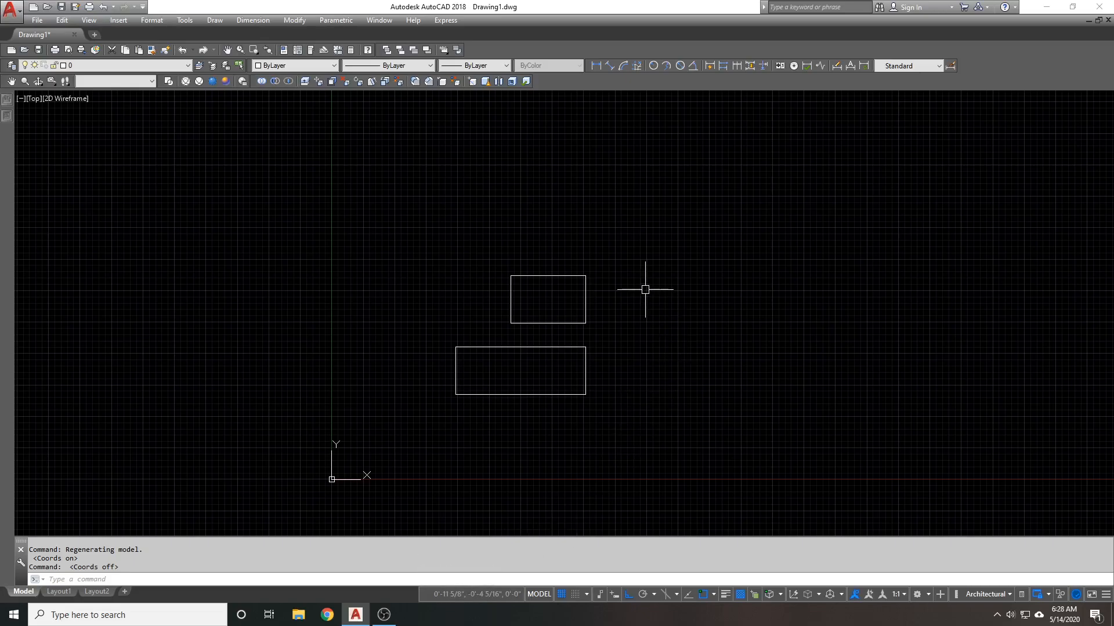
click(645, 290)
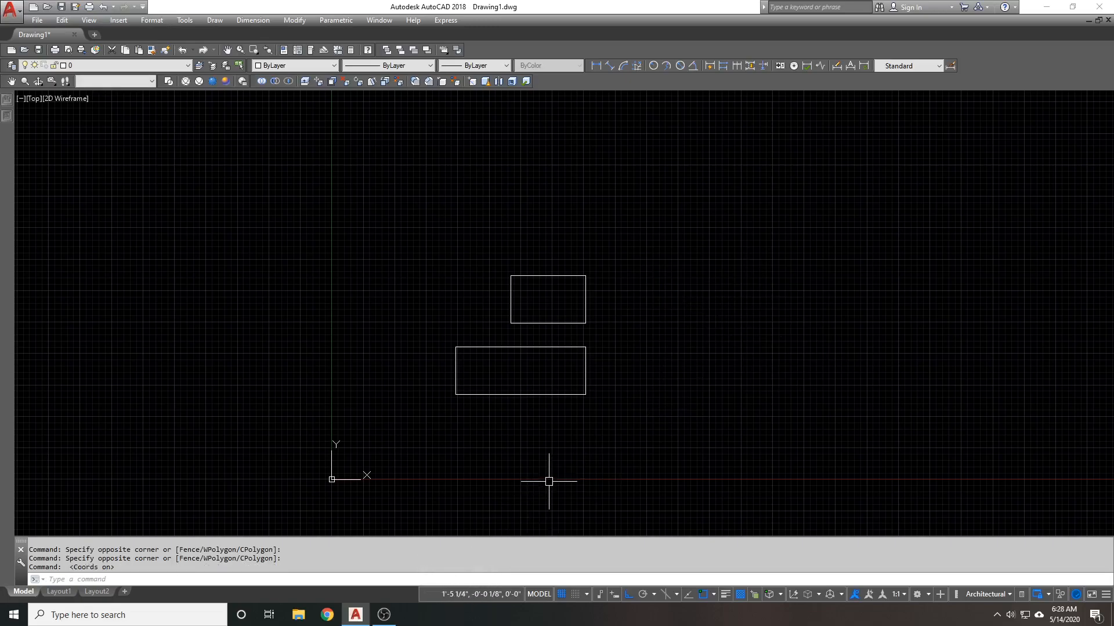
mouse_move(600, 466)
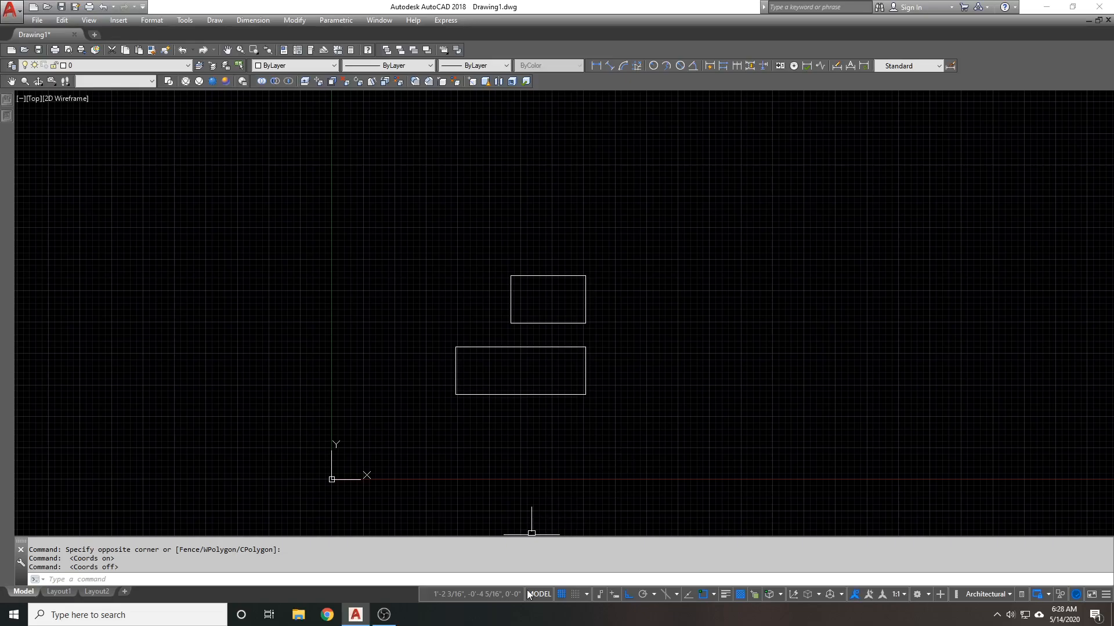
click(65, 591)
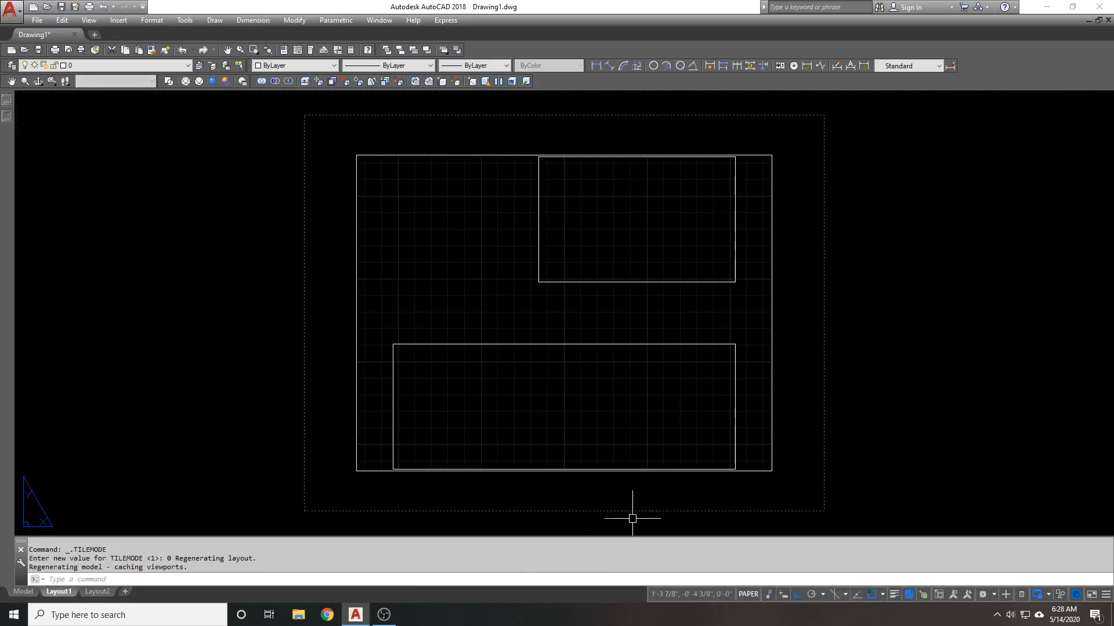
mouse_move(749, 594)
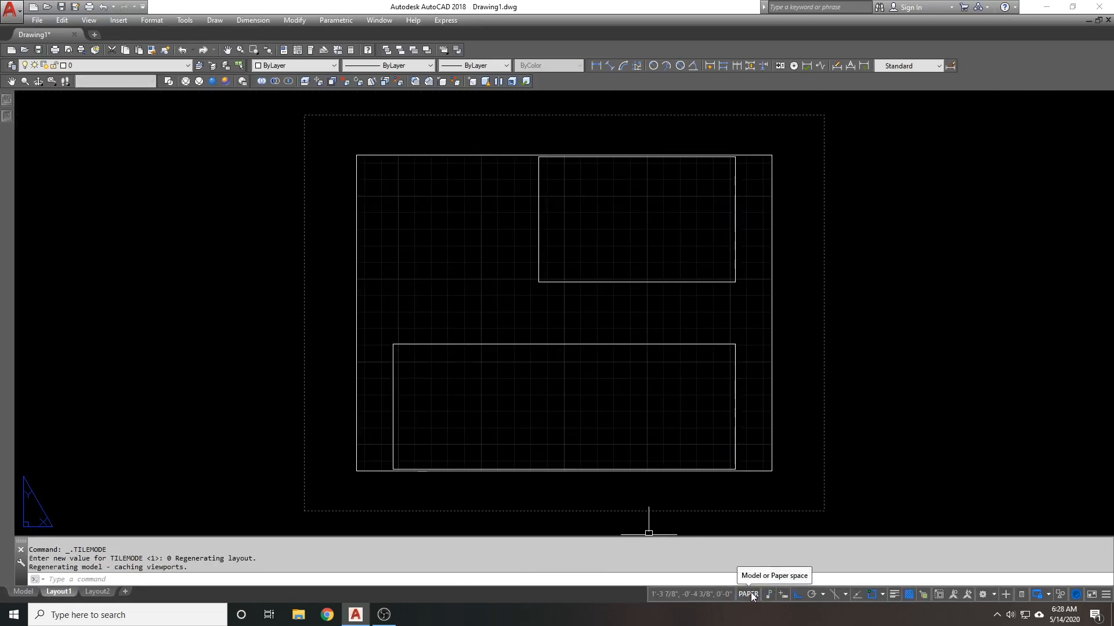
- Toggle the layout viewport between model and paper space twice, ending in paper space
click(747, 594)
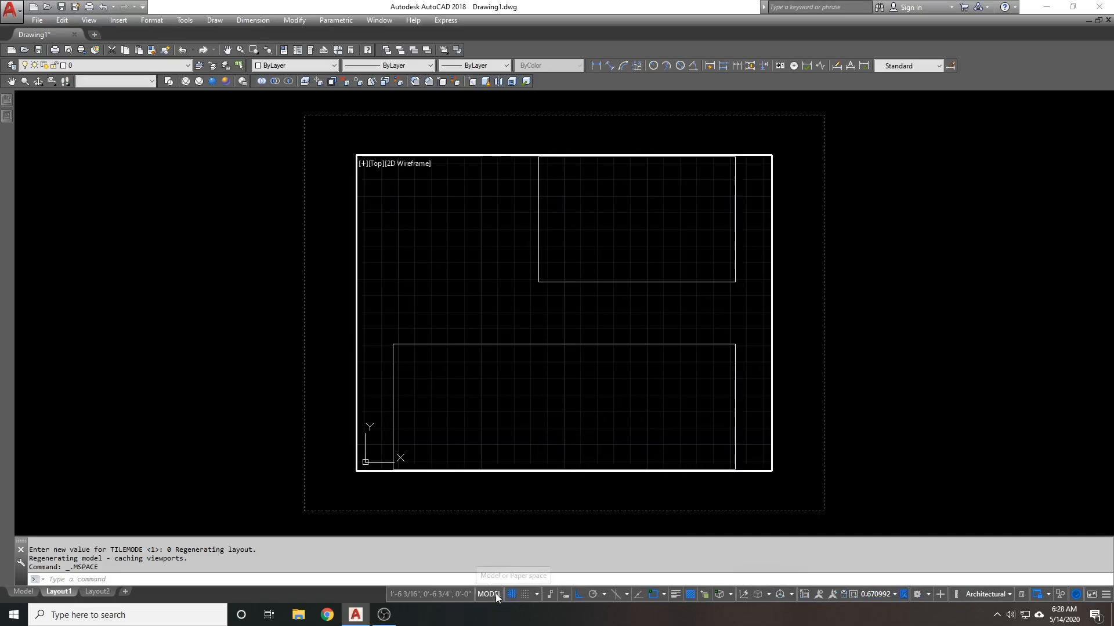
click(488, 594)
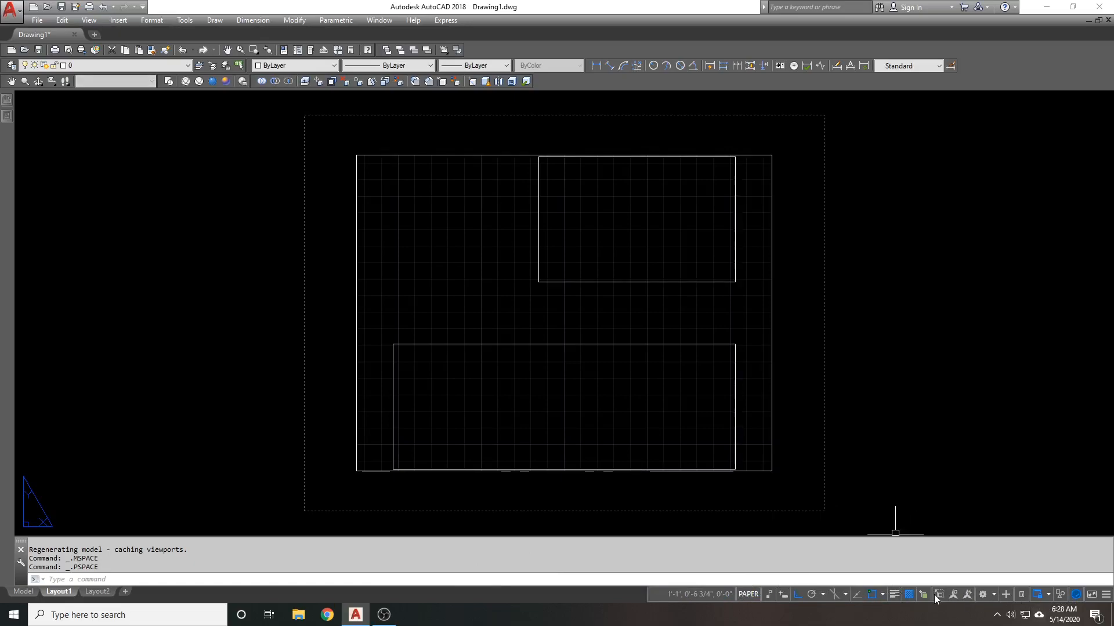
mouse_move(747, 593)
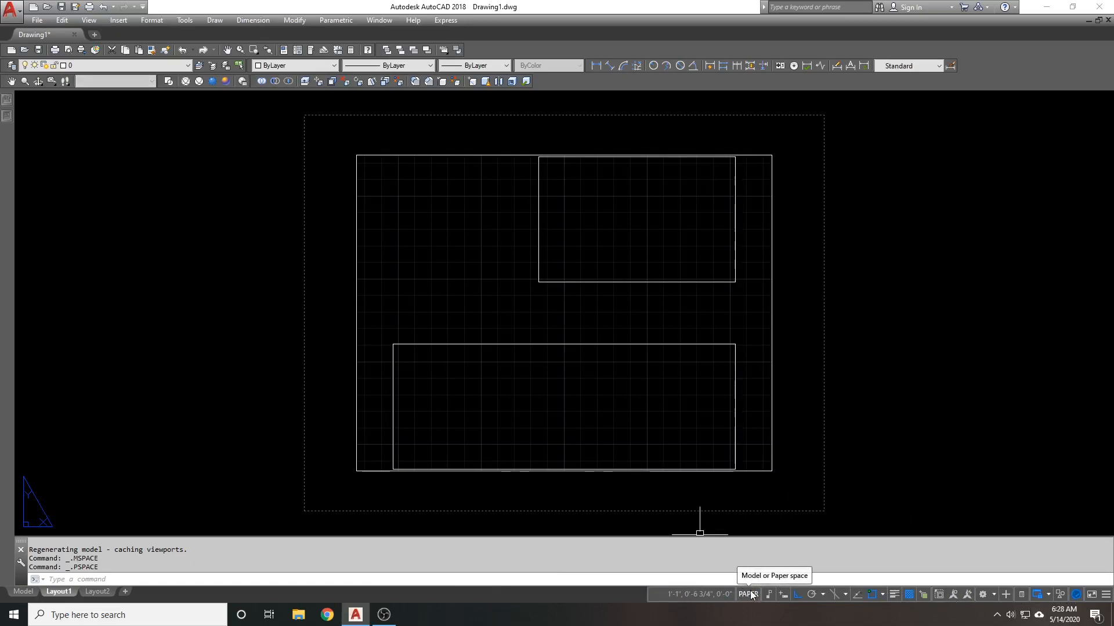
click(748, 594)
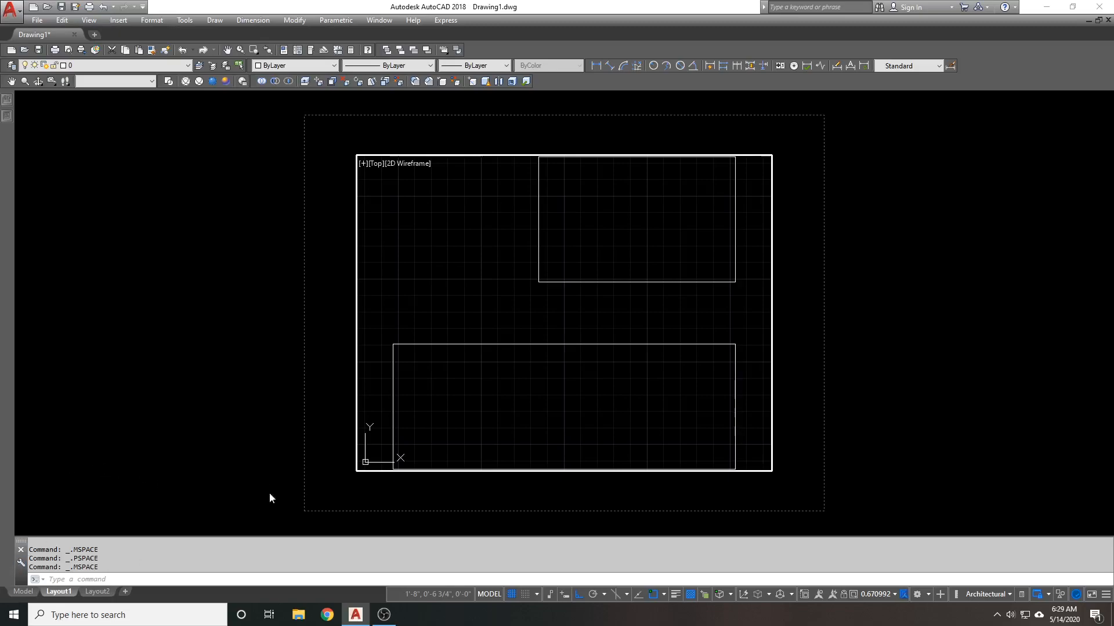
mouse_move(555, 592)
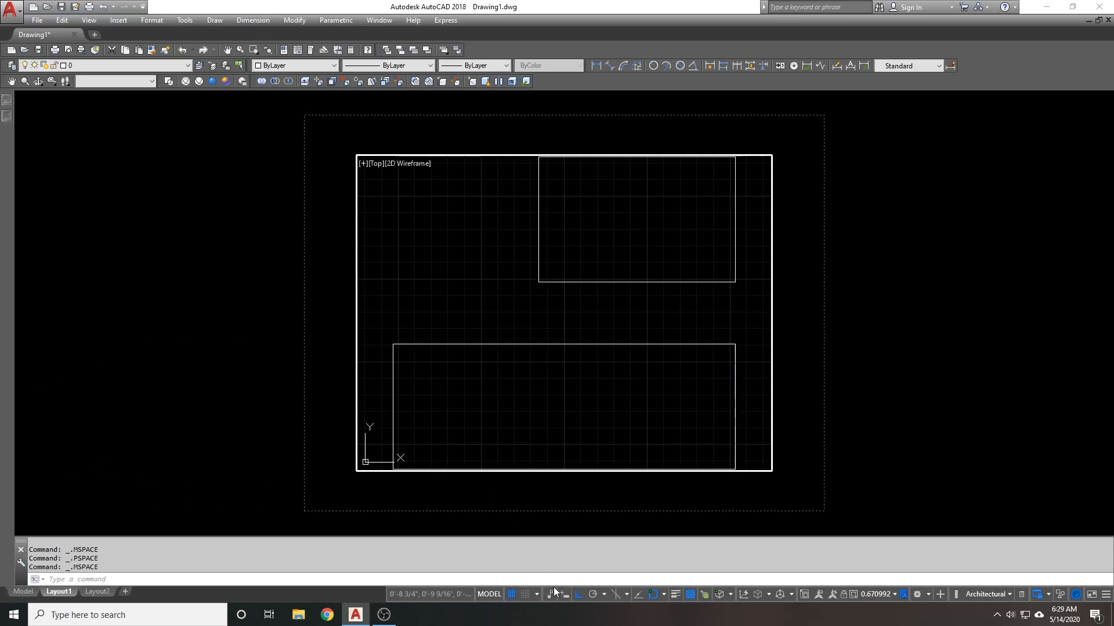
mouse_move(376, 255)
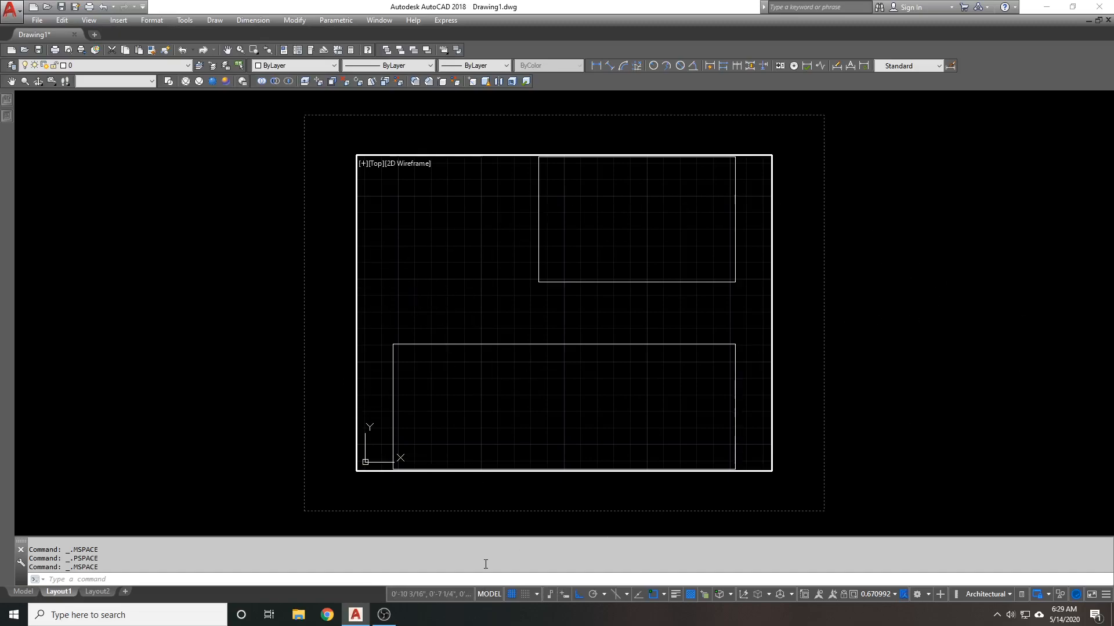
mouse_move(123, 591)
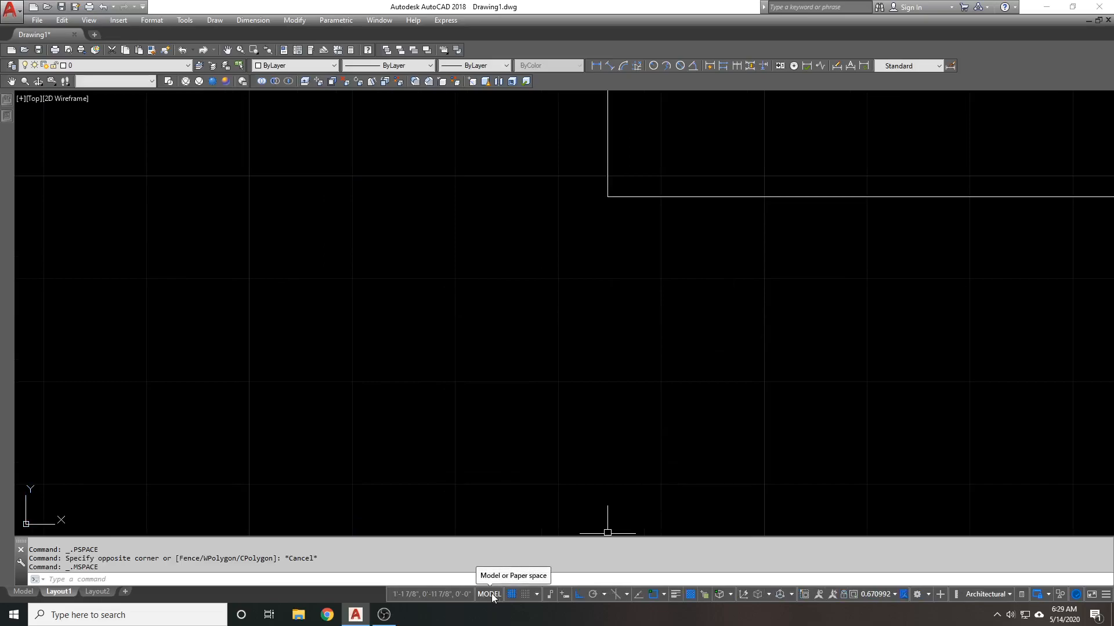
click(489, 594)
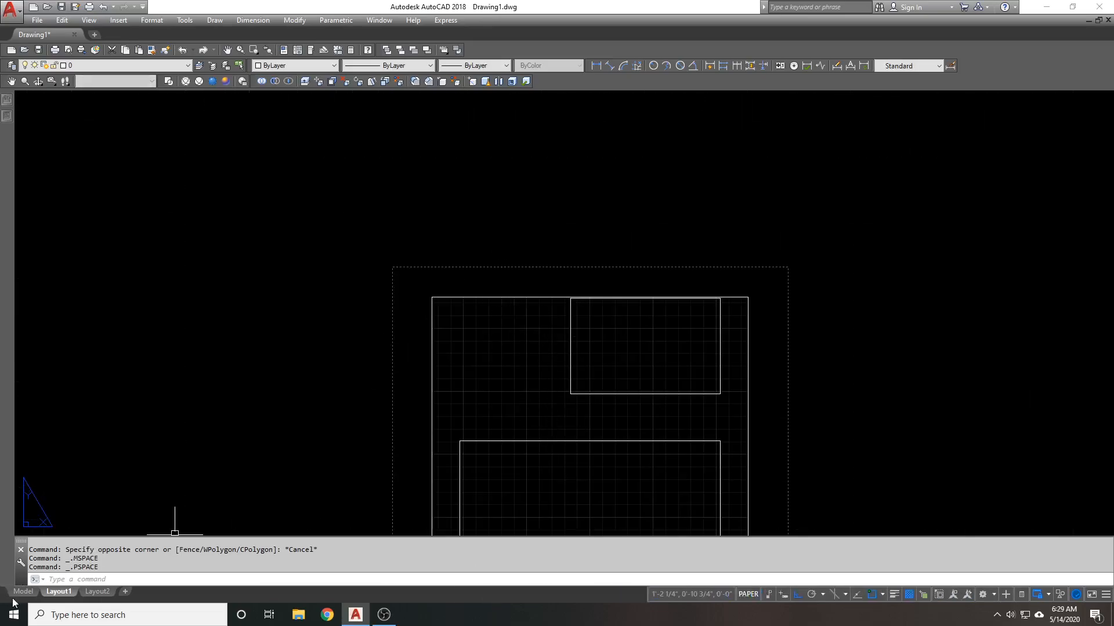
- Return to the Model sheet and toggle the grid display off and back on
click(19, 591)
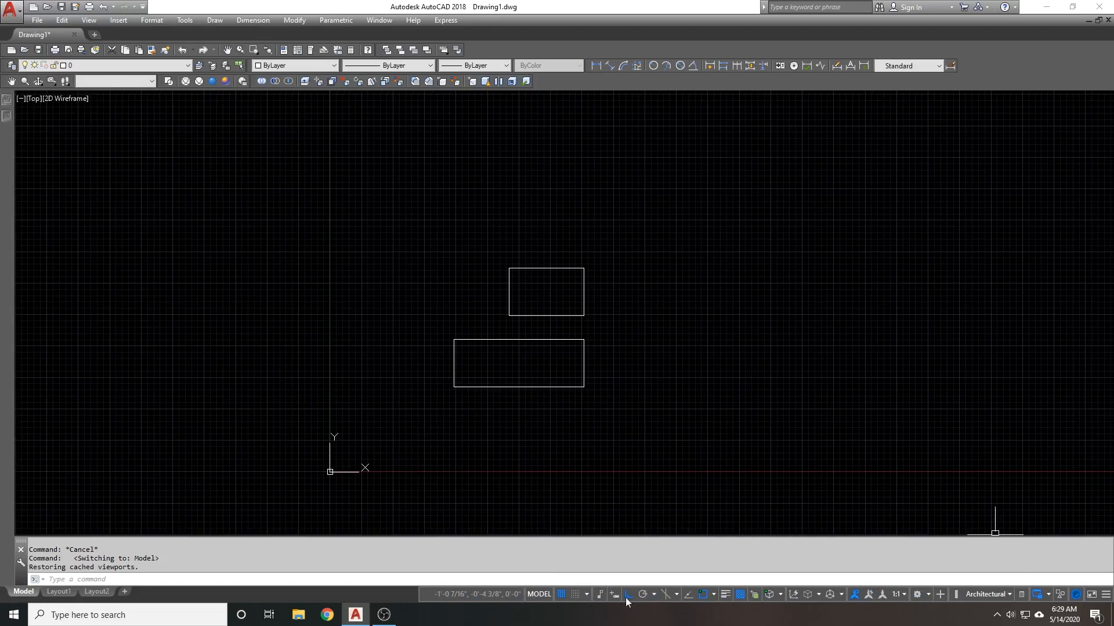
mouse_move(561, 594)
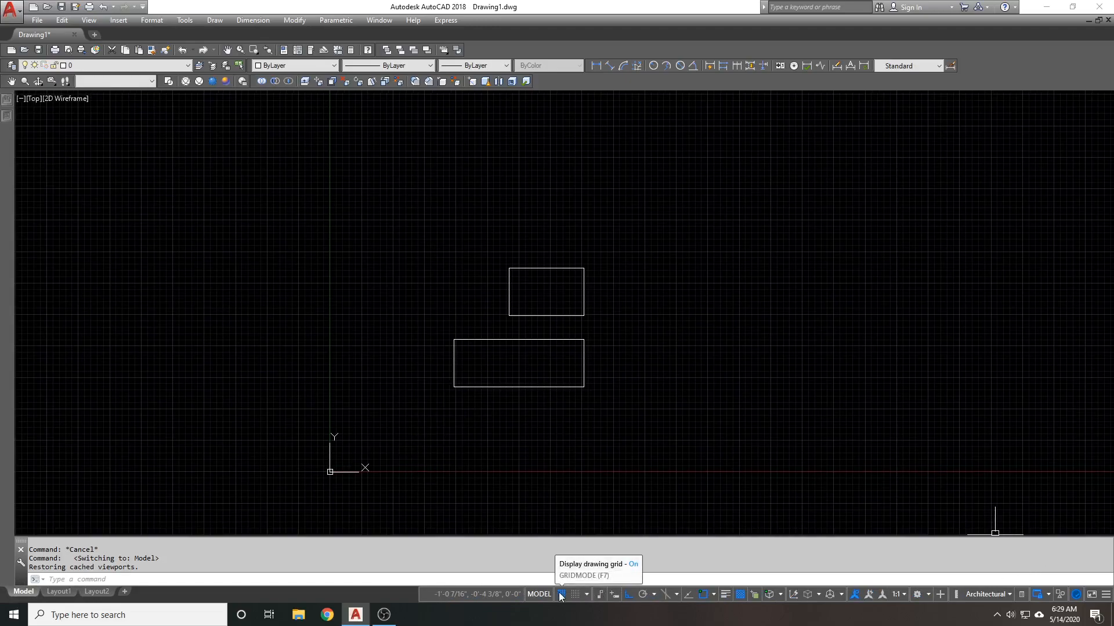
click(561, 594)
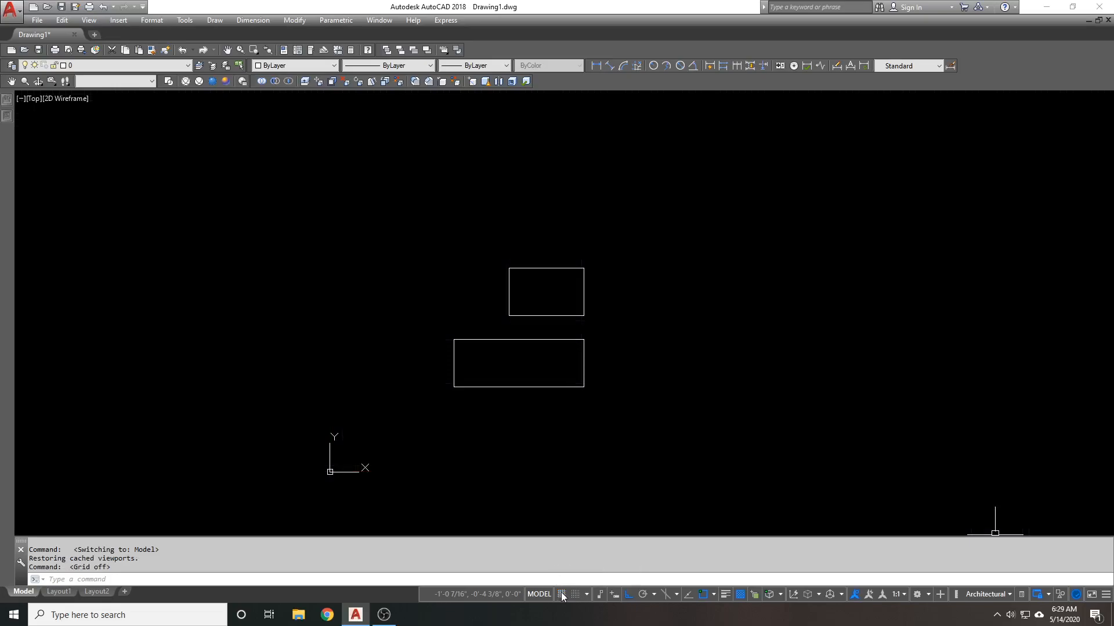
click(563, 594)
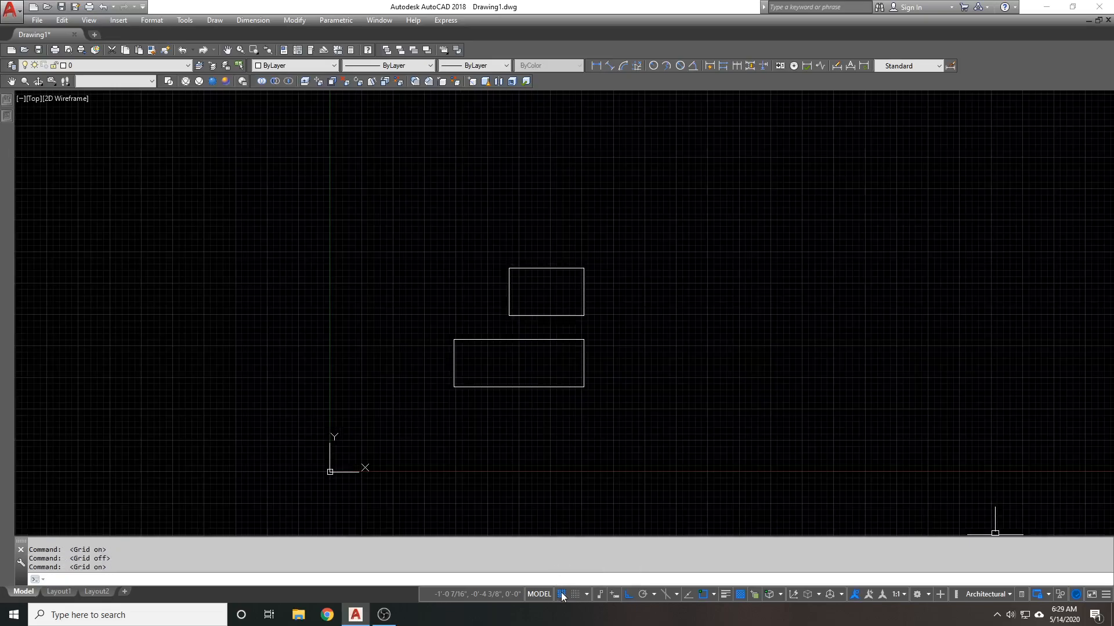
mouse_move(578, 594)
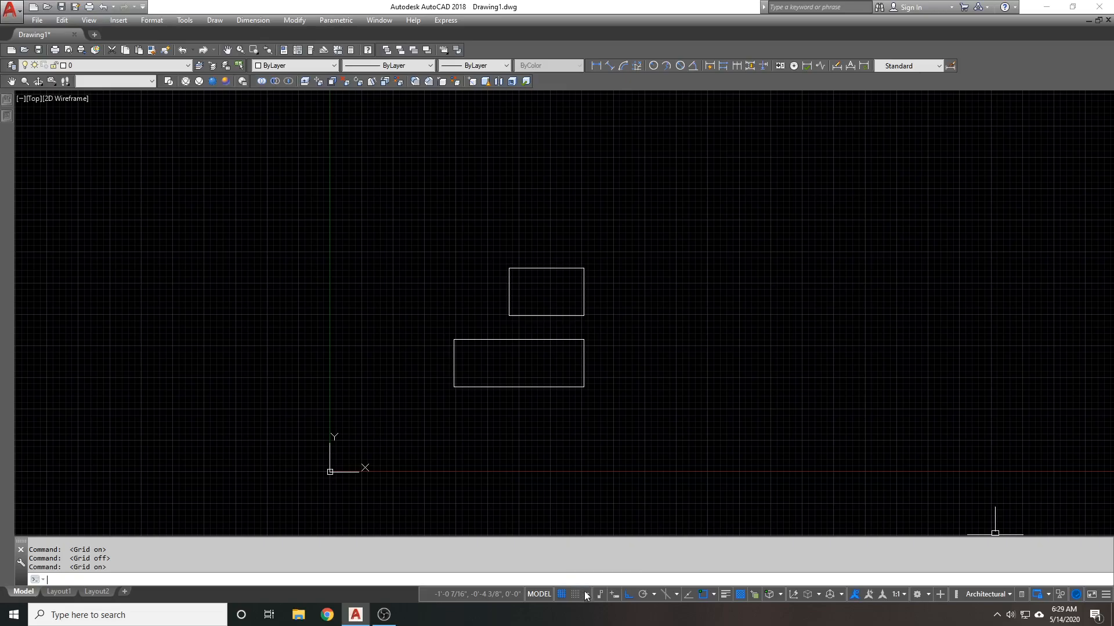
mouse_move(544, 525)
text(l)
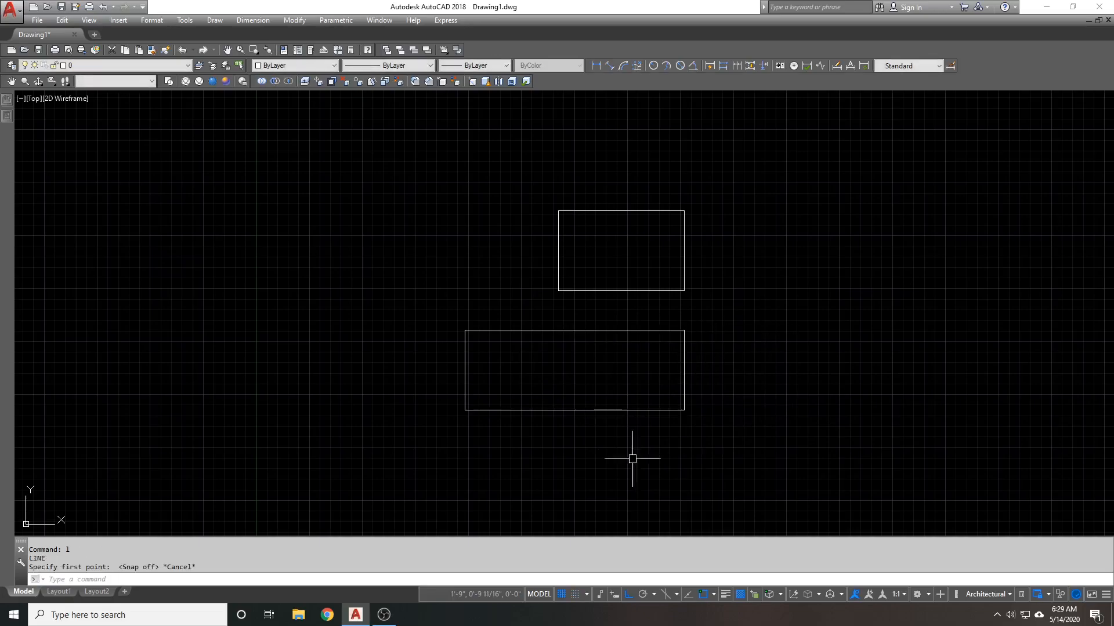
click(584, 593)
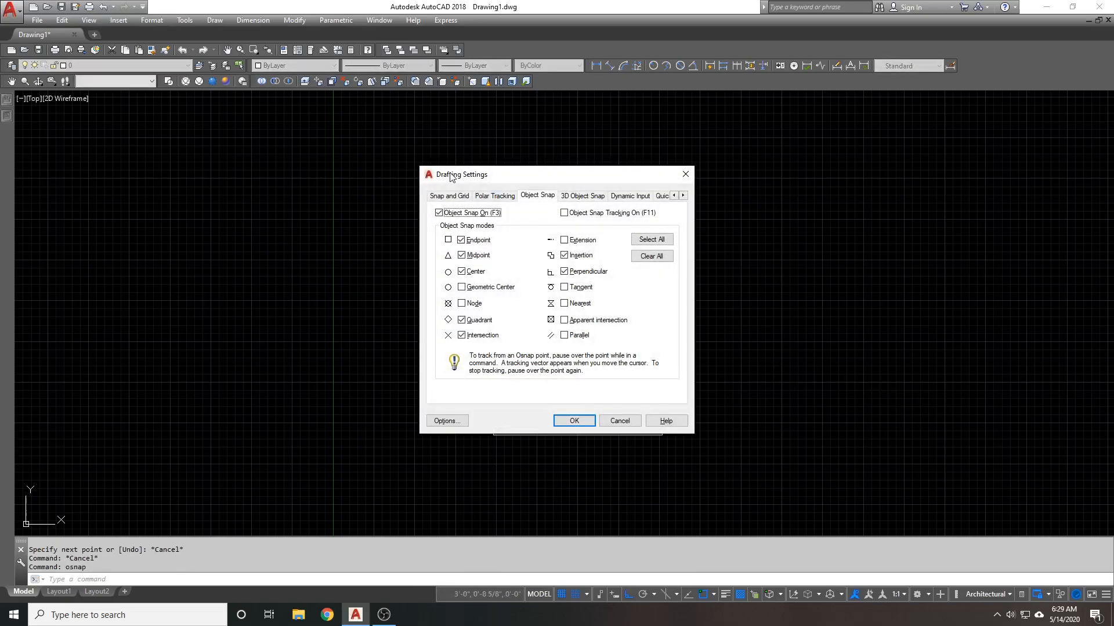
click(448, 195)
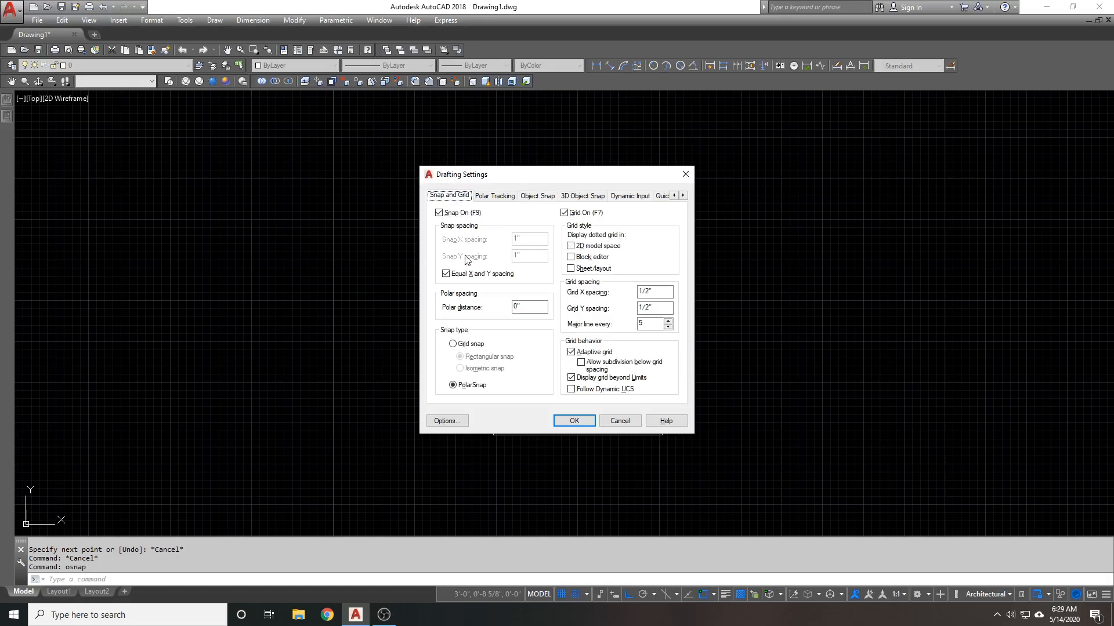
click(453, 343)
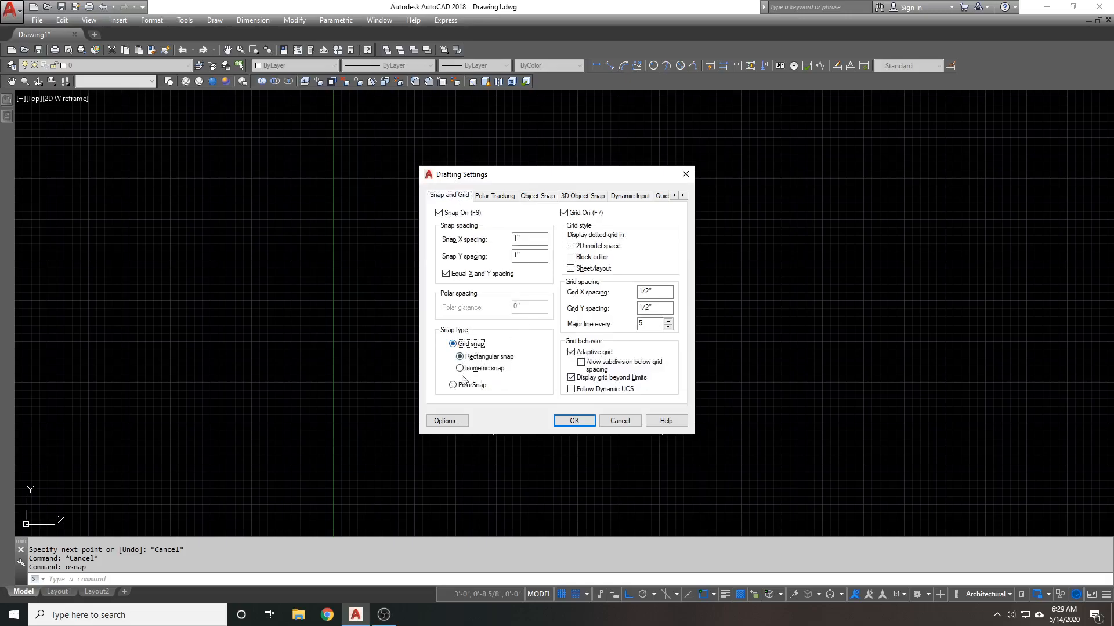
click(452, 385)
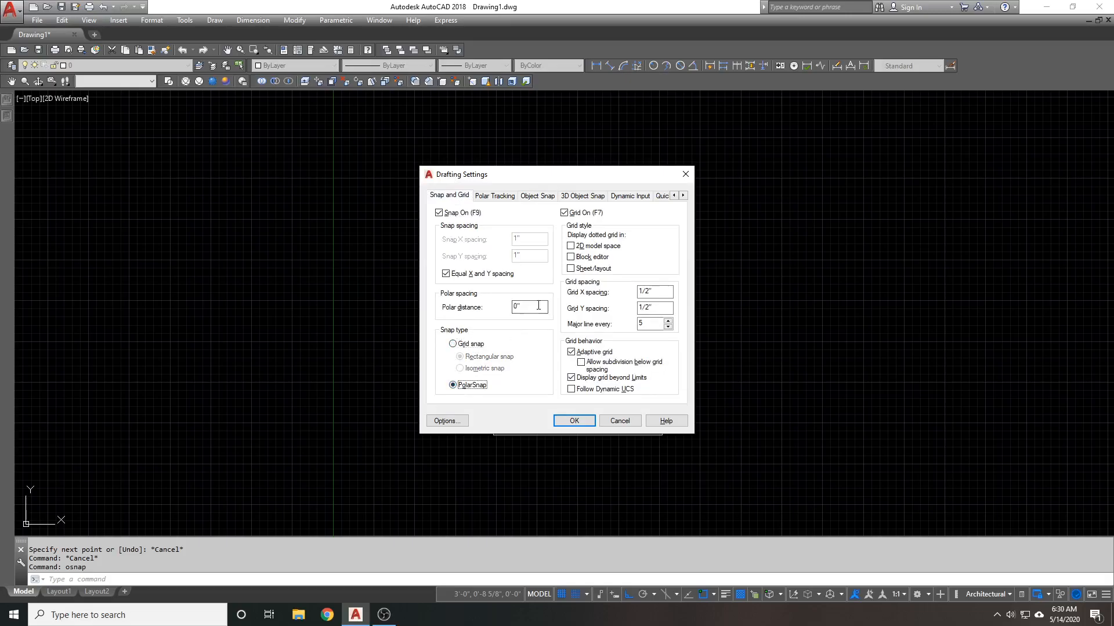
mouse_move(454, 343)
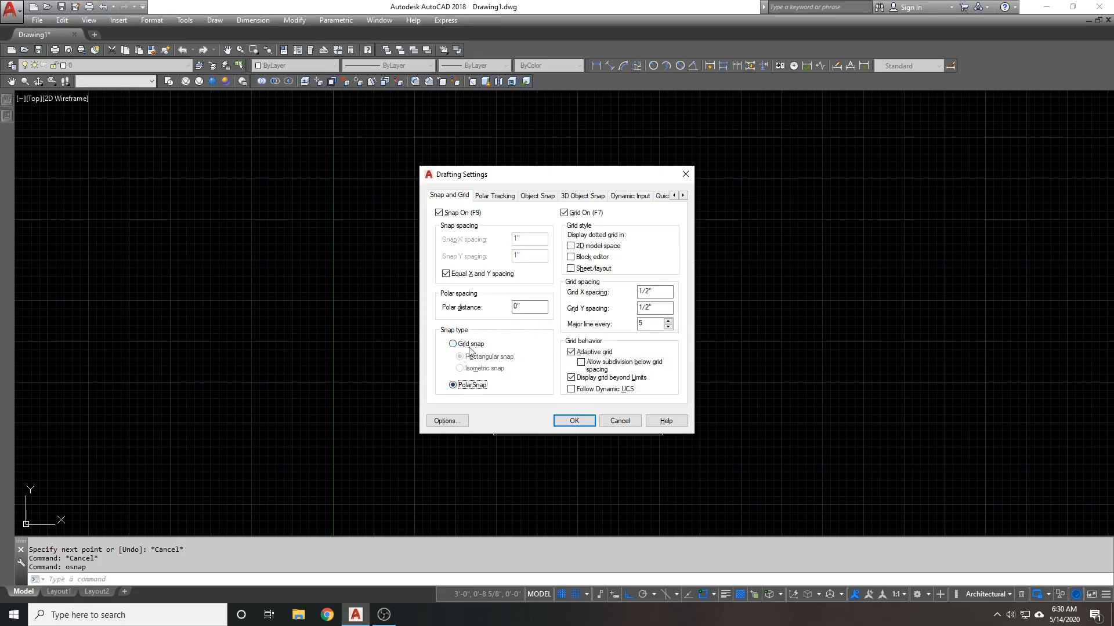
click(452, 344)
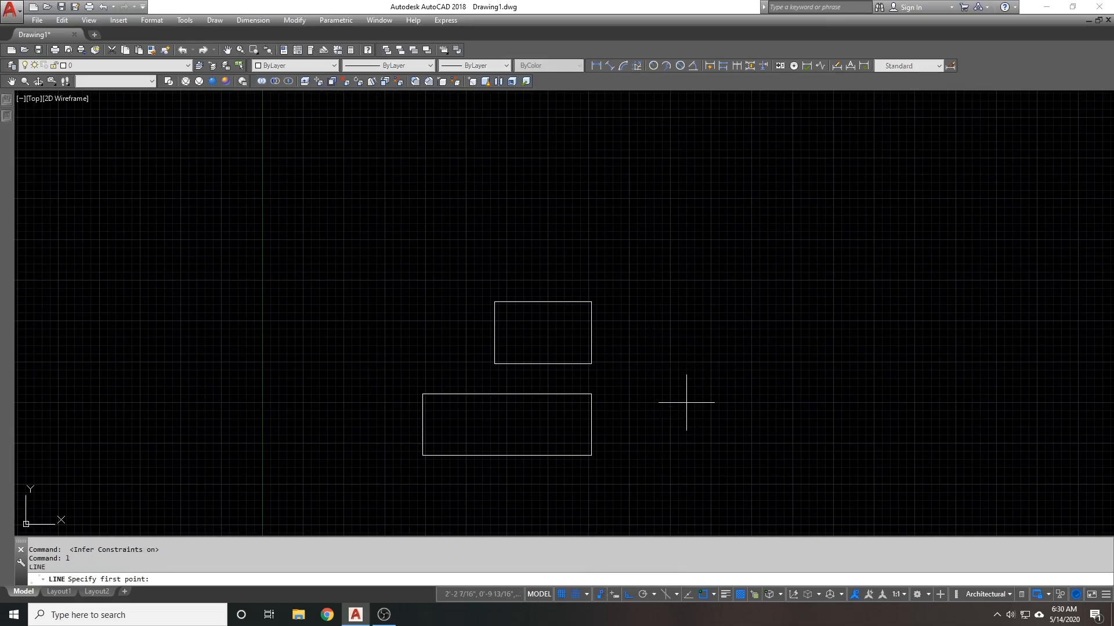
- Draw an L-shaped test line right of the rectangles, then select and erase it
click(686, 403)
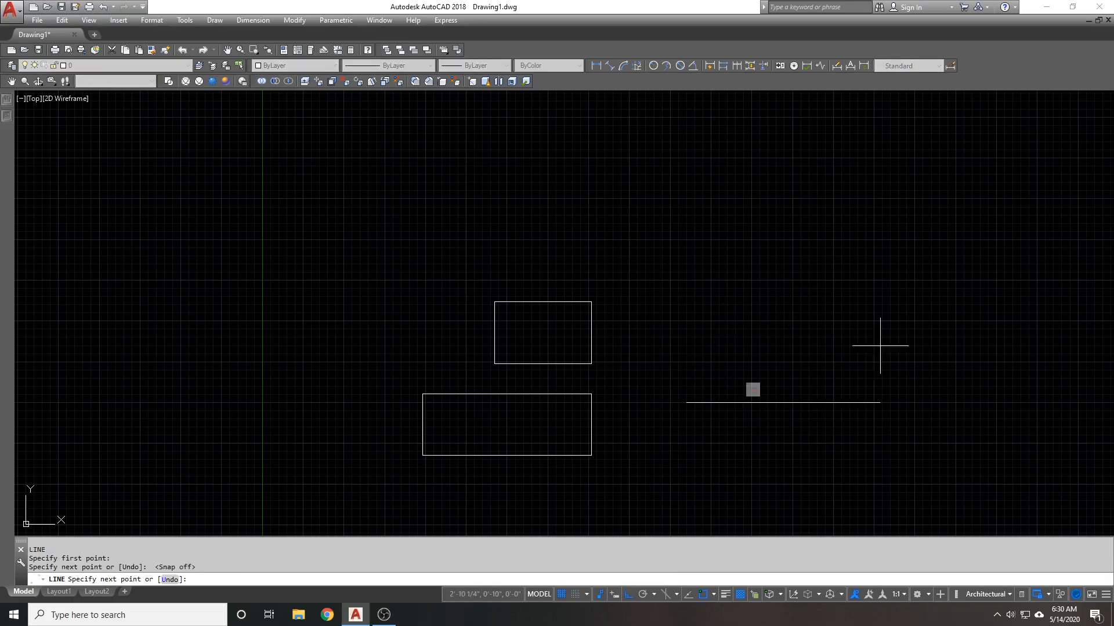
click(821, 402)
text(rec)
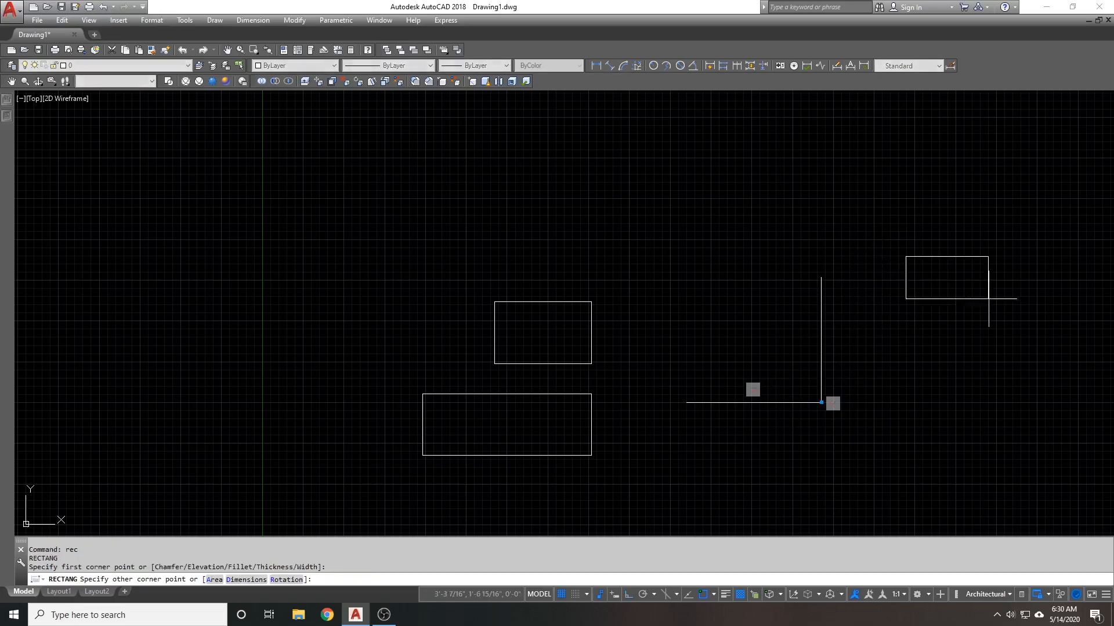
click(947, 282)
text(e)
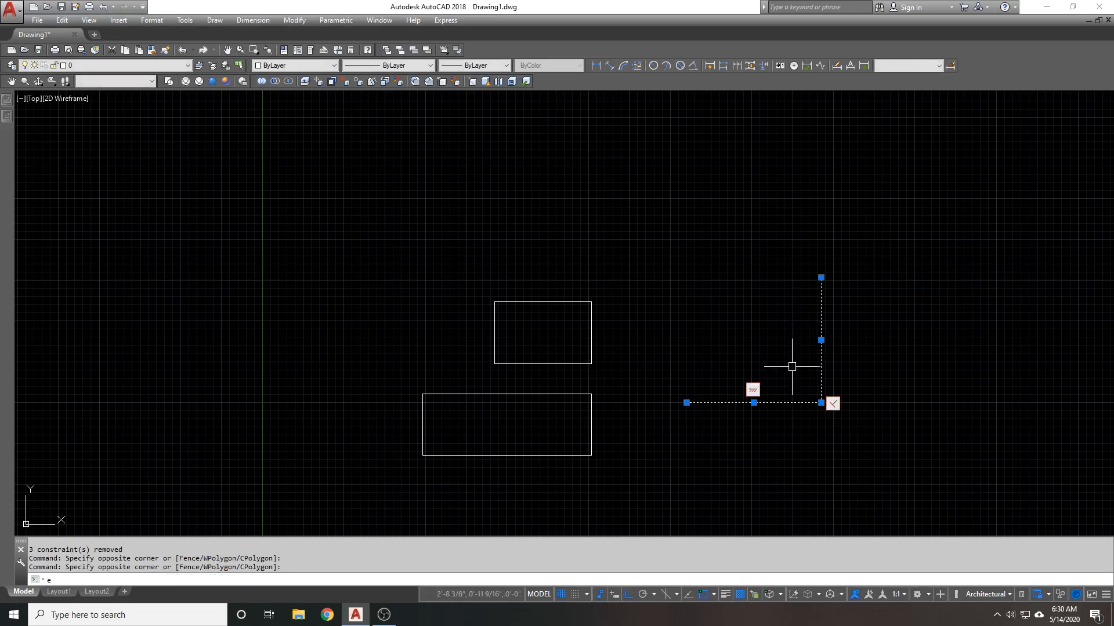
key(enter)
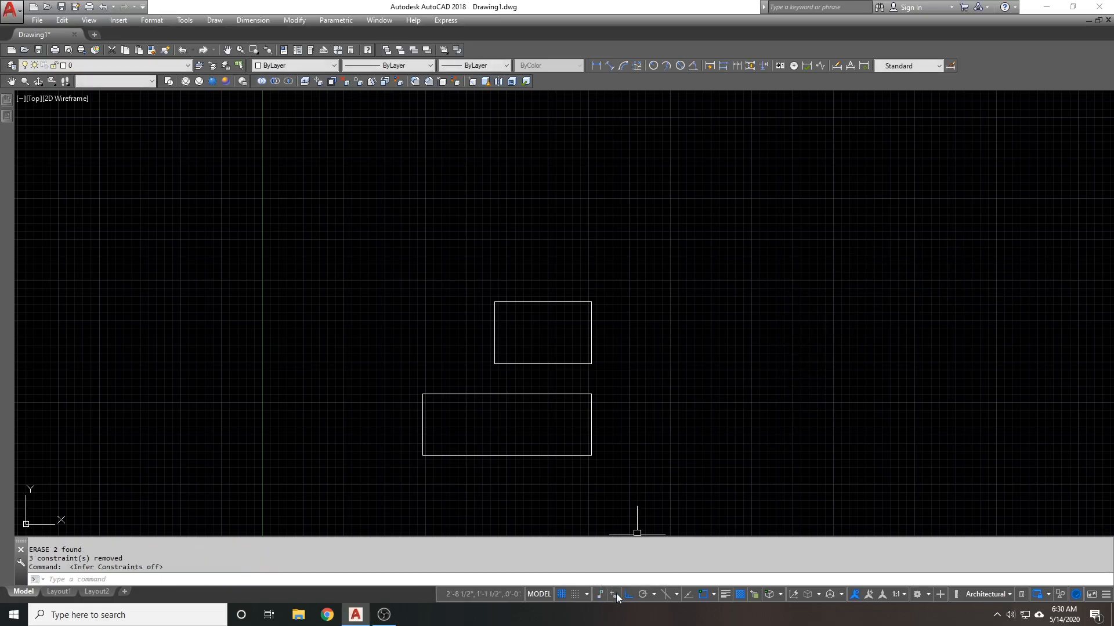
mouse_move(611, 594)
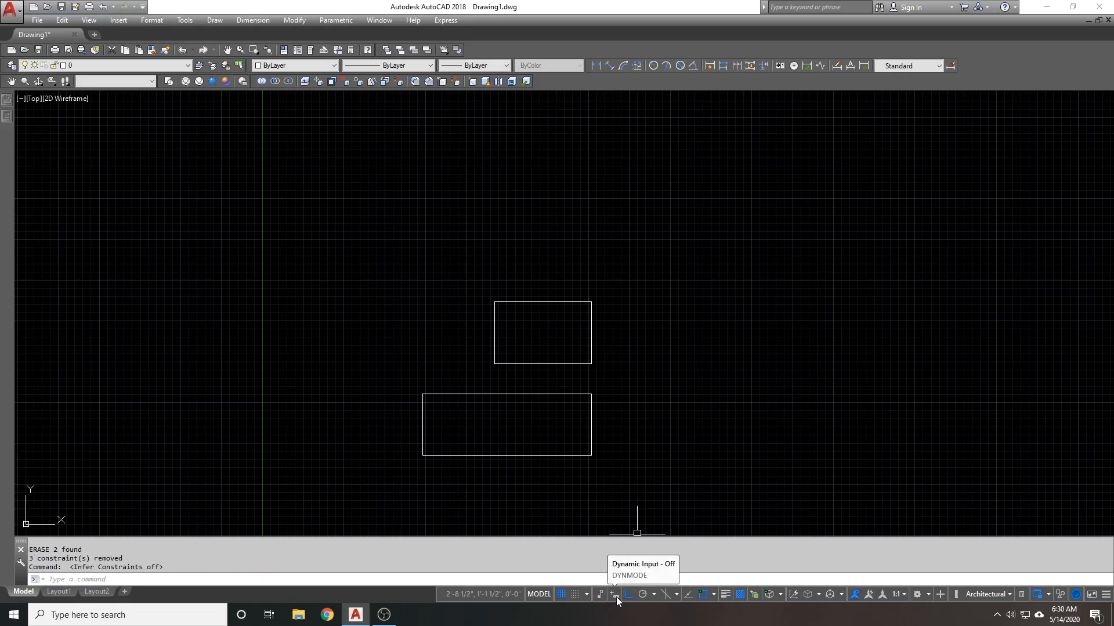
mouse_move(682, 308)
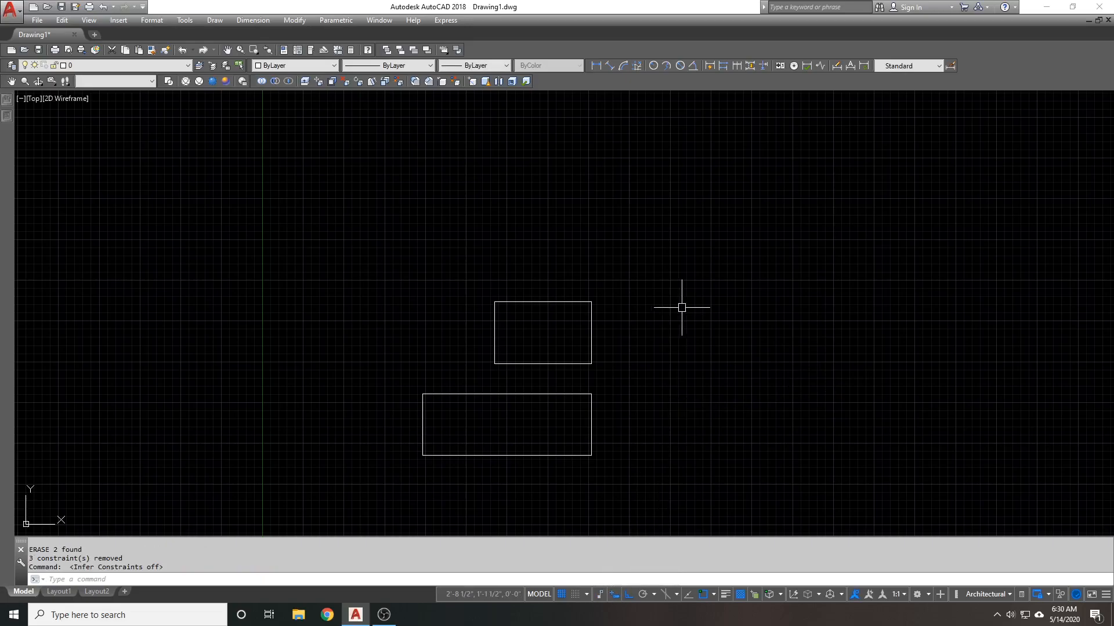
mouse_move(680, 301)
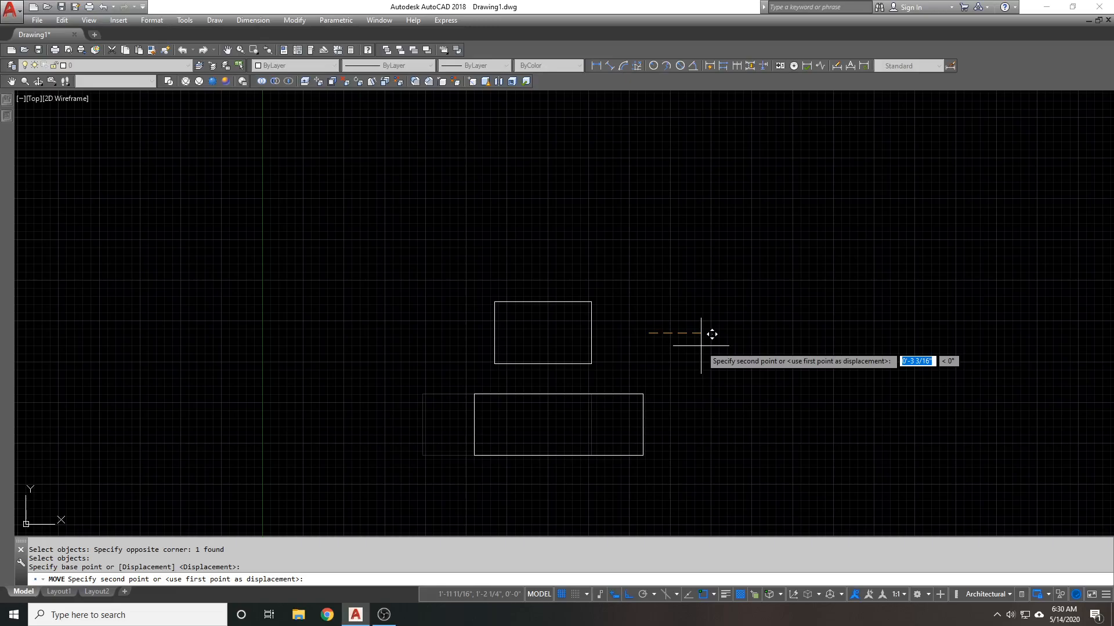
- Cancel moving the lower rectangle and turn object snap tracking off
key(Escape)
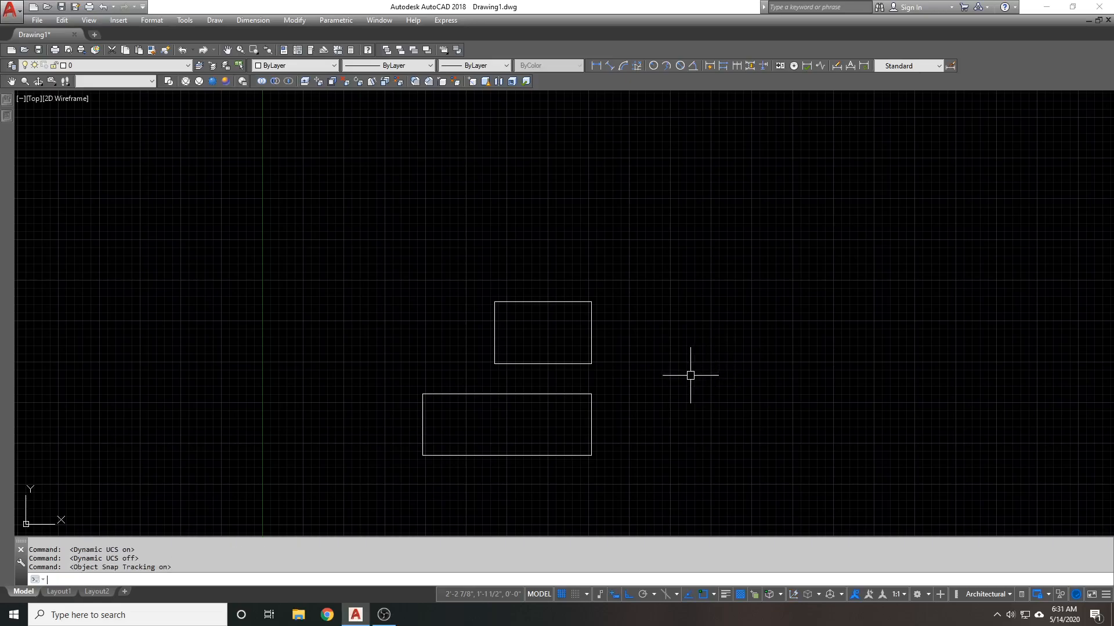
click(624, 594)
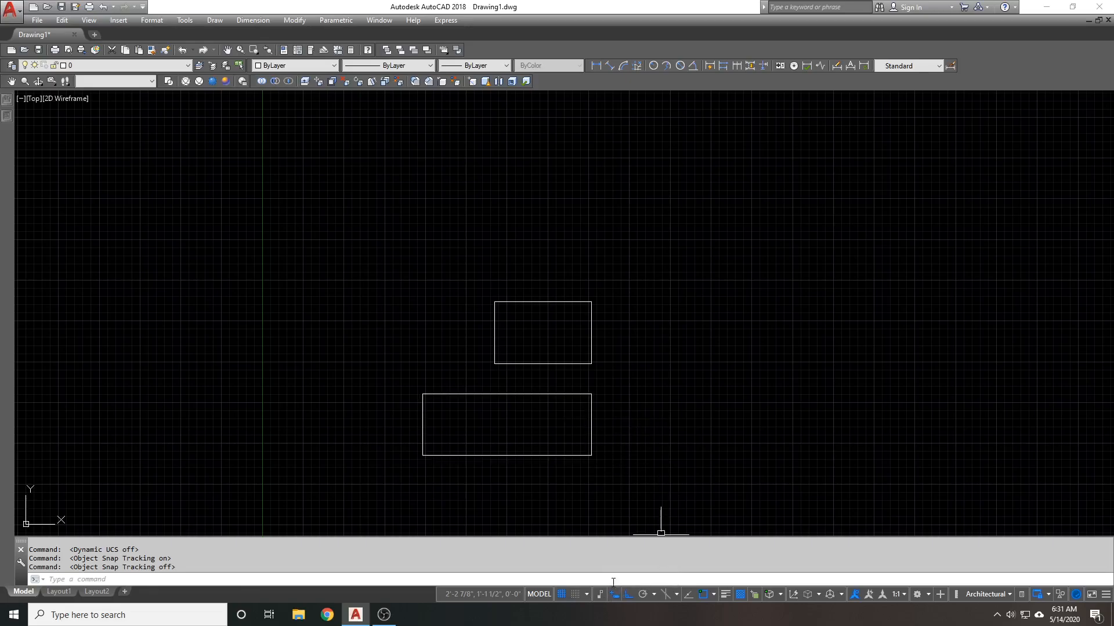
mouse_move(654, 594)
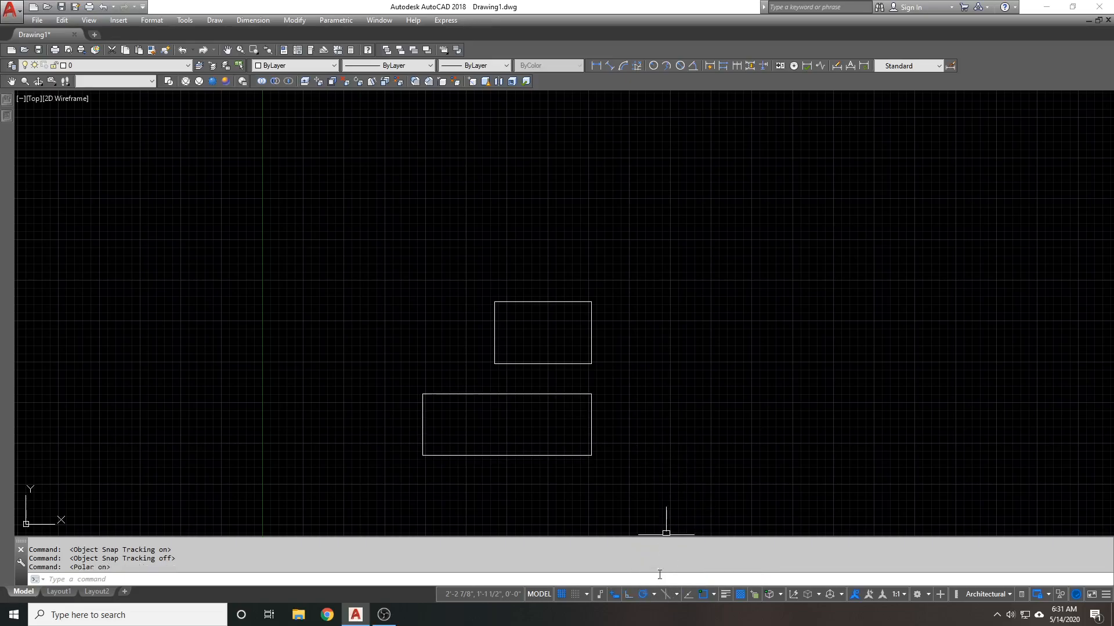
mouse_move(711, 353)
text(l)
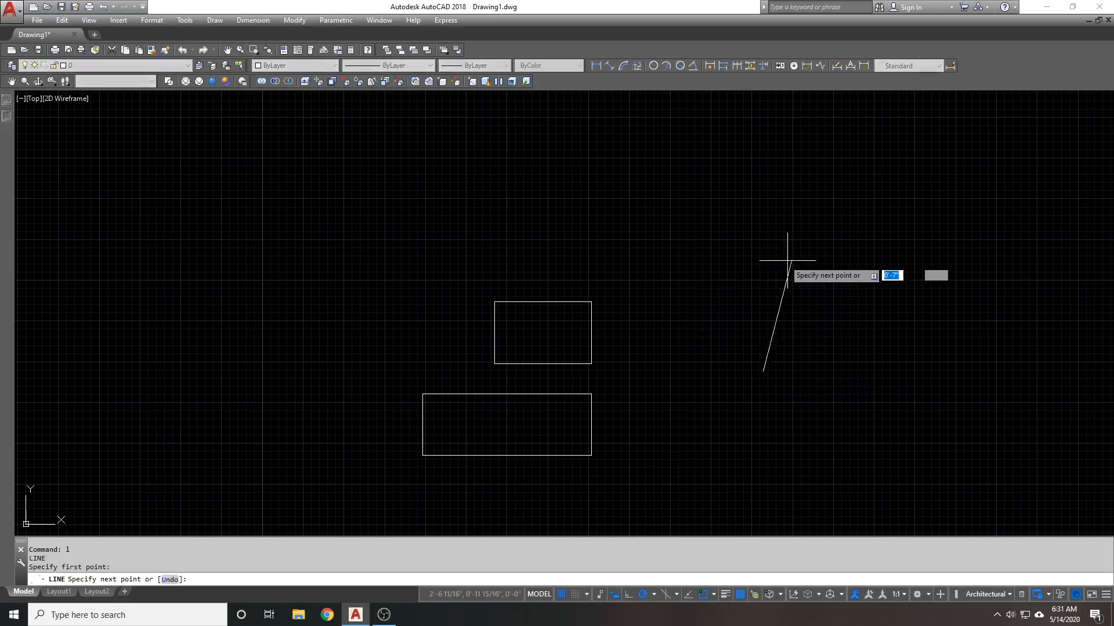
mouse_move(951, 371)
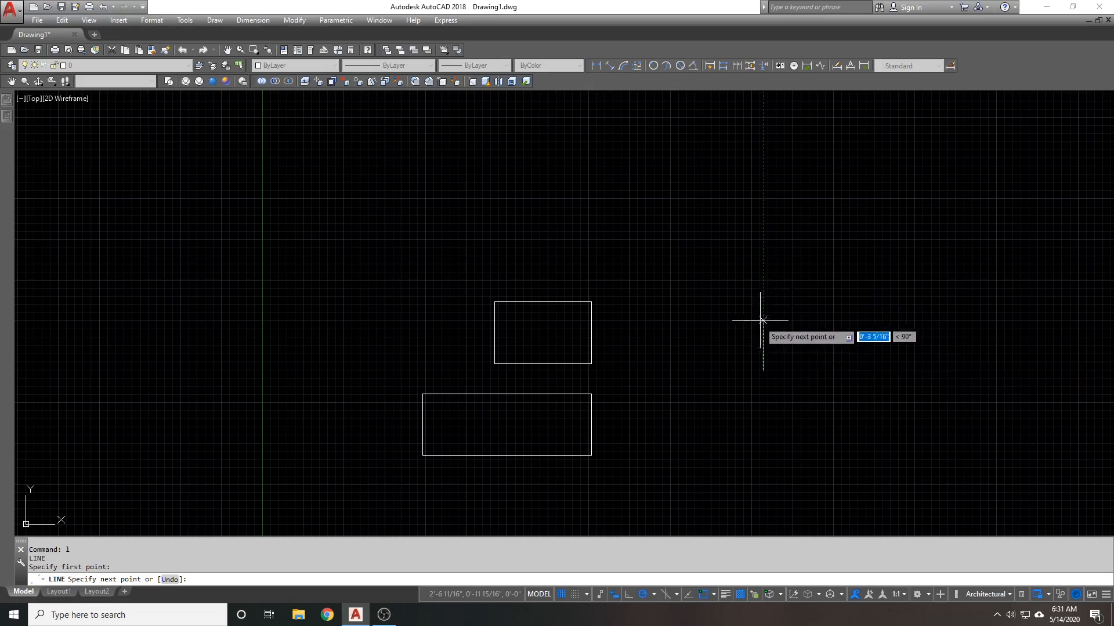
mouse_move(763, 463)
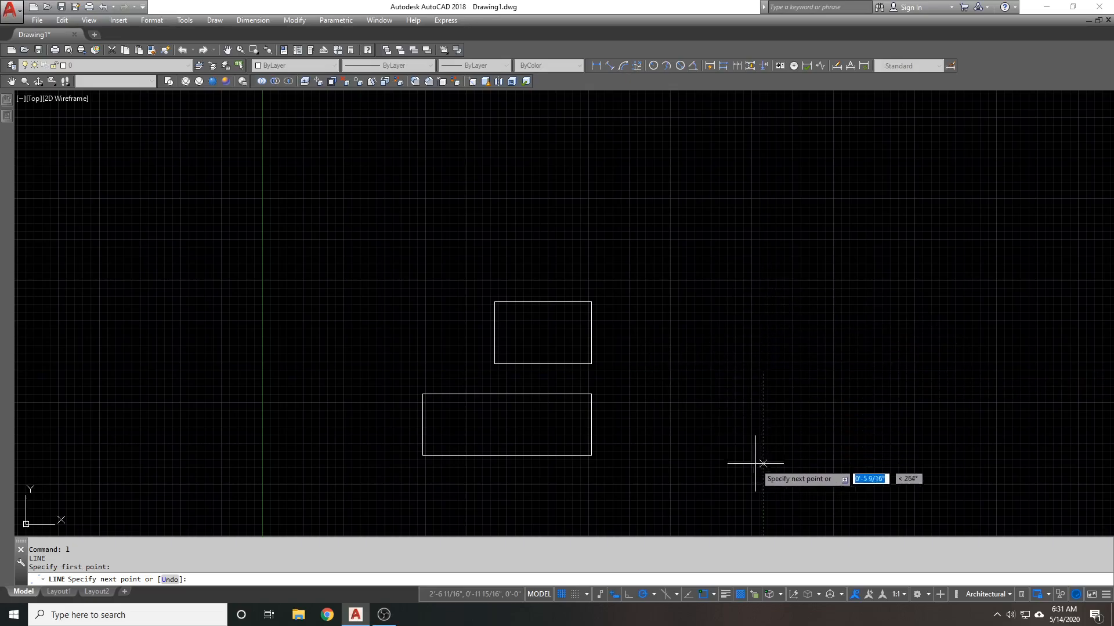
mouse_move(929, 372)
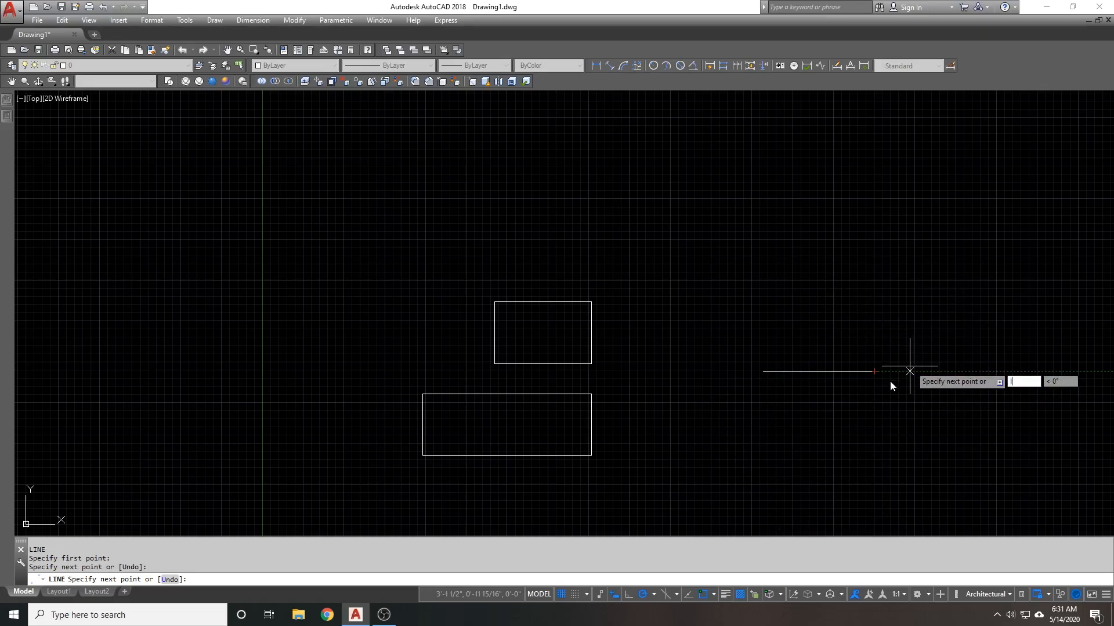
- Set polar tracking to 45-degree increments and draw a diagonal test line
key(Escape)
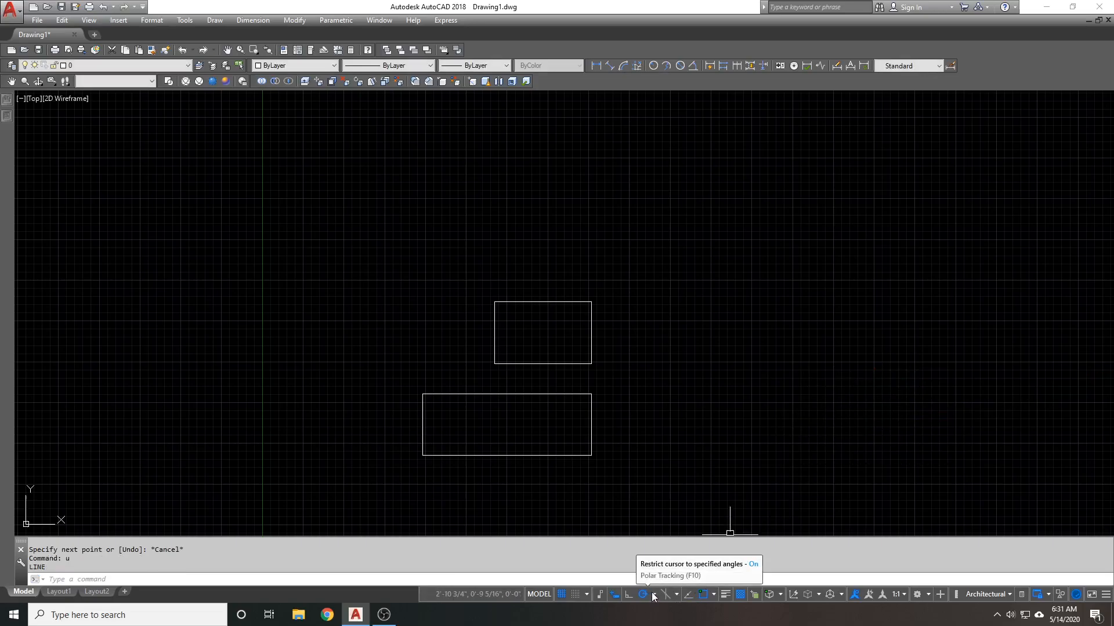
click(664, 594)
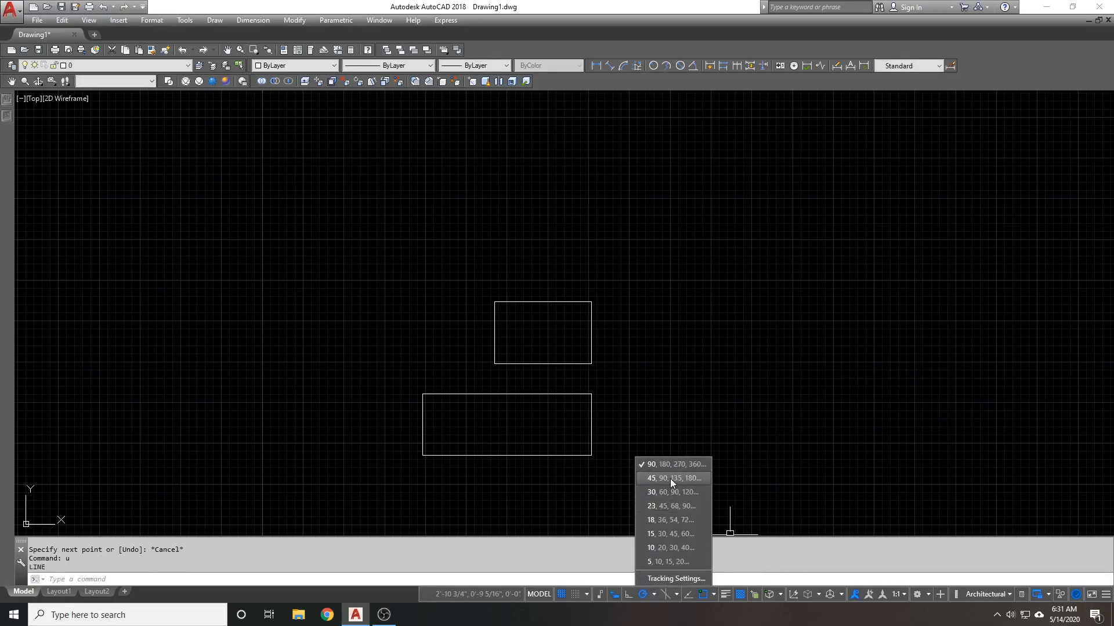
click(672, 478)
text(l)
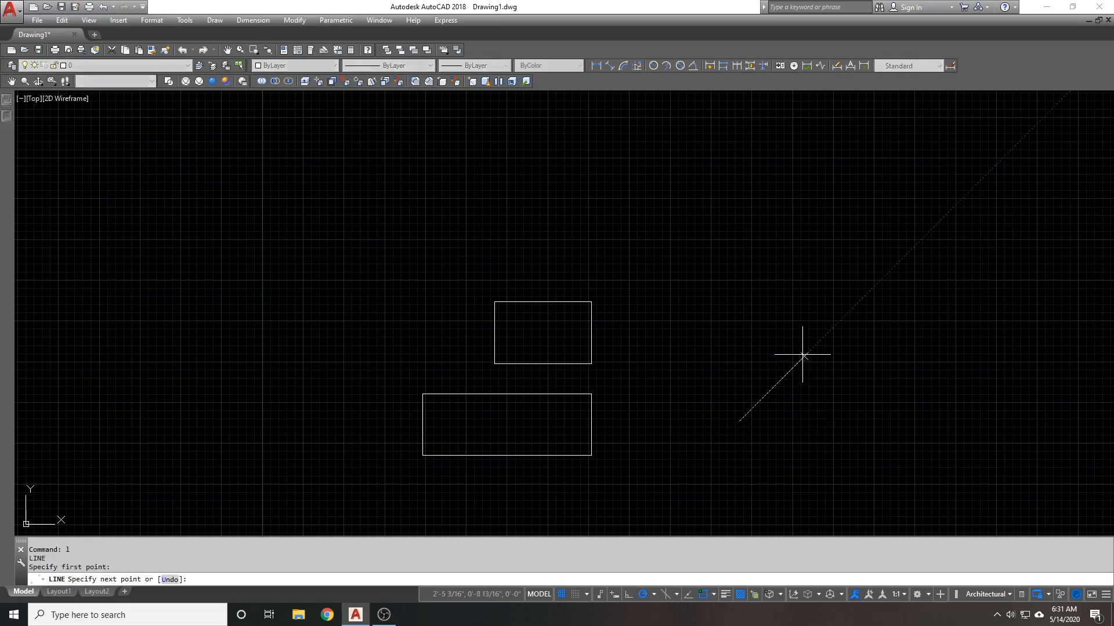
mouse_move(807, 369)
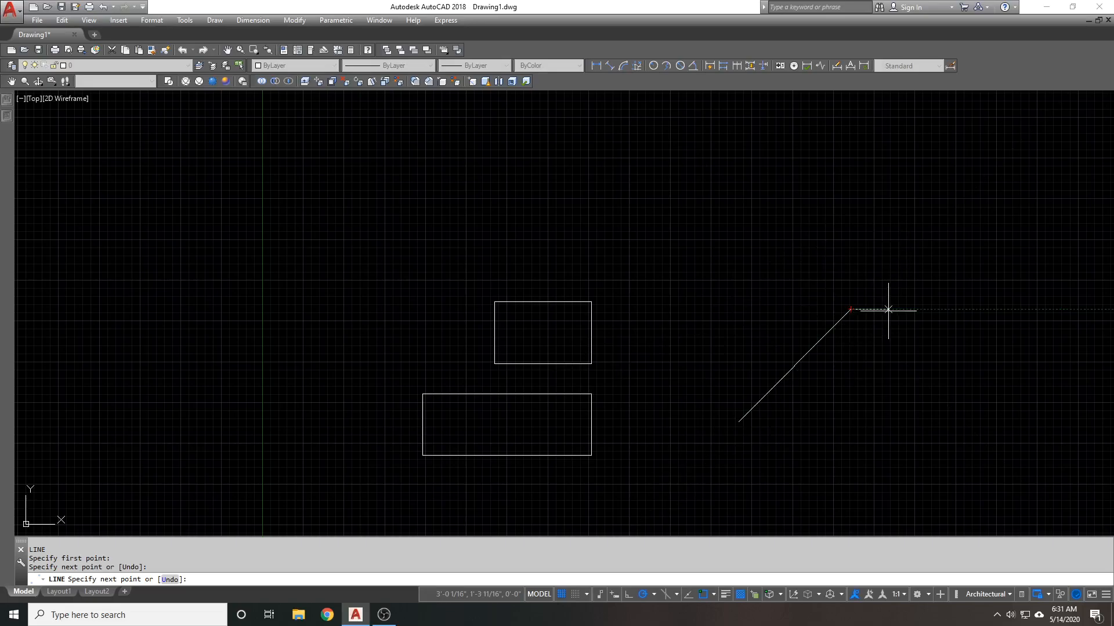
click(849, 307)
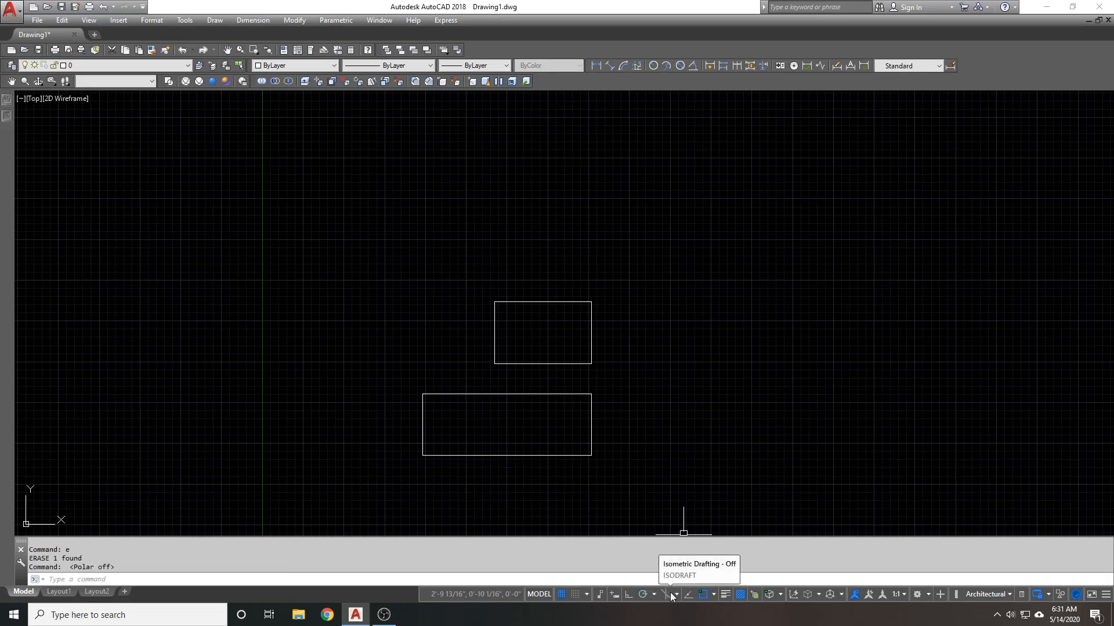
- Switch to isometric drafting, draw an isometric line above the rectangles, and show the isoplane choices
click(667, 594)
text(l)
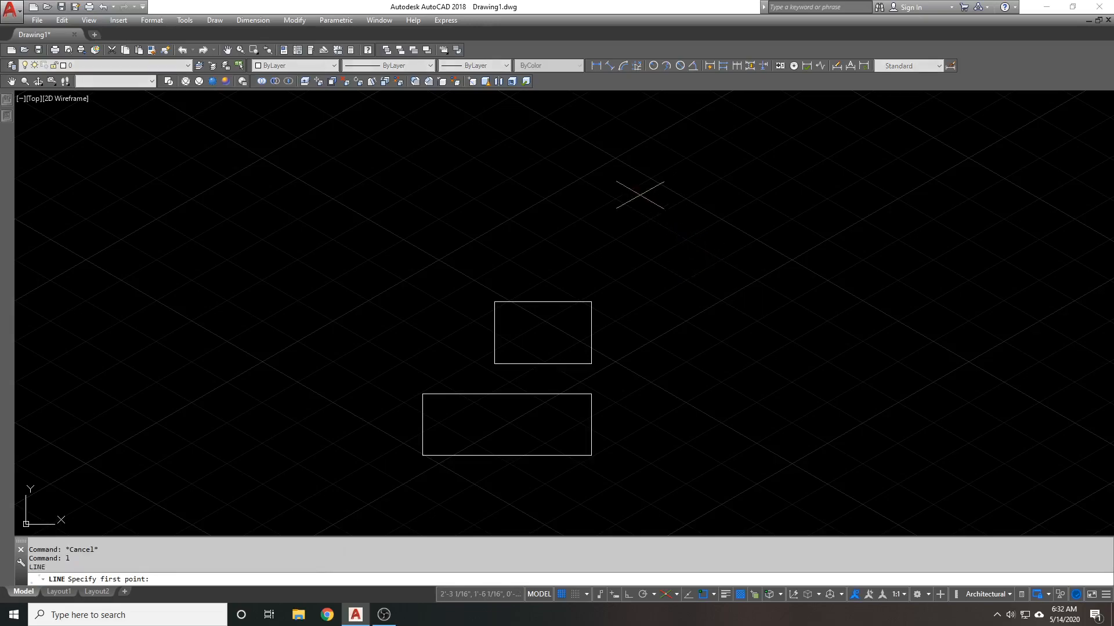
click(898, 247)
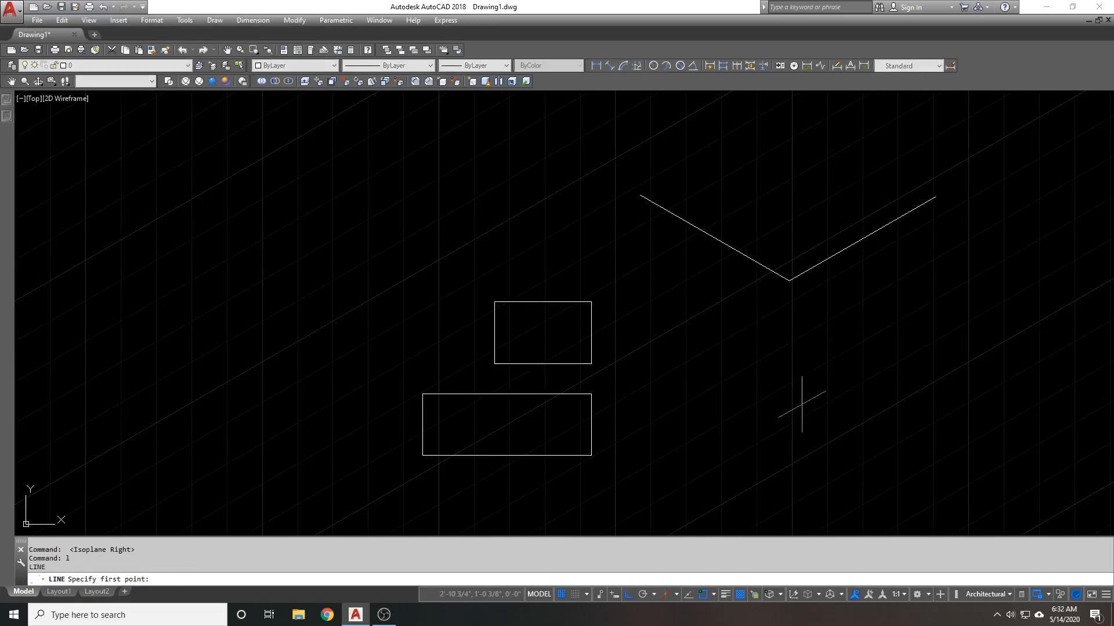
click(830, 407)
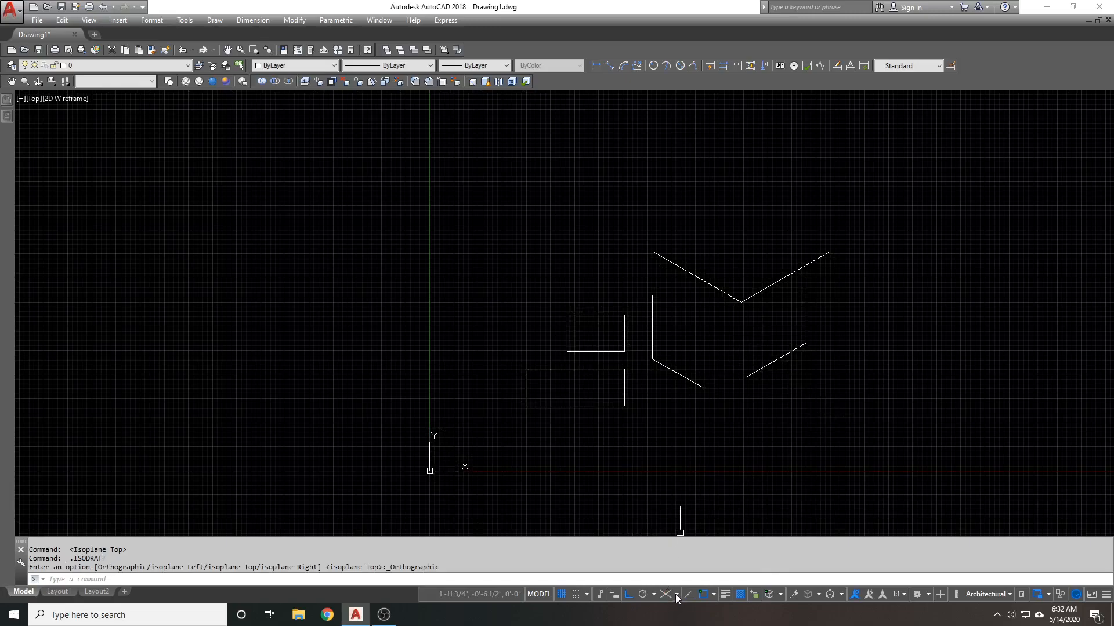
click(676, 593)
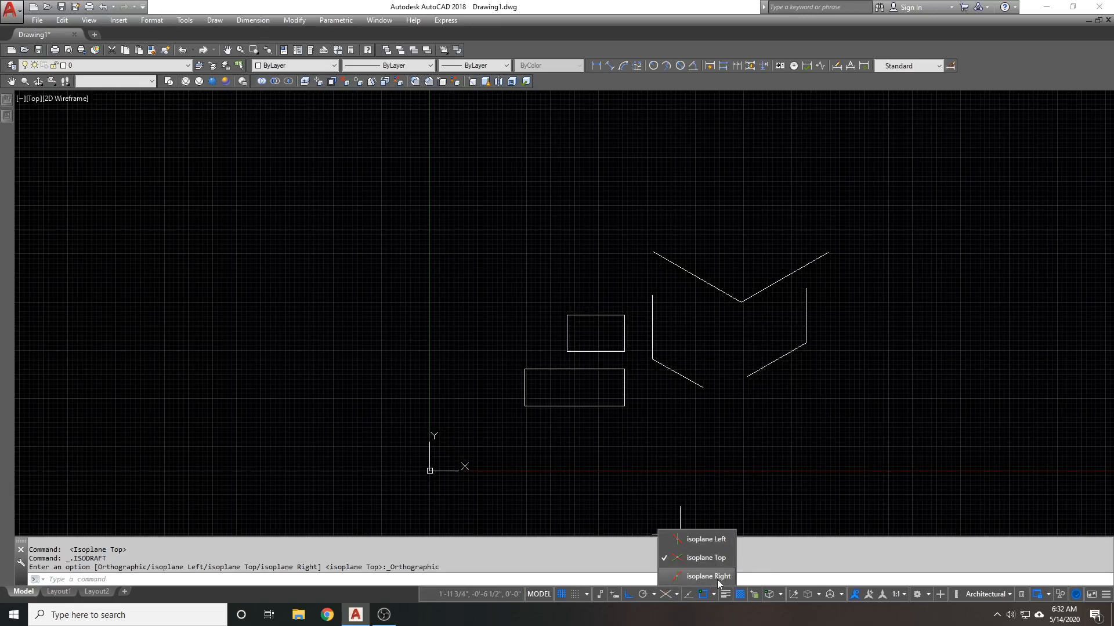
mouse_move(733, 429)
text(l)
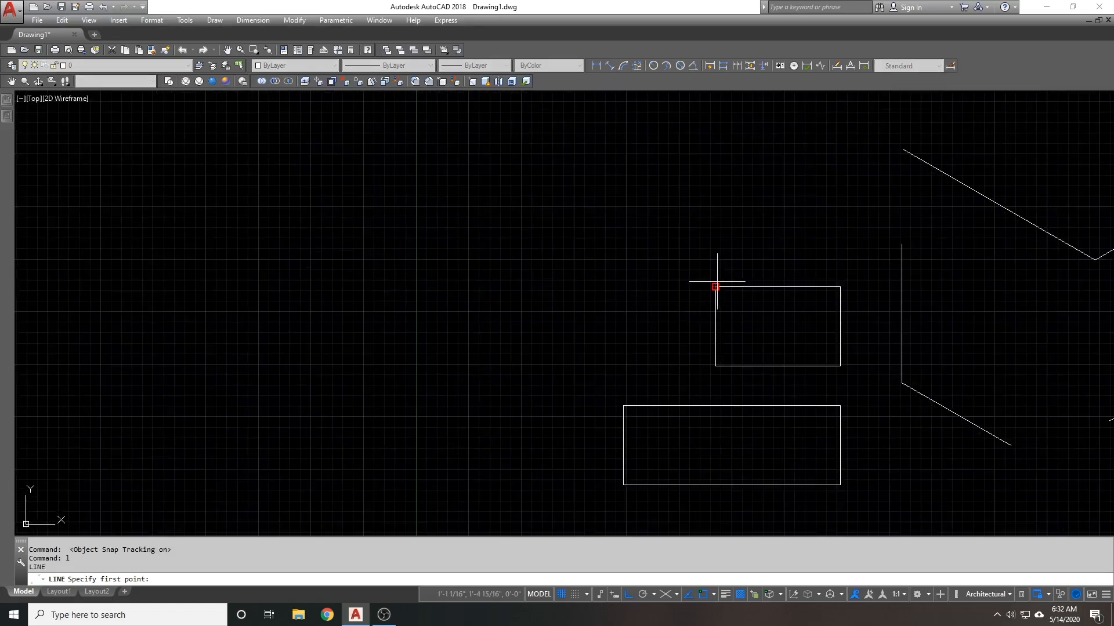
mouse_move(680, 343)
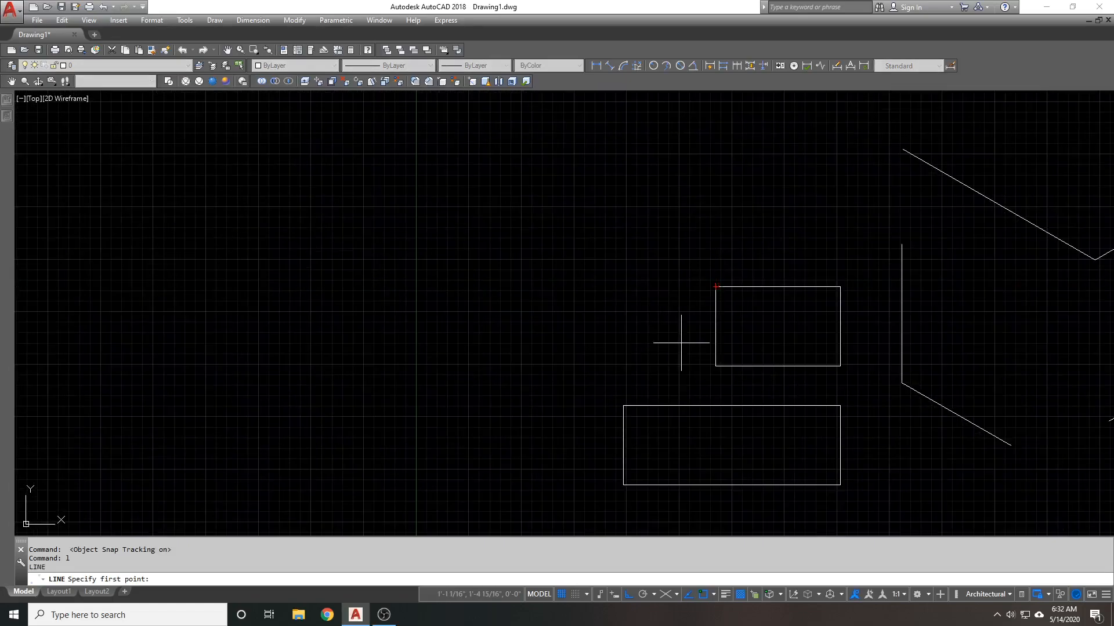
mouse_move(647, 322)
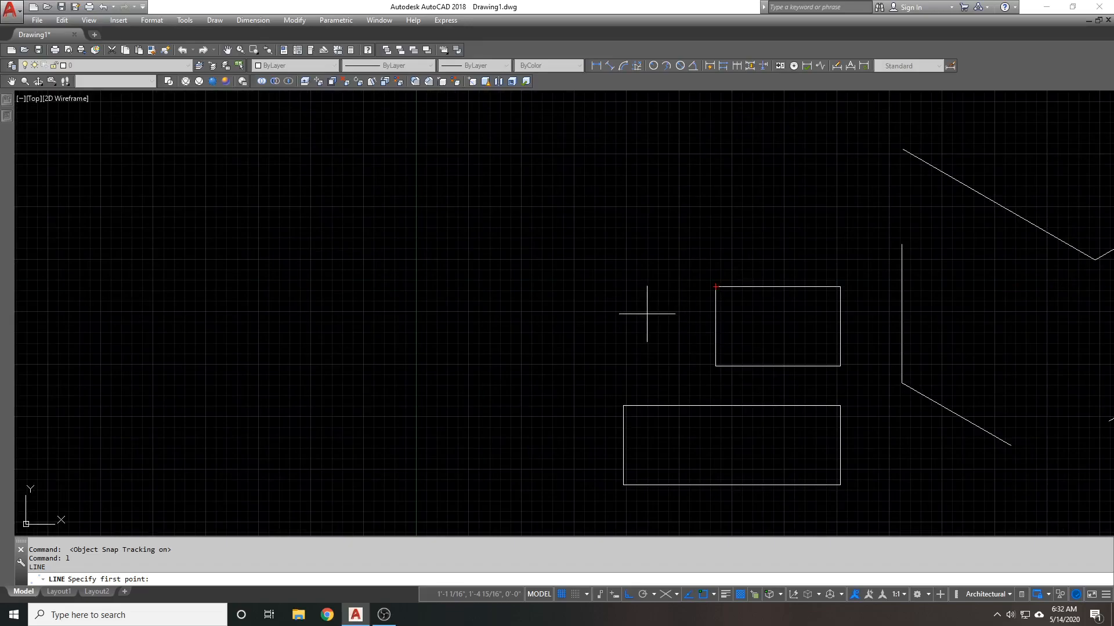
mouse_move(717, 214)
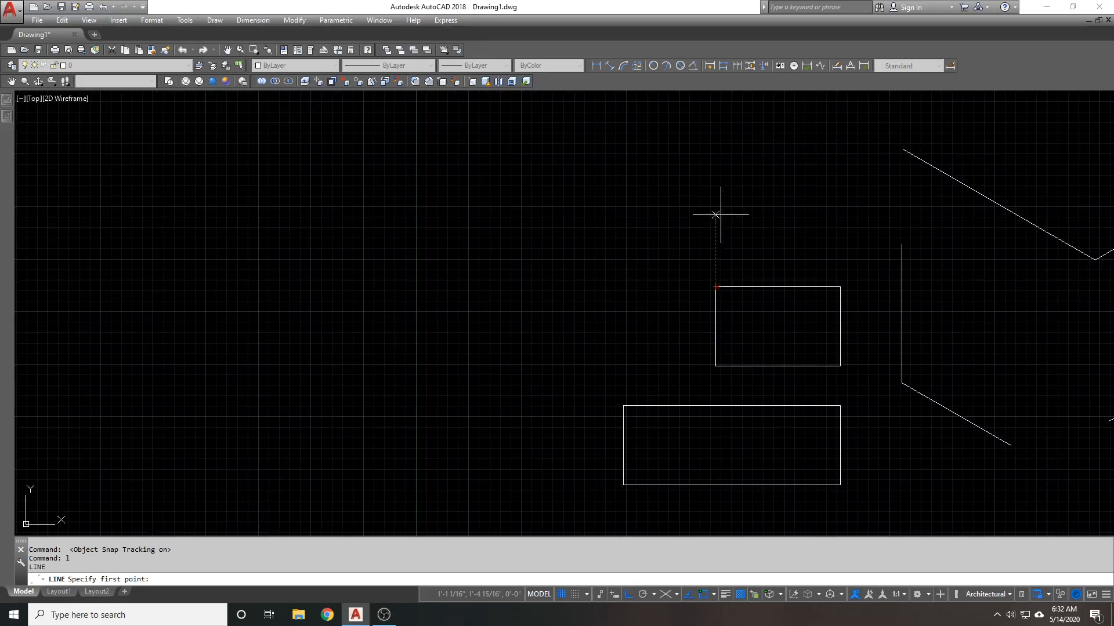
mouse_move(622, 288)
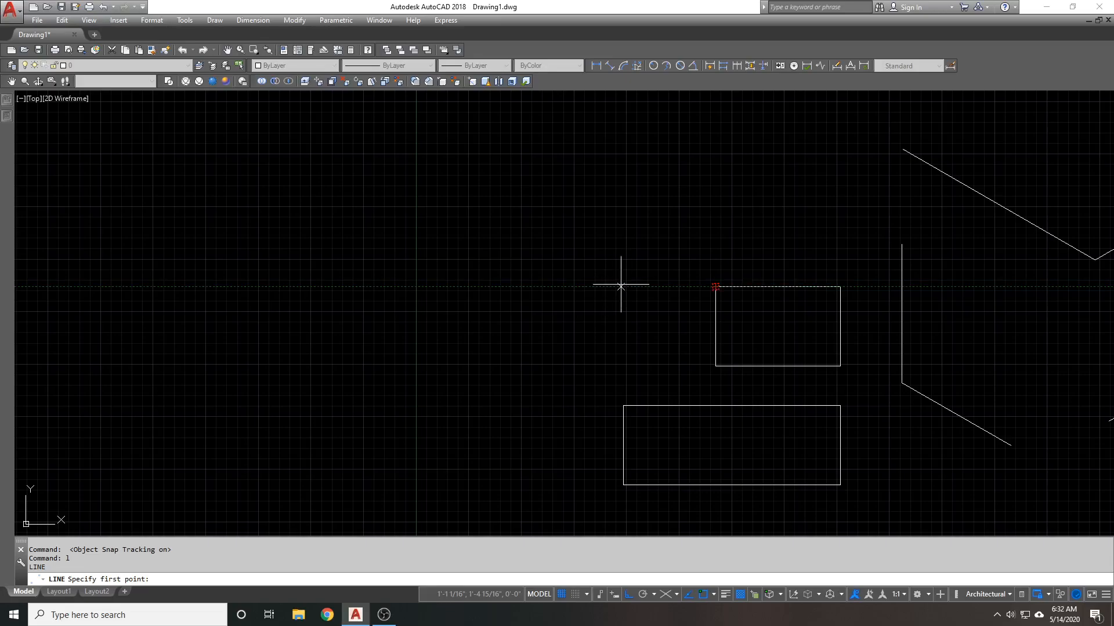
mouse_move(649, 286)
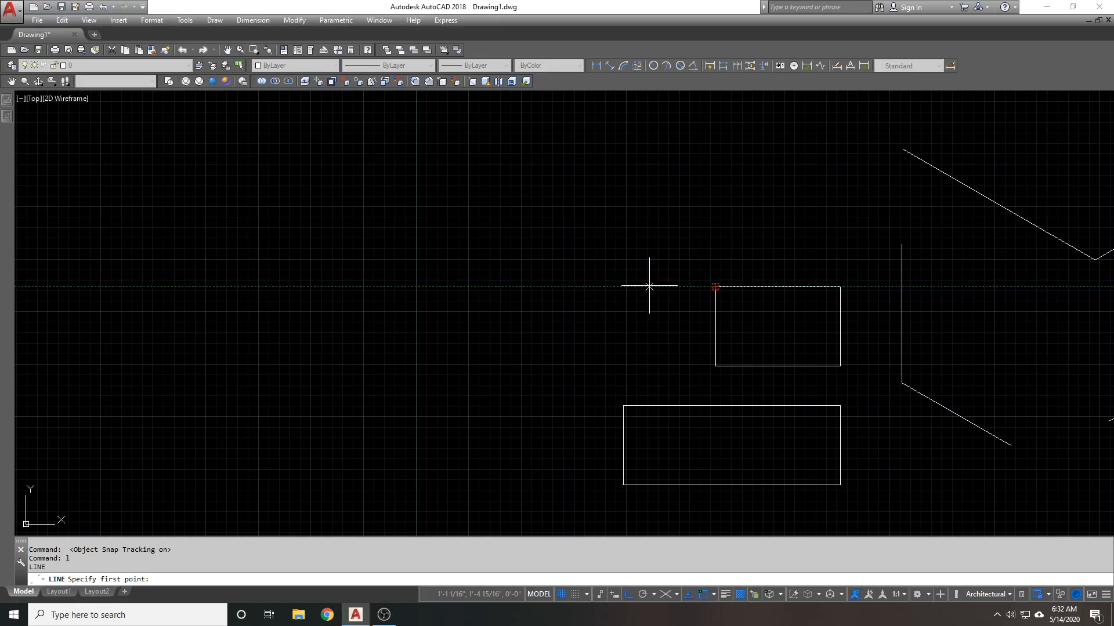
- Draw a narrow rectangle (REC) left of the upper one, tracked to its corners
text(rec)
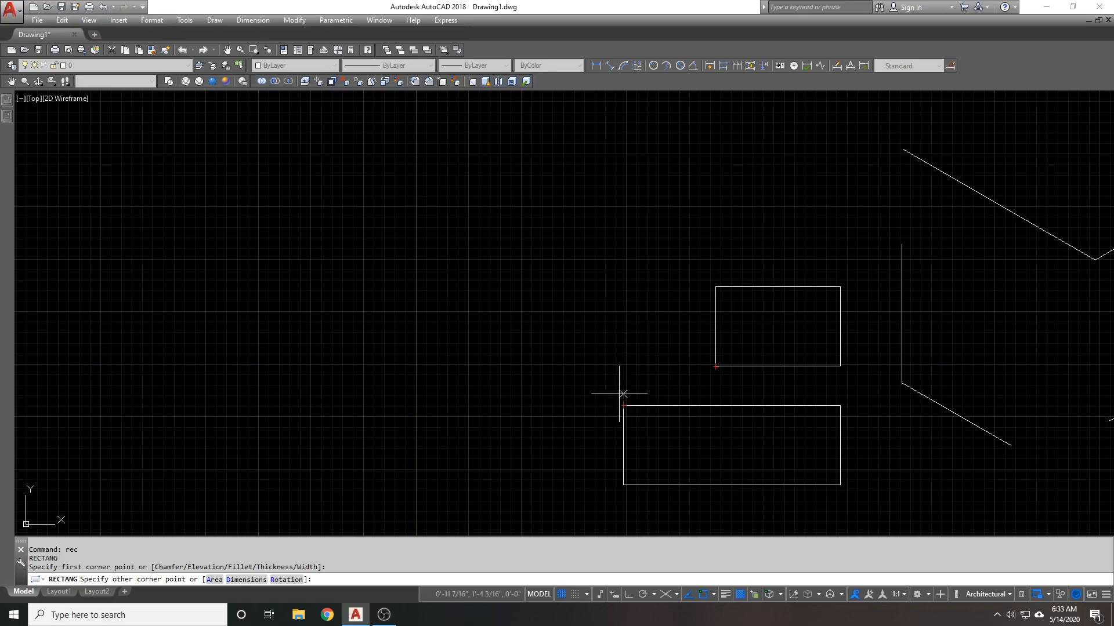
click(623, 394)
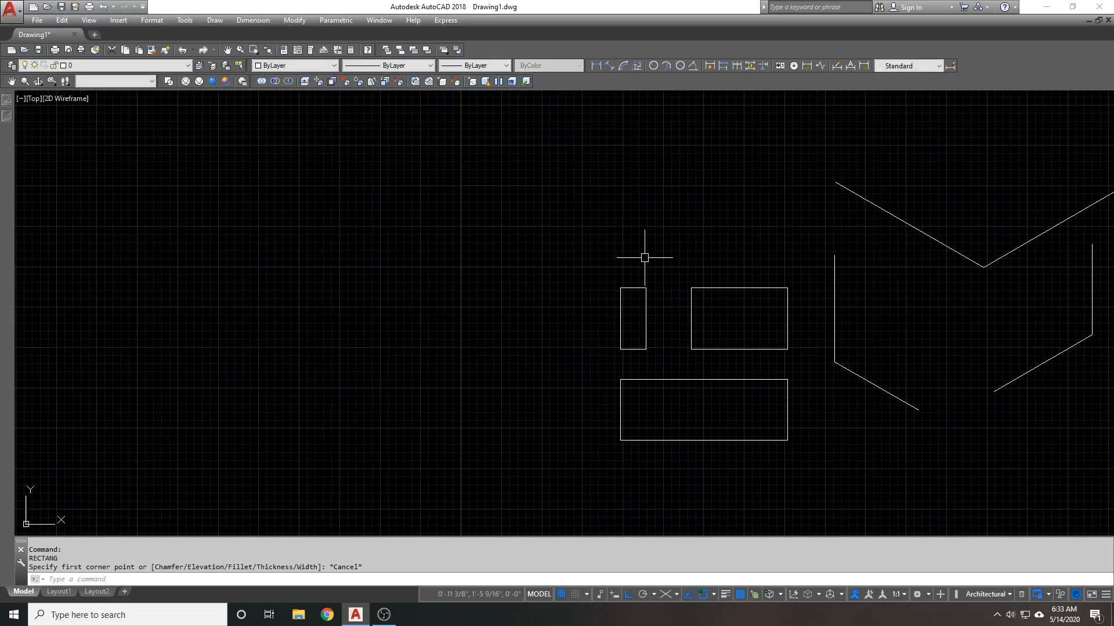
mouse_move(633, 235)
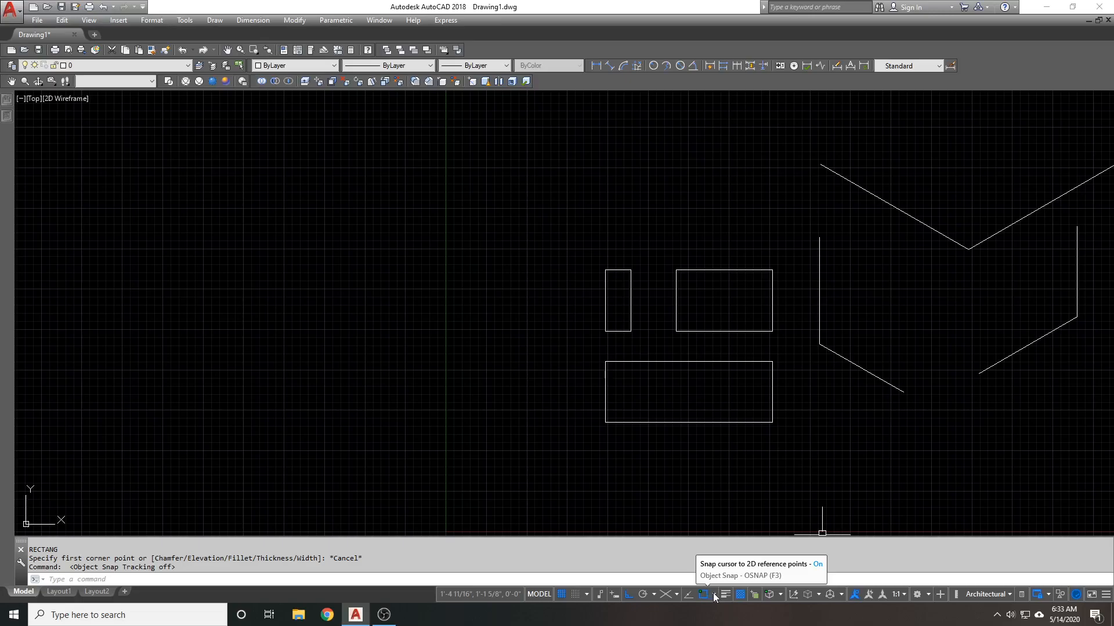
click(712, 594)
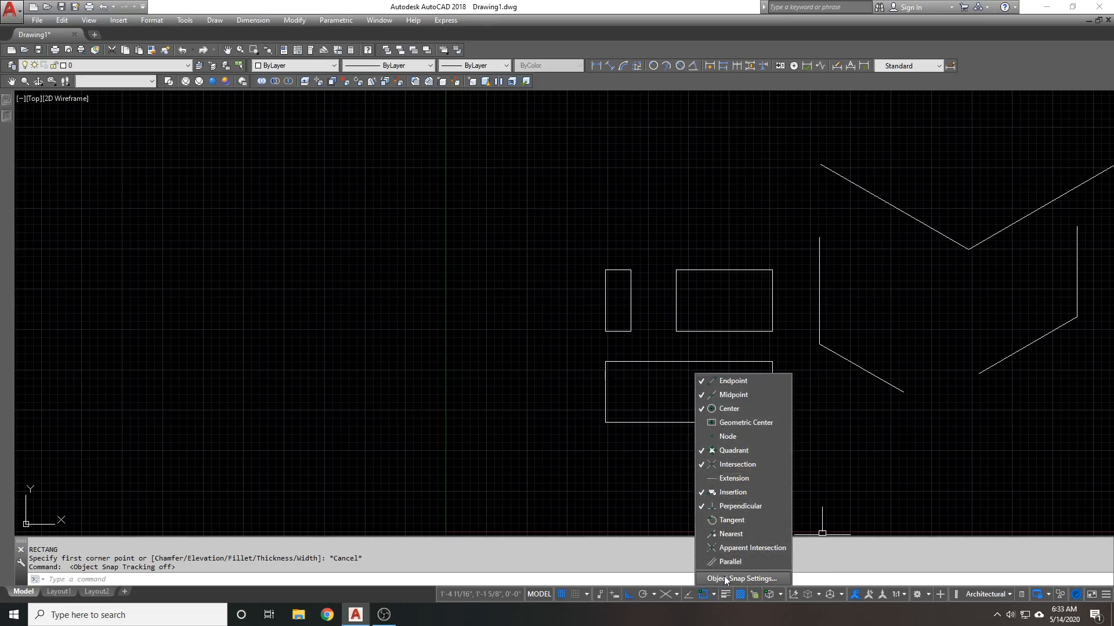
click(742, 577)
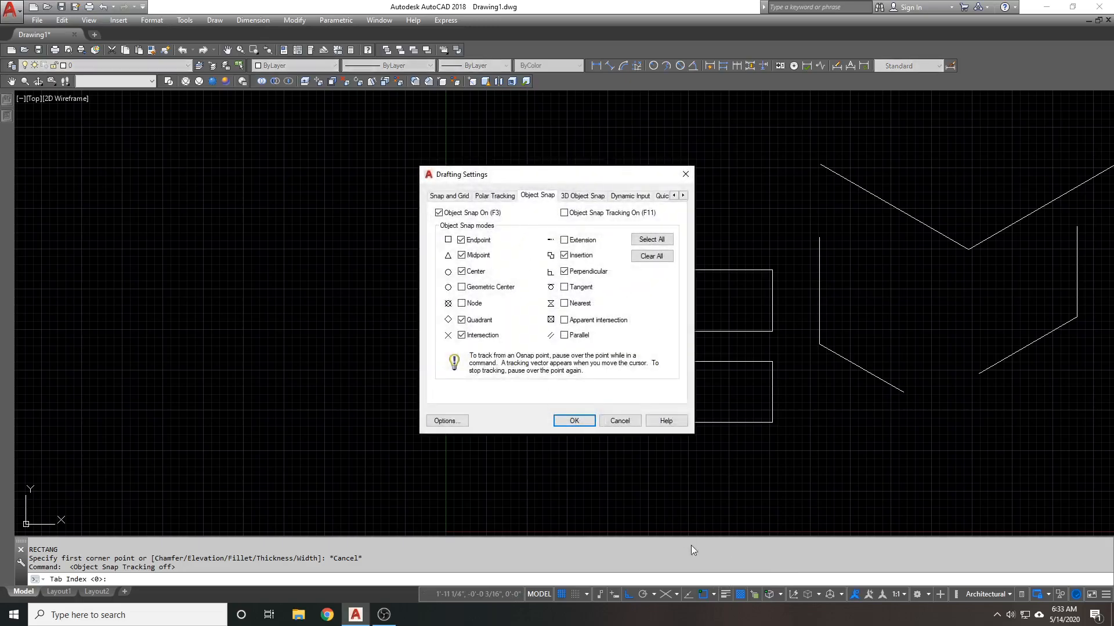
click(575, 421)
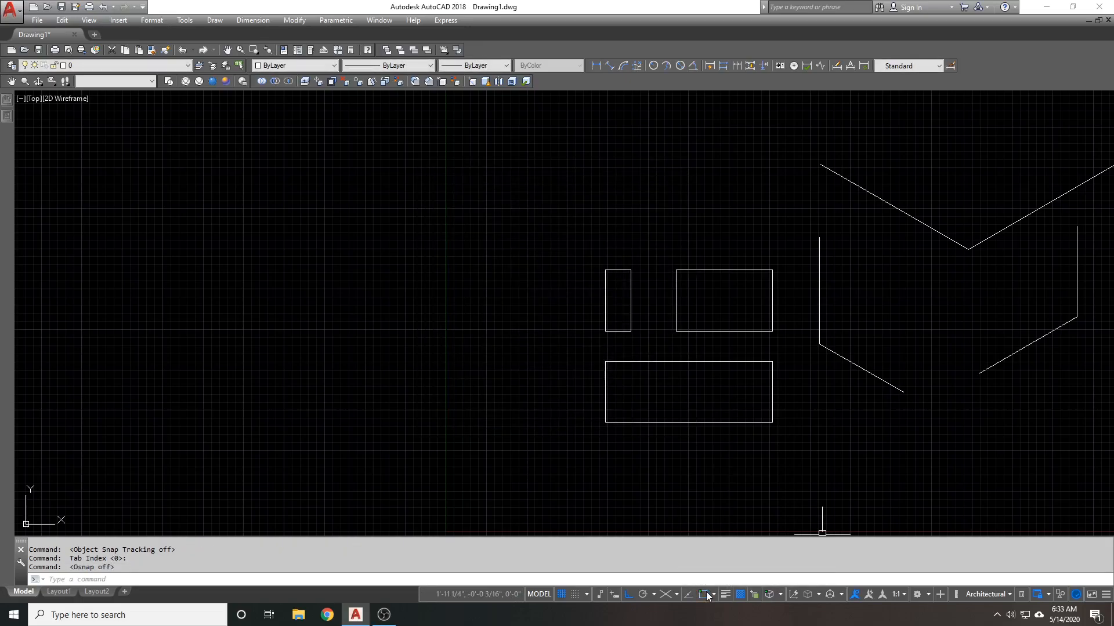
click(705, 594)
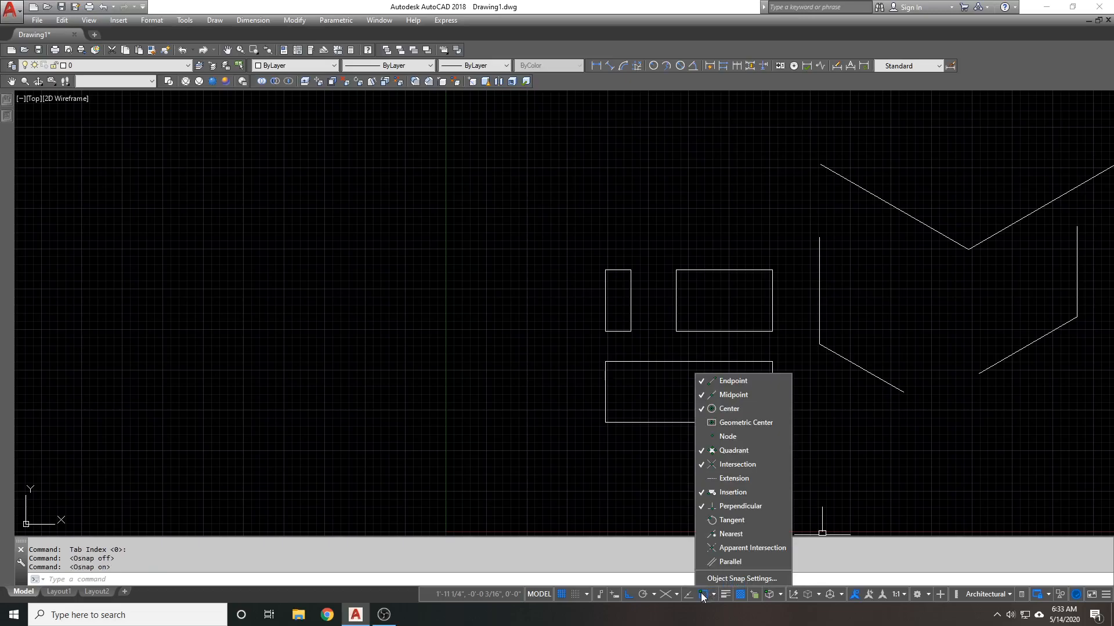
click(703, 594)
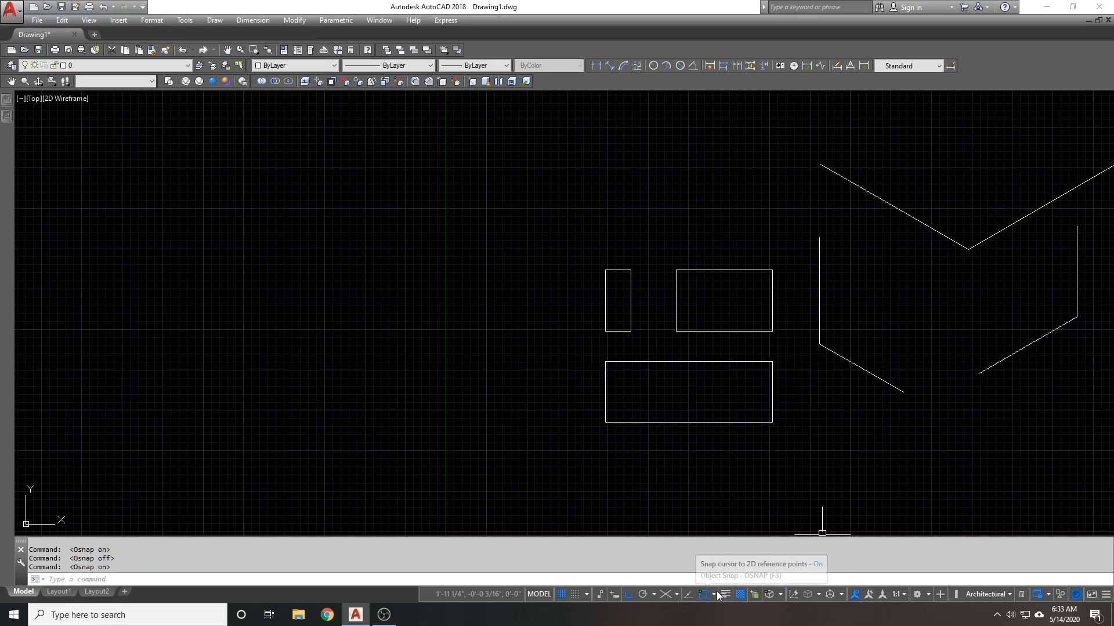
mouse_move(595, 420)
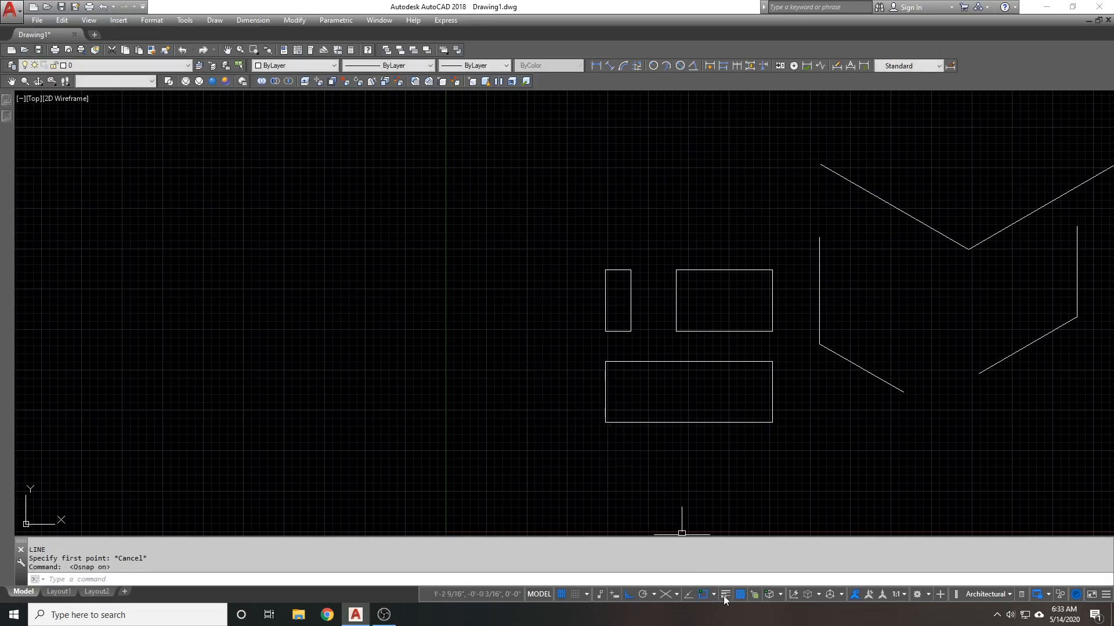
mouse_move(725, 594)
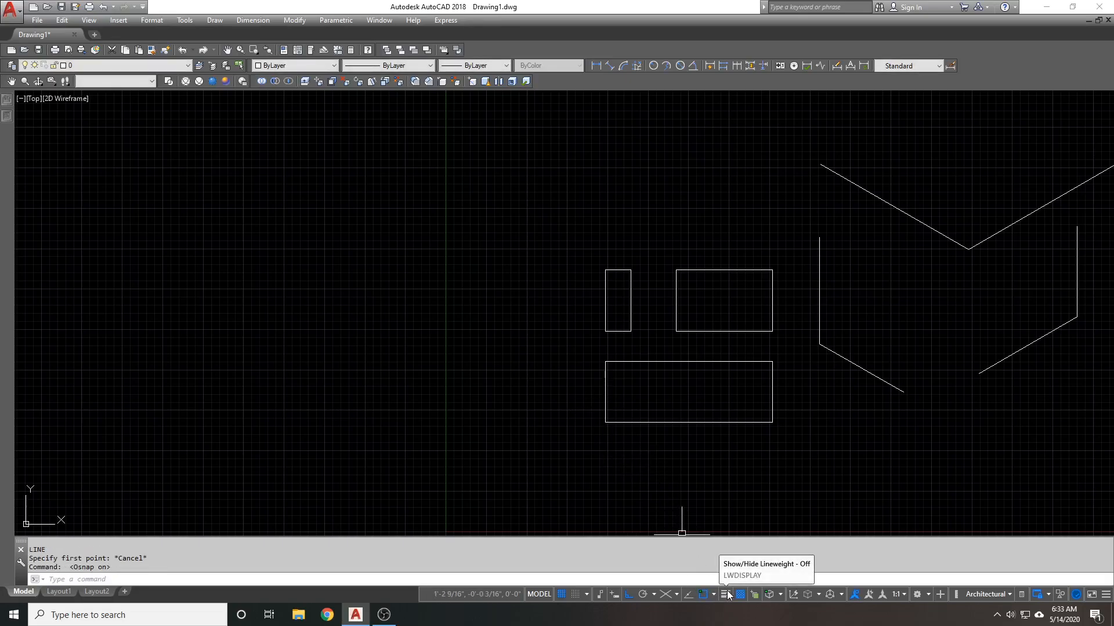
- Turn on lineweight display and give the long bottom rectangle a heavy lineweight
click(725, 594)
text(lw)
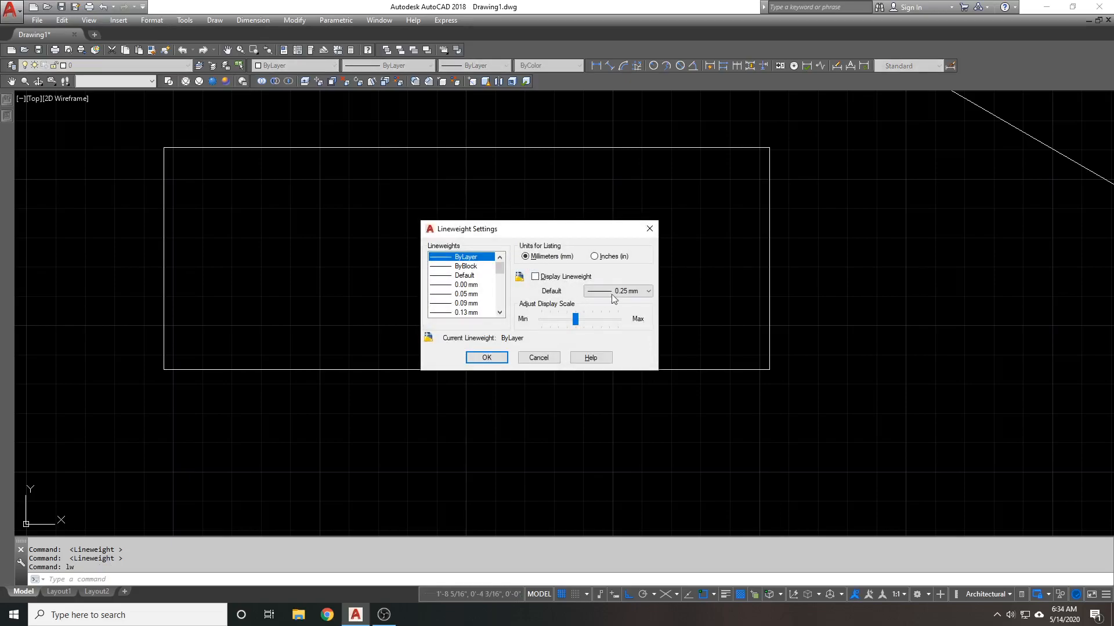
click(538, 358)
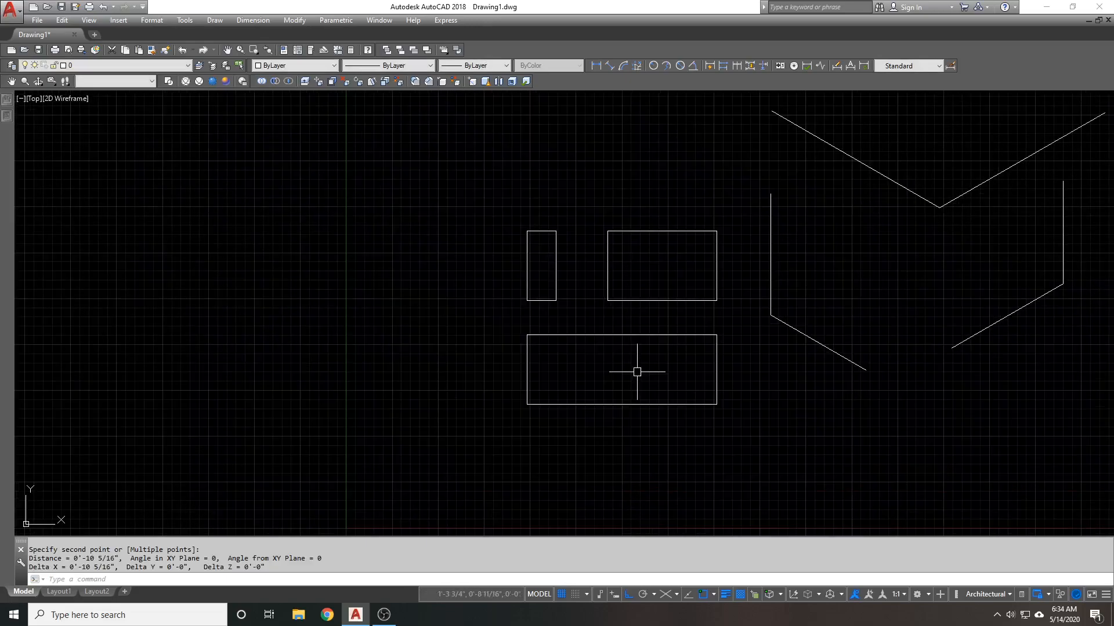
click(622, 373)
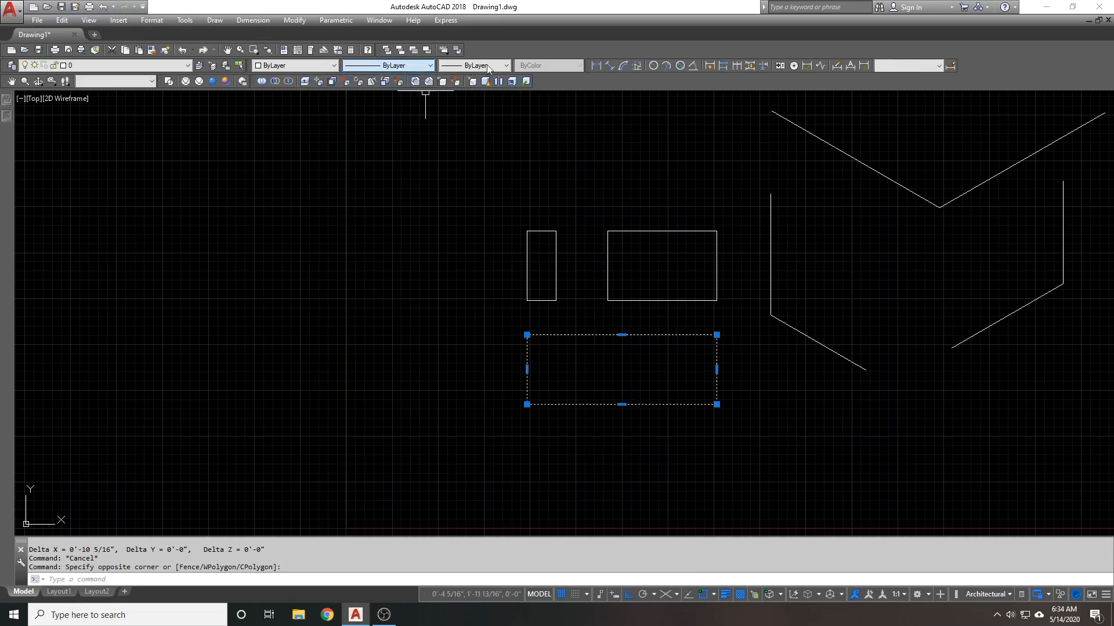
click(504, 65)
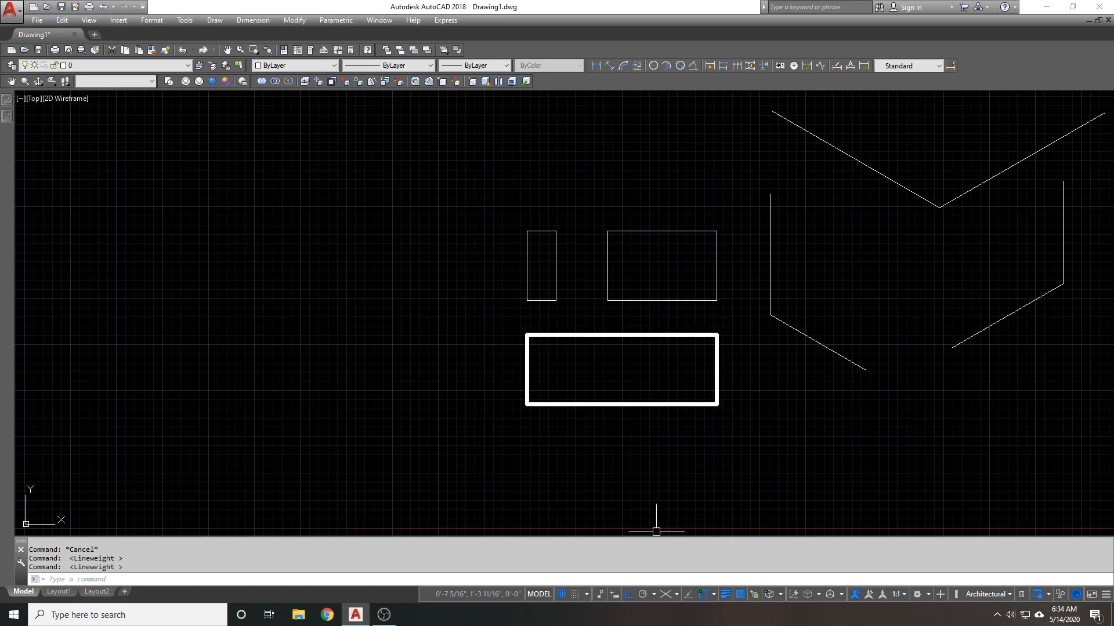
mouse_move(728, 594)
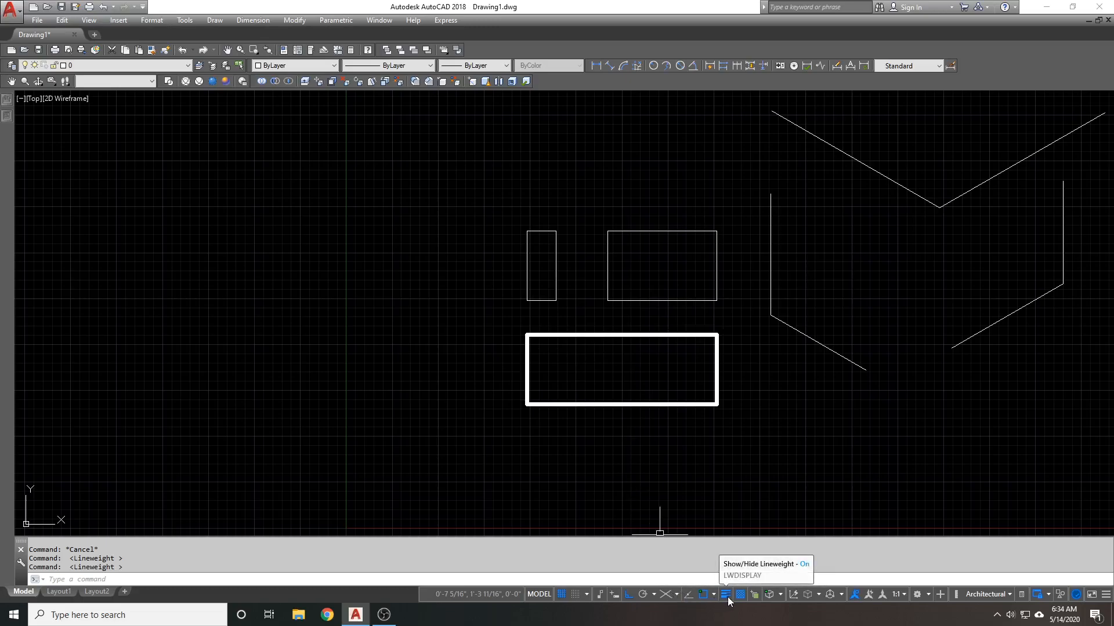
- Set the wide upper rectangle to 0.20 mm lineweight and clear the selection
click(661, 265)
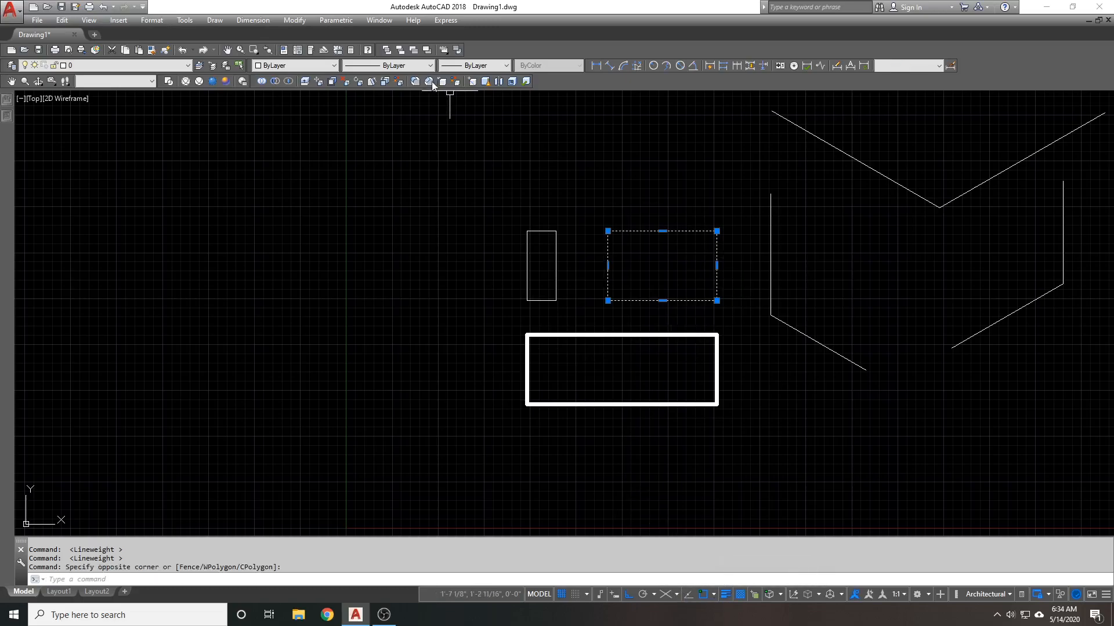
click(503, 65)
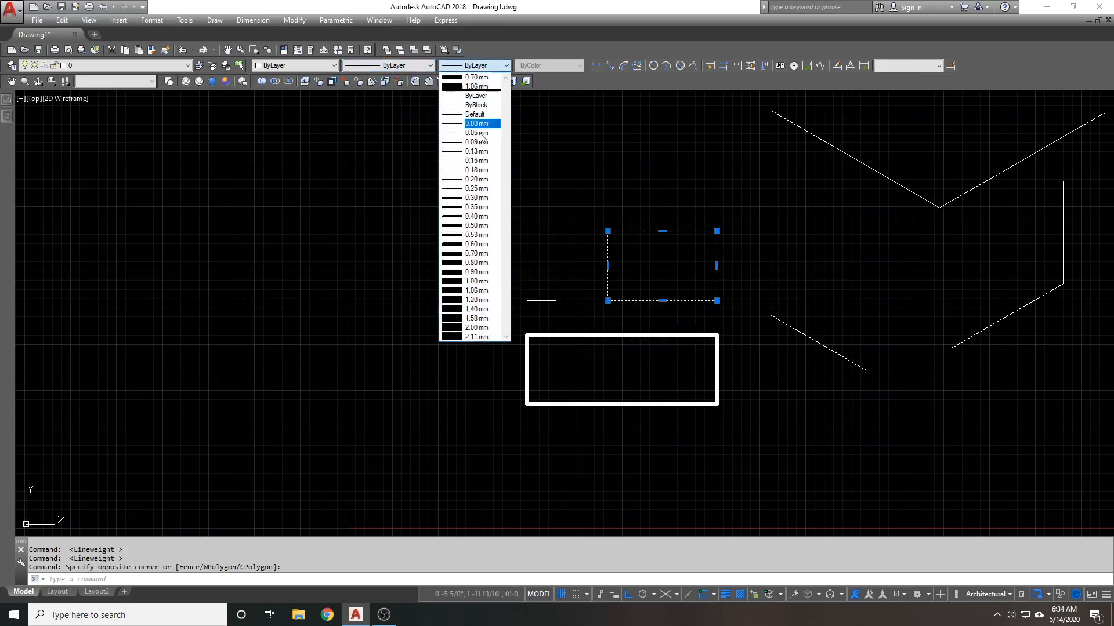
click(475, 216)
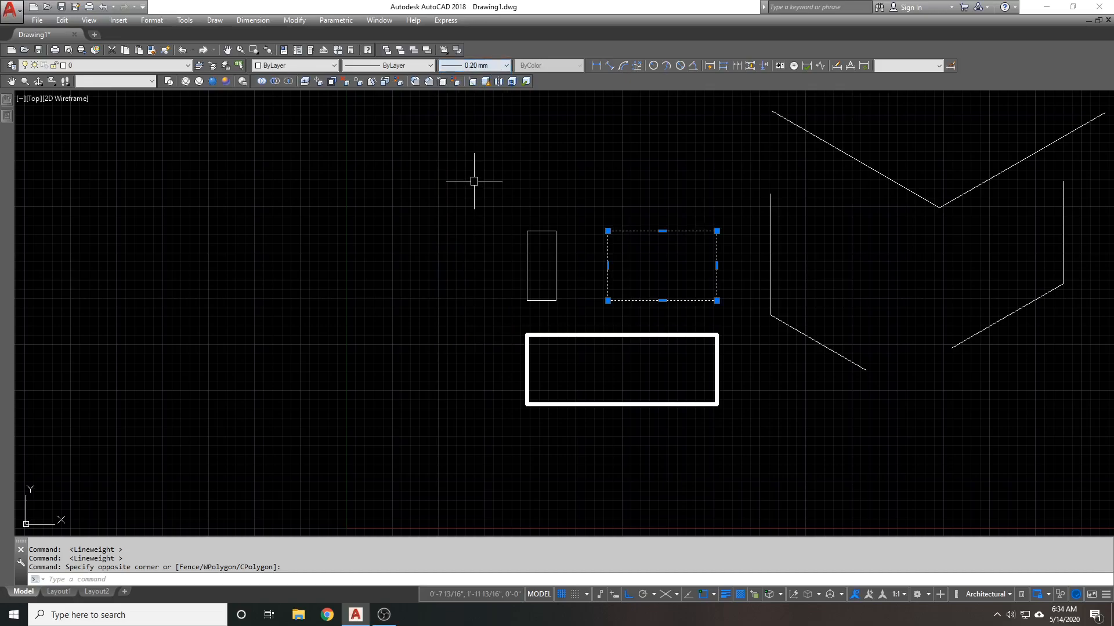
key(Escape)
text(la)
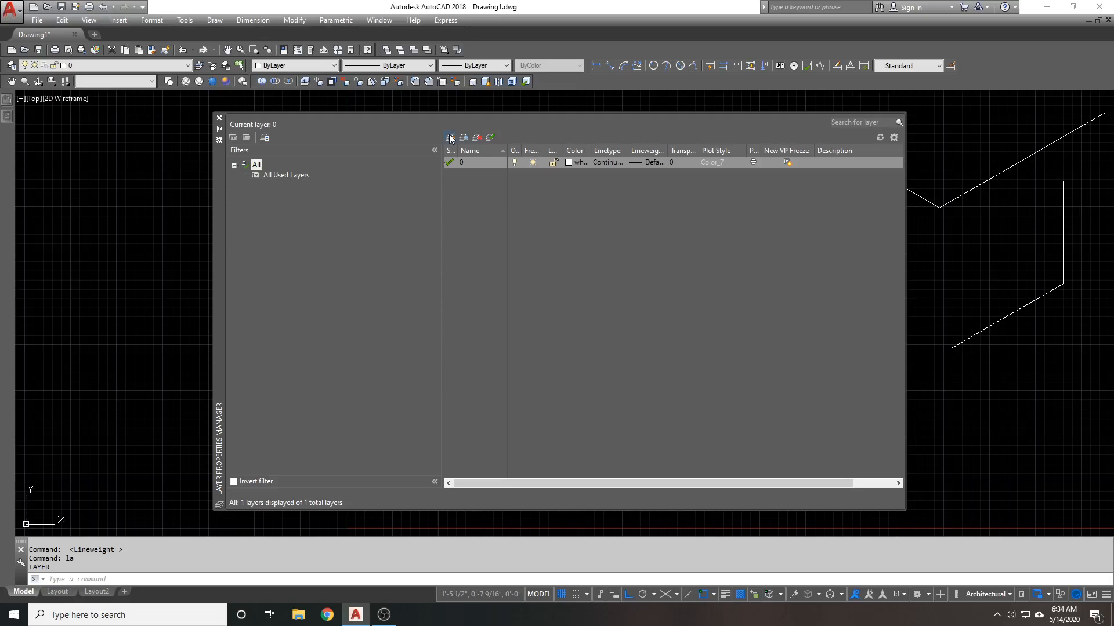
- Create a new layer, shade the box in Realistic style with transparency off, then return to wireframe
click(450, 137)
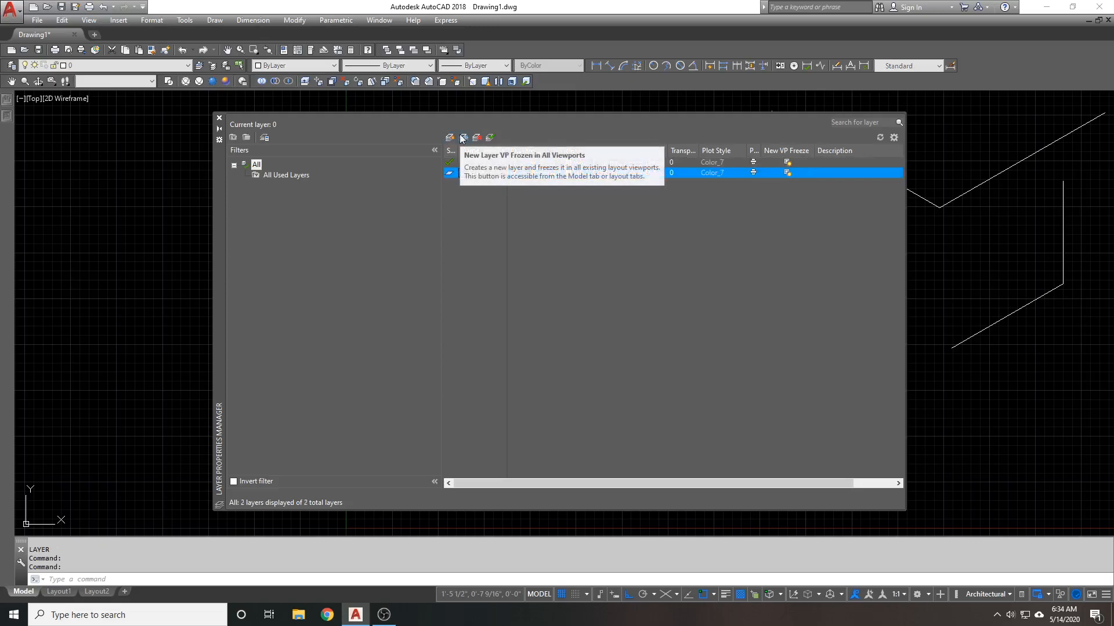
click(449, 137)
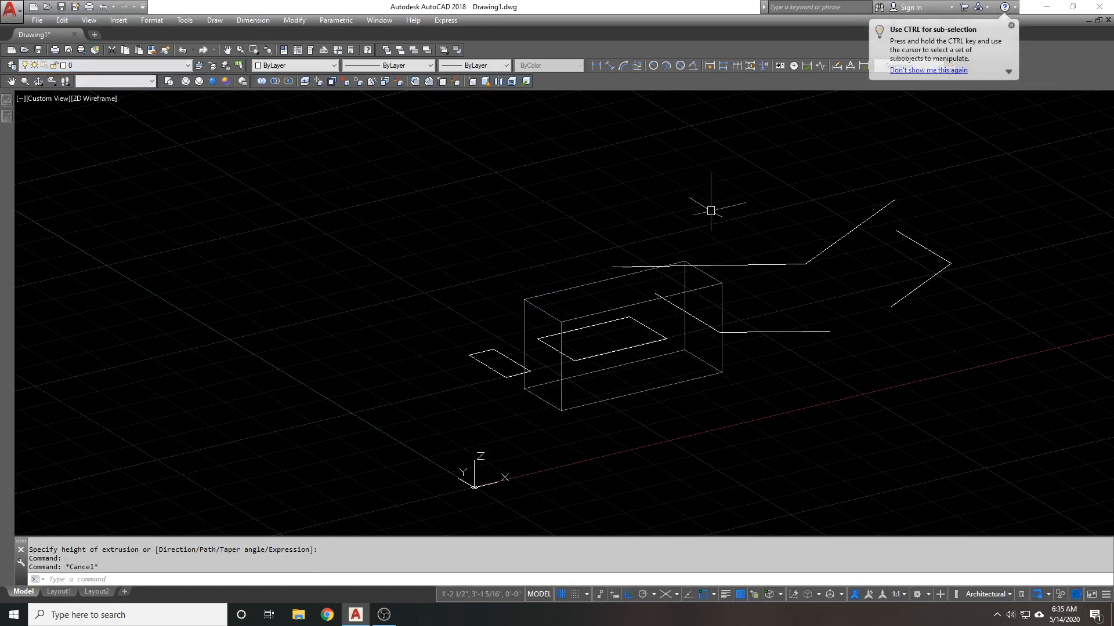
mouse_move(795, 532)
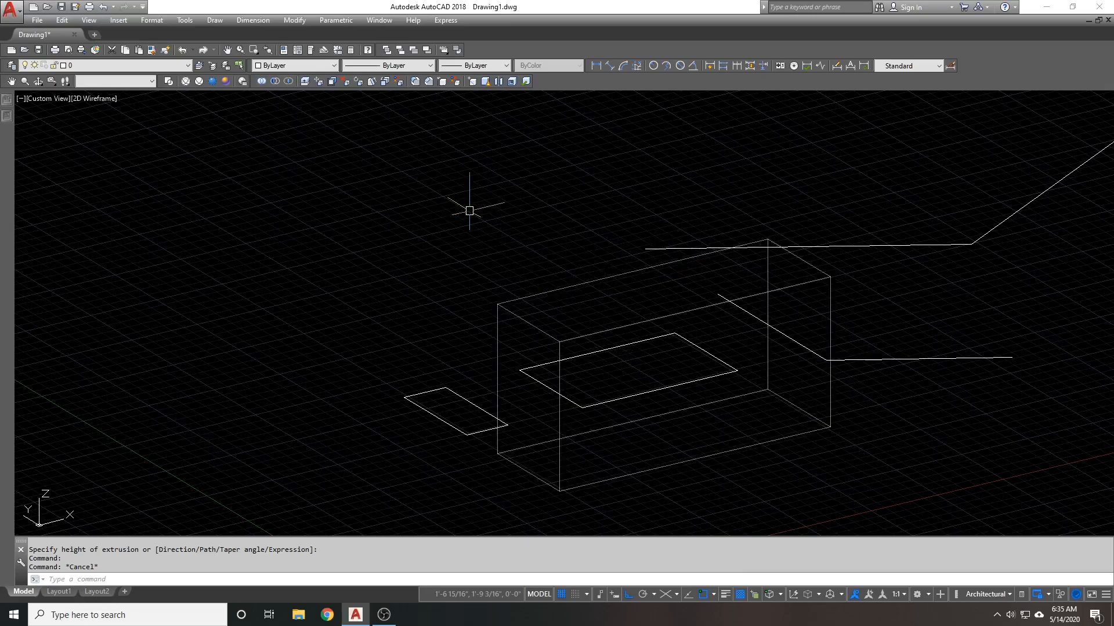
click(211, 81)
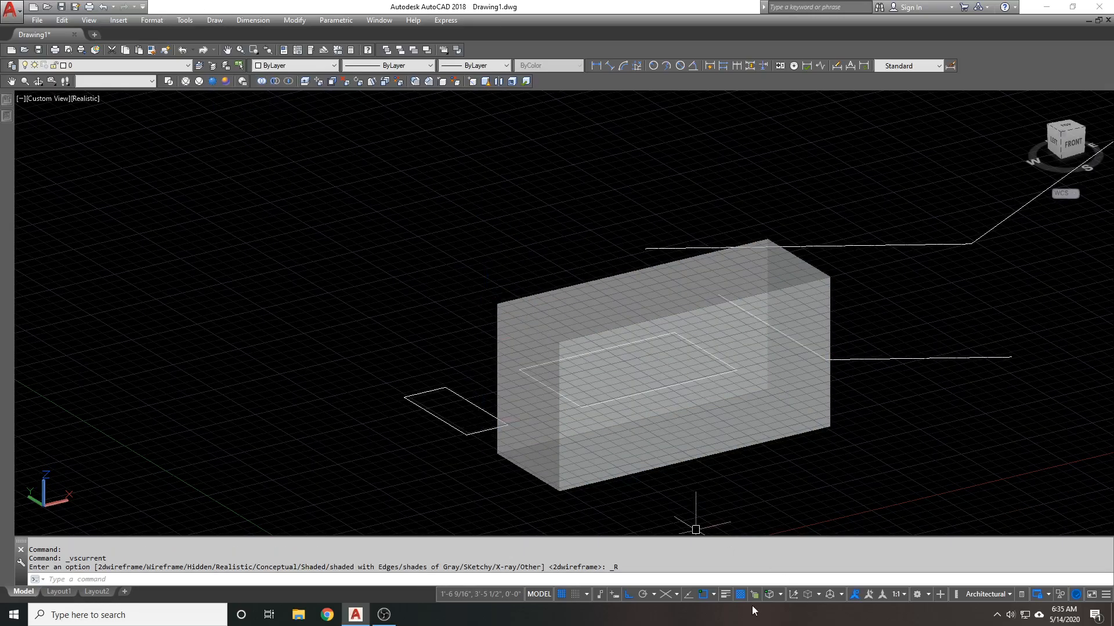
click(738, 593)
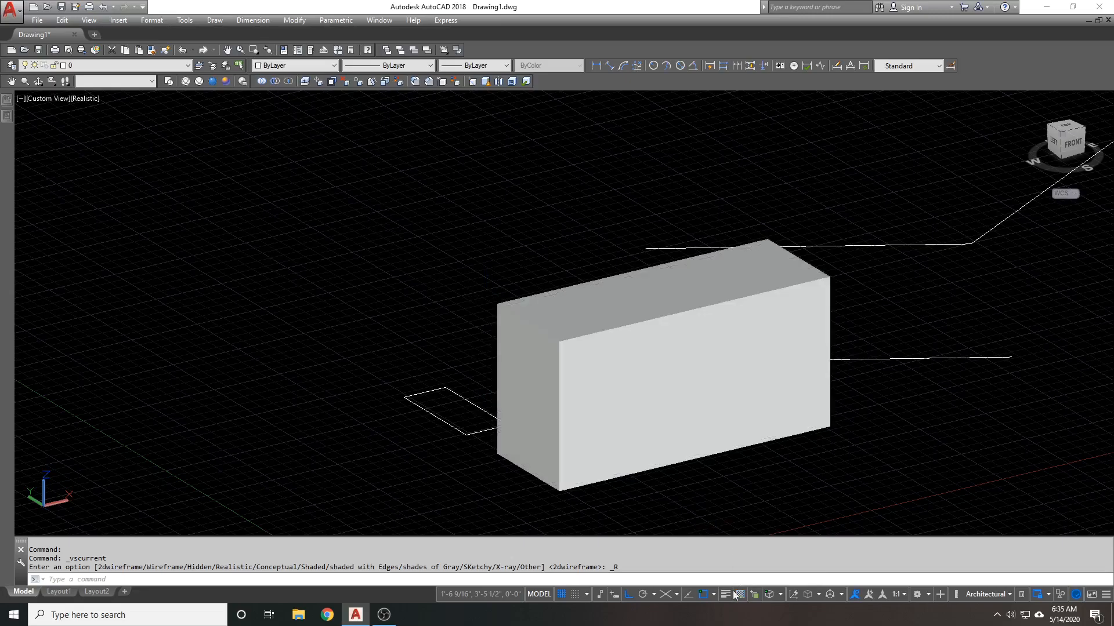
click(728, 594)
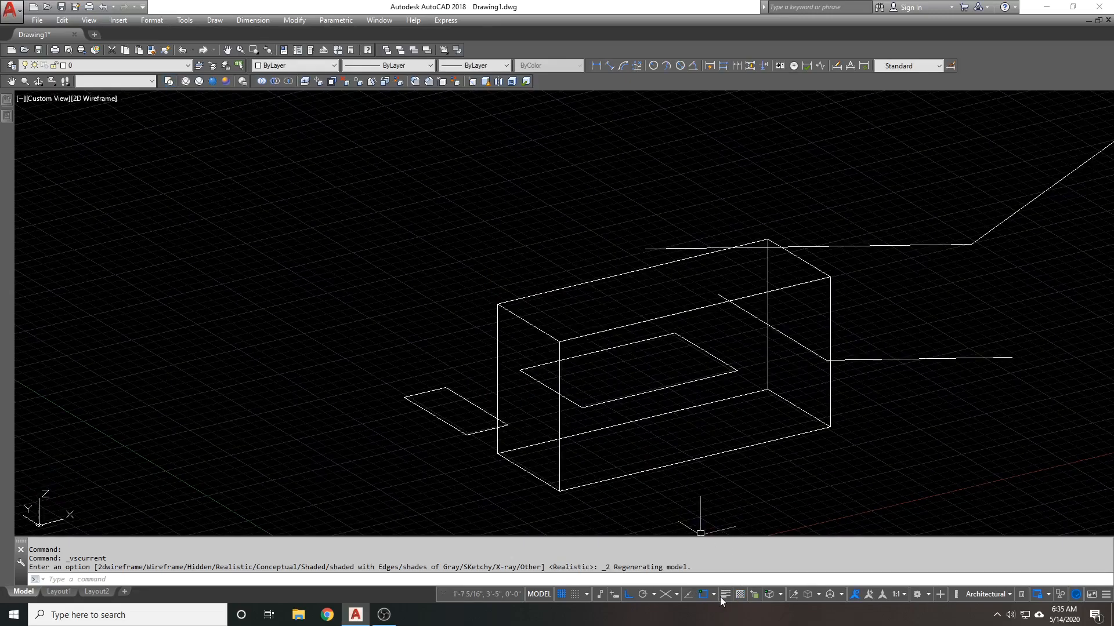
mouse_move(566, 342)
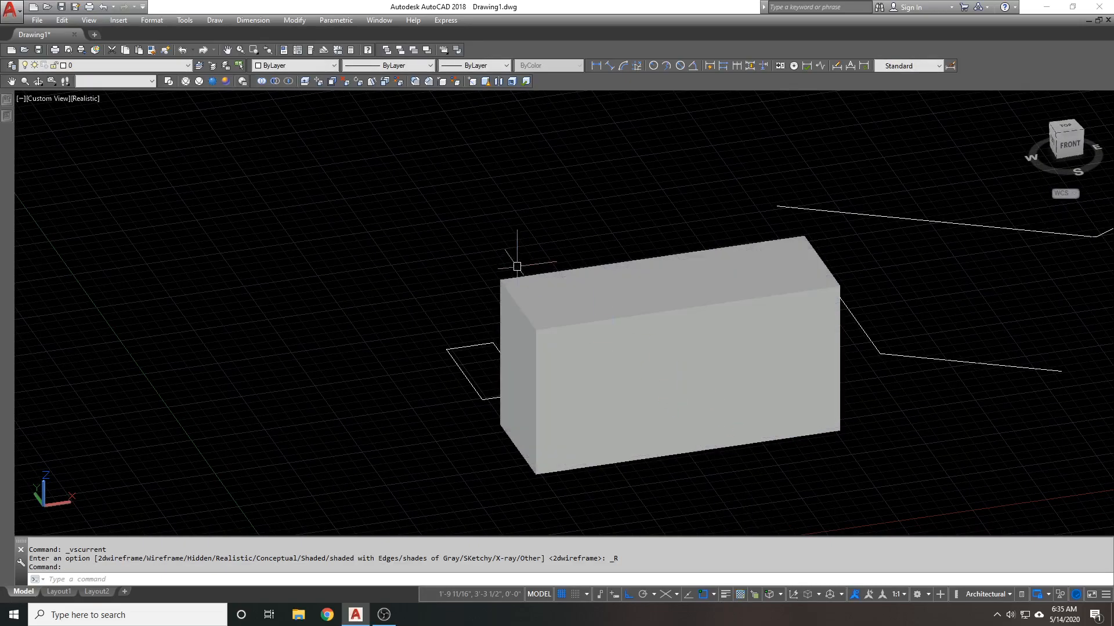
mouse_move(206, 95)
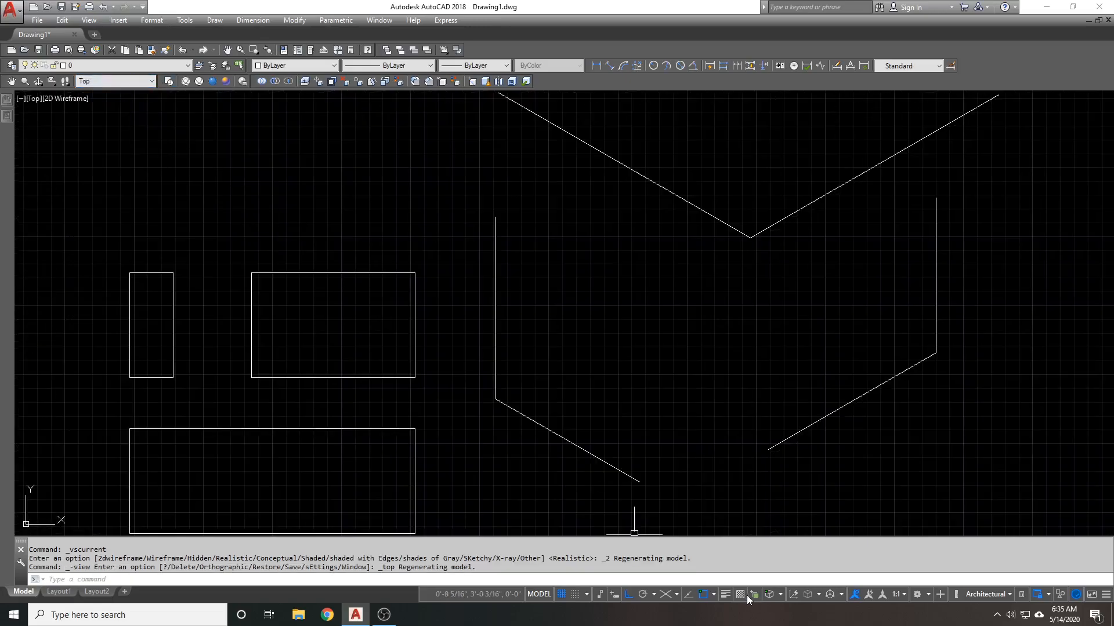
mouse_move(740, 594)
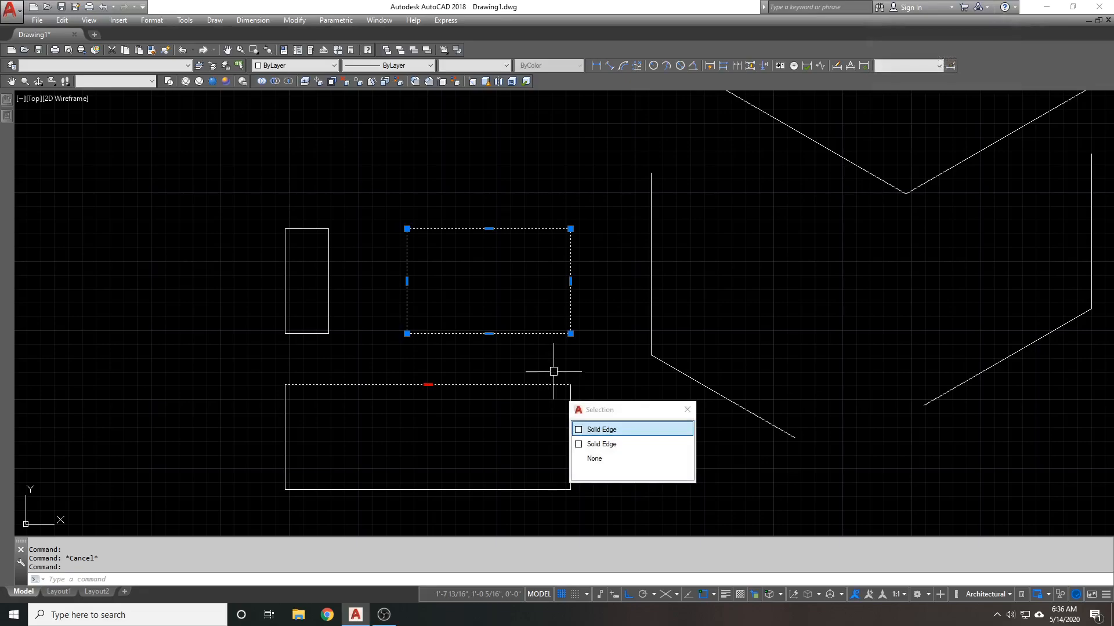
mouse_move(599, 450)
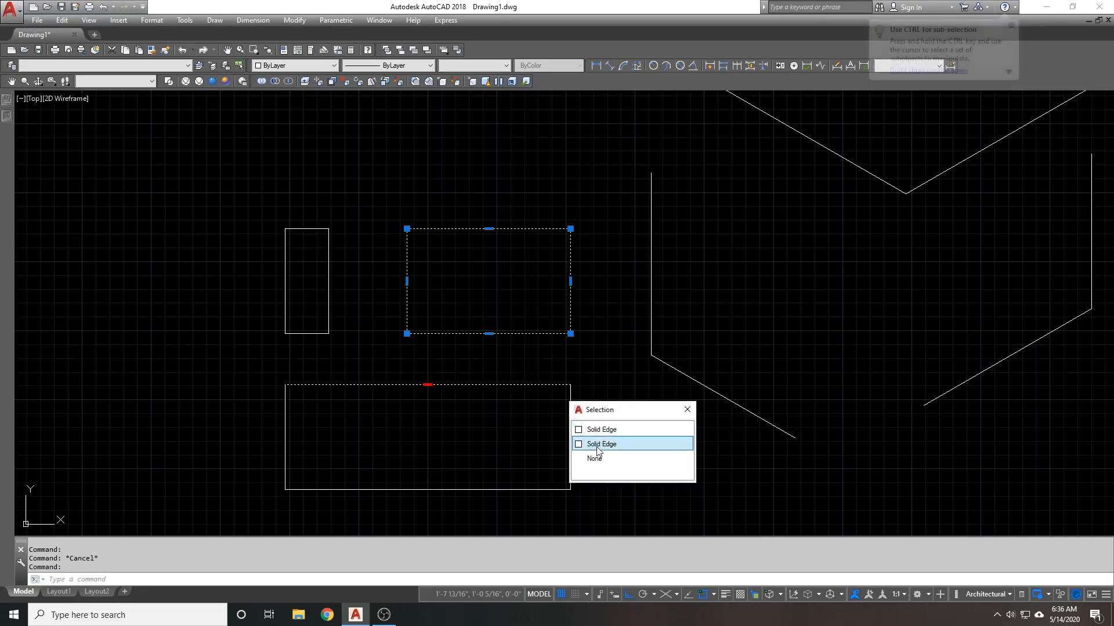
- Pick one of the overlapping edges and toggle selection cycling
click(595, 459)
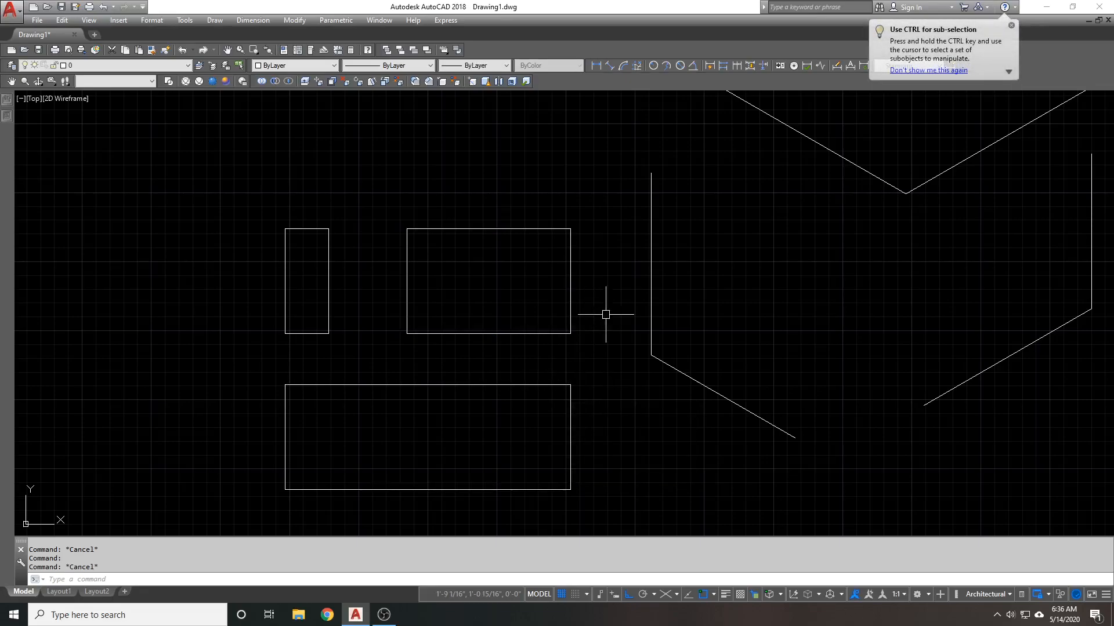
mouse_move(543, 359)
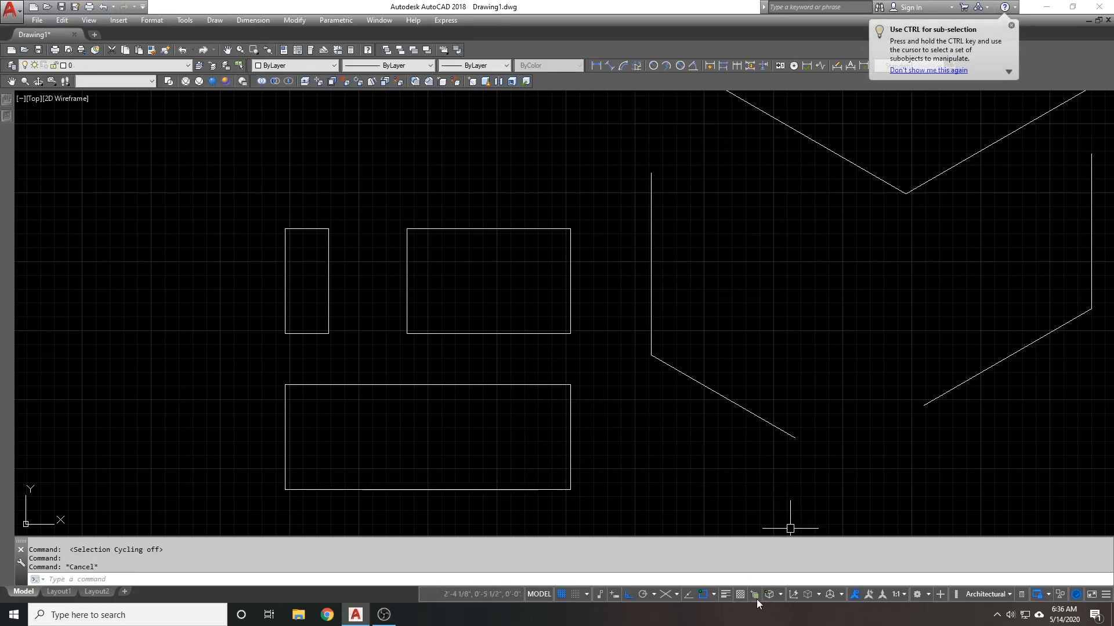
click(428, 385)
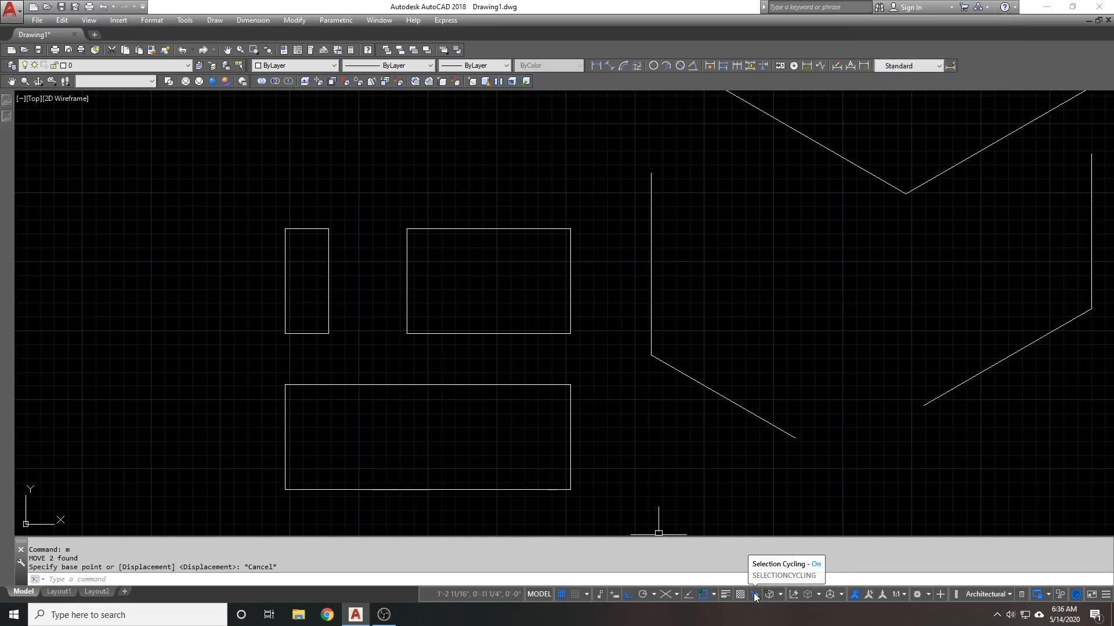
mouse_move(563, 390)
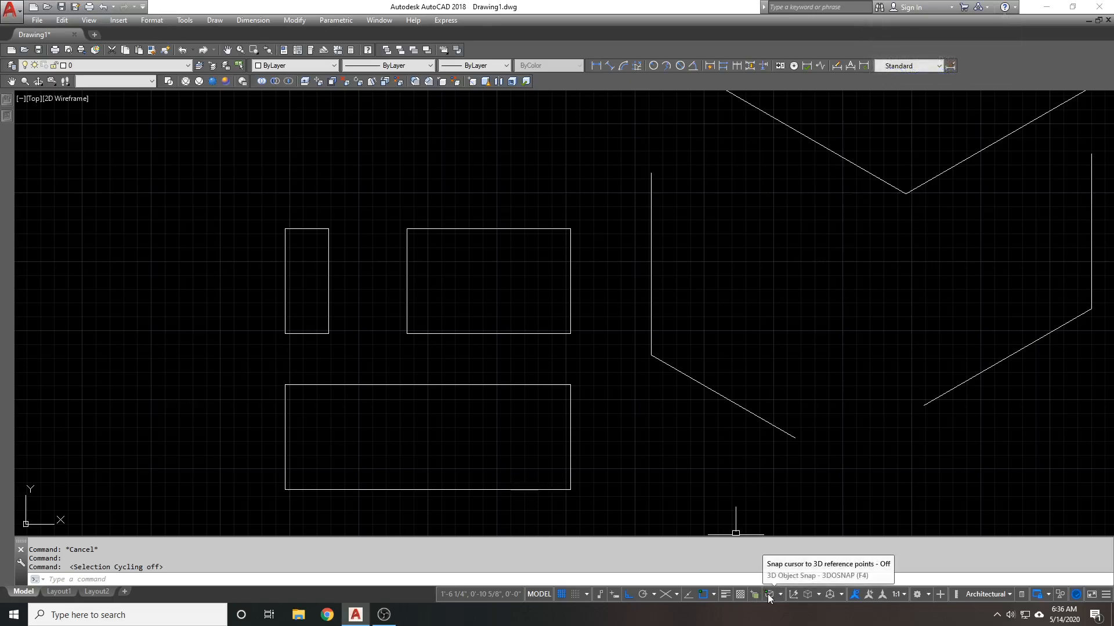
mouse_move(780, 598)
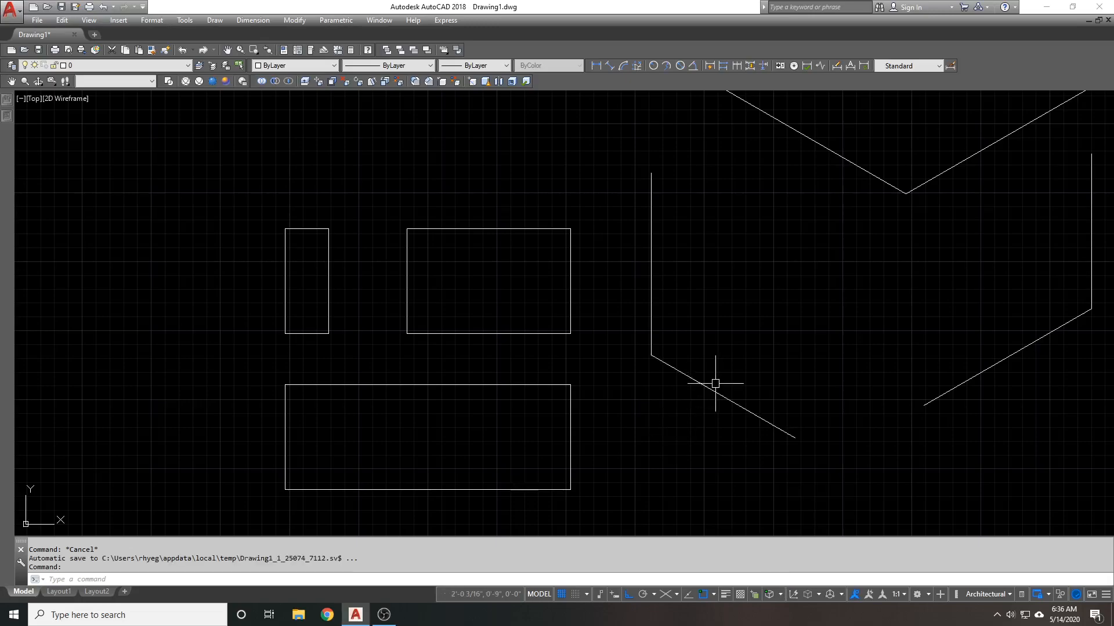
mouse_move(710, 398)
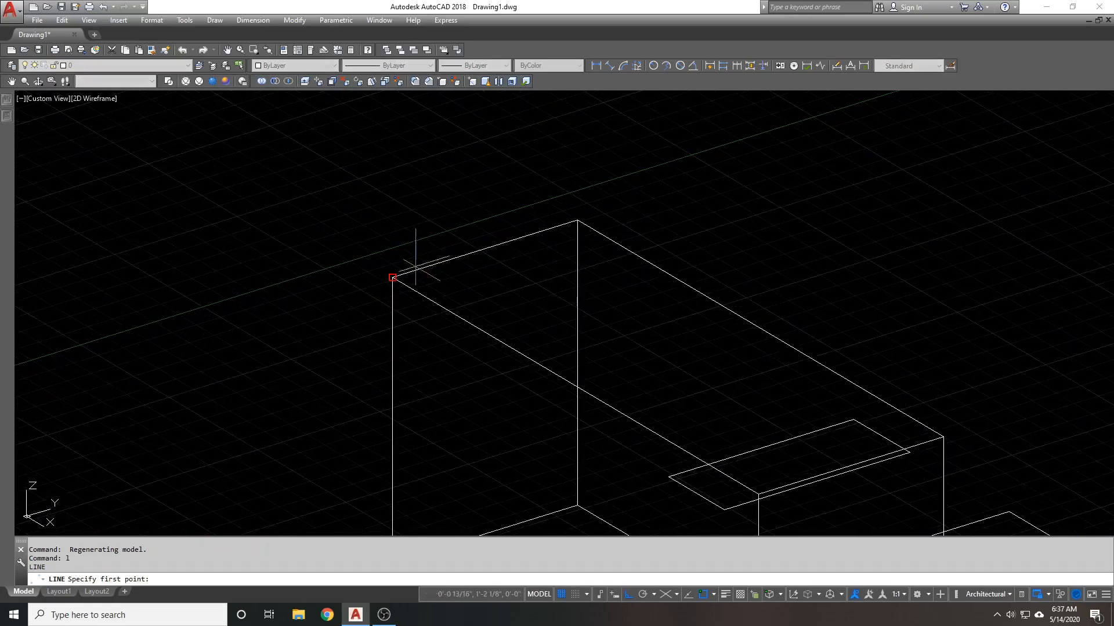
mouse_move(450, 252)
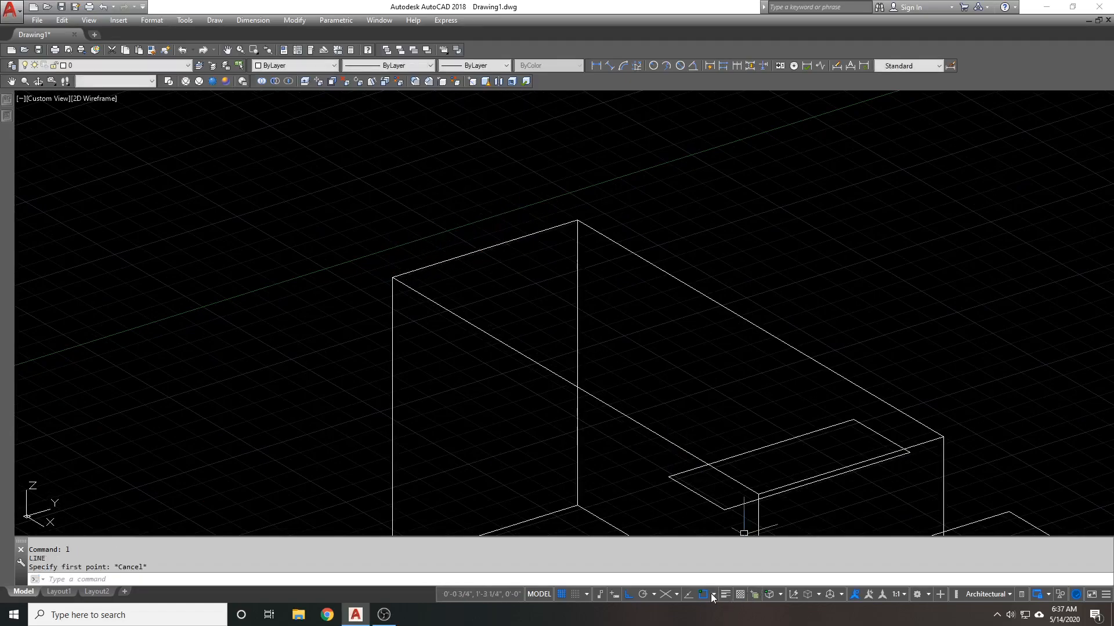
- Turn 3D Object Snap on to test corner snapping on the box, then turn it off
click(702, 594)
text(l)
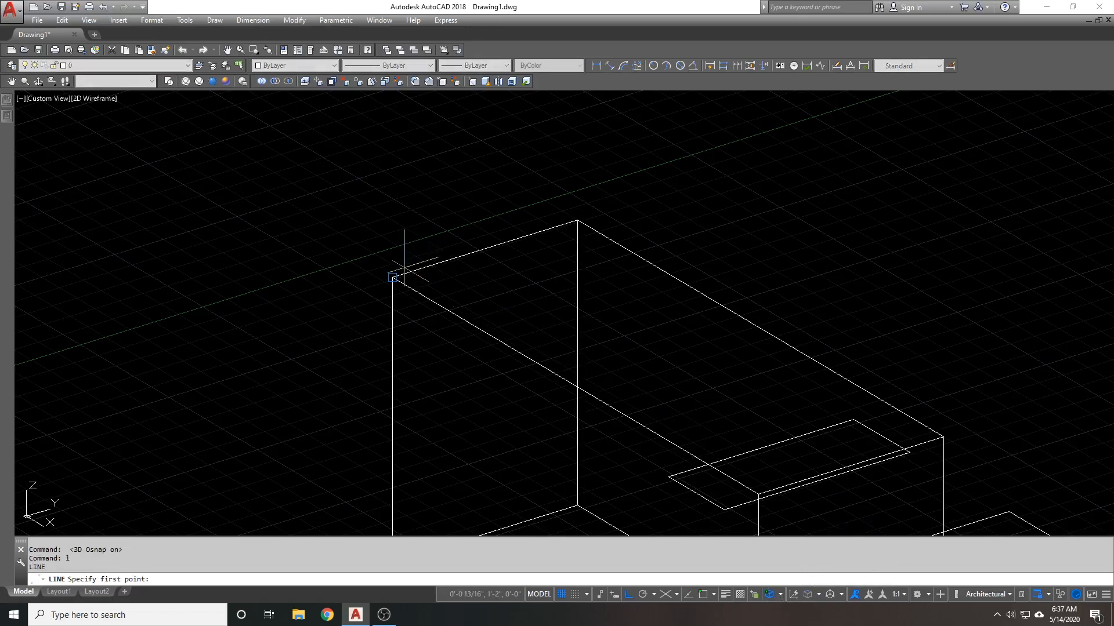
mouse_move(438, 253)
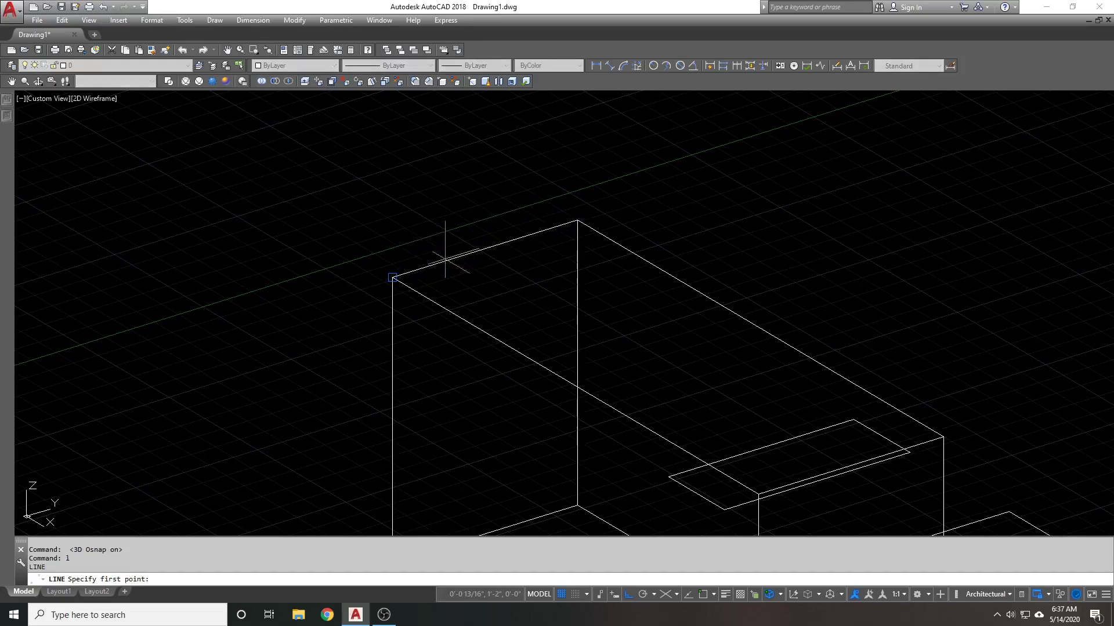
mouse_move(577, 222)
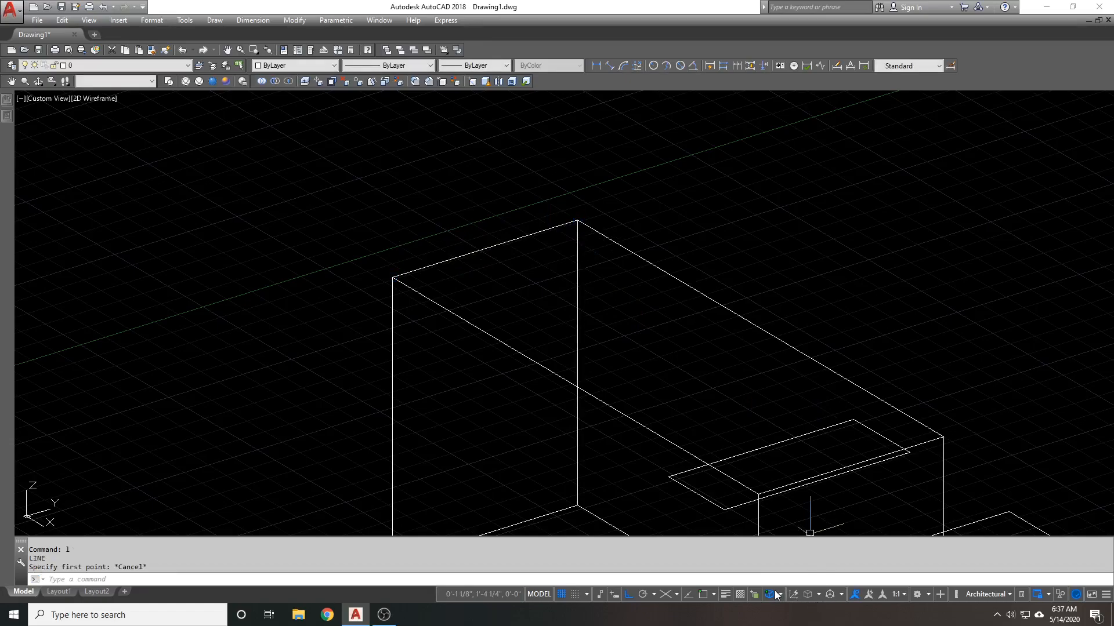
click(777, 594)
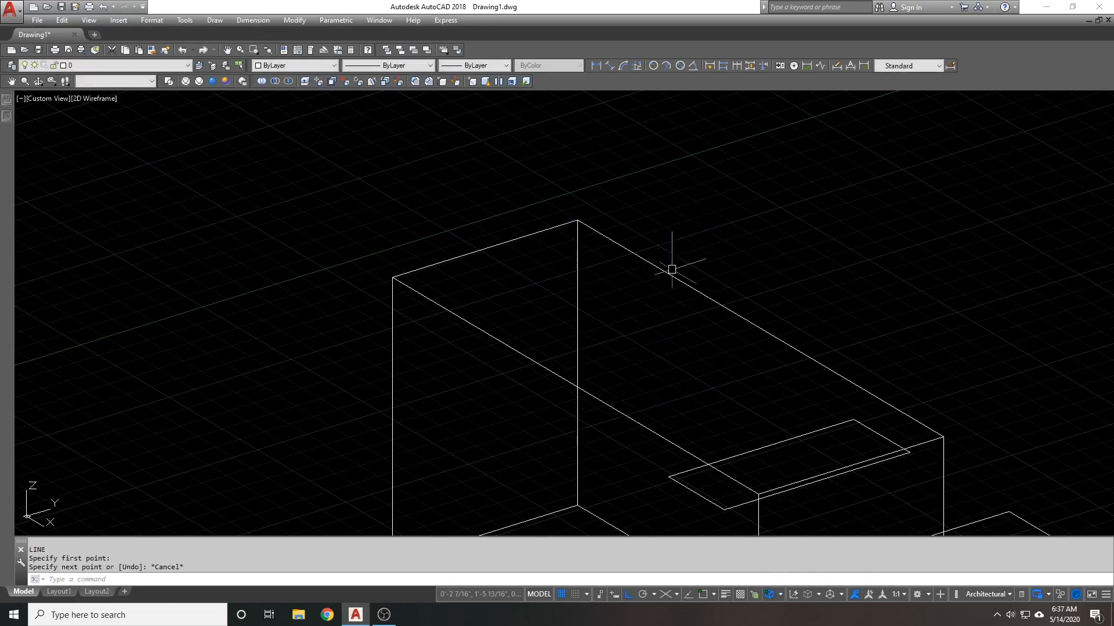
mouse_move(647, 411)
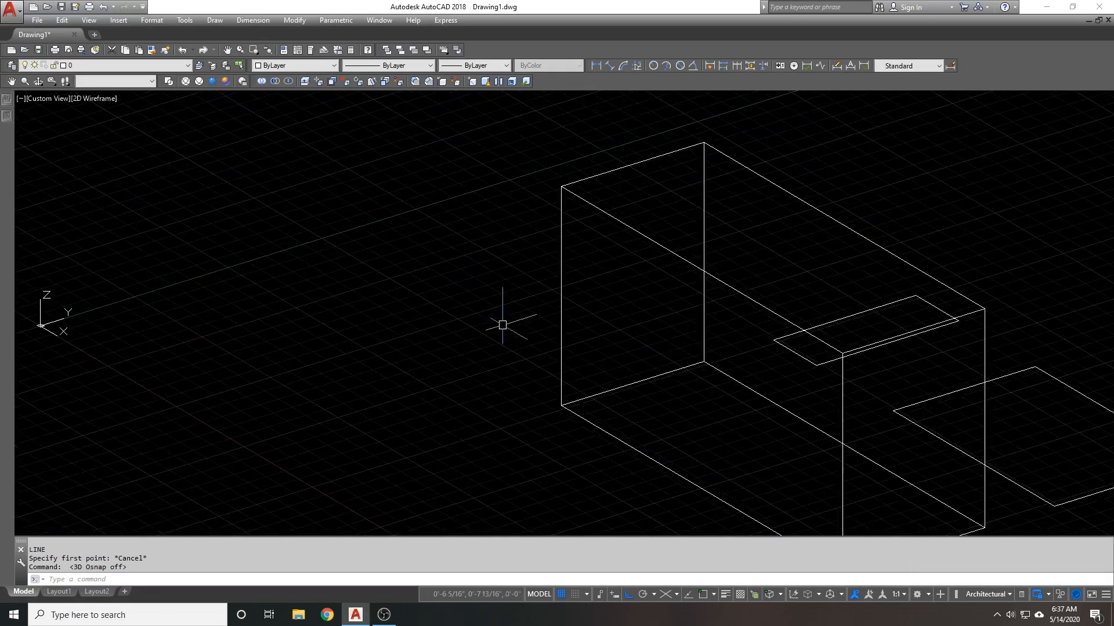
mouse_move(467, 318)
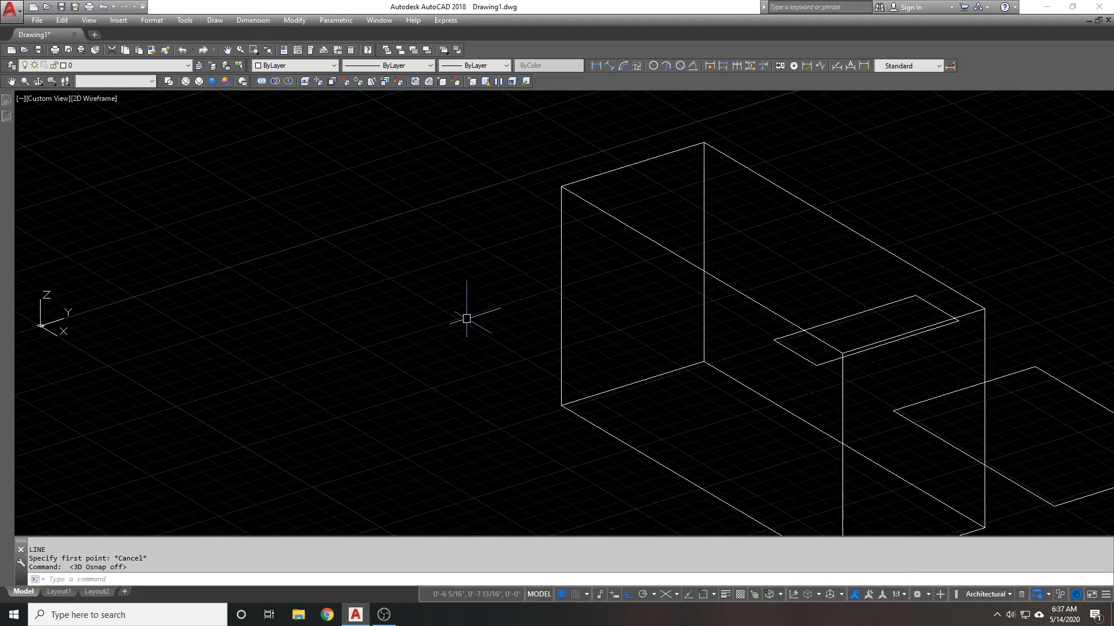
mouse_move(453, 317)
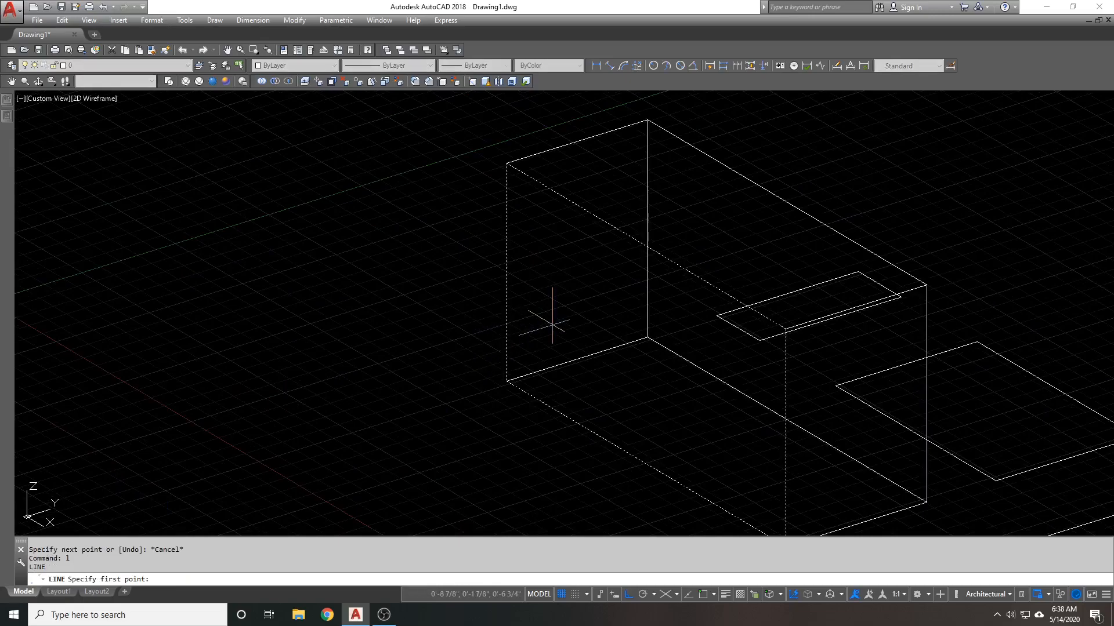
mouse_move(576, 399)
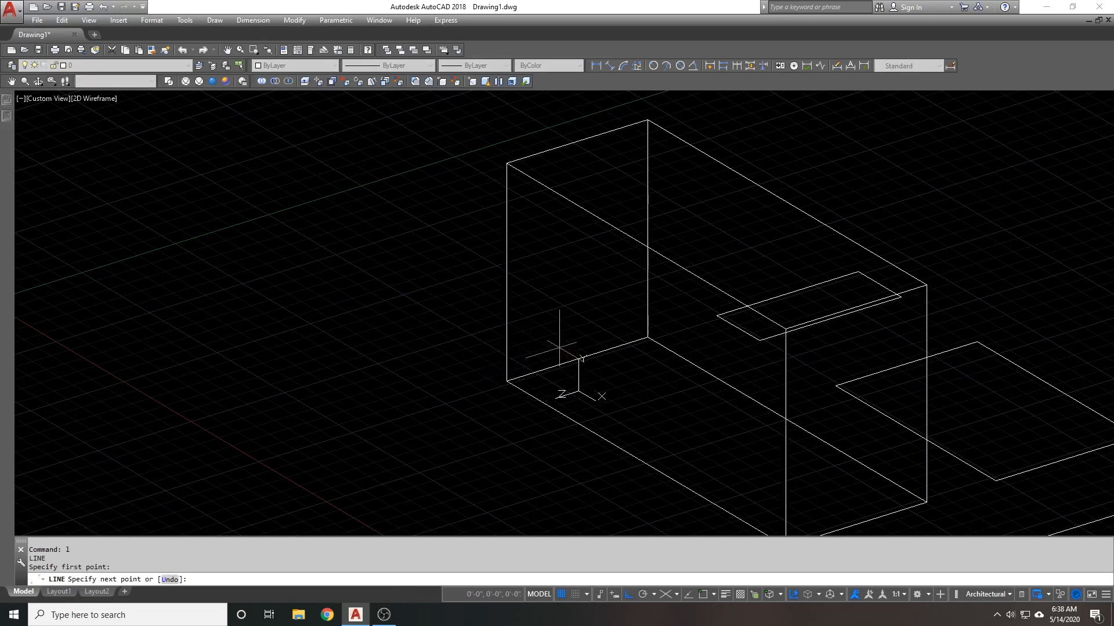
mouse_move(569, 278)
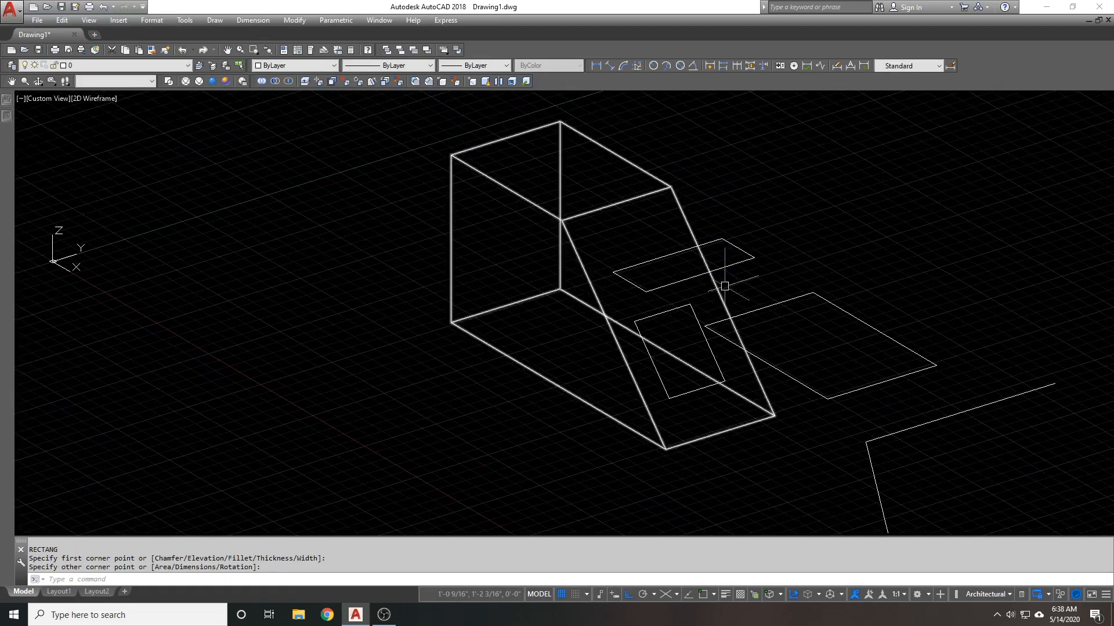
mouse_move(651, 219)
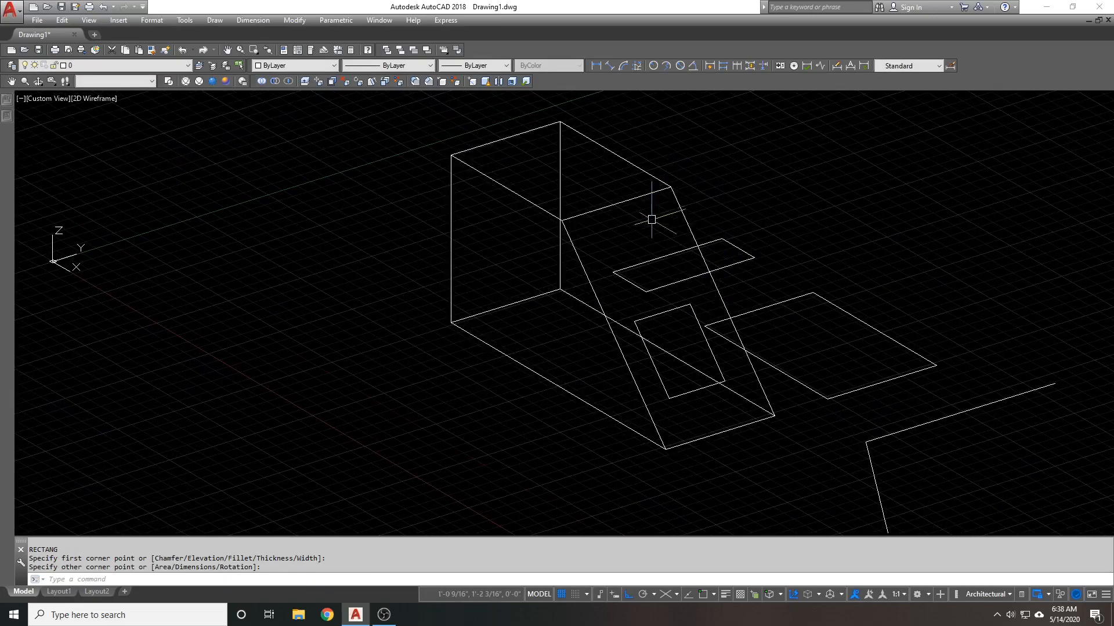
- Pan the view of the 3D shapes slightly after drawing on the box face
drag(651, 220, 586, 249)
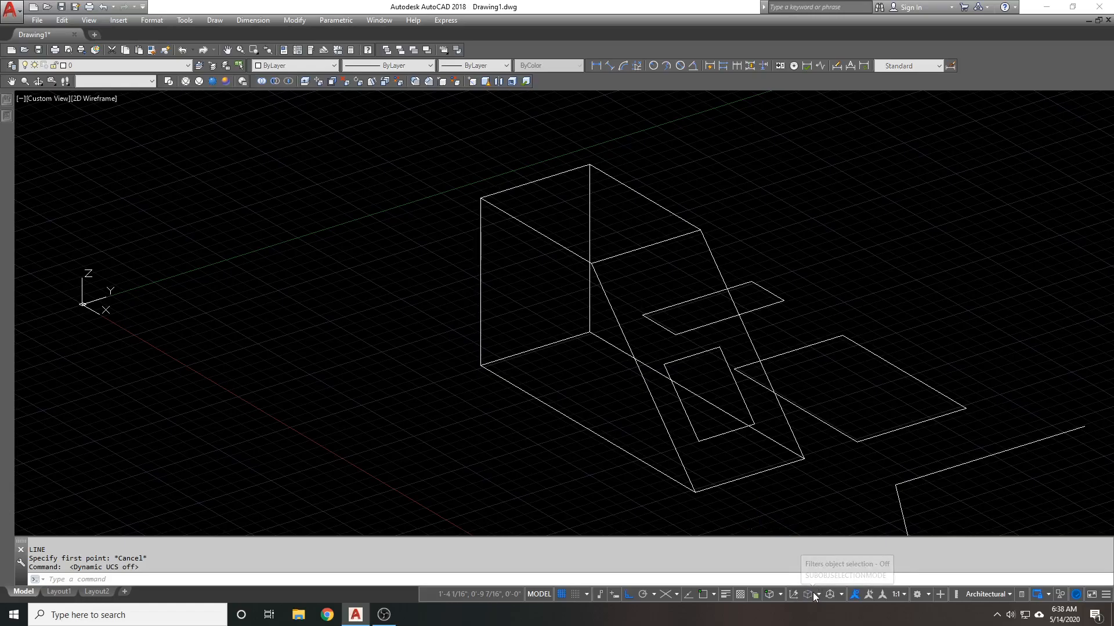
- Extrude a second box against the sloped solid and turn Selection Filter on from the status bar
click(819, 594)
text(un)
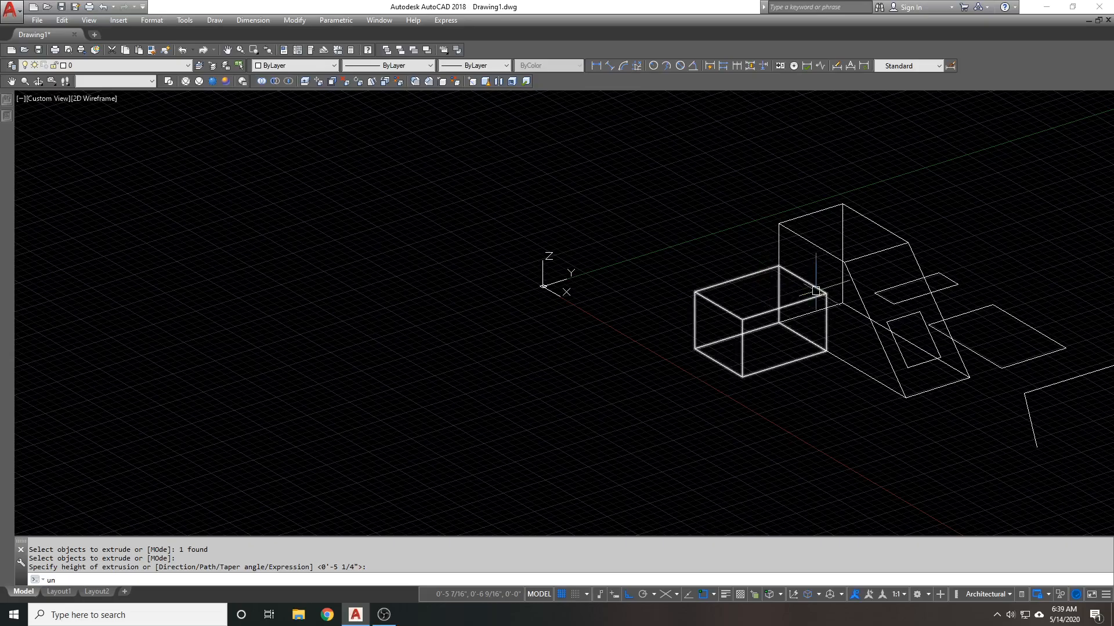
key(enter)
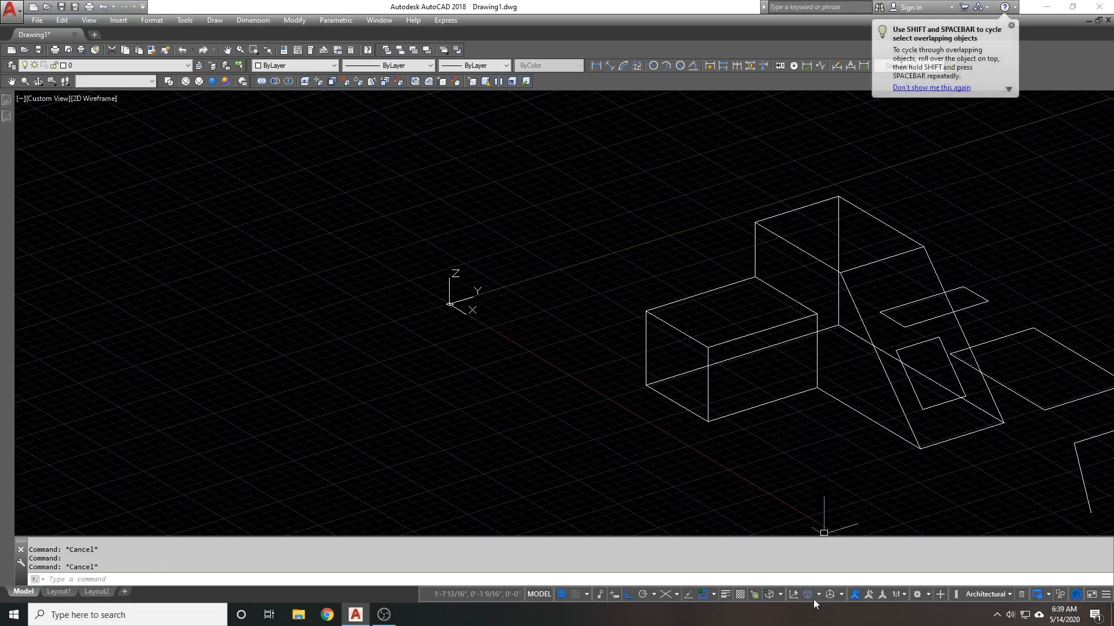
mouse_move(807, 253)
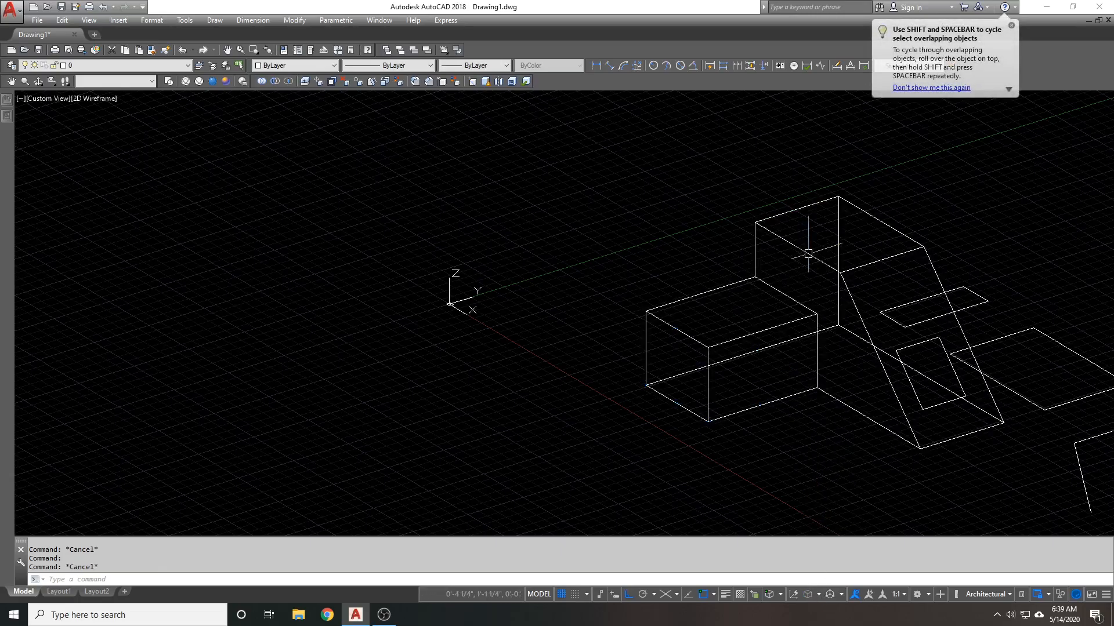
click(710, 343)
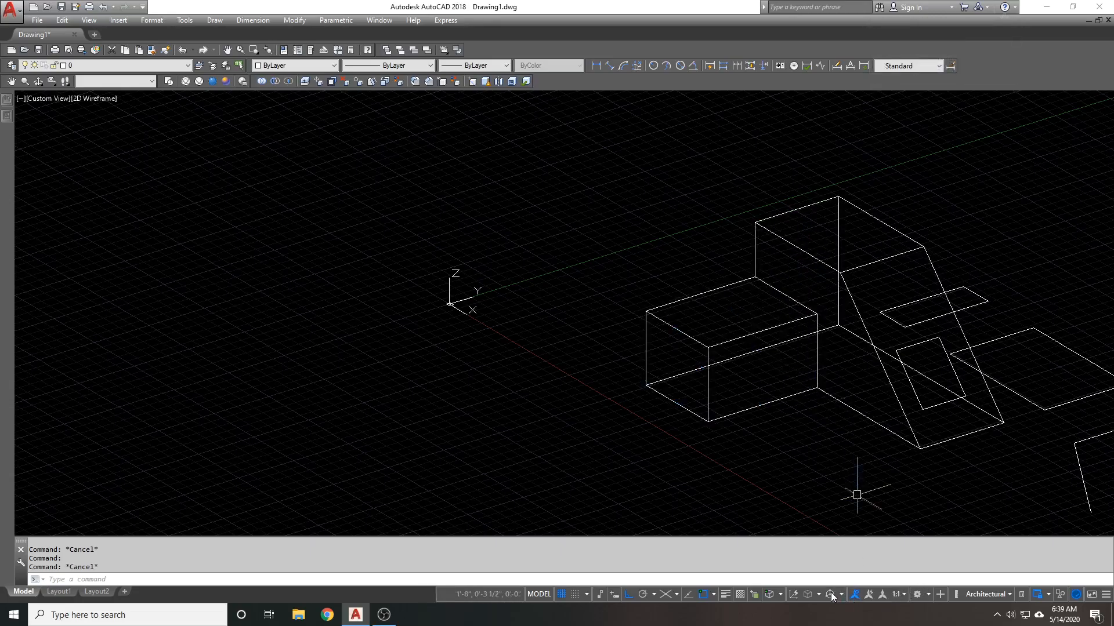
click(833, 594)
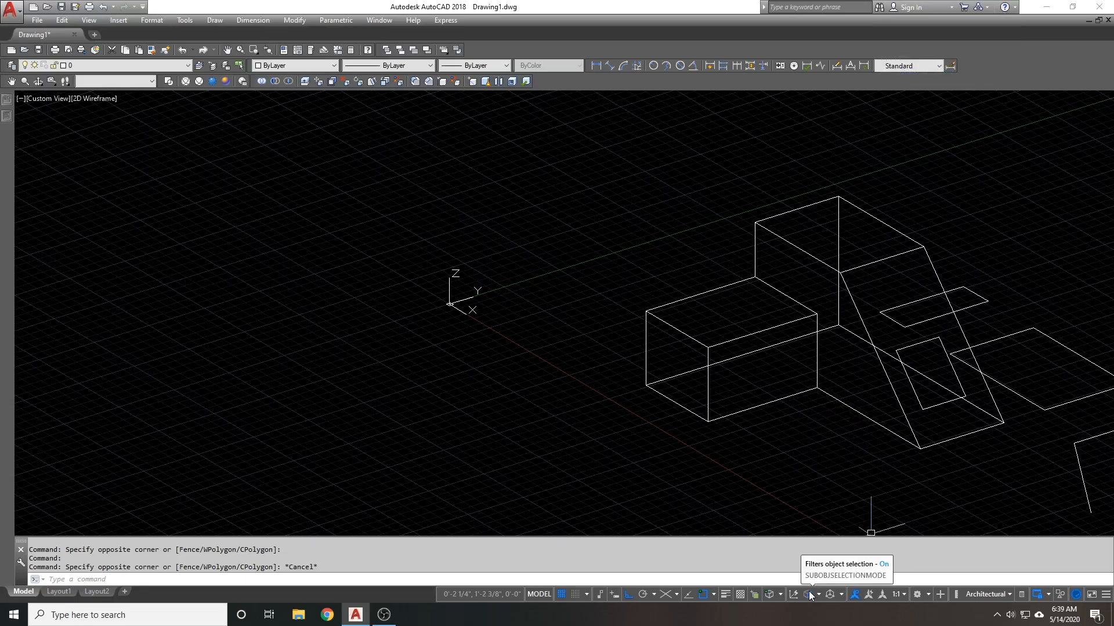
click(807, 594)
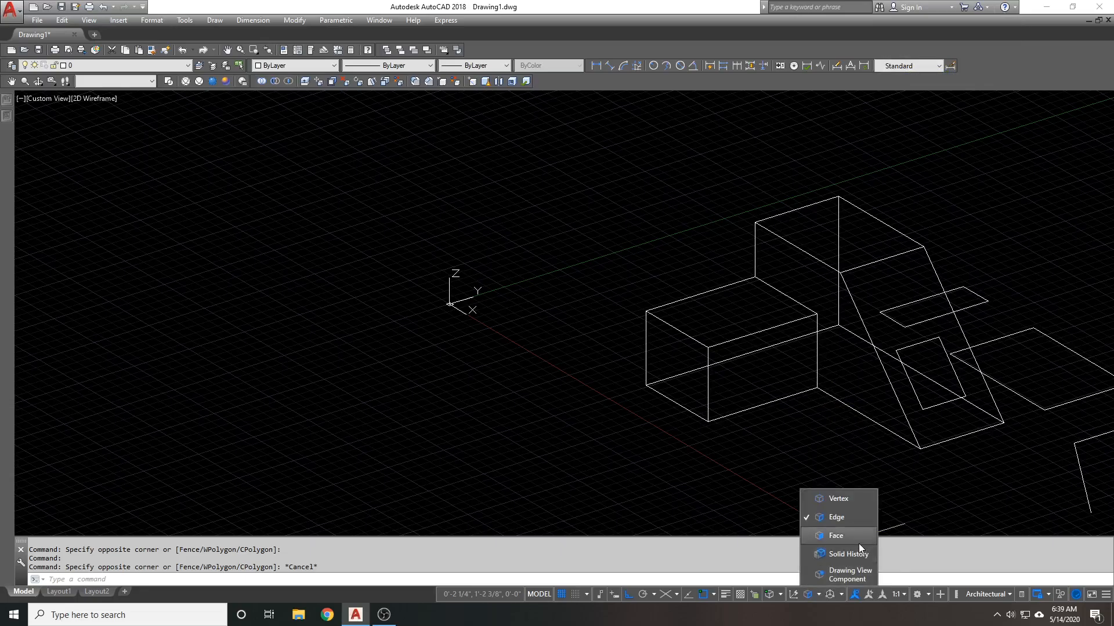
- Limit sub-object selection to faces and test stretching the box's top face
click(835, 536)
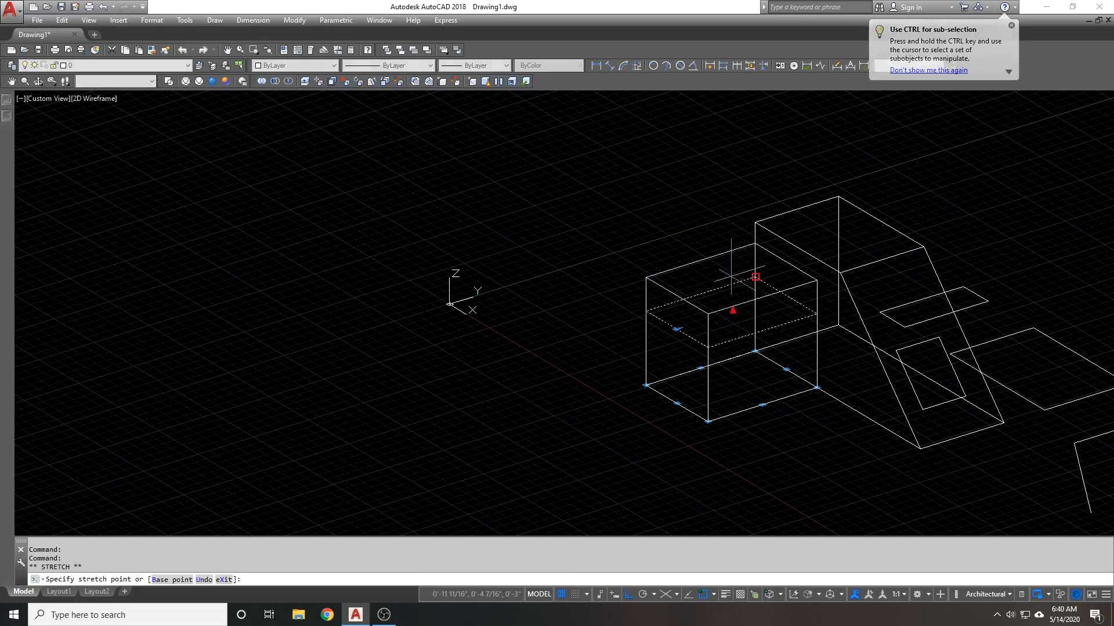
key(Escape)
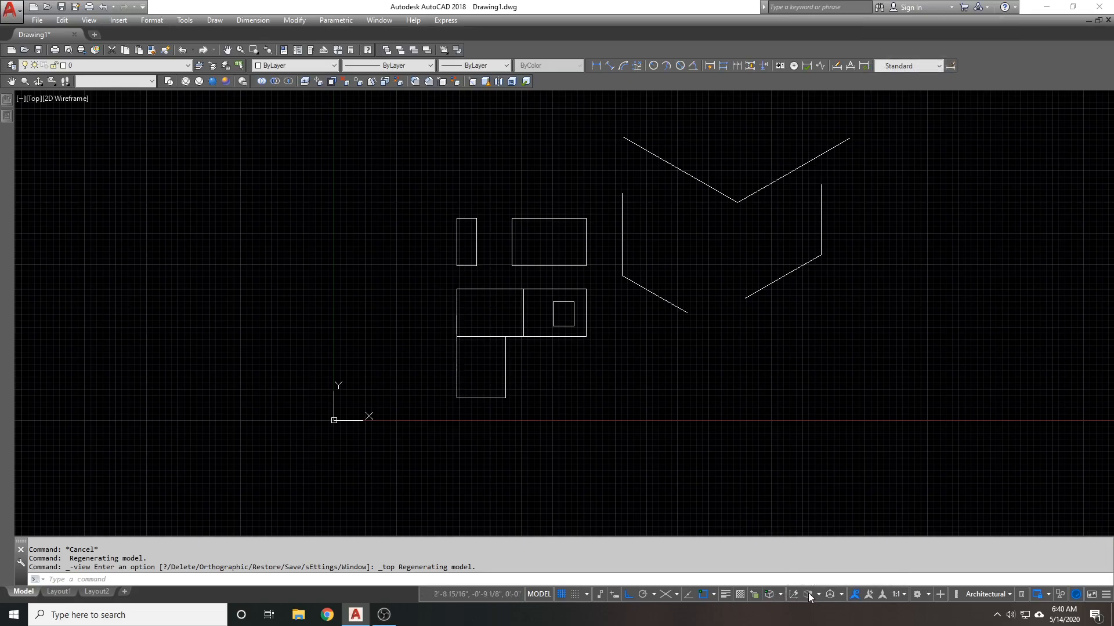
- Set the Wireframe visual style and turn Show Gizmos off
click(821, 611)
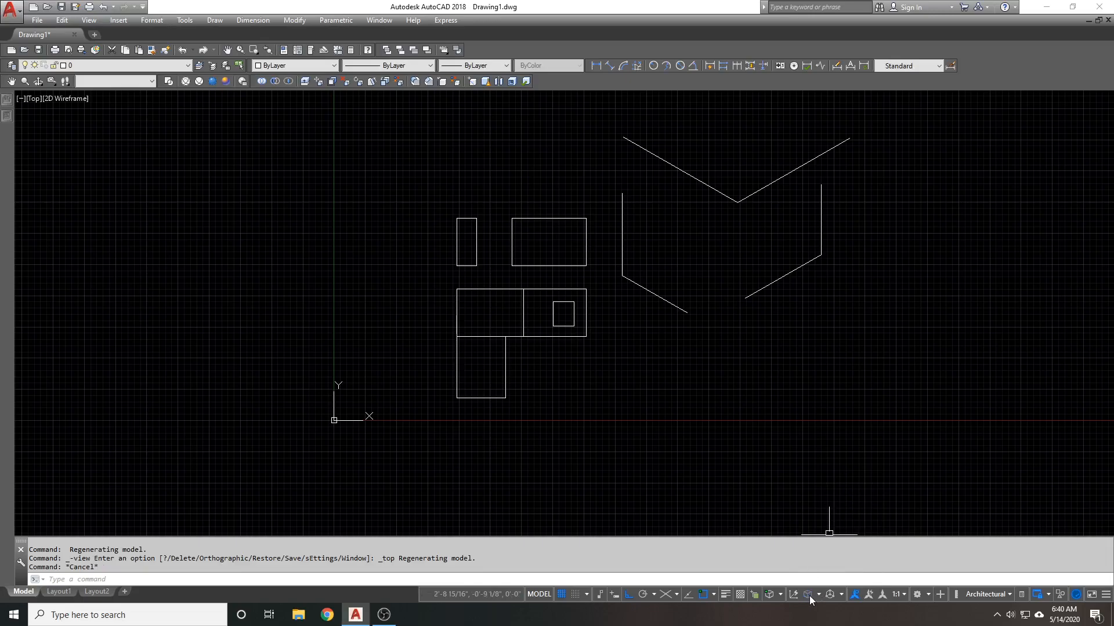
mouse_move(840, 594)
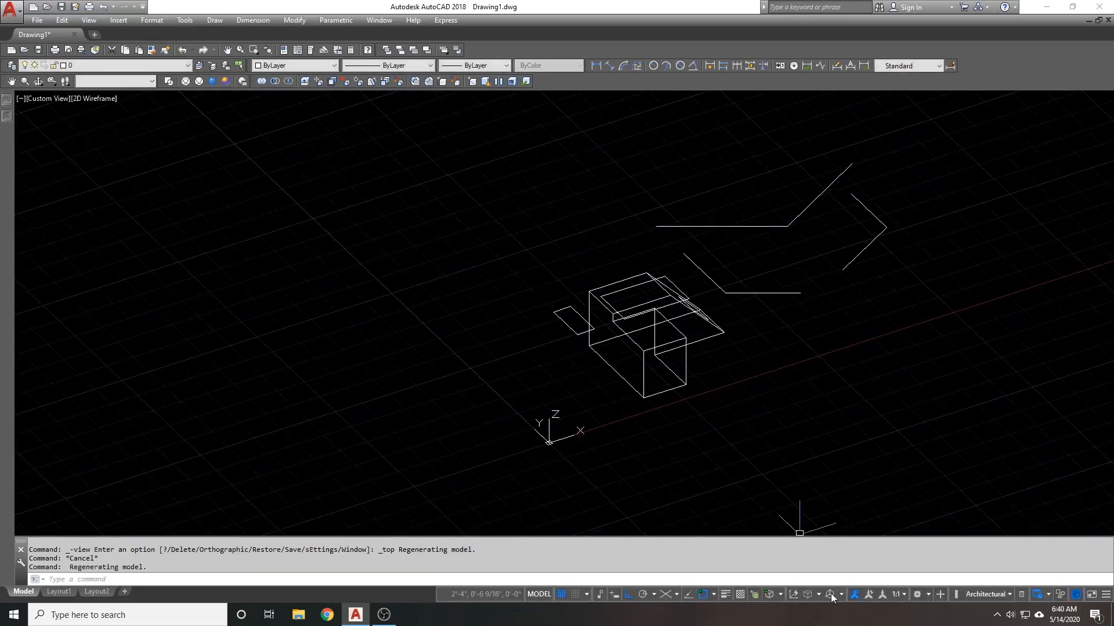
mouse_move(273, 186)
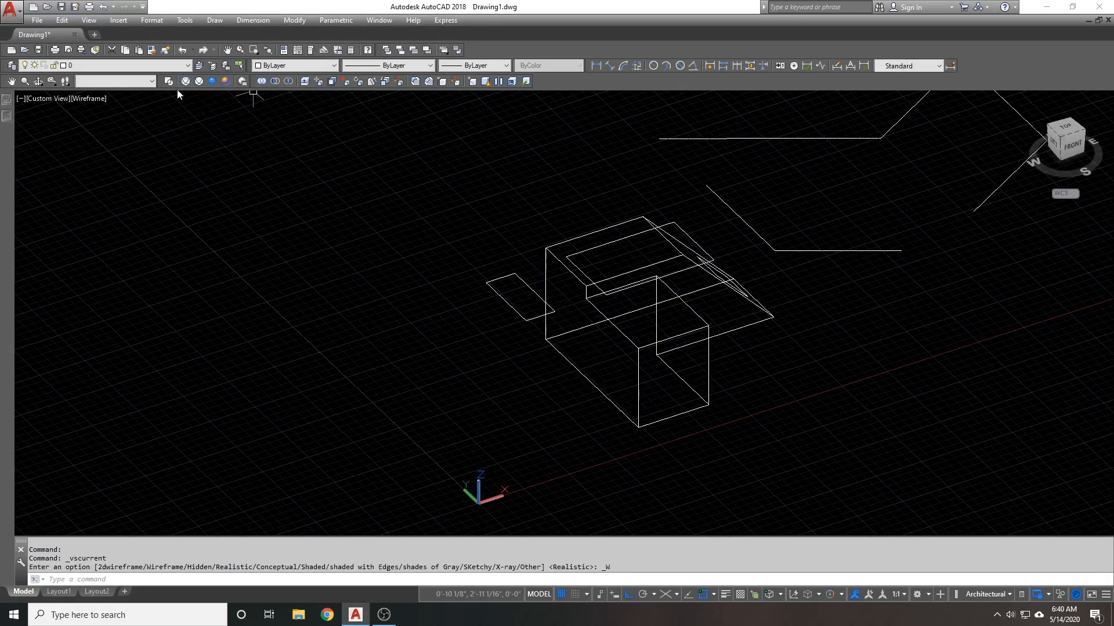
mouse_move(170, 87)
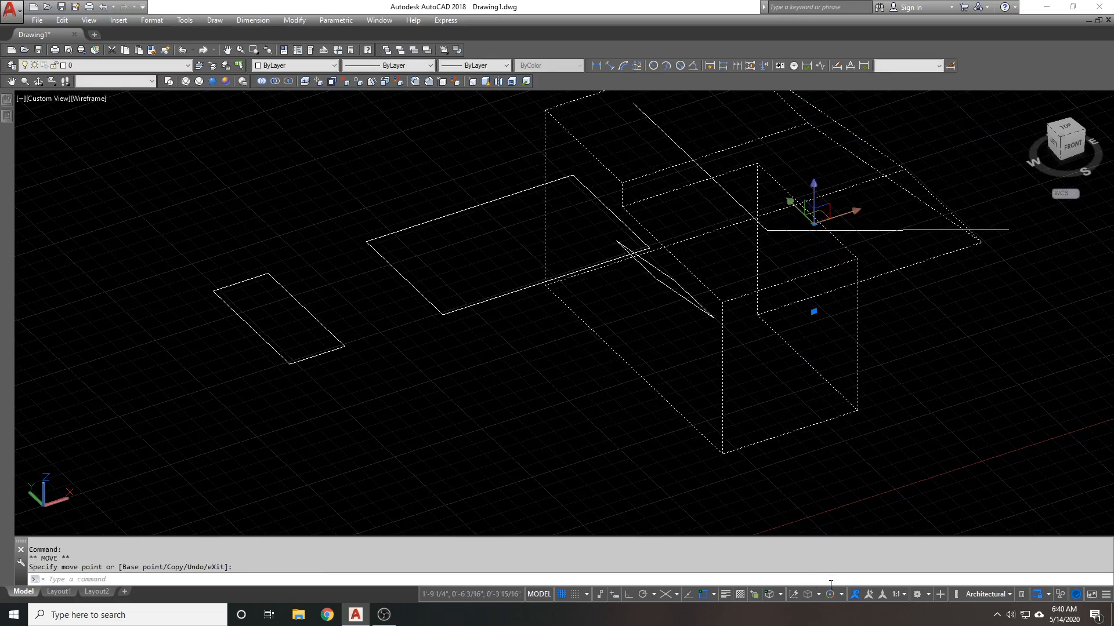
click(839, 594)
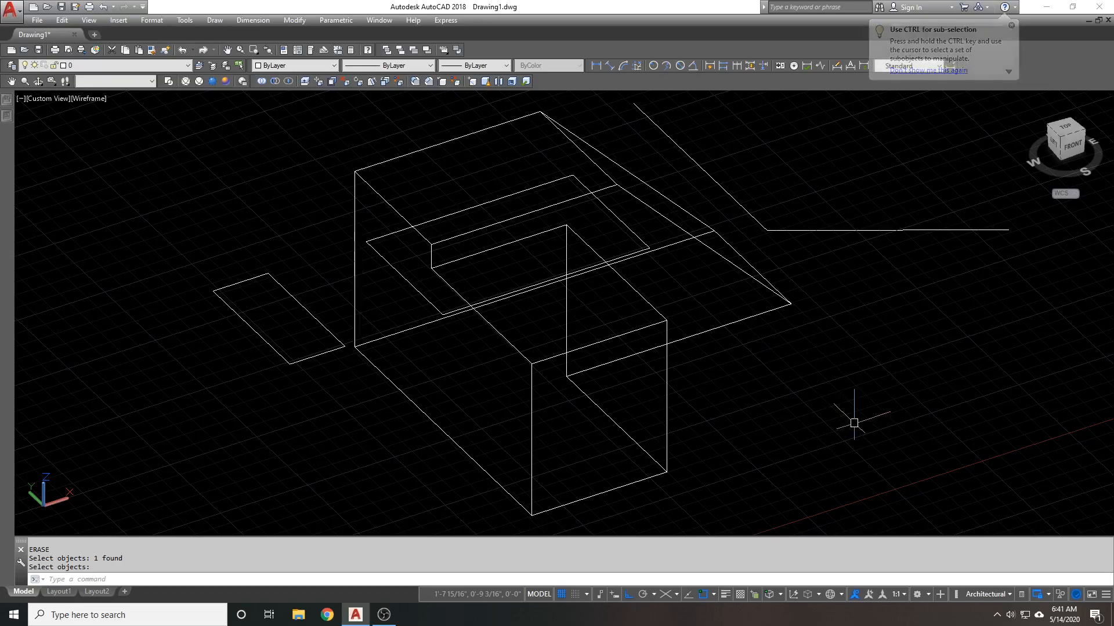
mouse_move(830, 594)
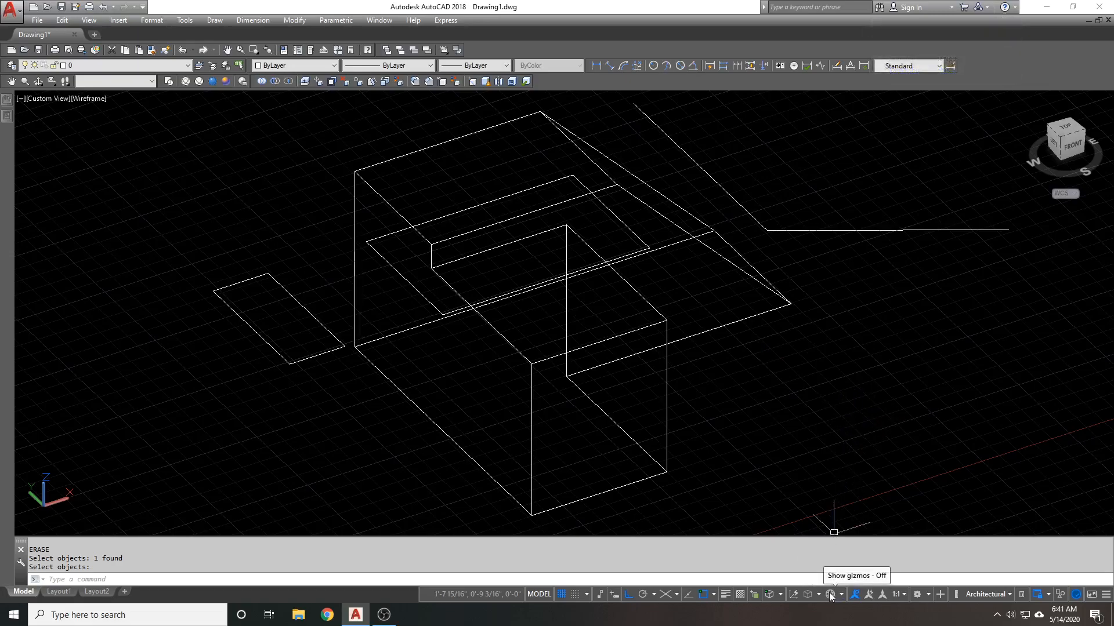
click(830, 594)
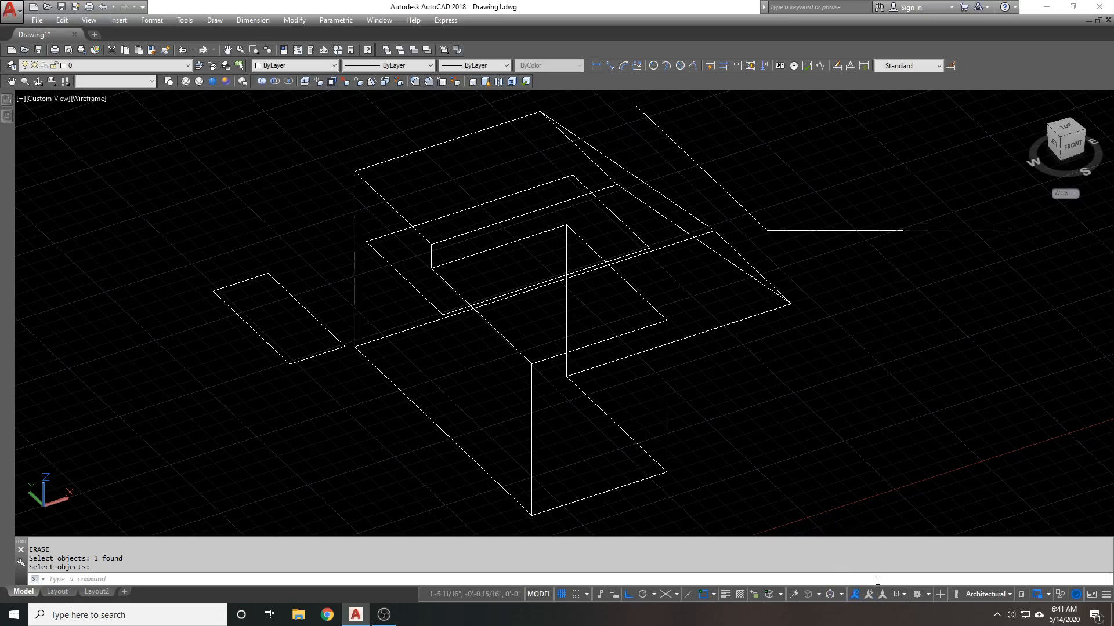
mouse_move(883, 530)
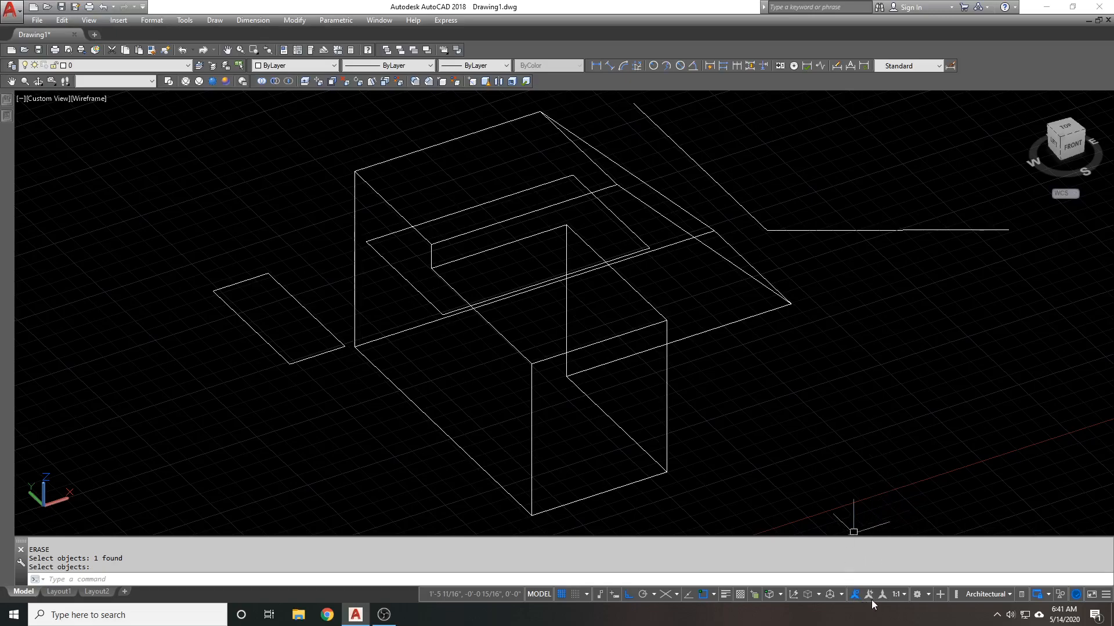
mouse_move(856, 594)
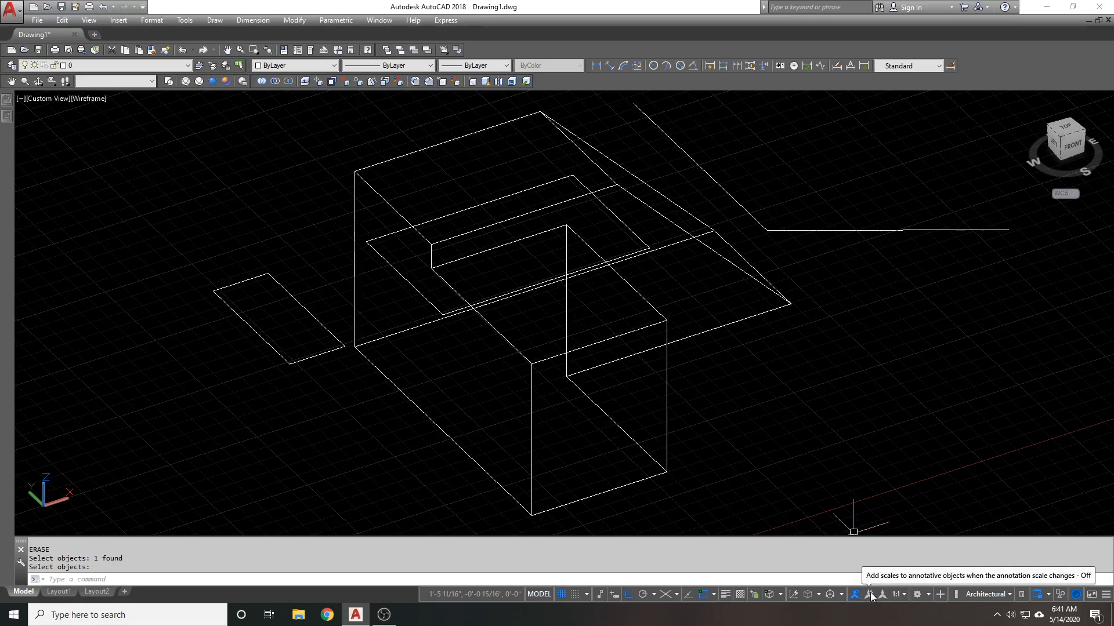
mouse_move(750, 496)
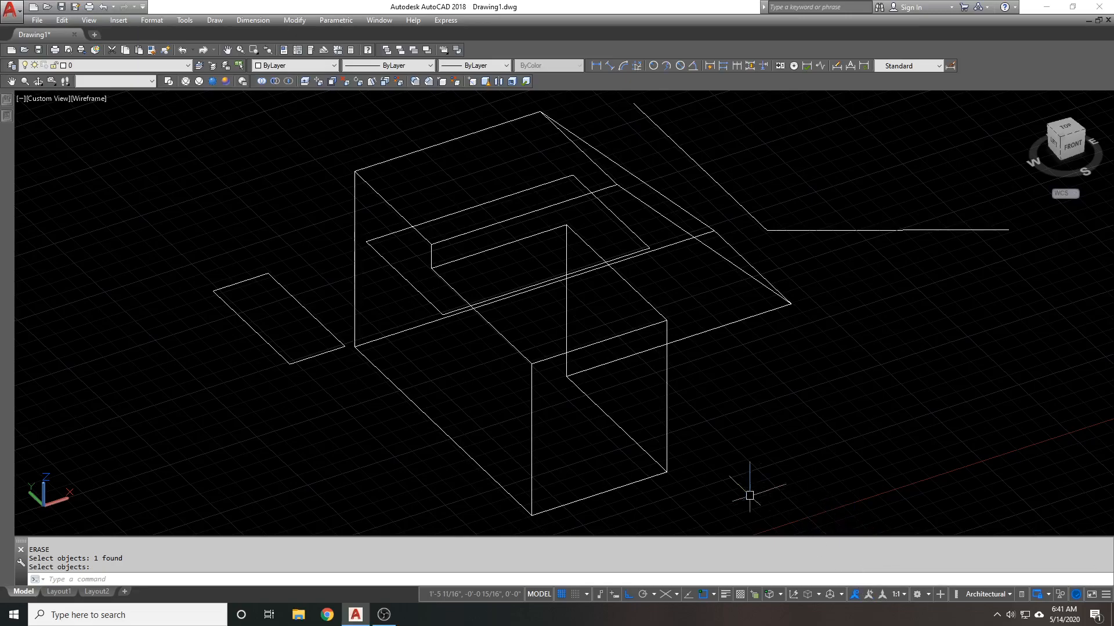
mouse_move(902, 594)
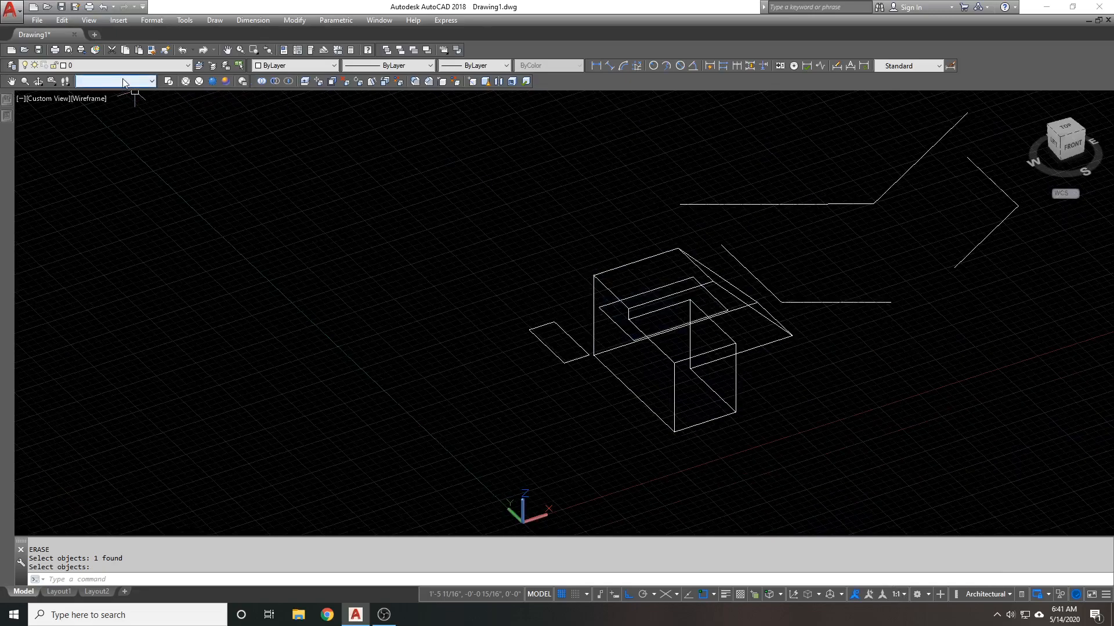
mouse_move(845, 484)
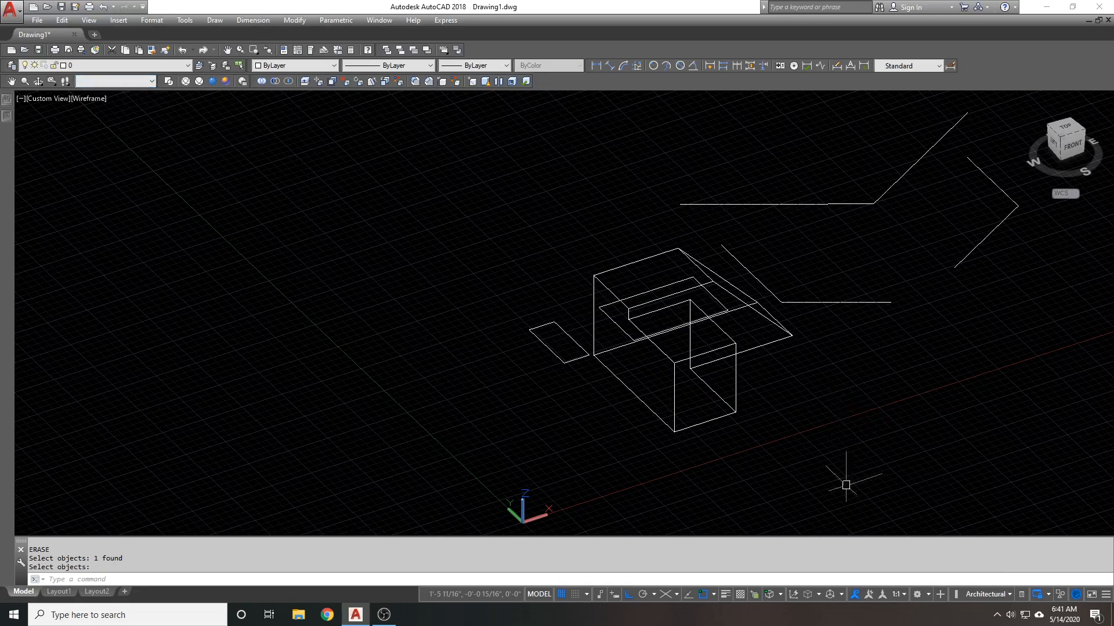
mouse_move(919, 594)
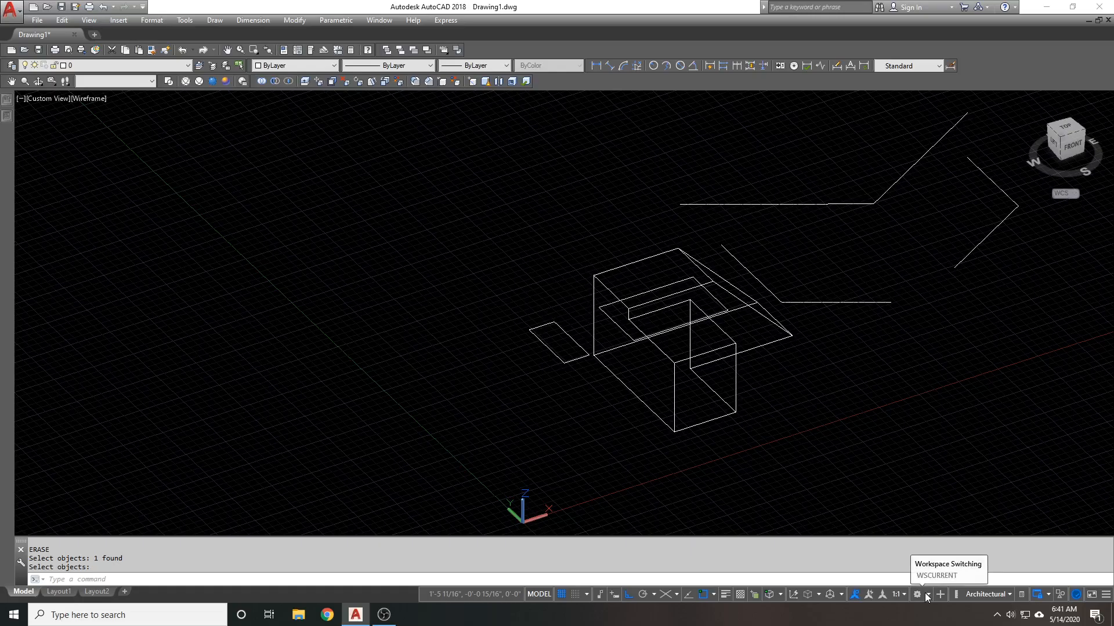
click(926, 594)
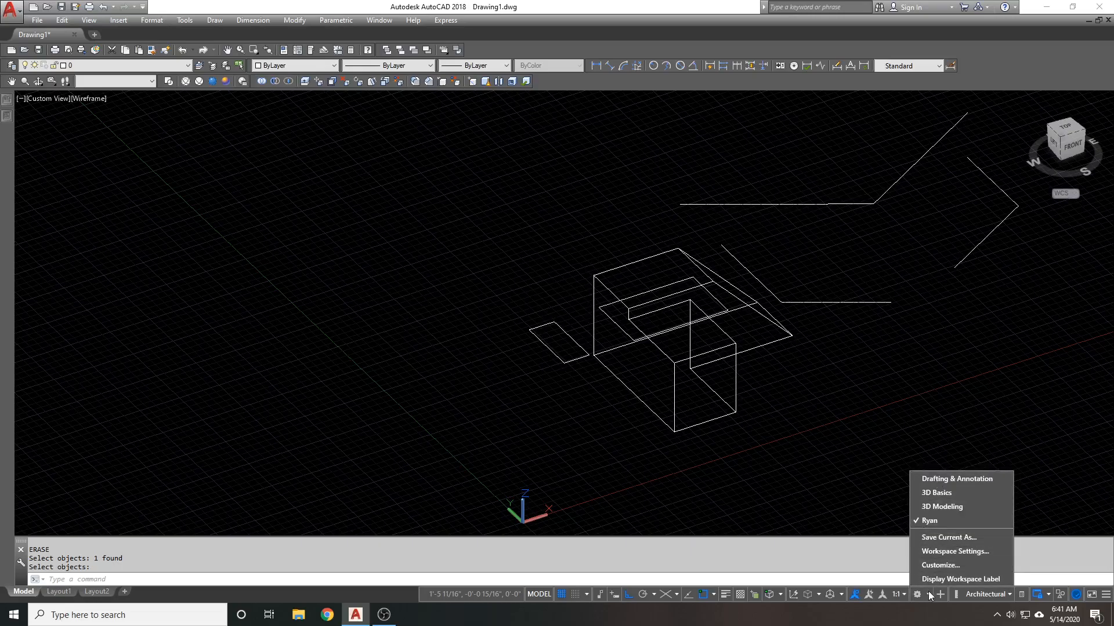
mouse_move(921, 596)
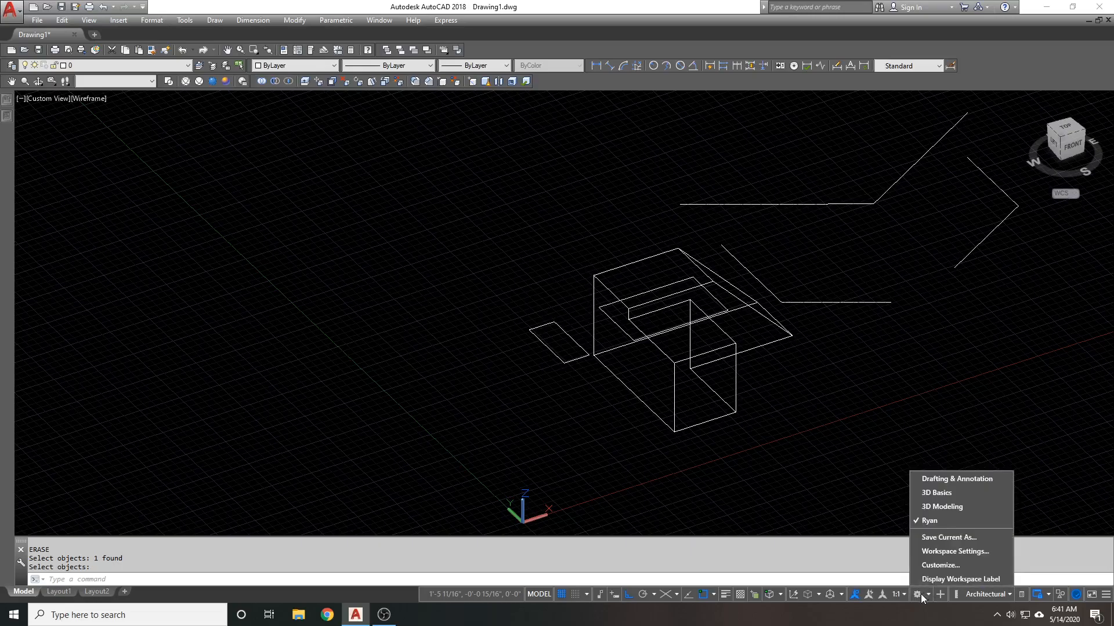
mouse_move(945, 537)
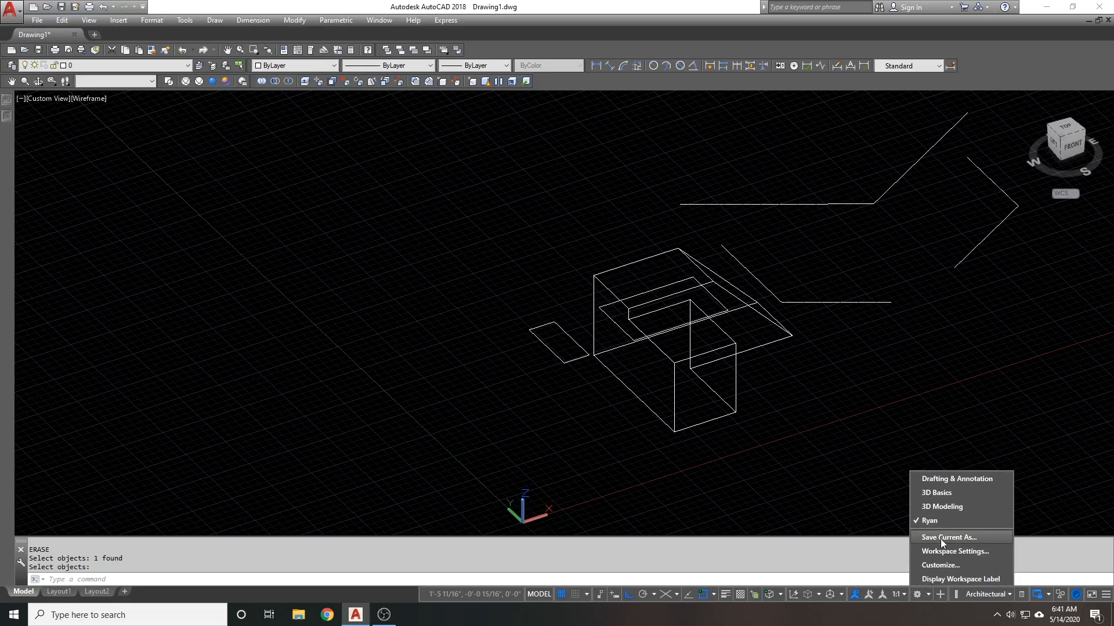
mouse_move(956, 565)
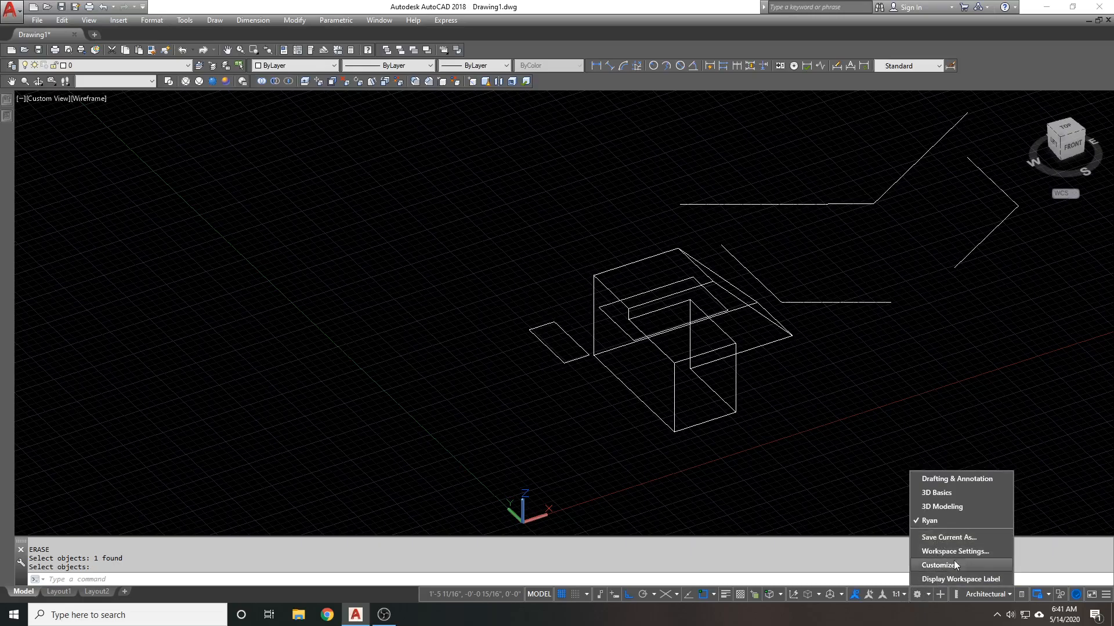
click(917, 594)
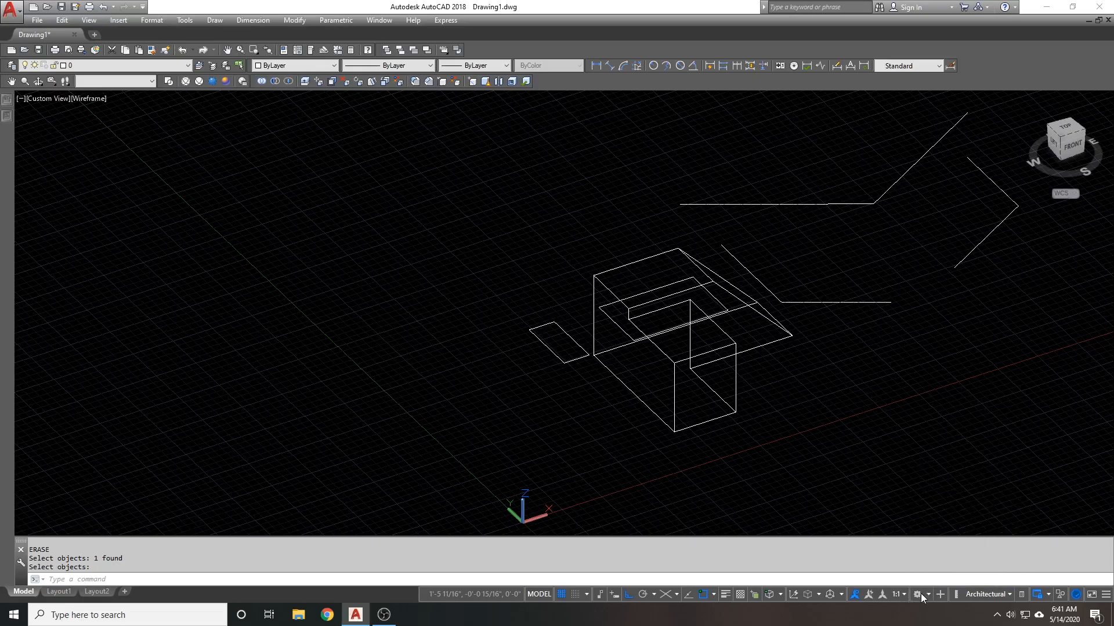
mouse_move(944, 595)
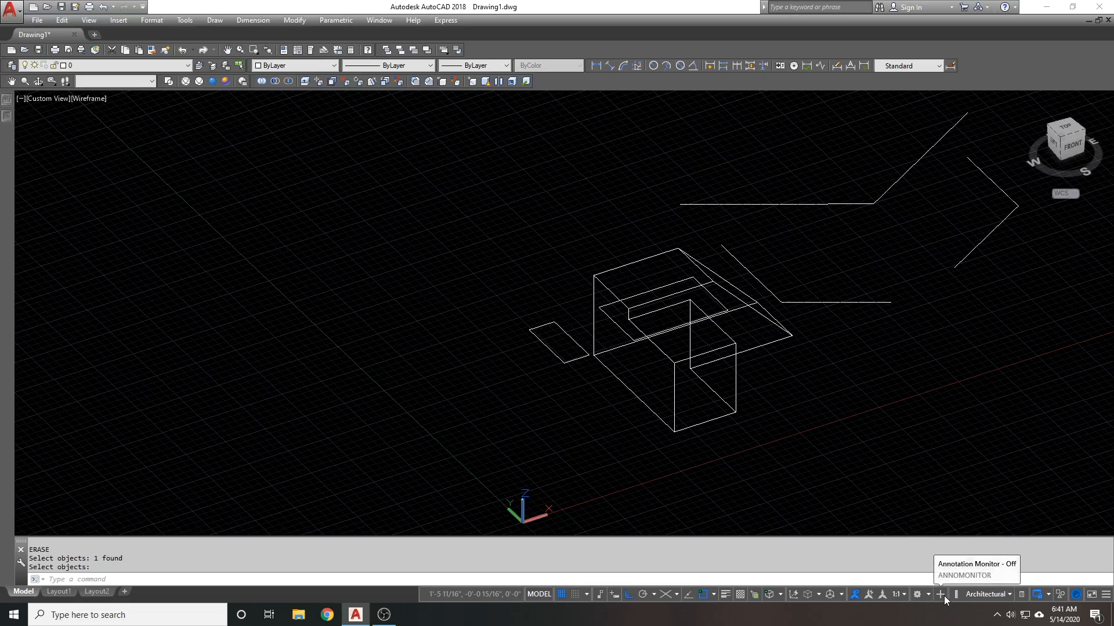
click(944, 594)
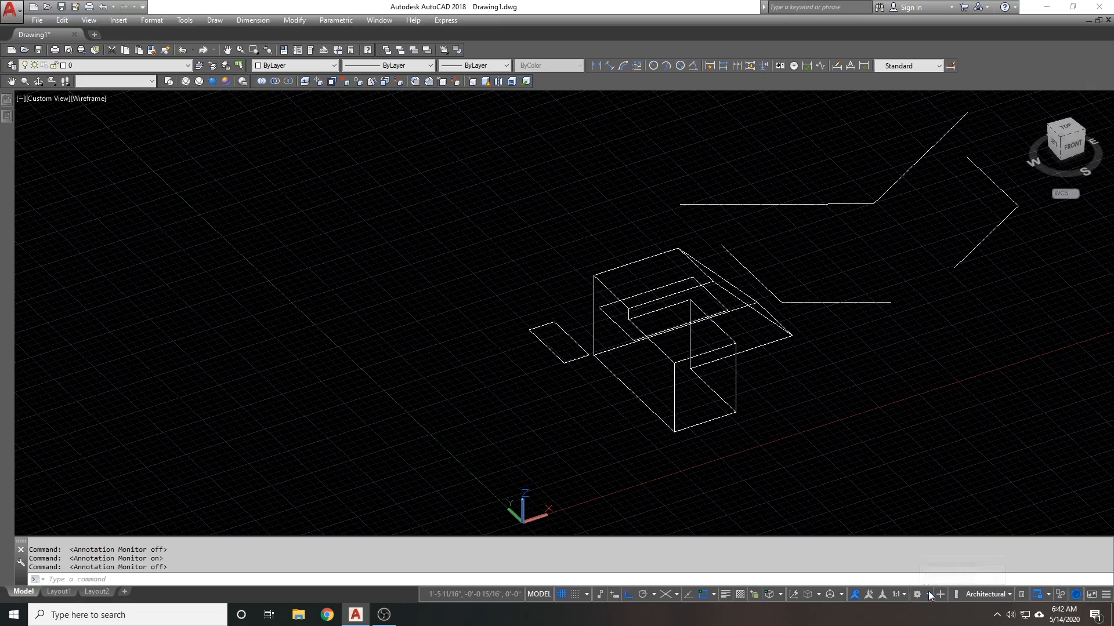
mouse_move(940, 594)
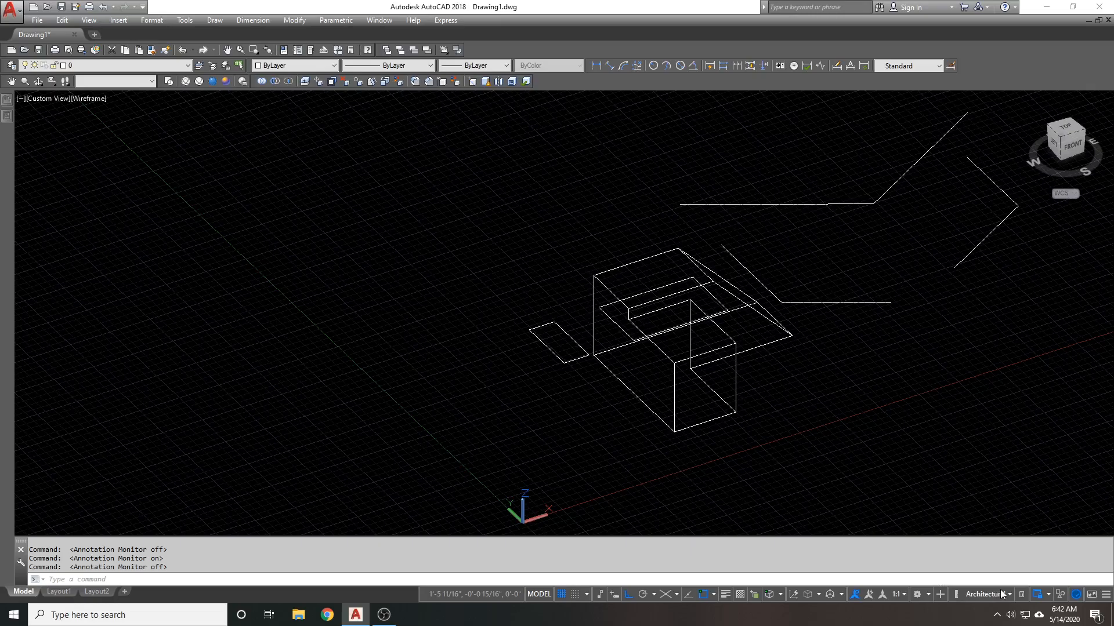
mouse_move(1016, 593)
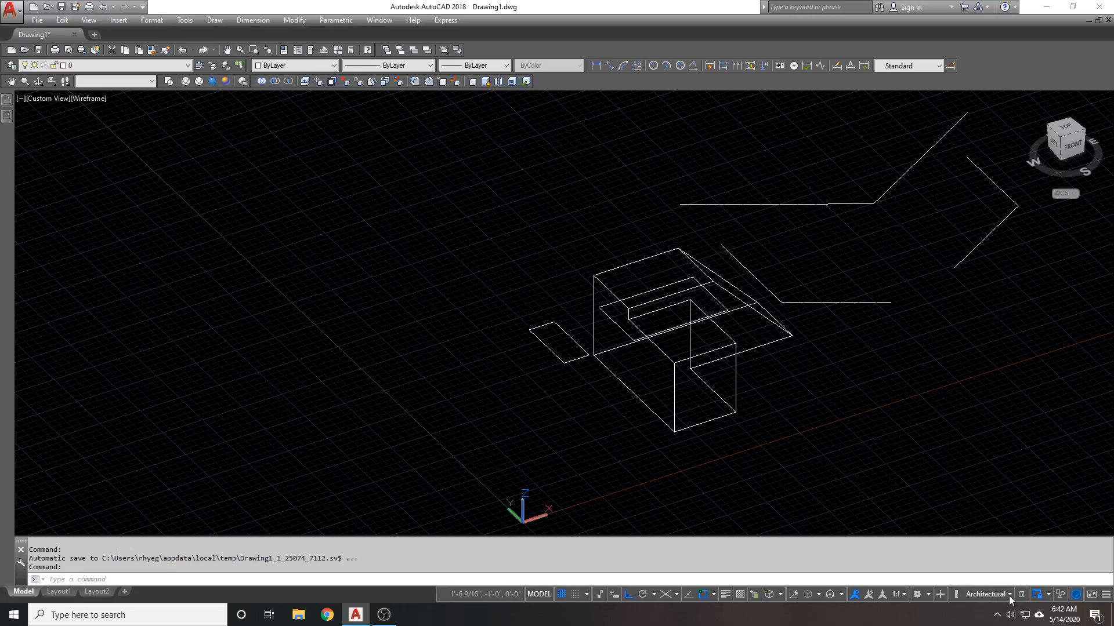
- Turn the Quick Properties panel off from the status bar
click(1009, 594)
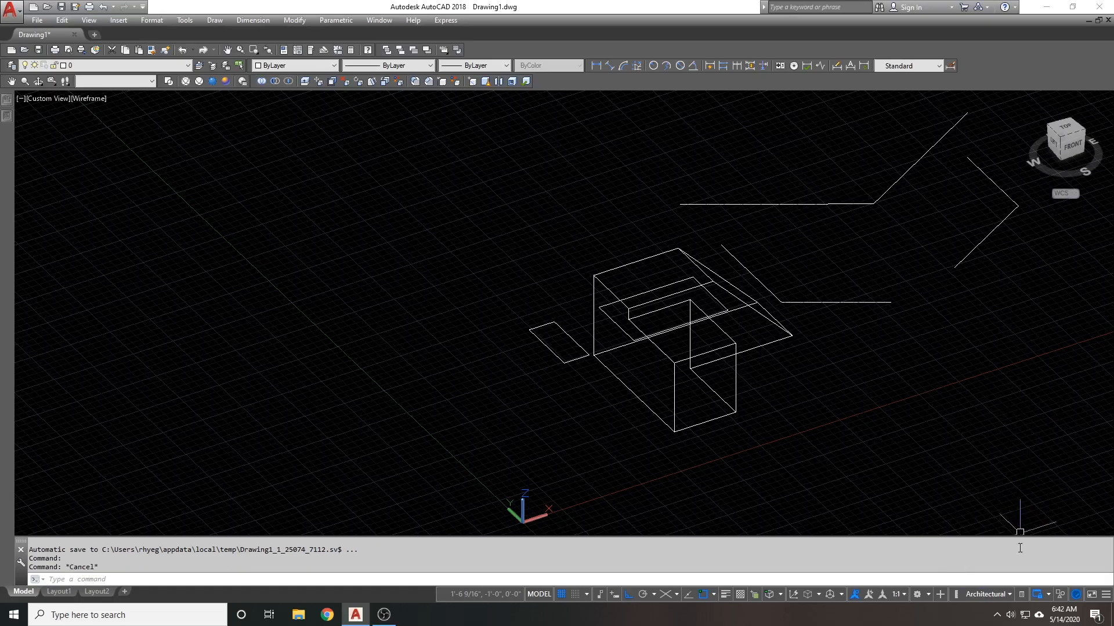
mouse_move(1023, 593)
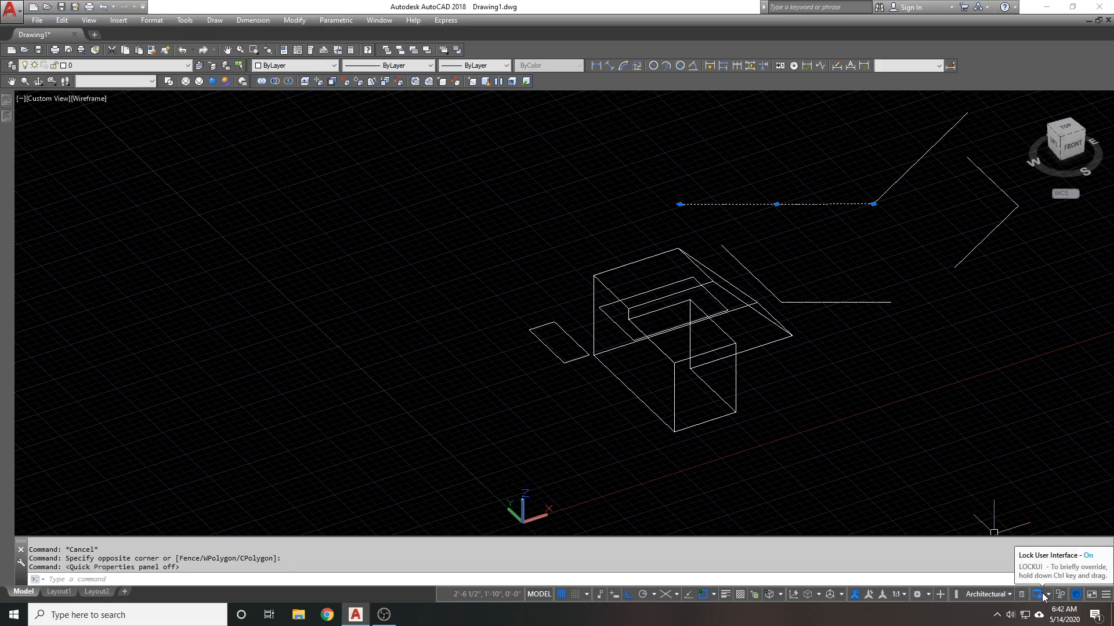
mouse_move(1053, 345)
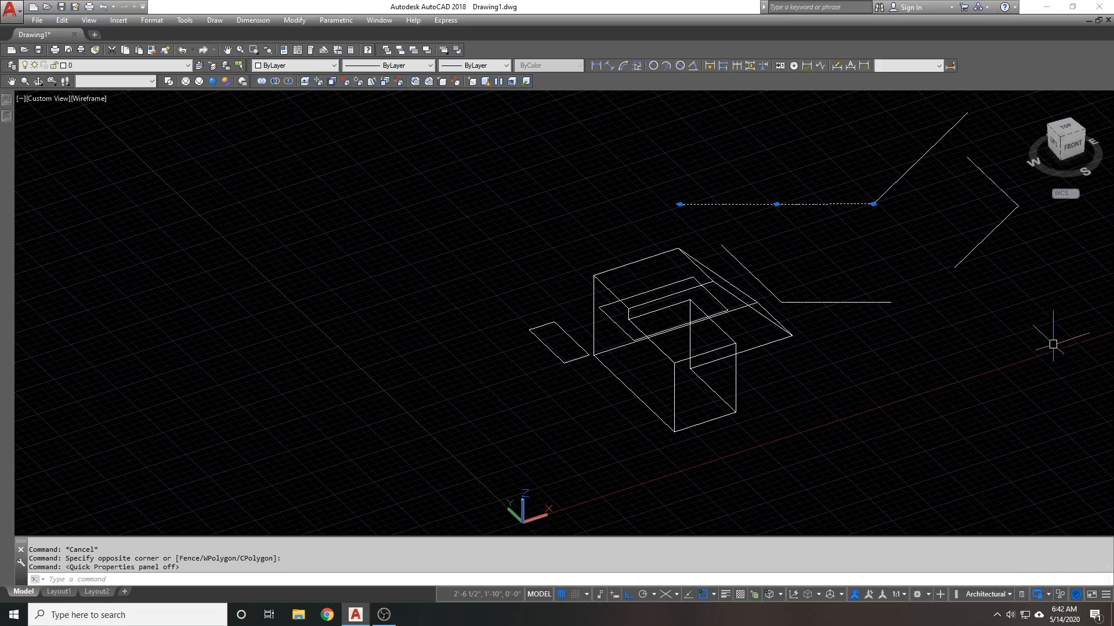
mouse_move(1000, 116)
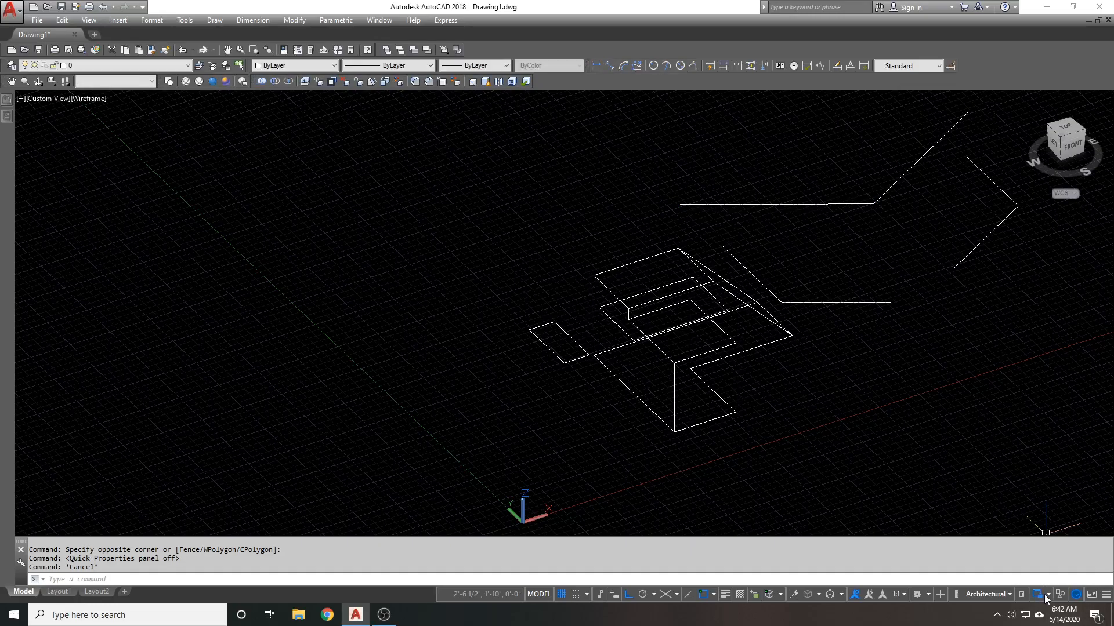
- Lock docked windows in place via the Lock UI status bar menu
click(1041, 594)
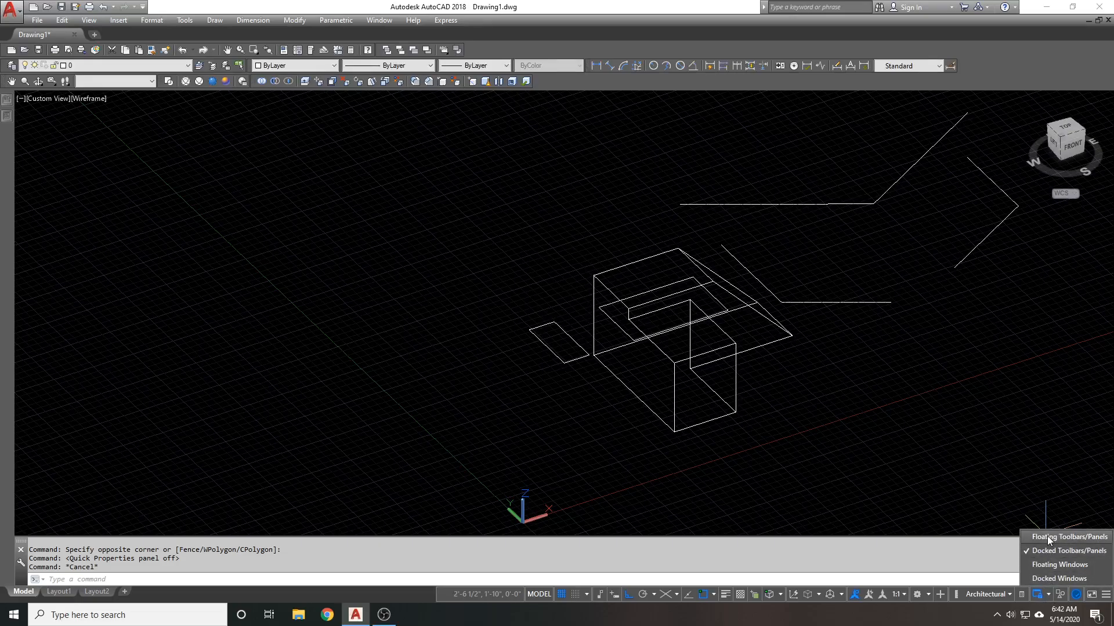
mouse_move(1037, 548)
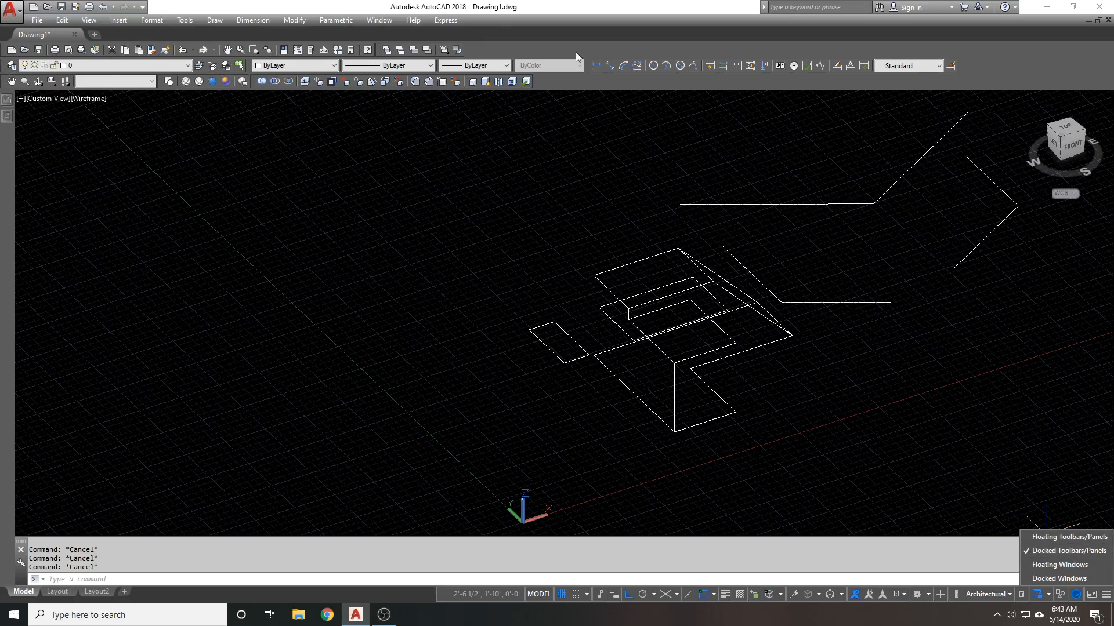
mouse_move(1058, 577)
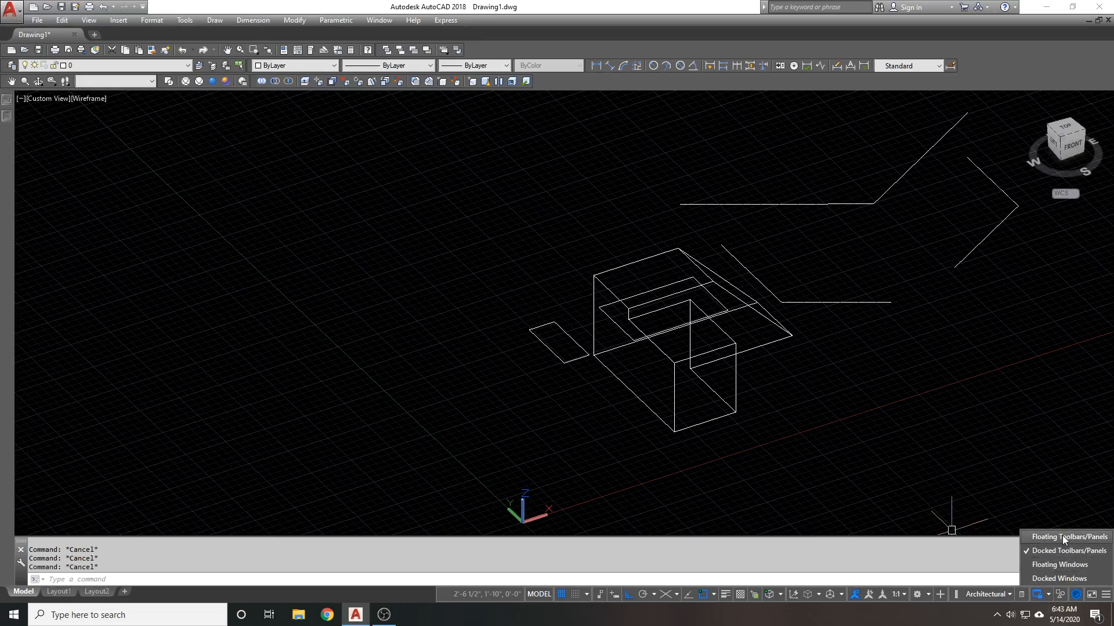
mouse_move(1042, 578)
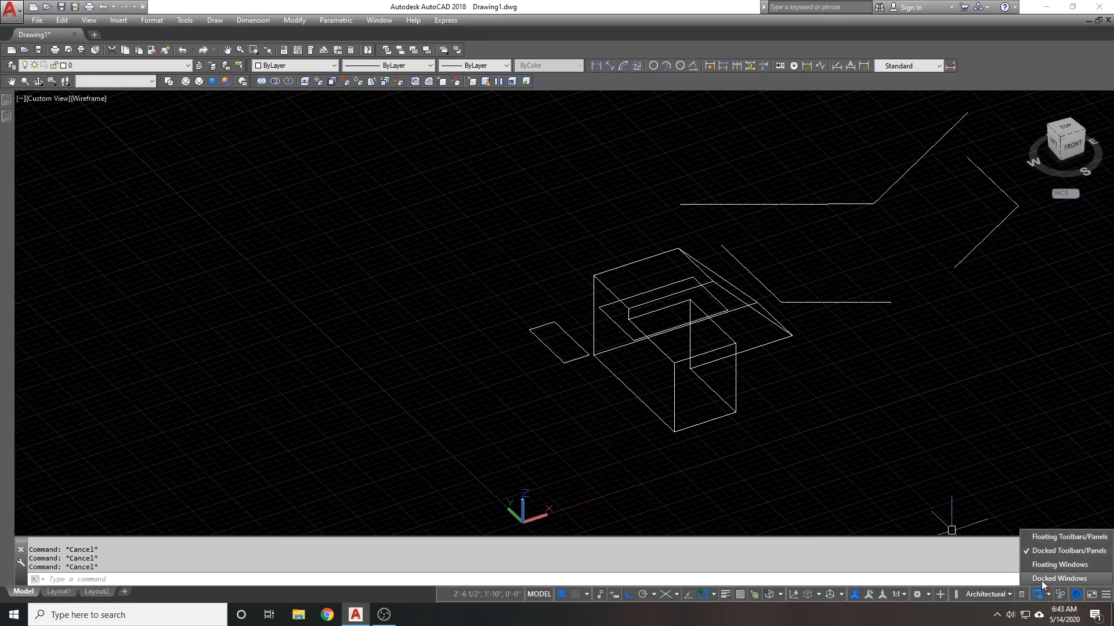
click(1058, 578)
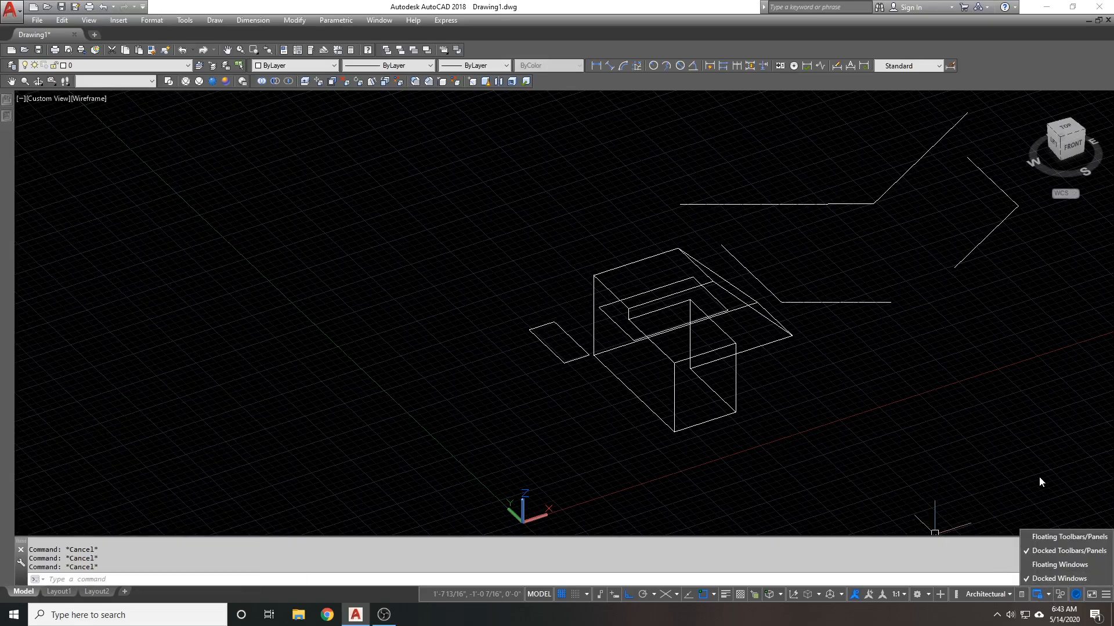
mouse_move(939, 441)
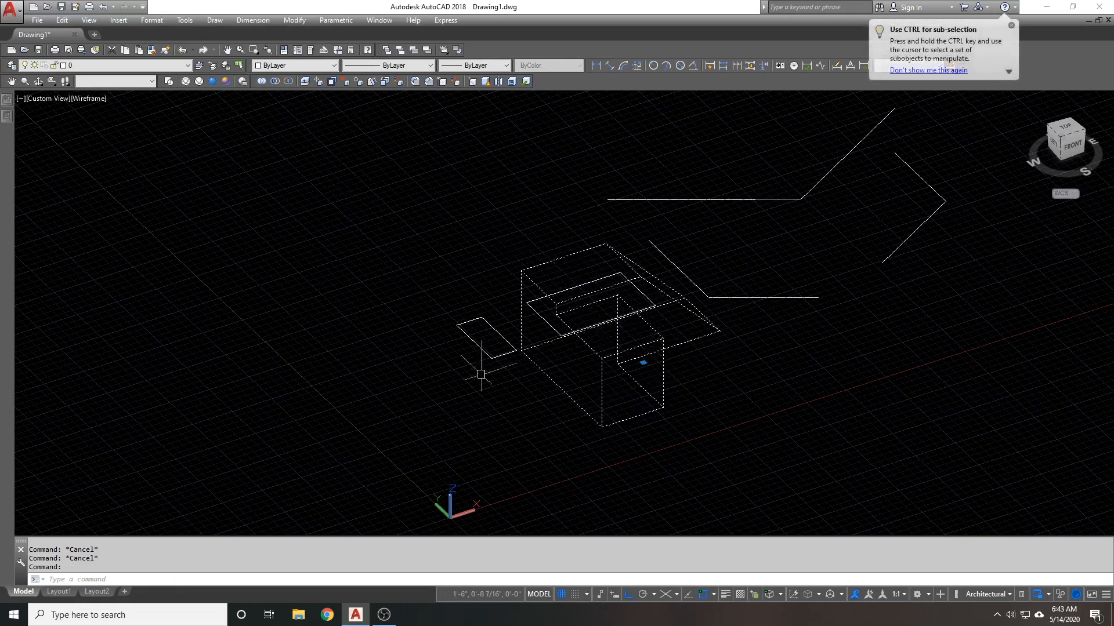
mouse_move(993, 523)
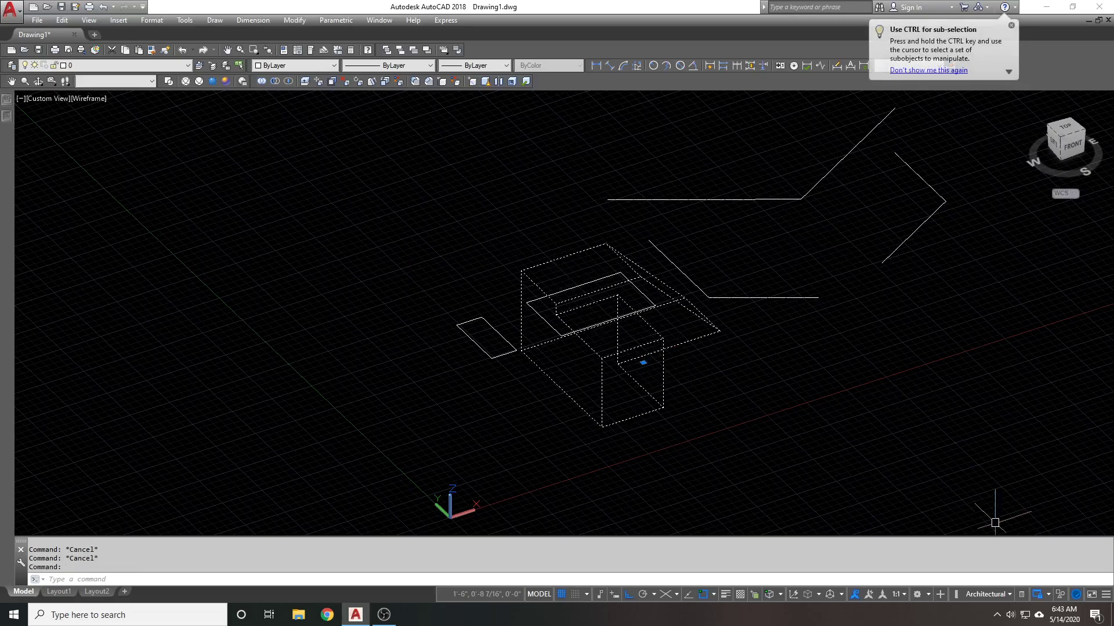
click(1042, 594)
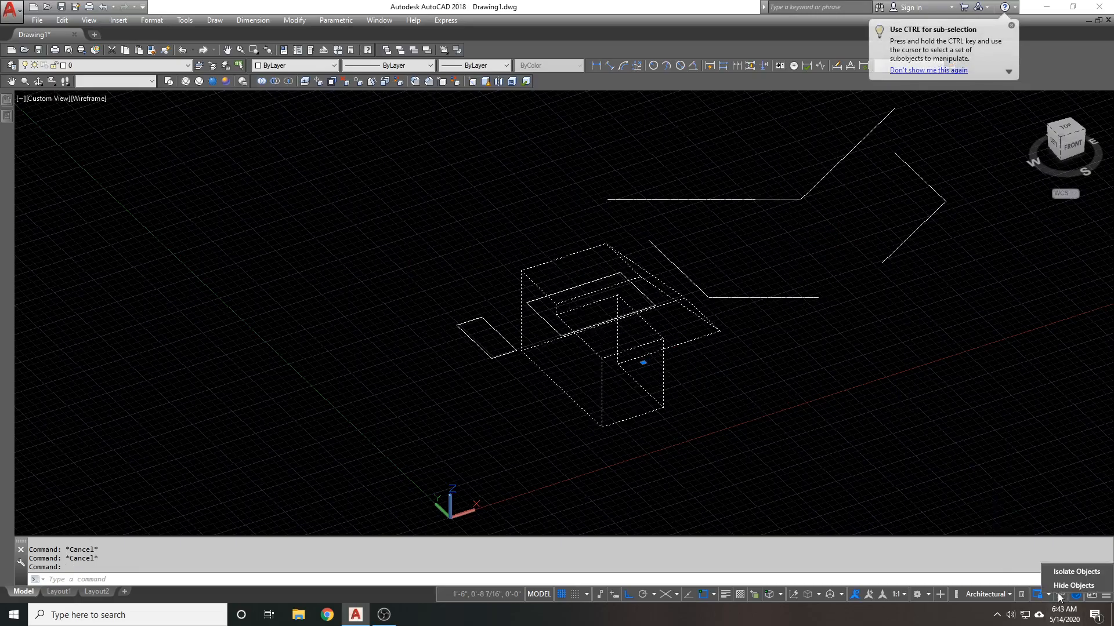
click(1076, 571)
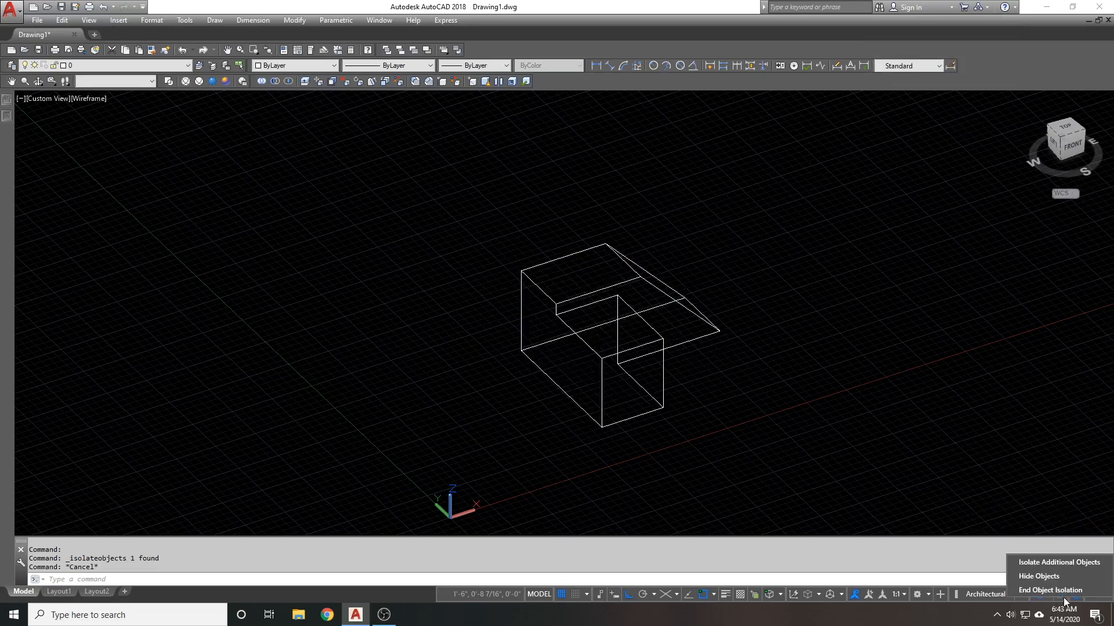
mouse_move(1050, 589)
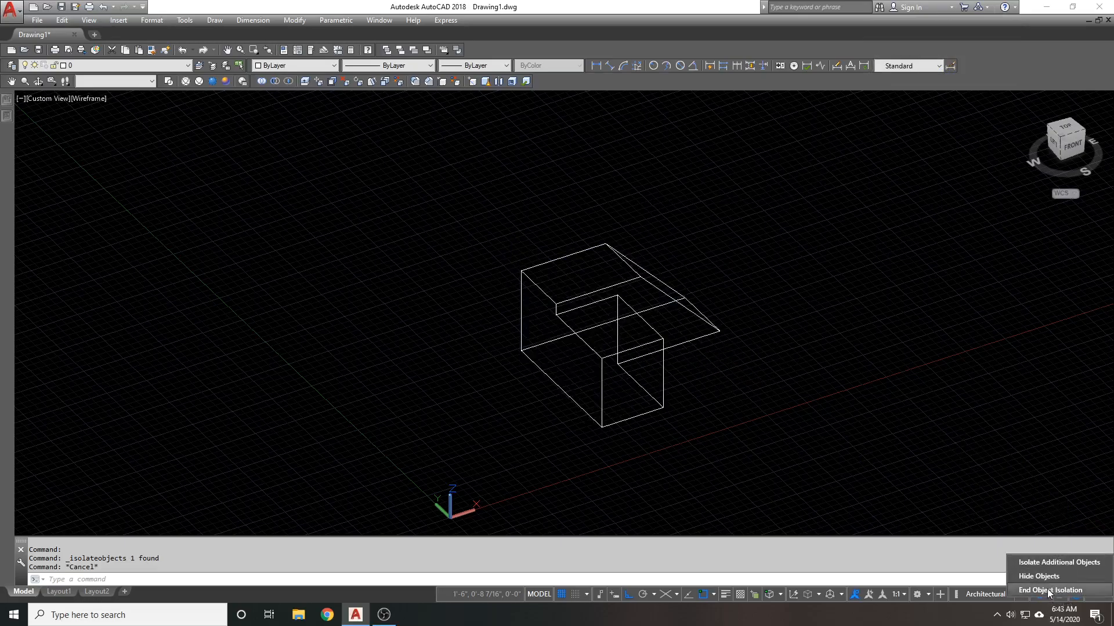
click(1049, 589)
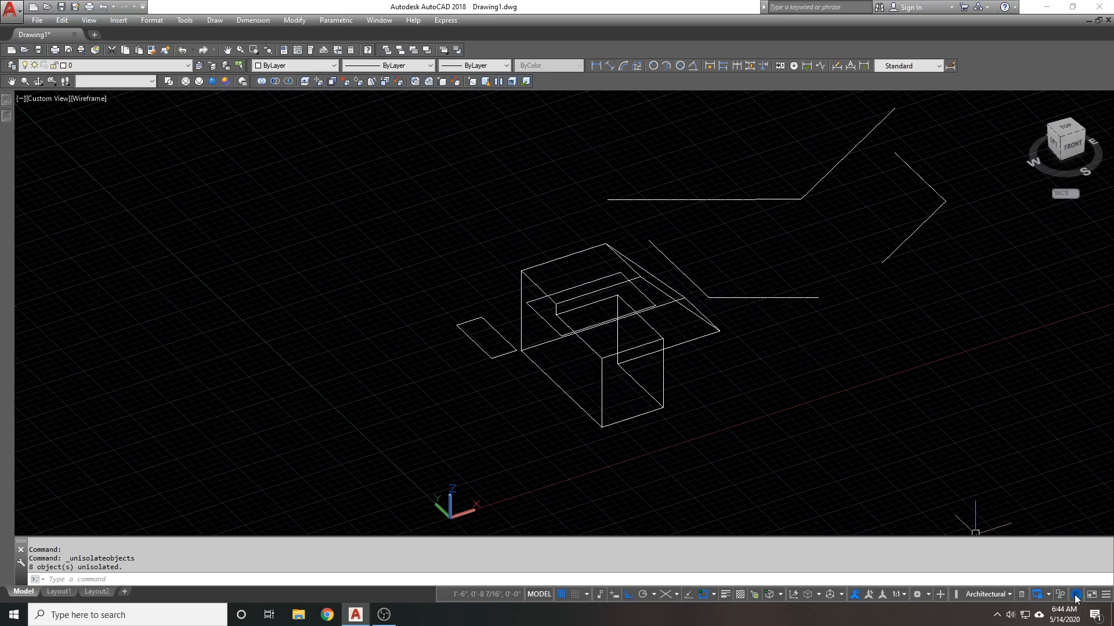
mouse_move(1076, 594)
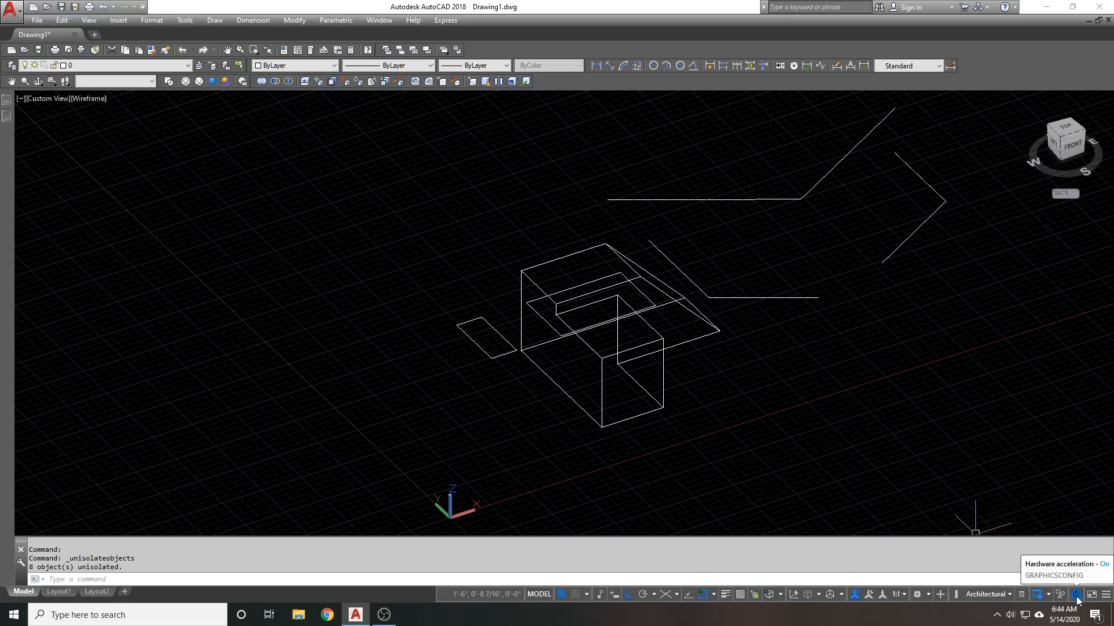
mouse_move(1074, 599)
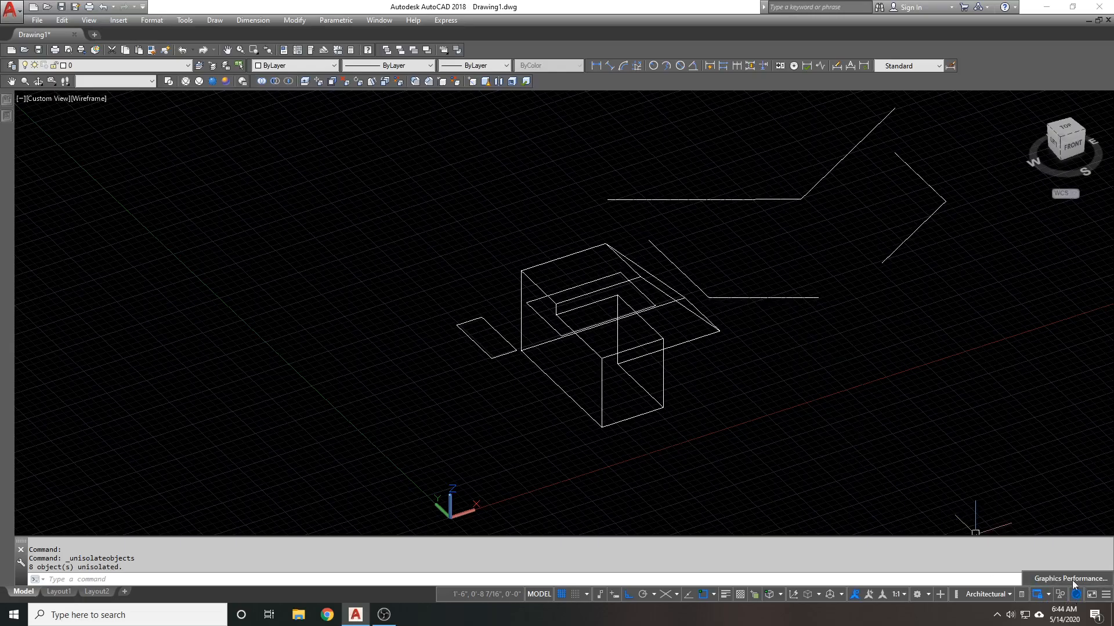
- Bring up the Graphics Performance settings and move the dialog toward the centre
click(1077, 594)
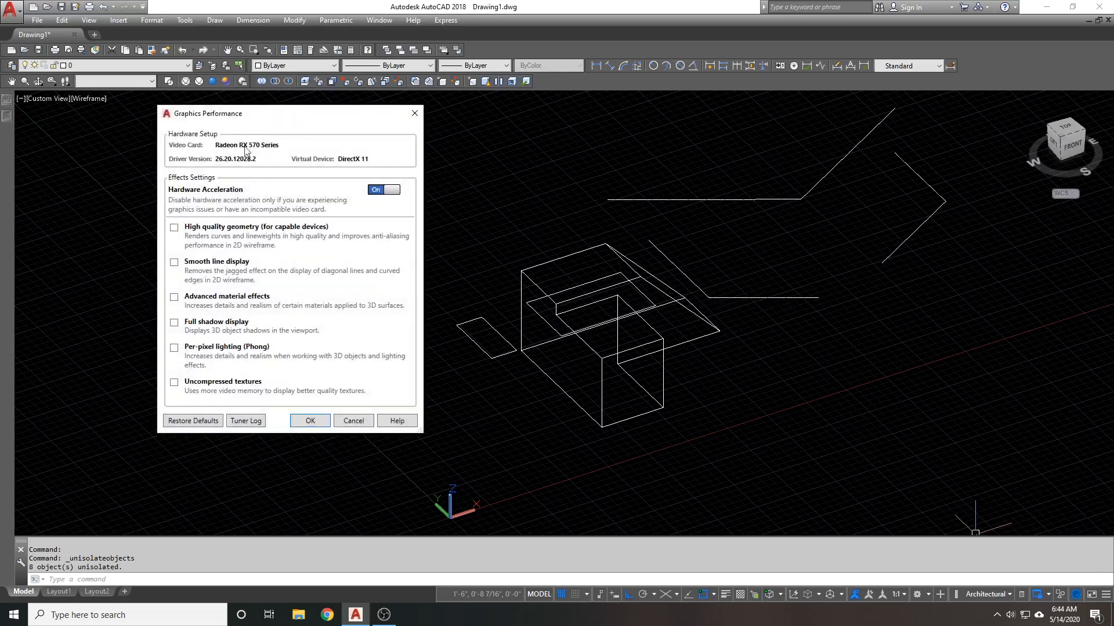
mouse_move(355, 130)
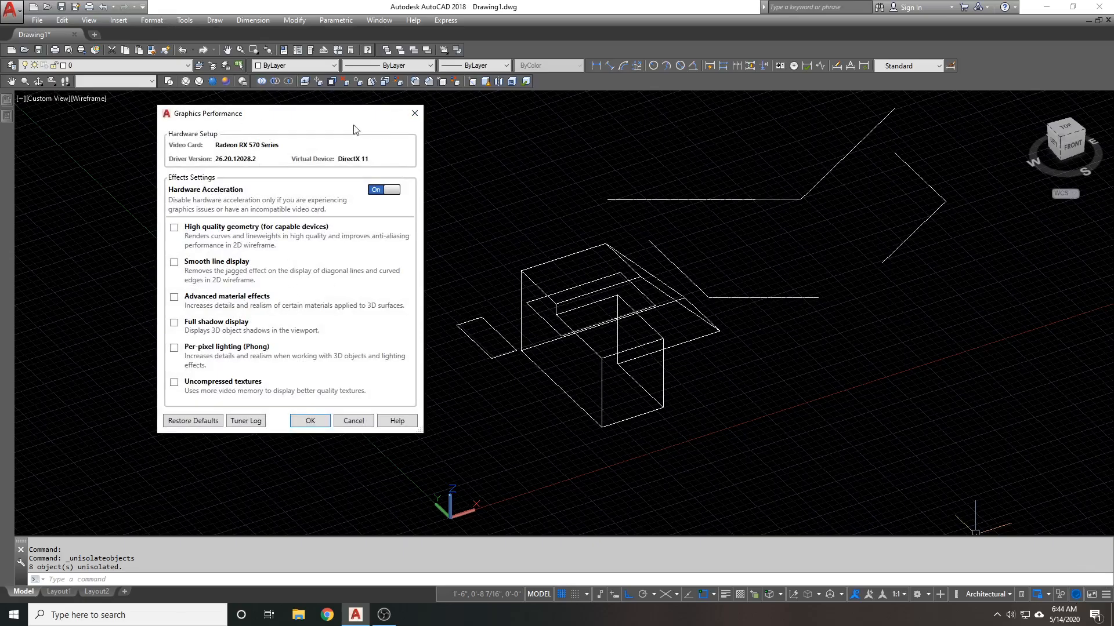
mouse_move(320, 52)
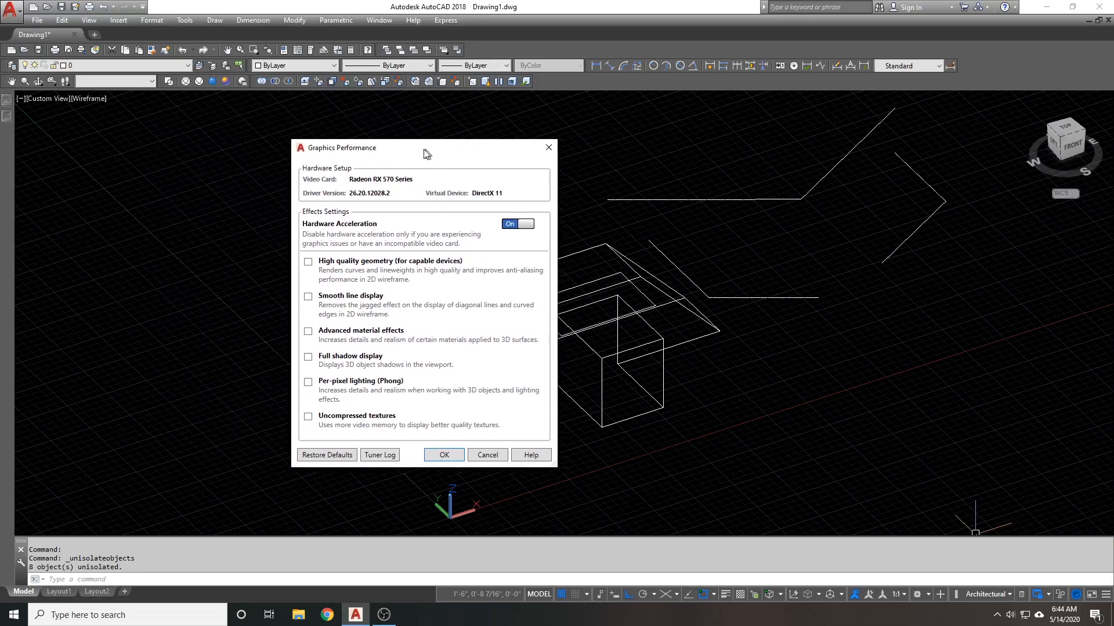
drag(425, 148, 391, 128)
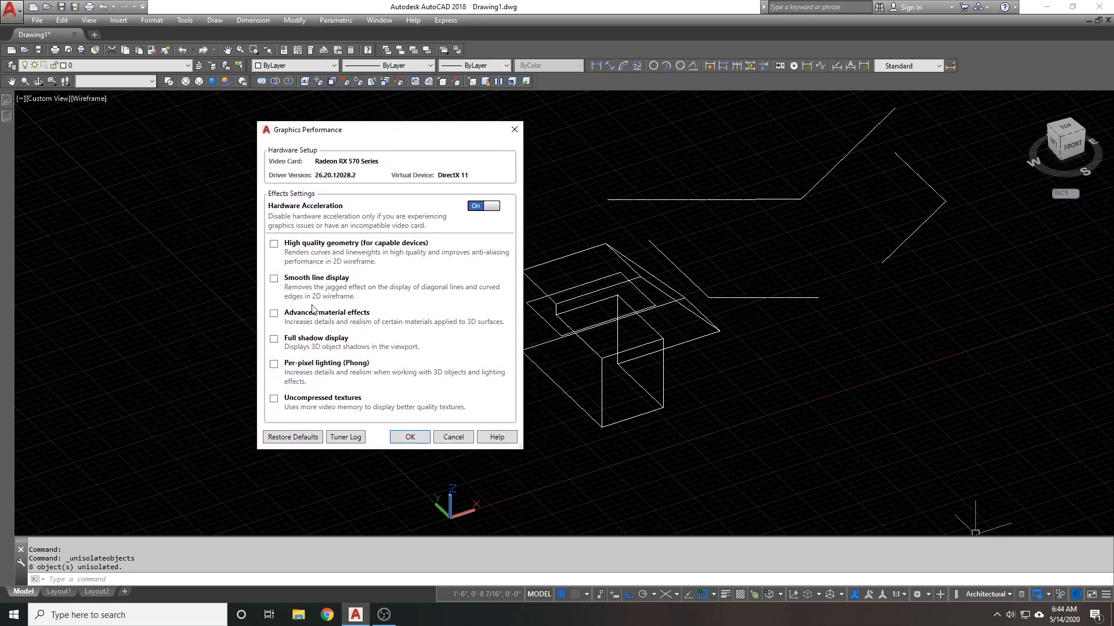
mouse_move(381, 201)
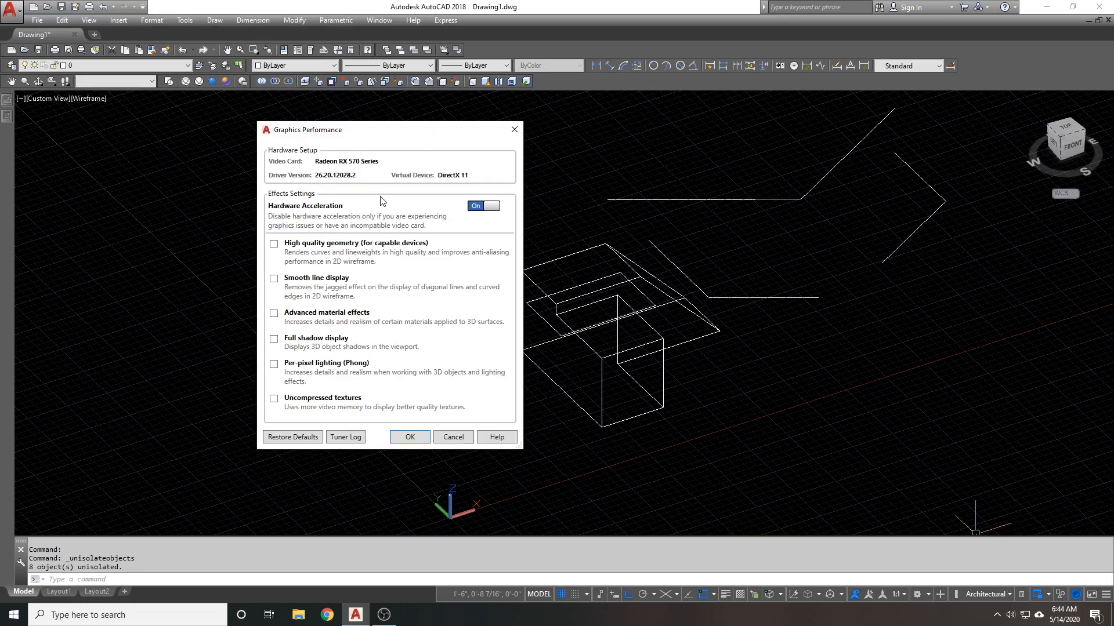
mouse_move(373, 162)
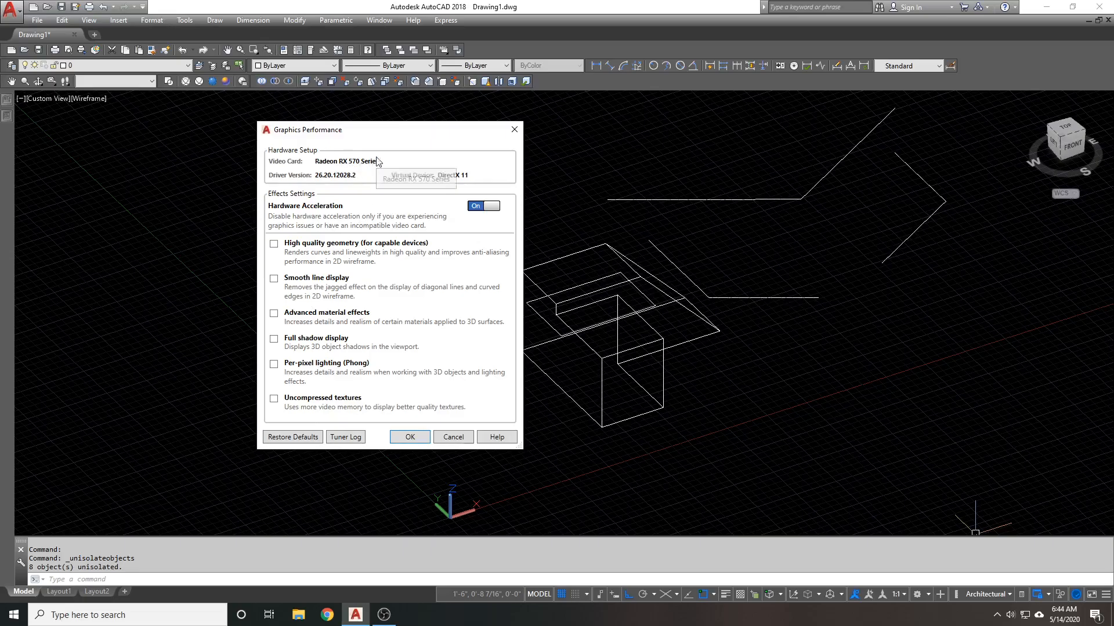
mouse_move(308, 160)
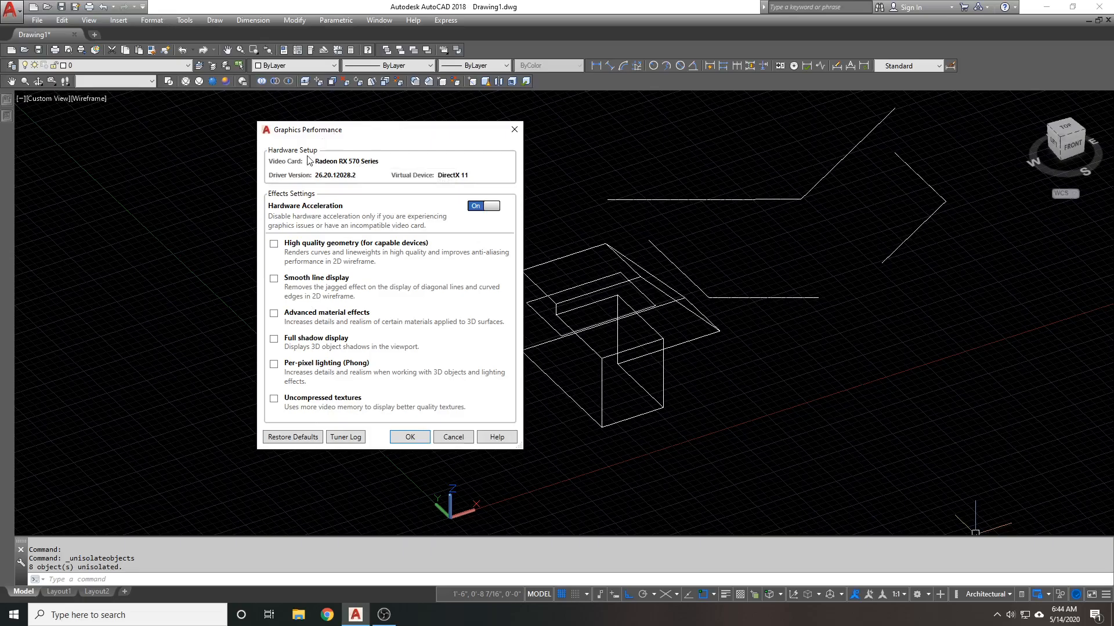
mouse_move(283, 167)
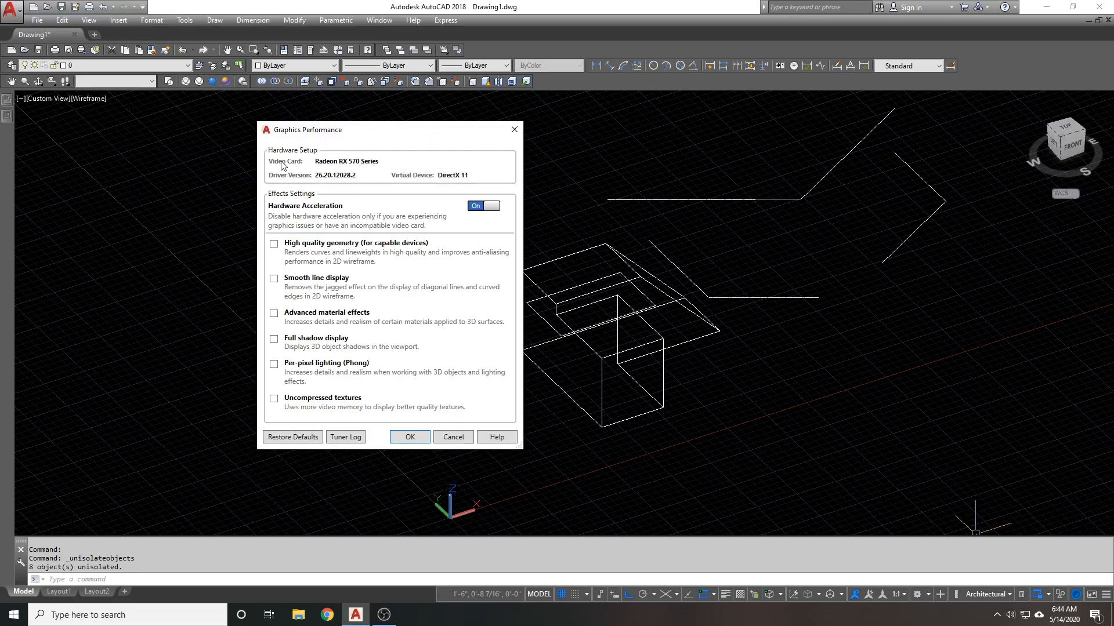
mouse_move(297, 221)
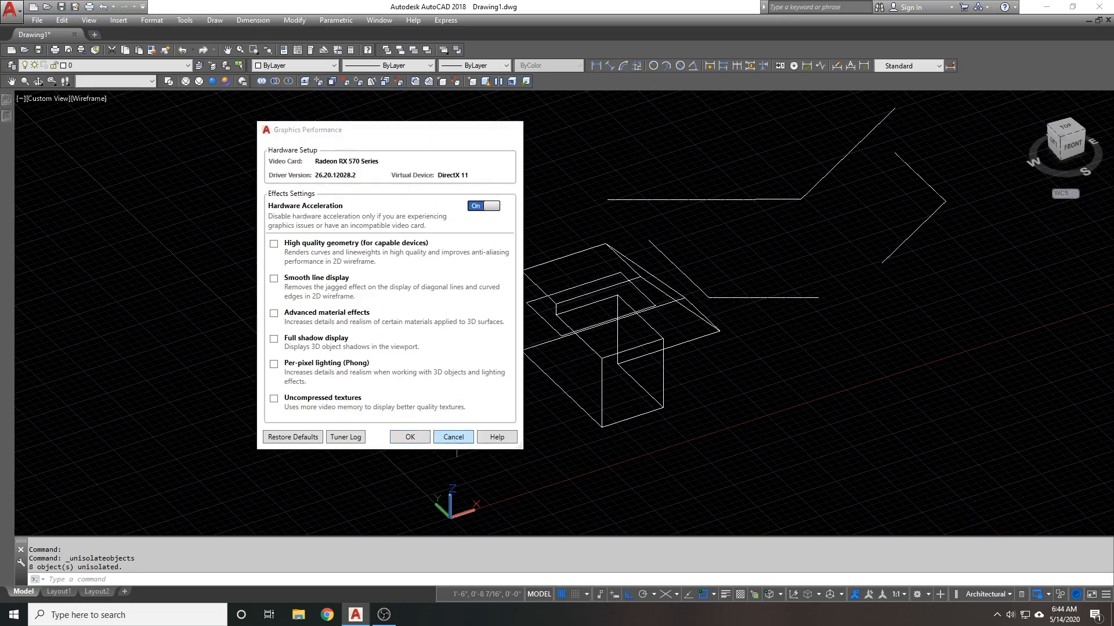
- Close the graphics settings unchanged and toggle Clean Screen to hide the interface clutter
click(1088, 594)
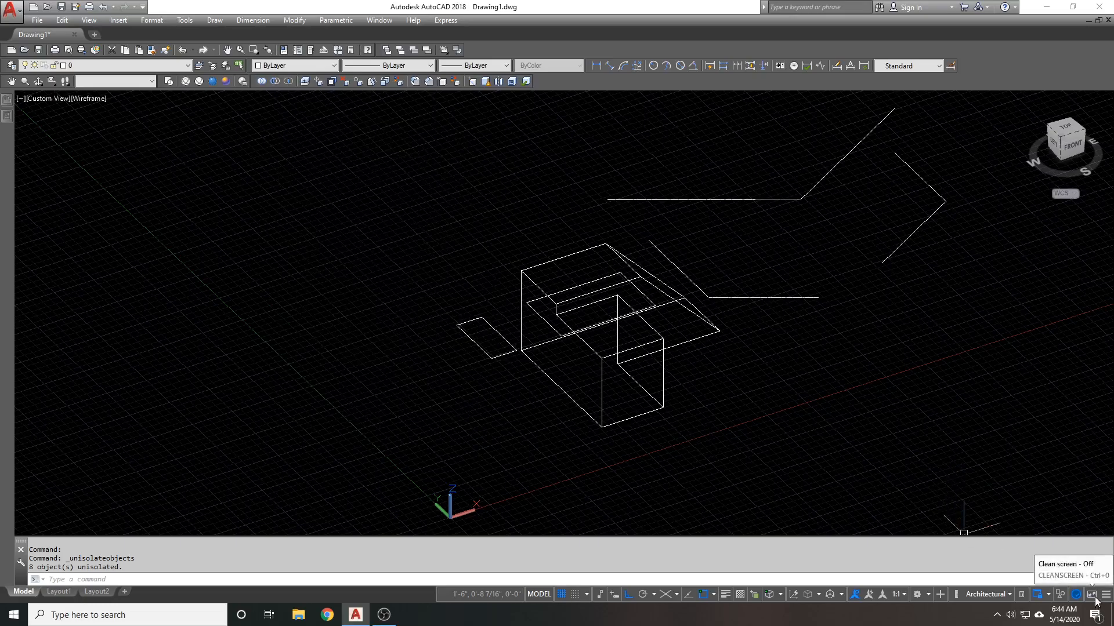
mouse_move(1089, 594)
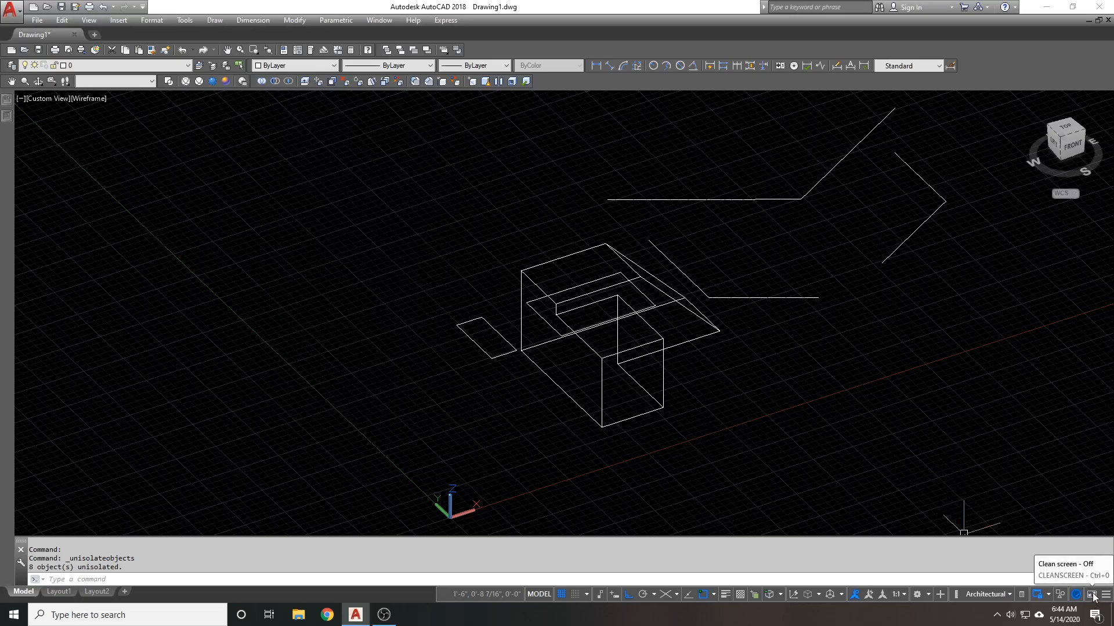
click(1086, 594)
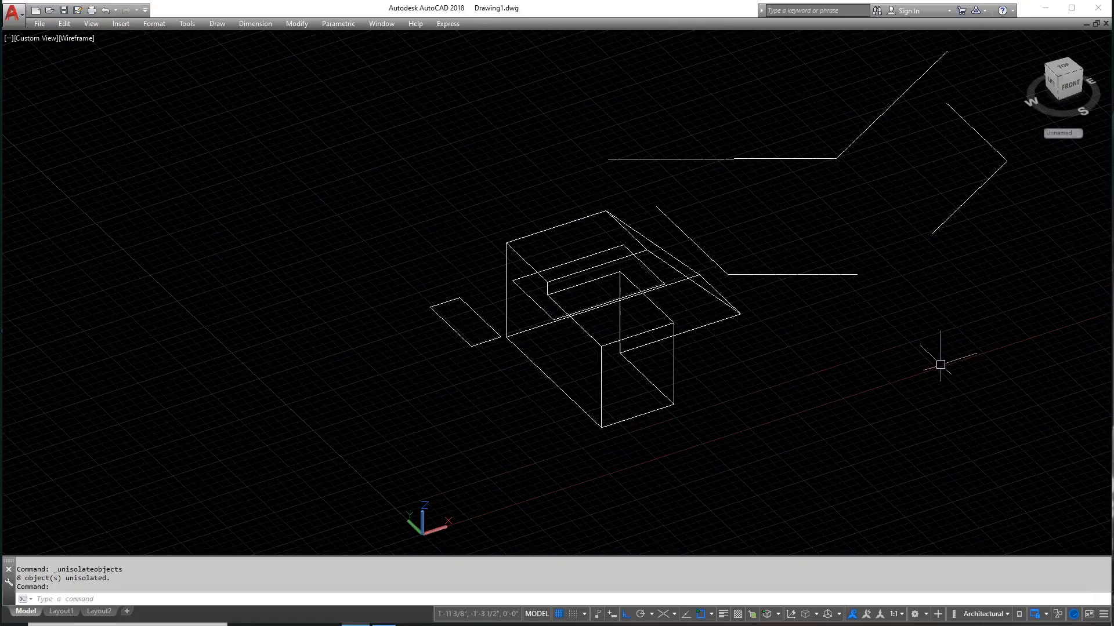
mouse_move(317, 362)
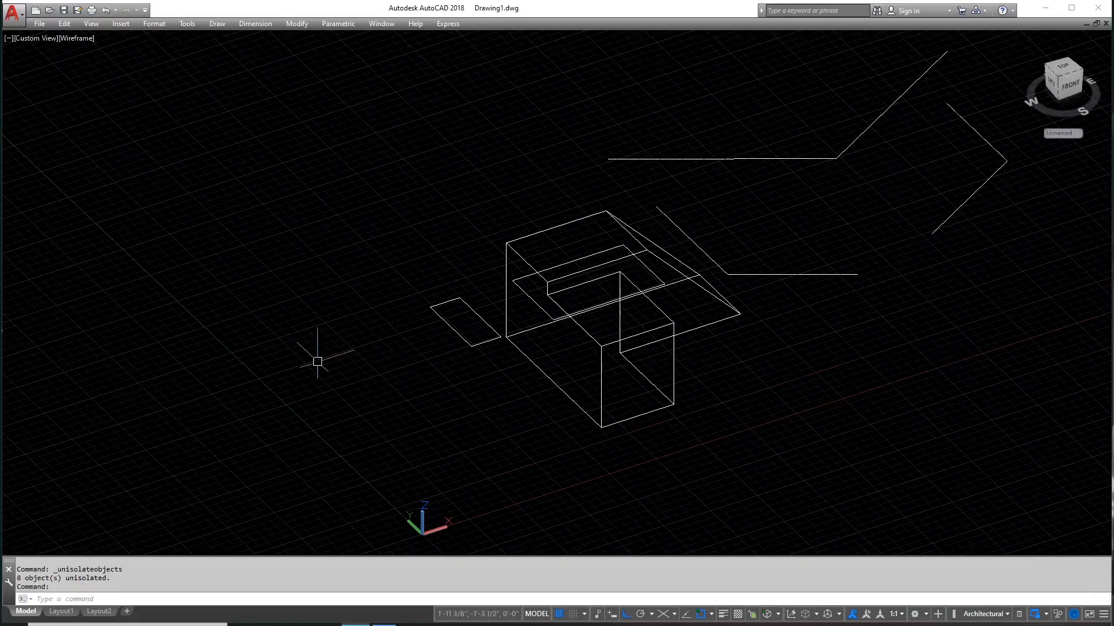
mouse_move(456, 294)
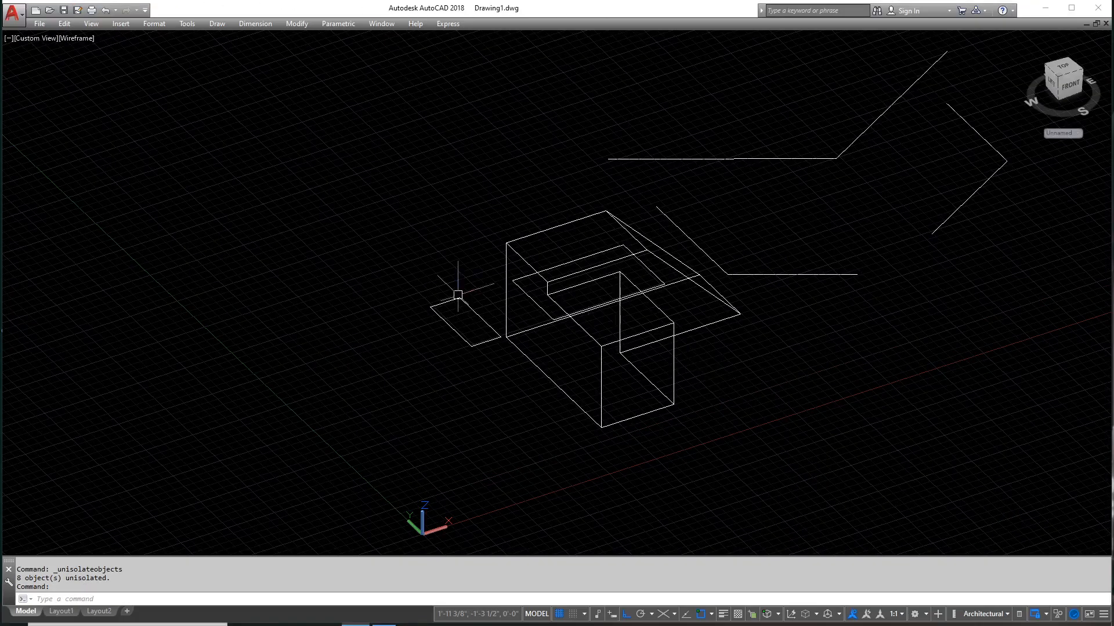
mouse_move(1102, 615)
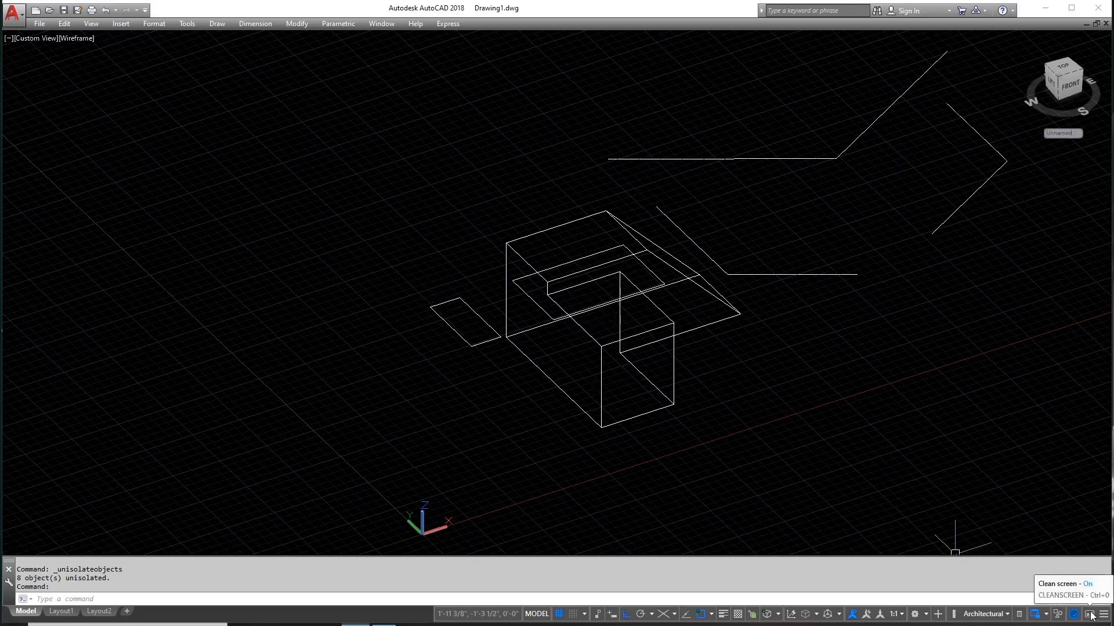
click(1086, 610)
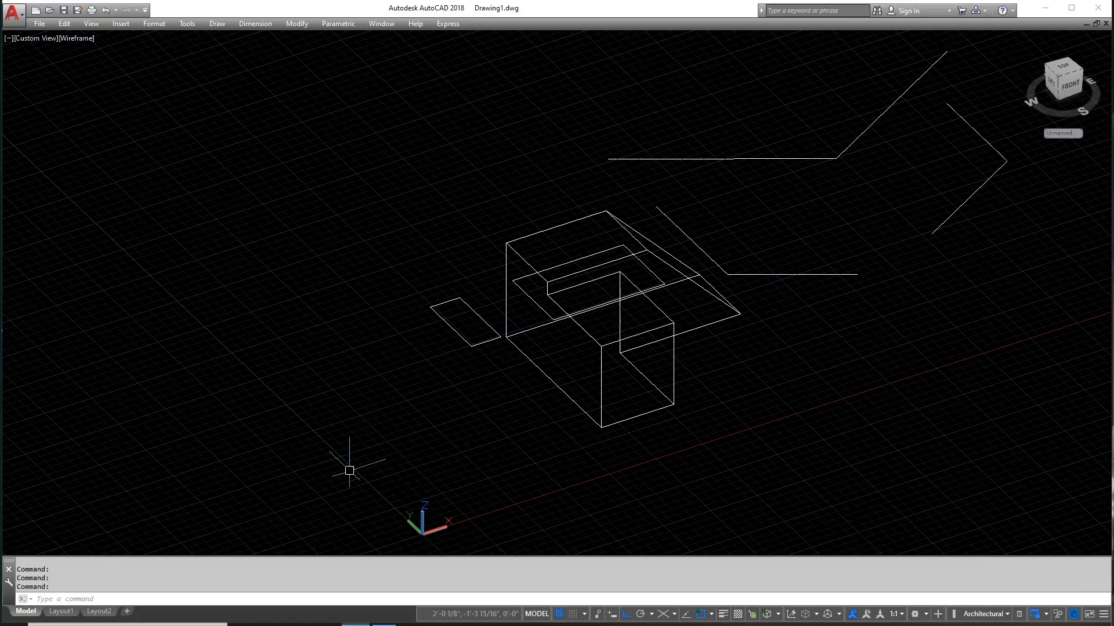
mouse_move(200, 551)
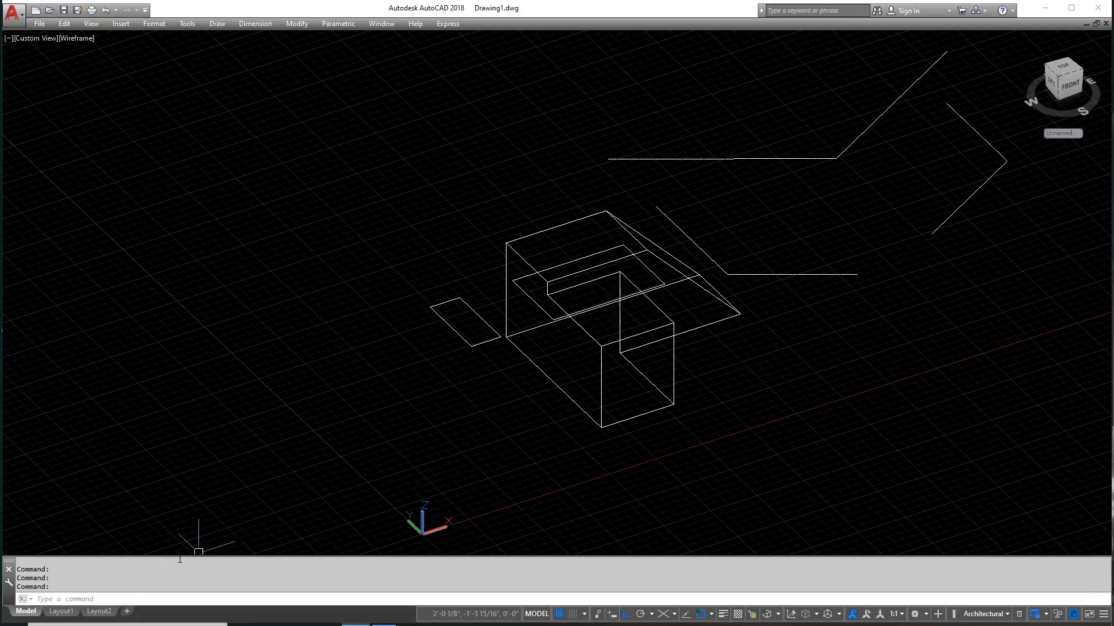
mouse_move(79, 88)
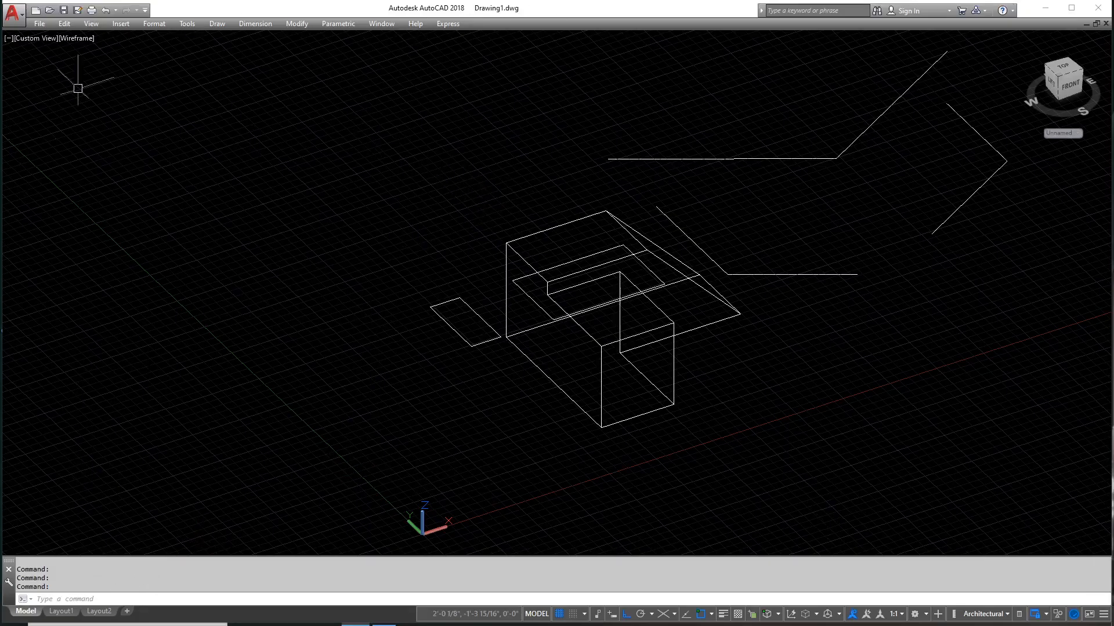
mouse_move(1072, 555)
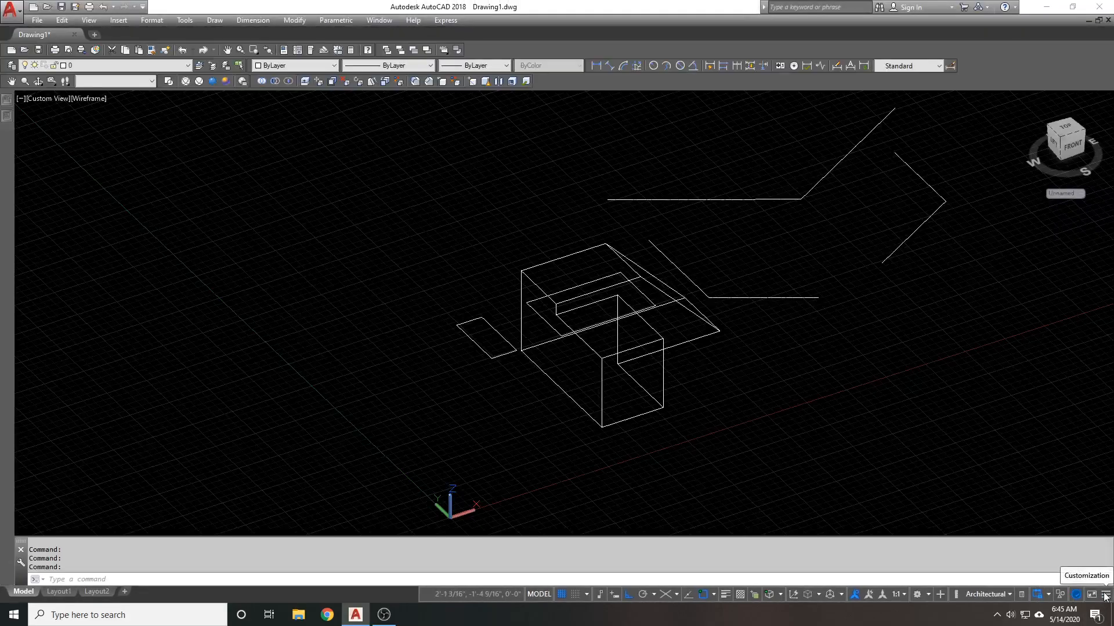
- Remove the Grid, Snap Mode and Infer Constraints toggles from the status bar via Customization
click(1107, 594)
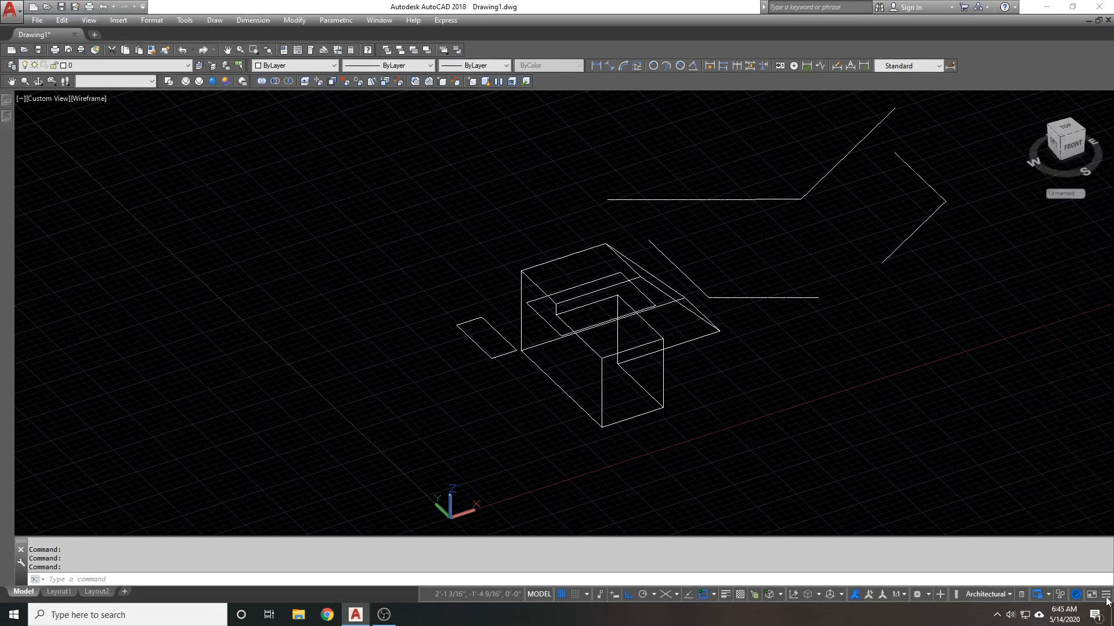
click(1101, 594)
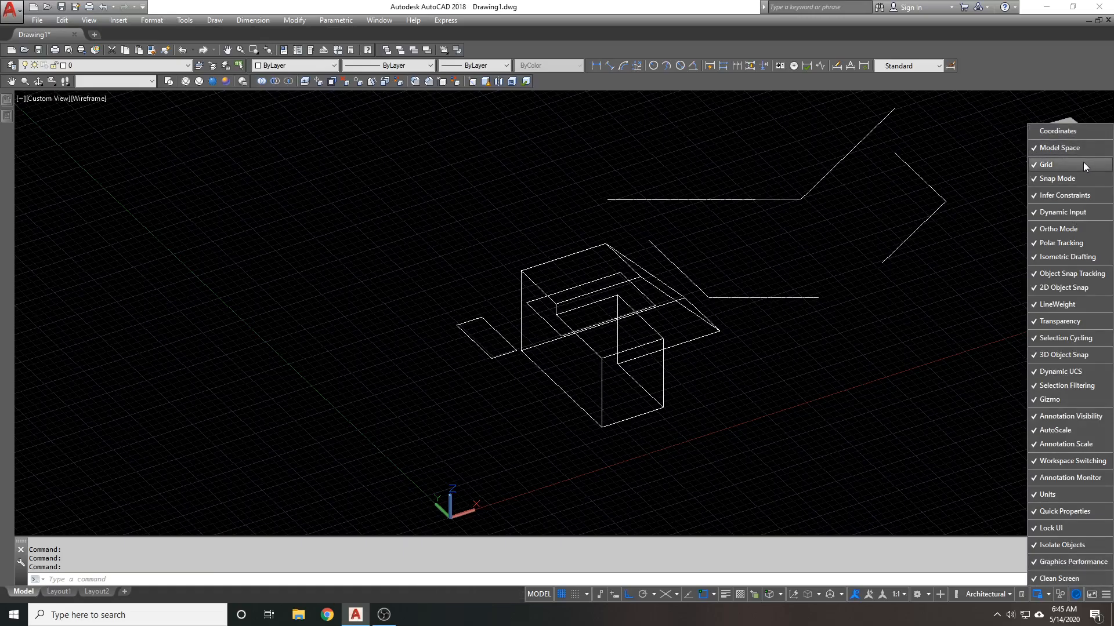
click(1063, 165)
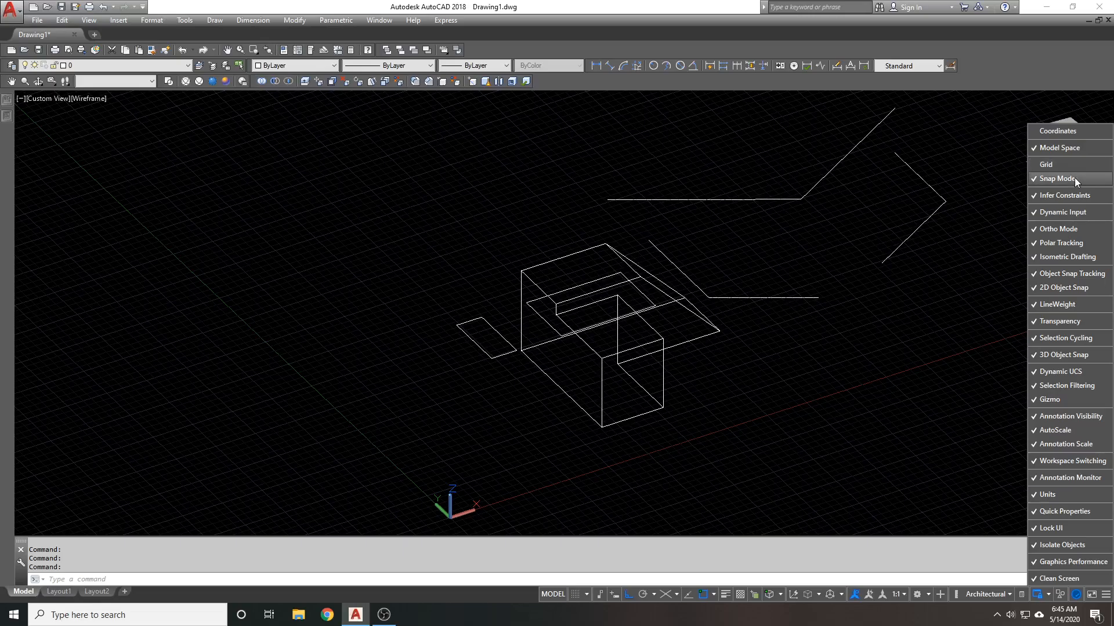
click(1055, 179)
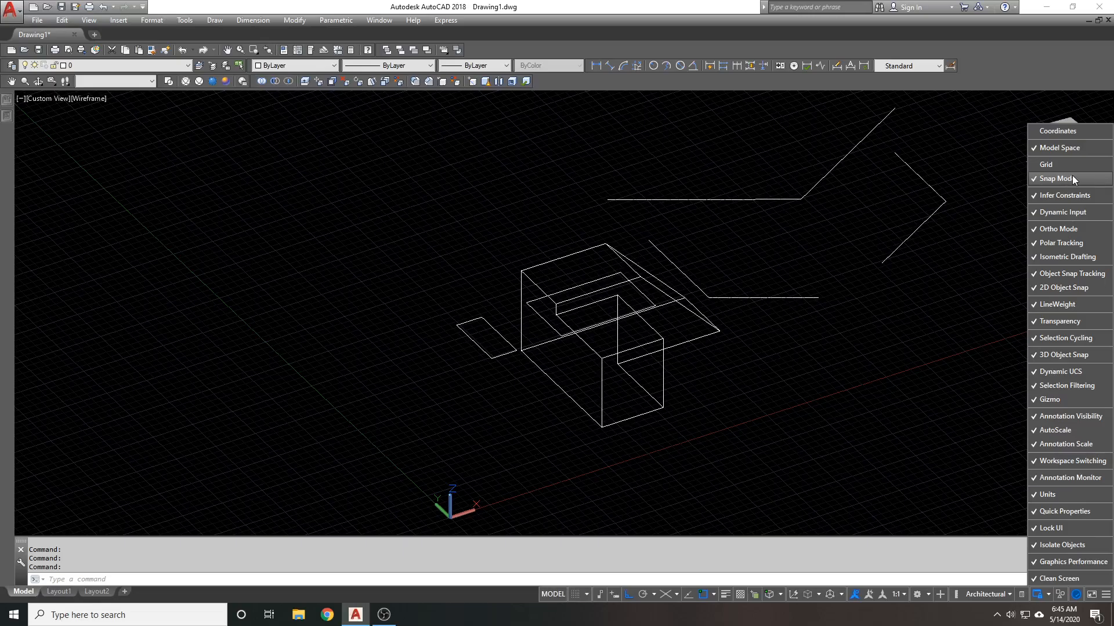
click(1061, 178)
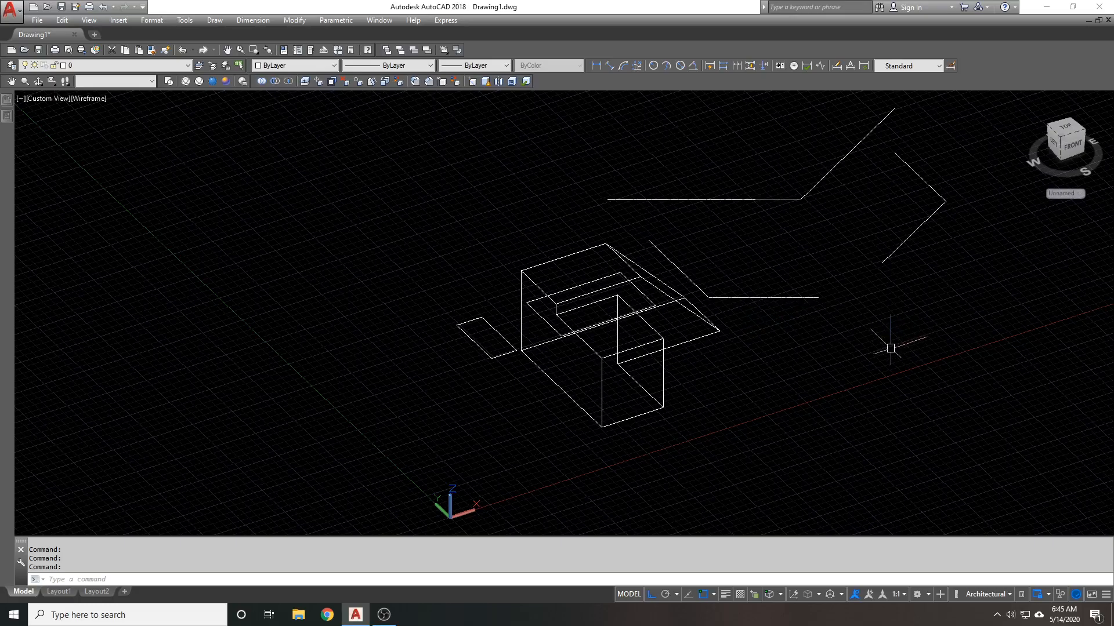
mouse_move(980, 517)
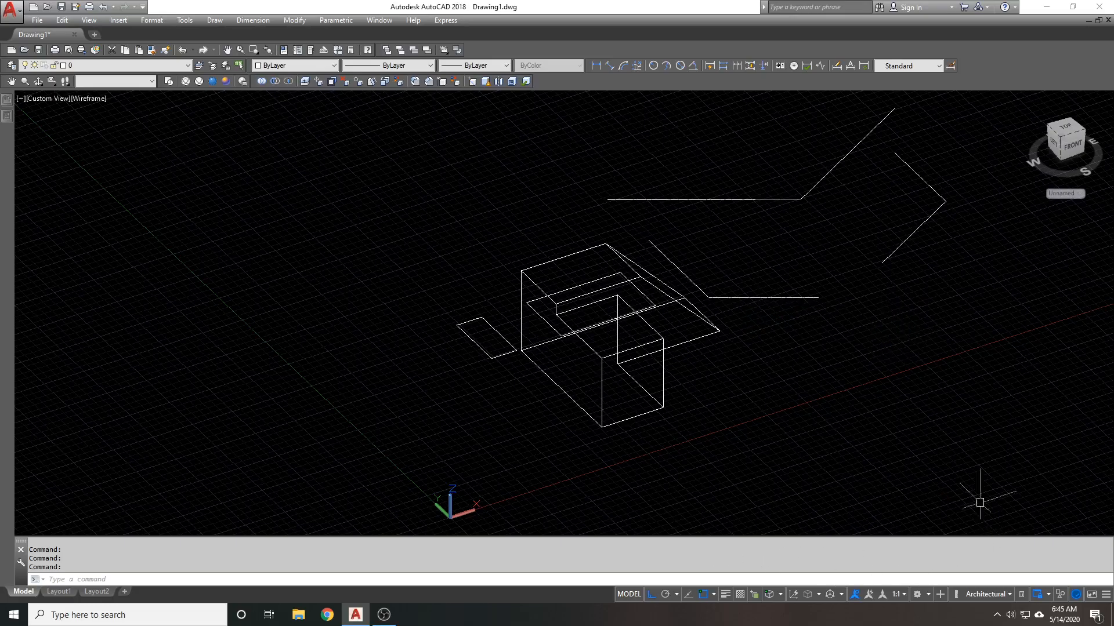
mouse_move(783, 581)
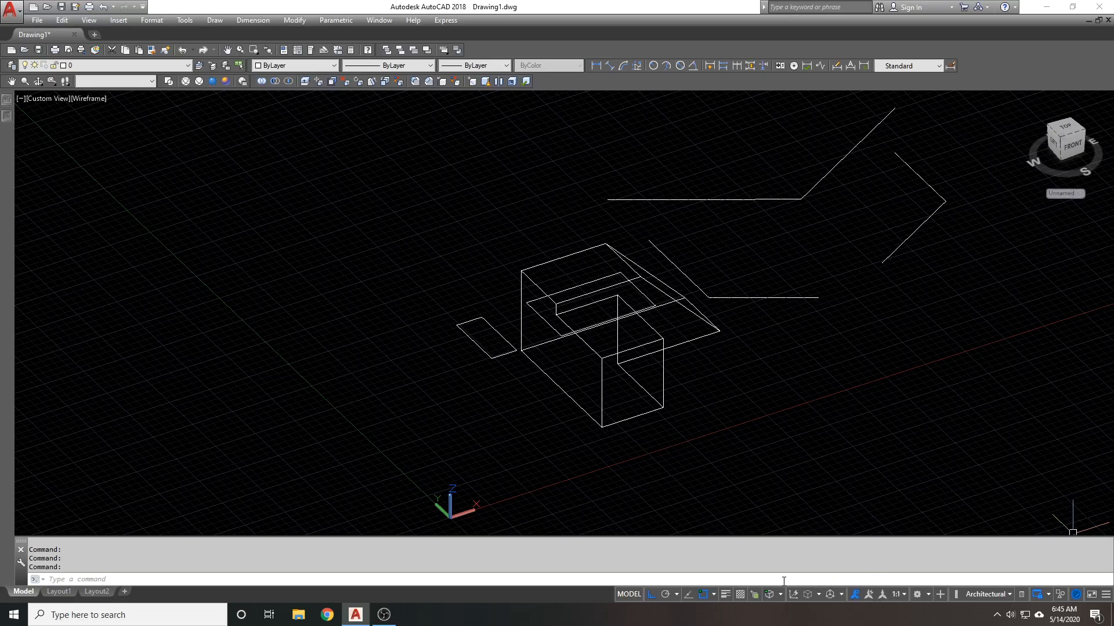
mouse_move(858, 507)
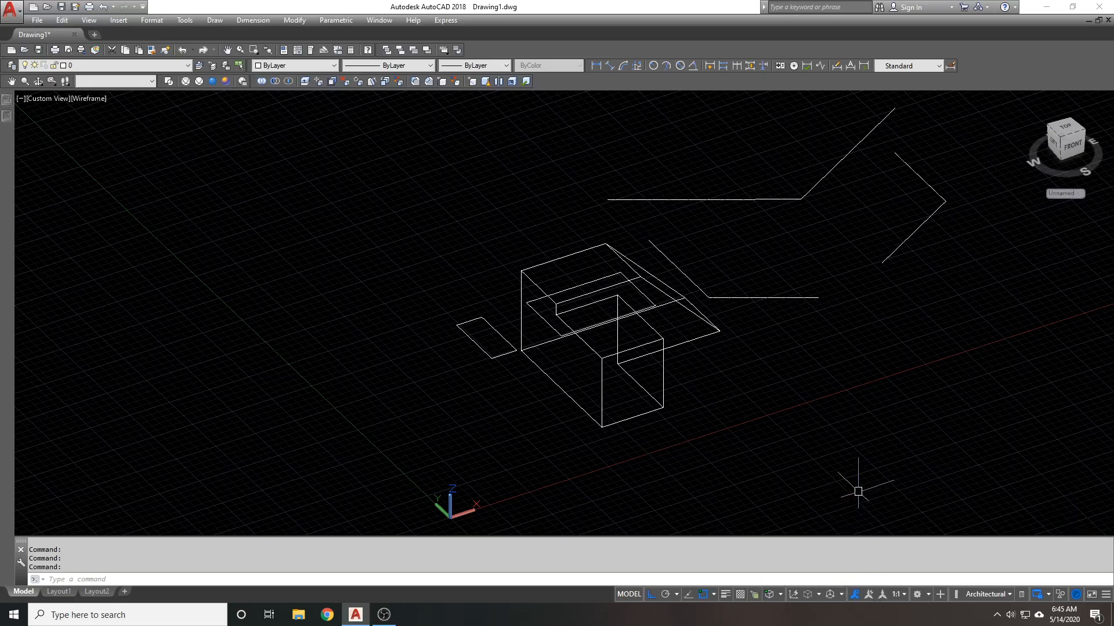
mouse_move(895, 488)
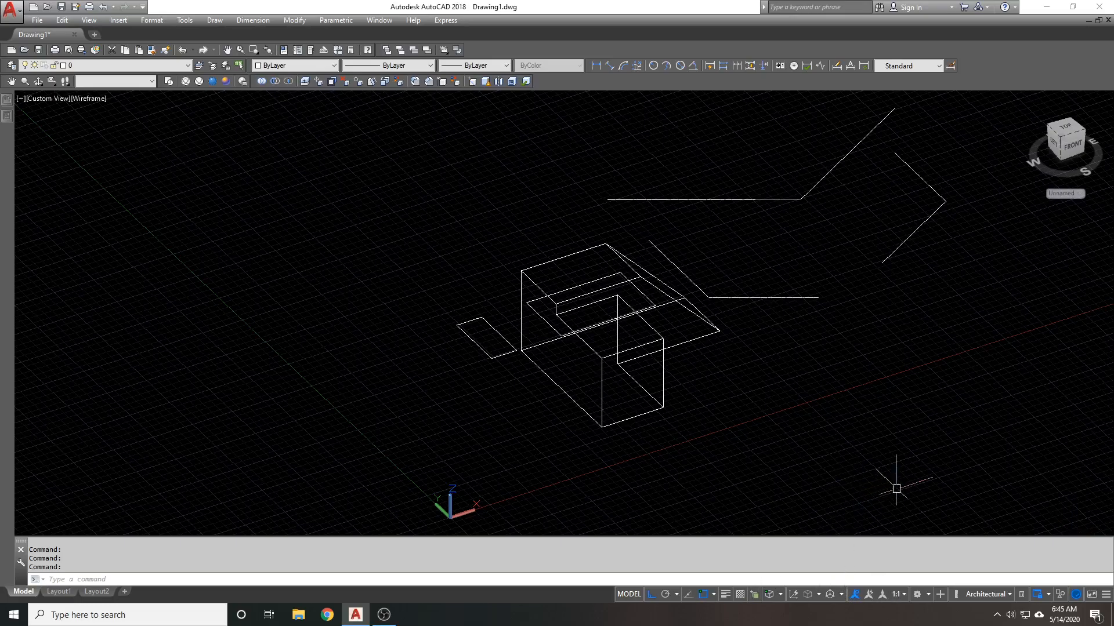
mouse_move(886, 463)
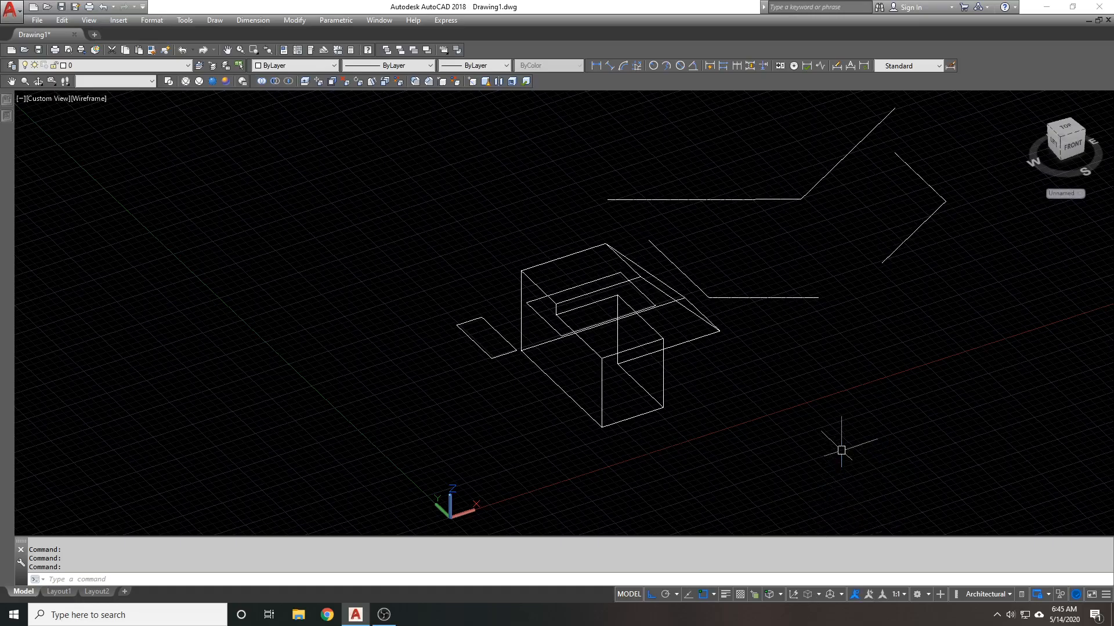
mouse_move(854, 401)
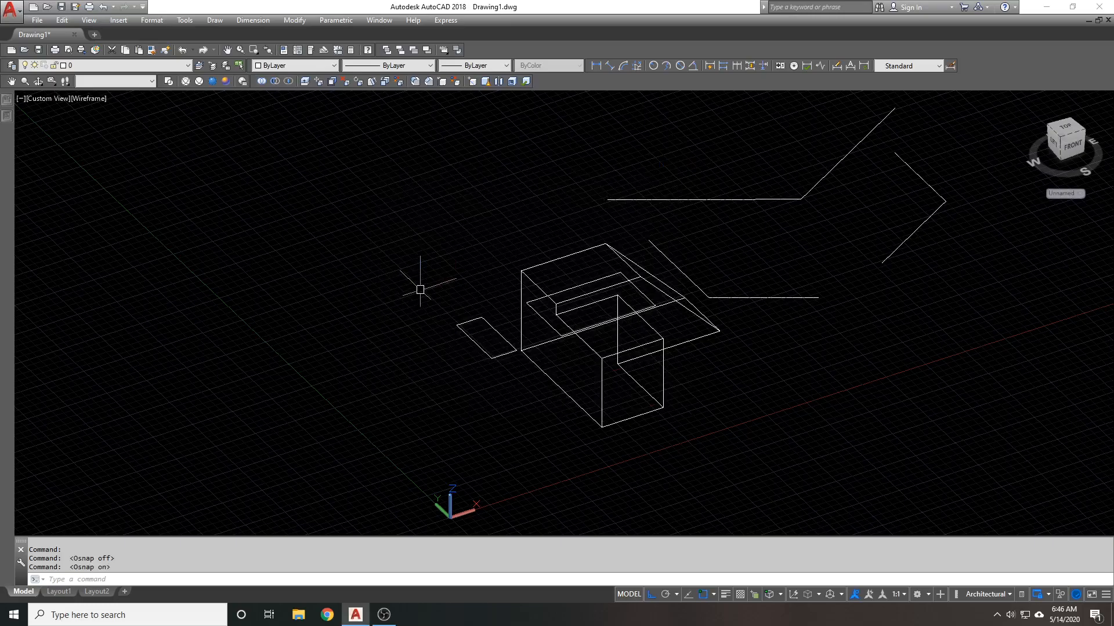
mouse_move(427, 287)
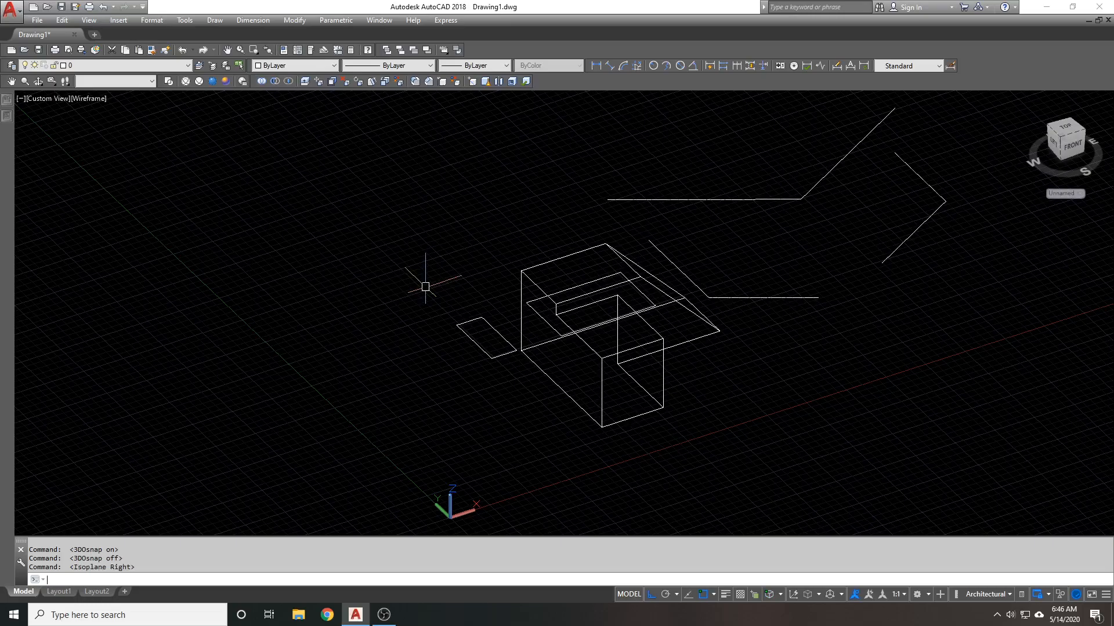
- Toggle a function-key drafting aid and start a new line left of the small rectangle
key(F5)
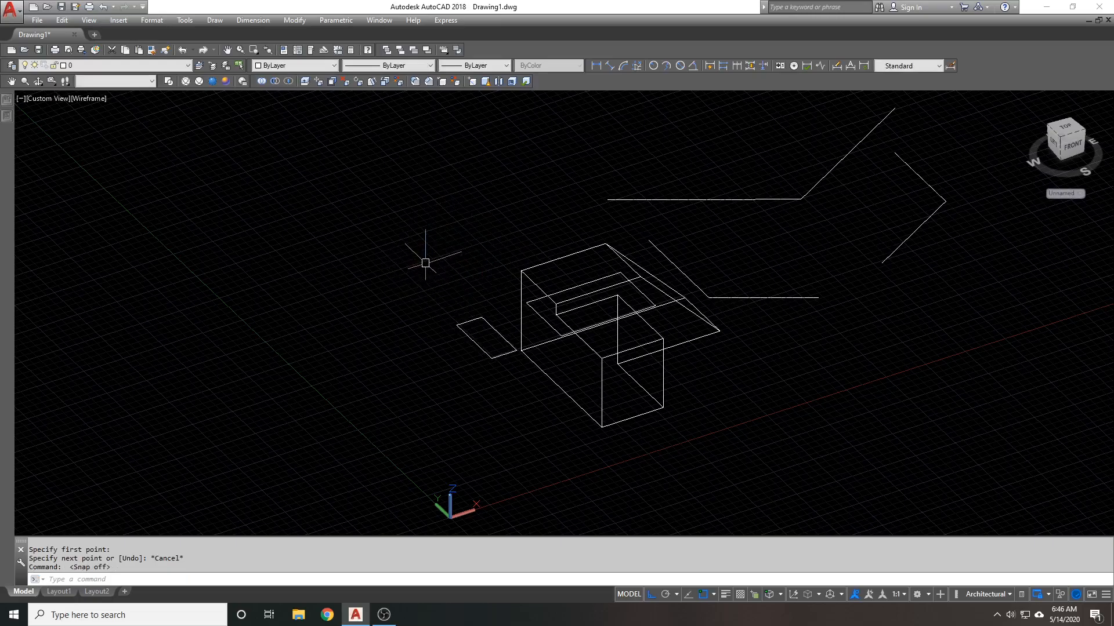
mouse_move(416, 236)
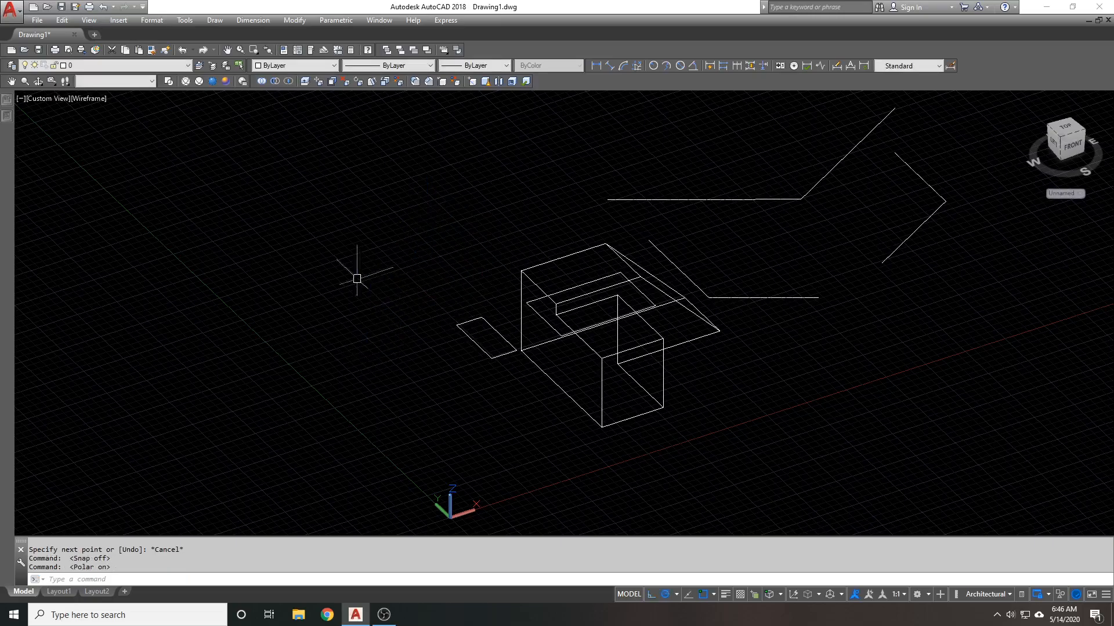
click(450, 316)
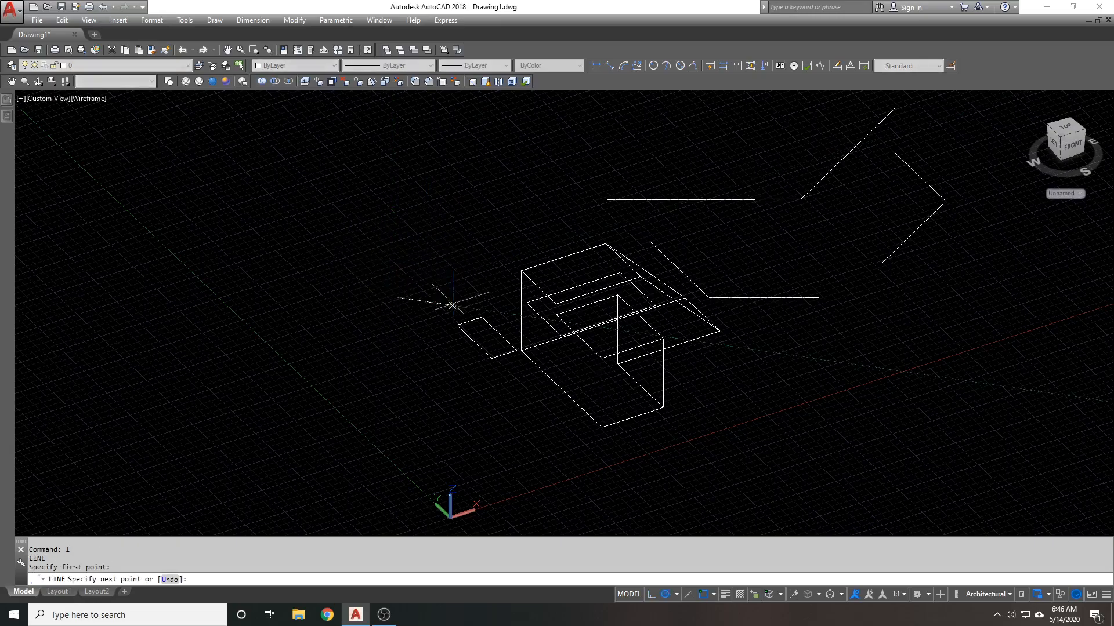
mouse_move(487, 250)
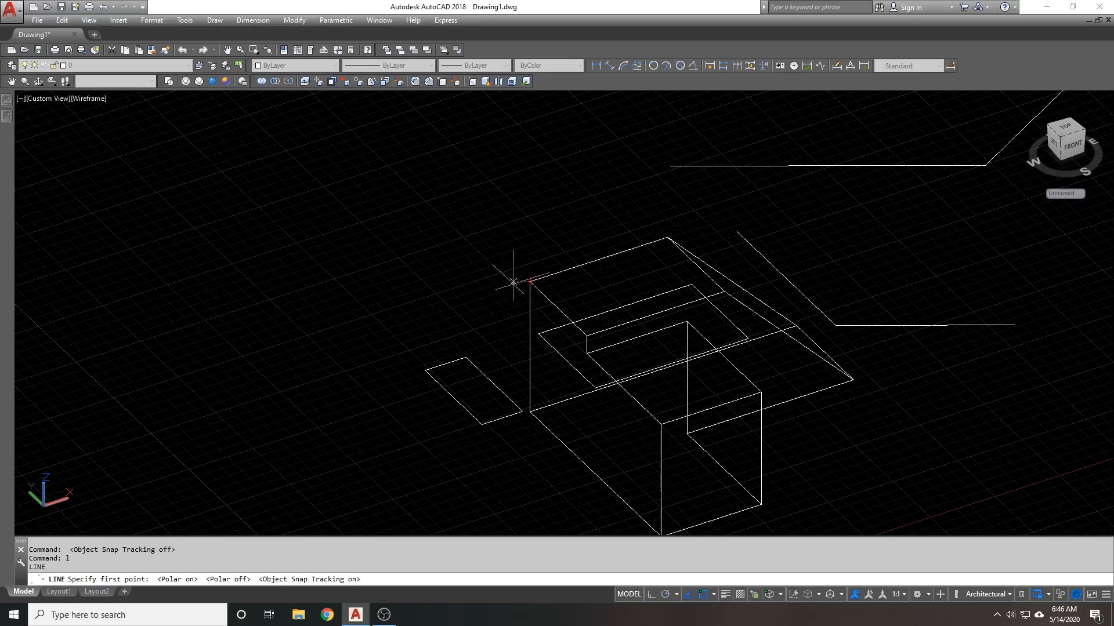
mouse_move(408, 337)
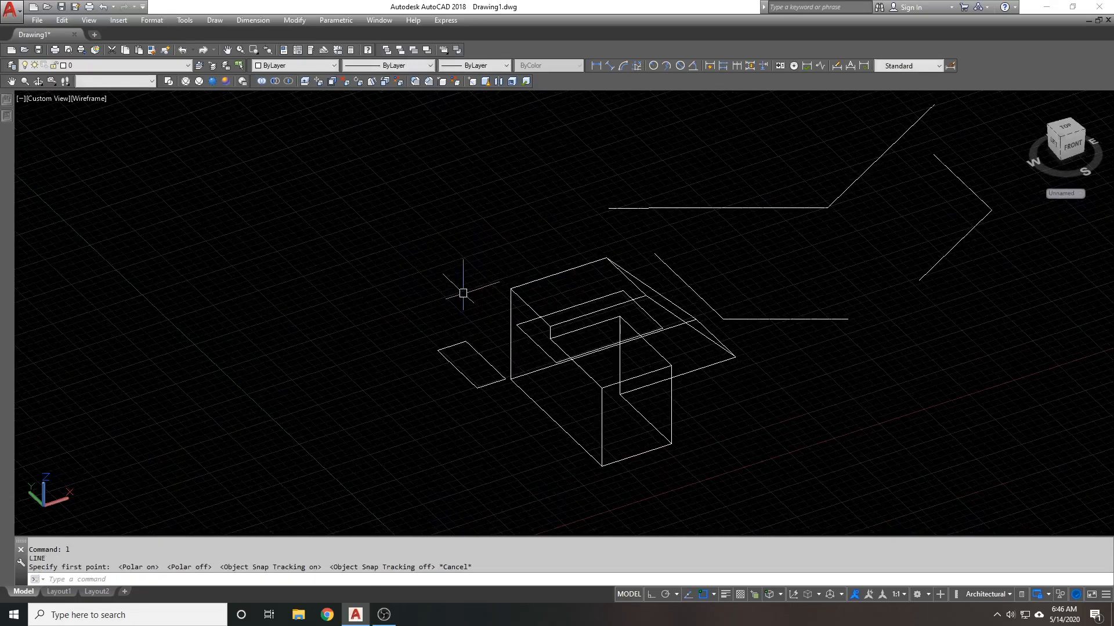
- Cancel the unfinished LINE command and stray typed input, leaving geometry unchanged
text(fgs)
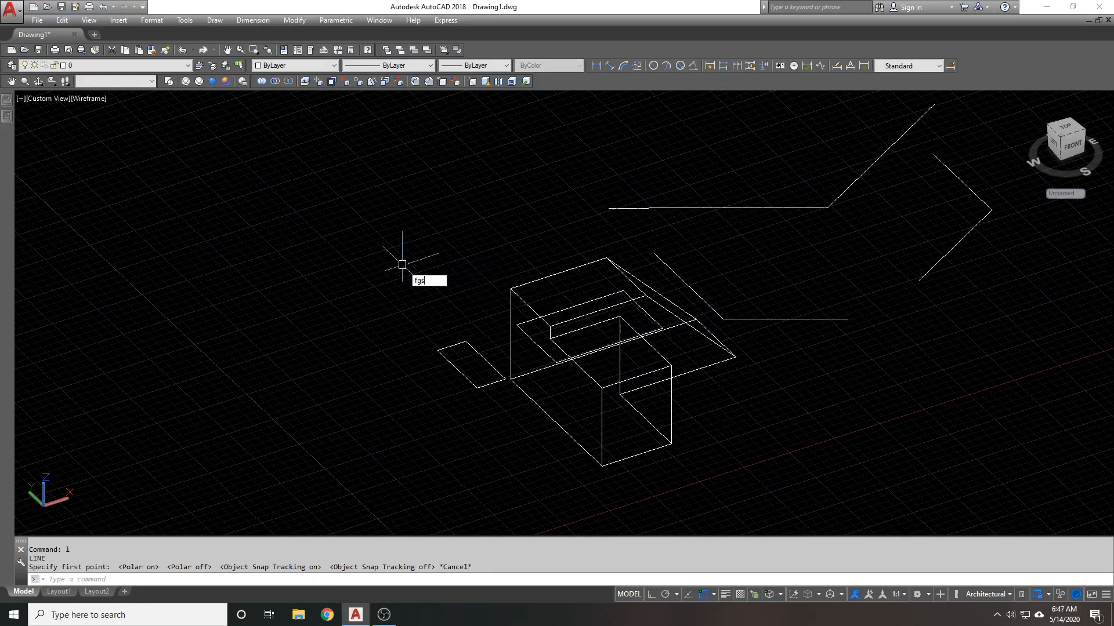
key(Escape)
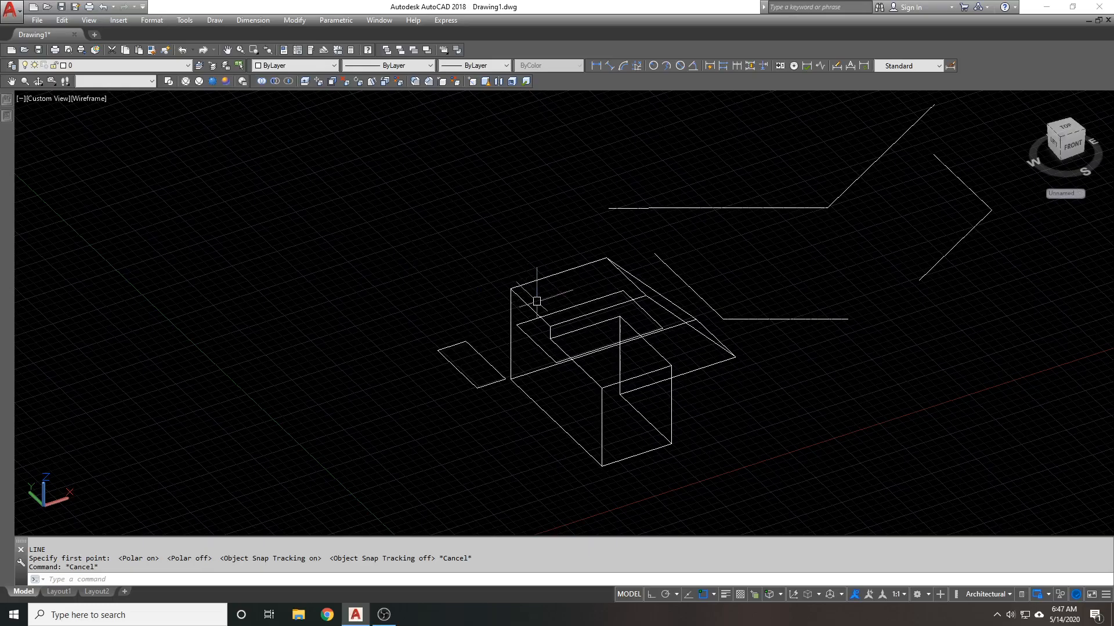
mouse_move(701, 503)
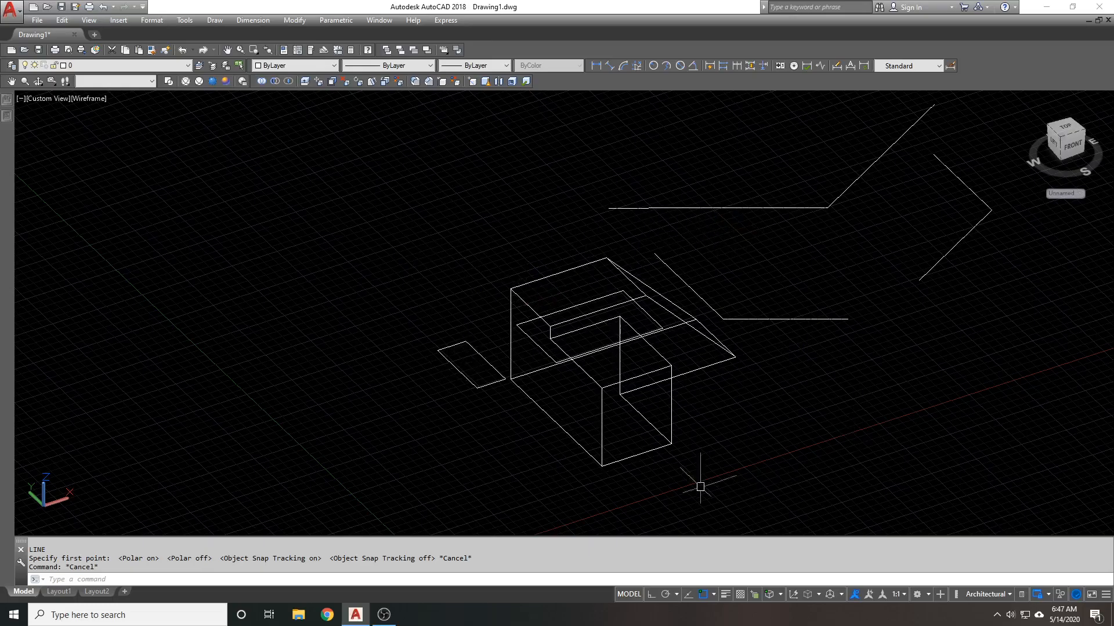
mouse_move(854, 377)
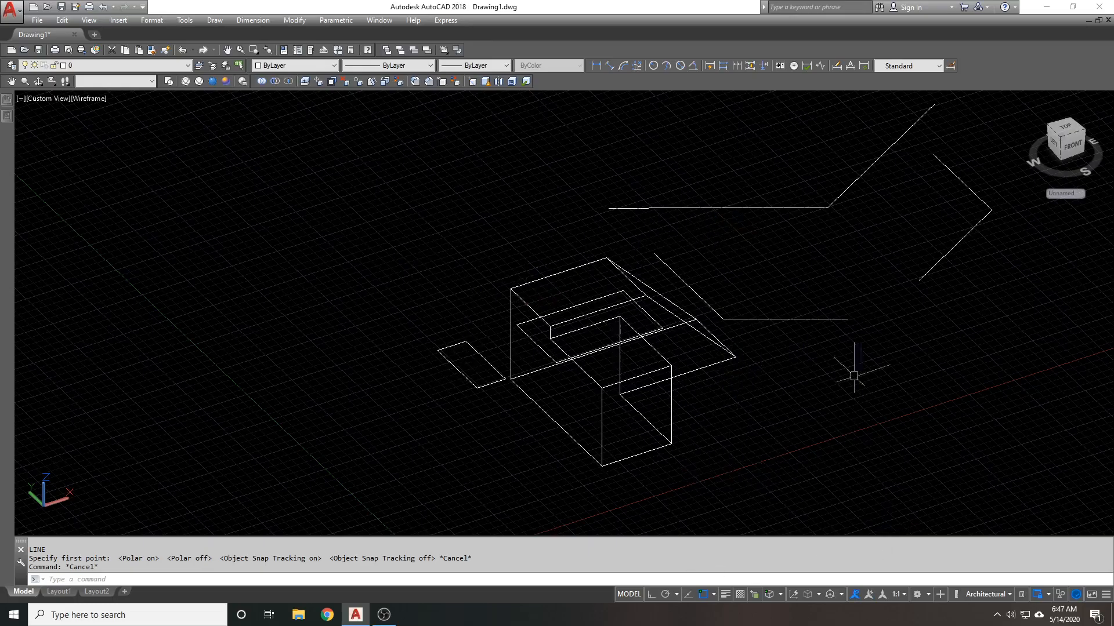
mouse_move(1095, 387)
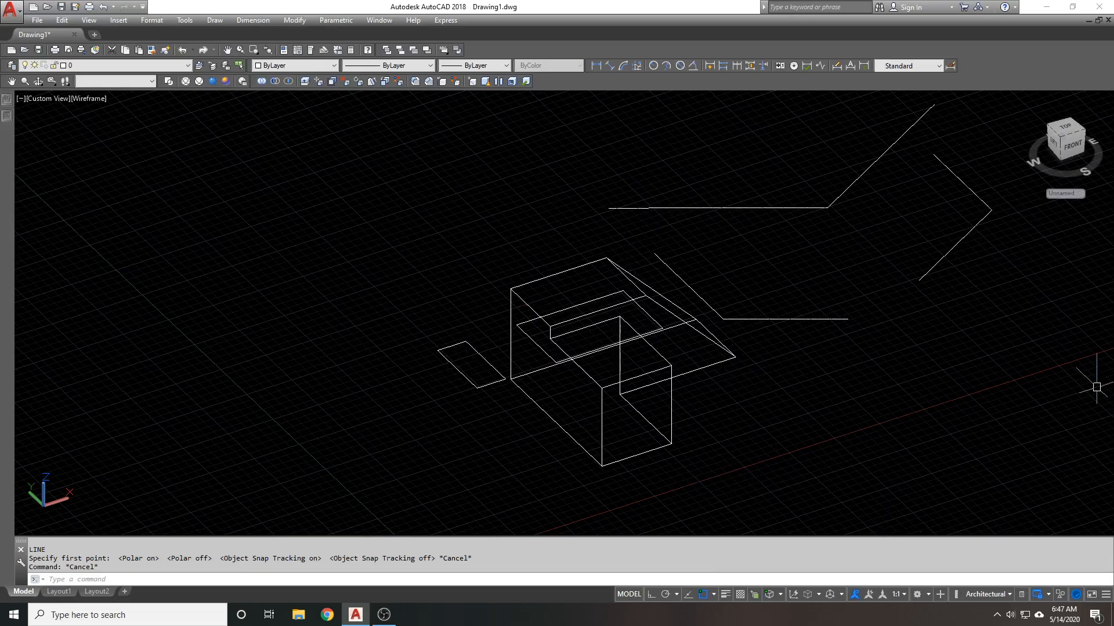